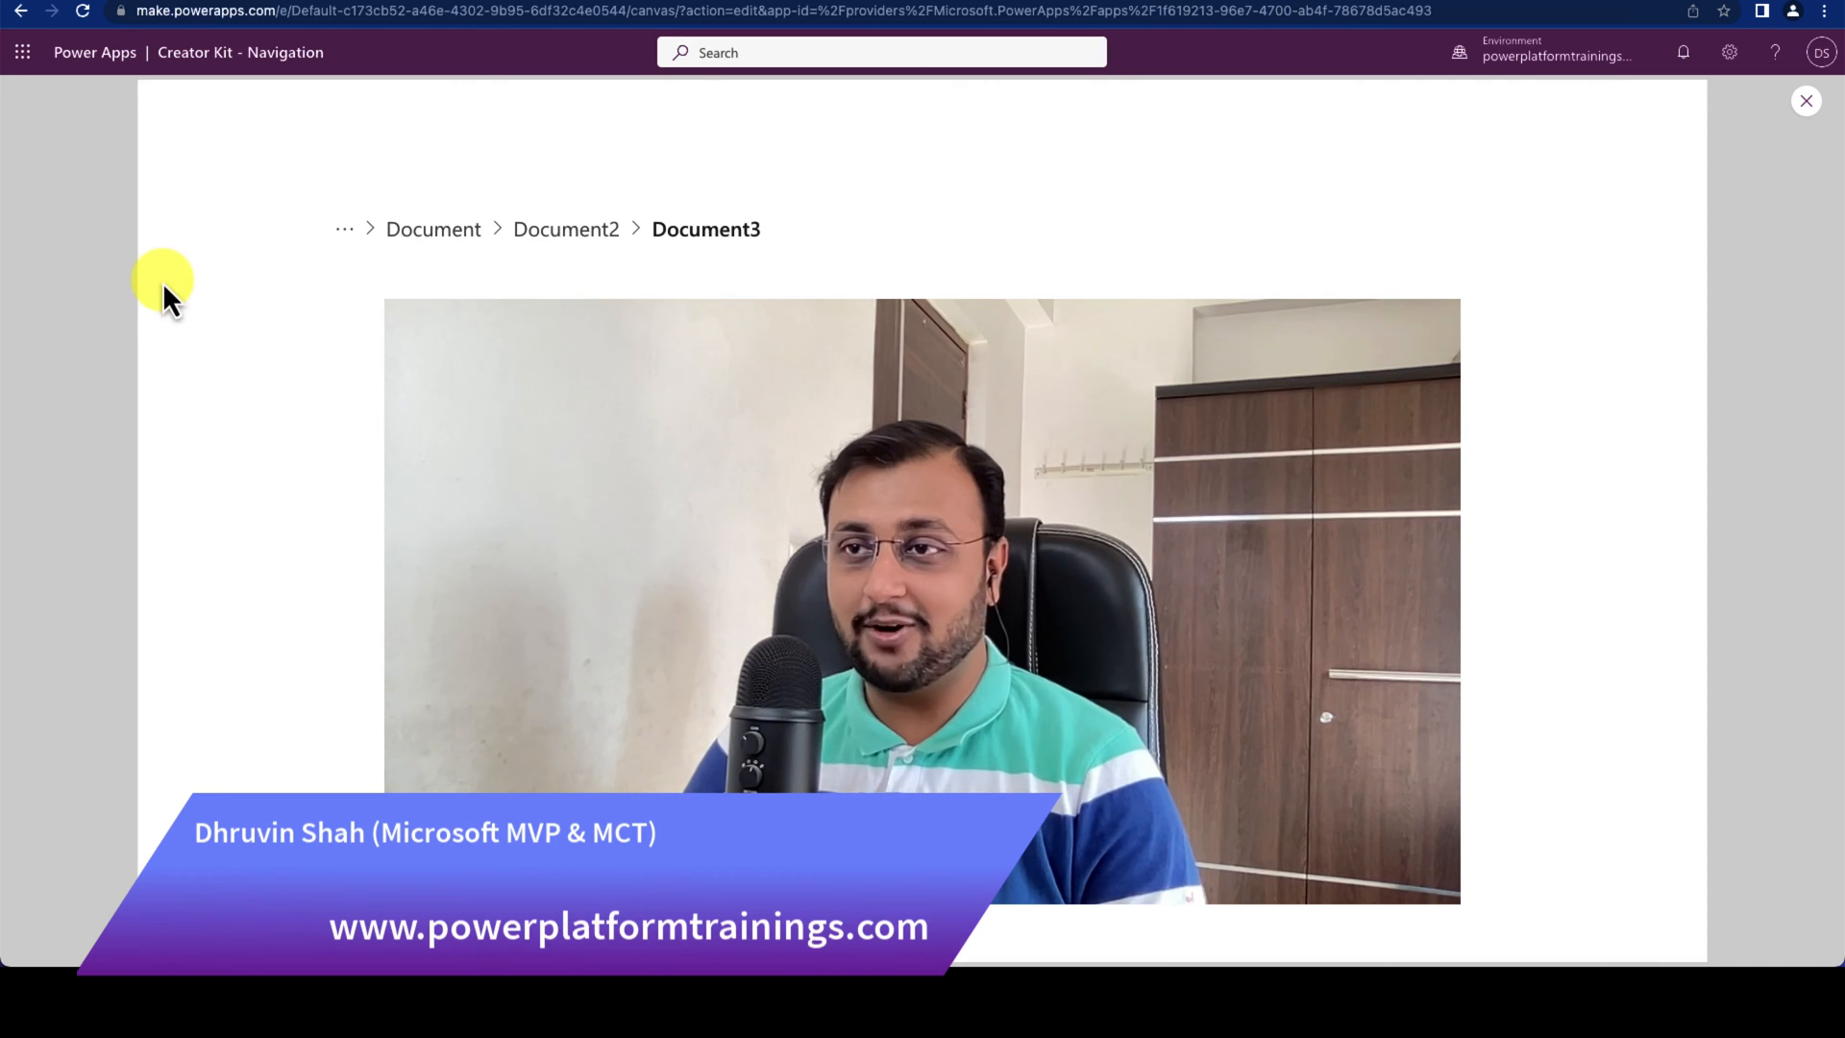
mouse_move(329, 229)
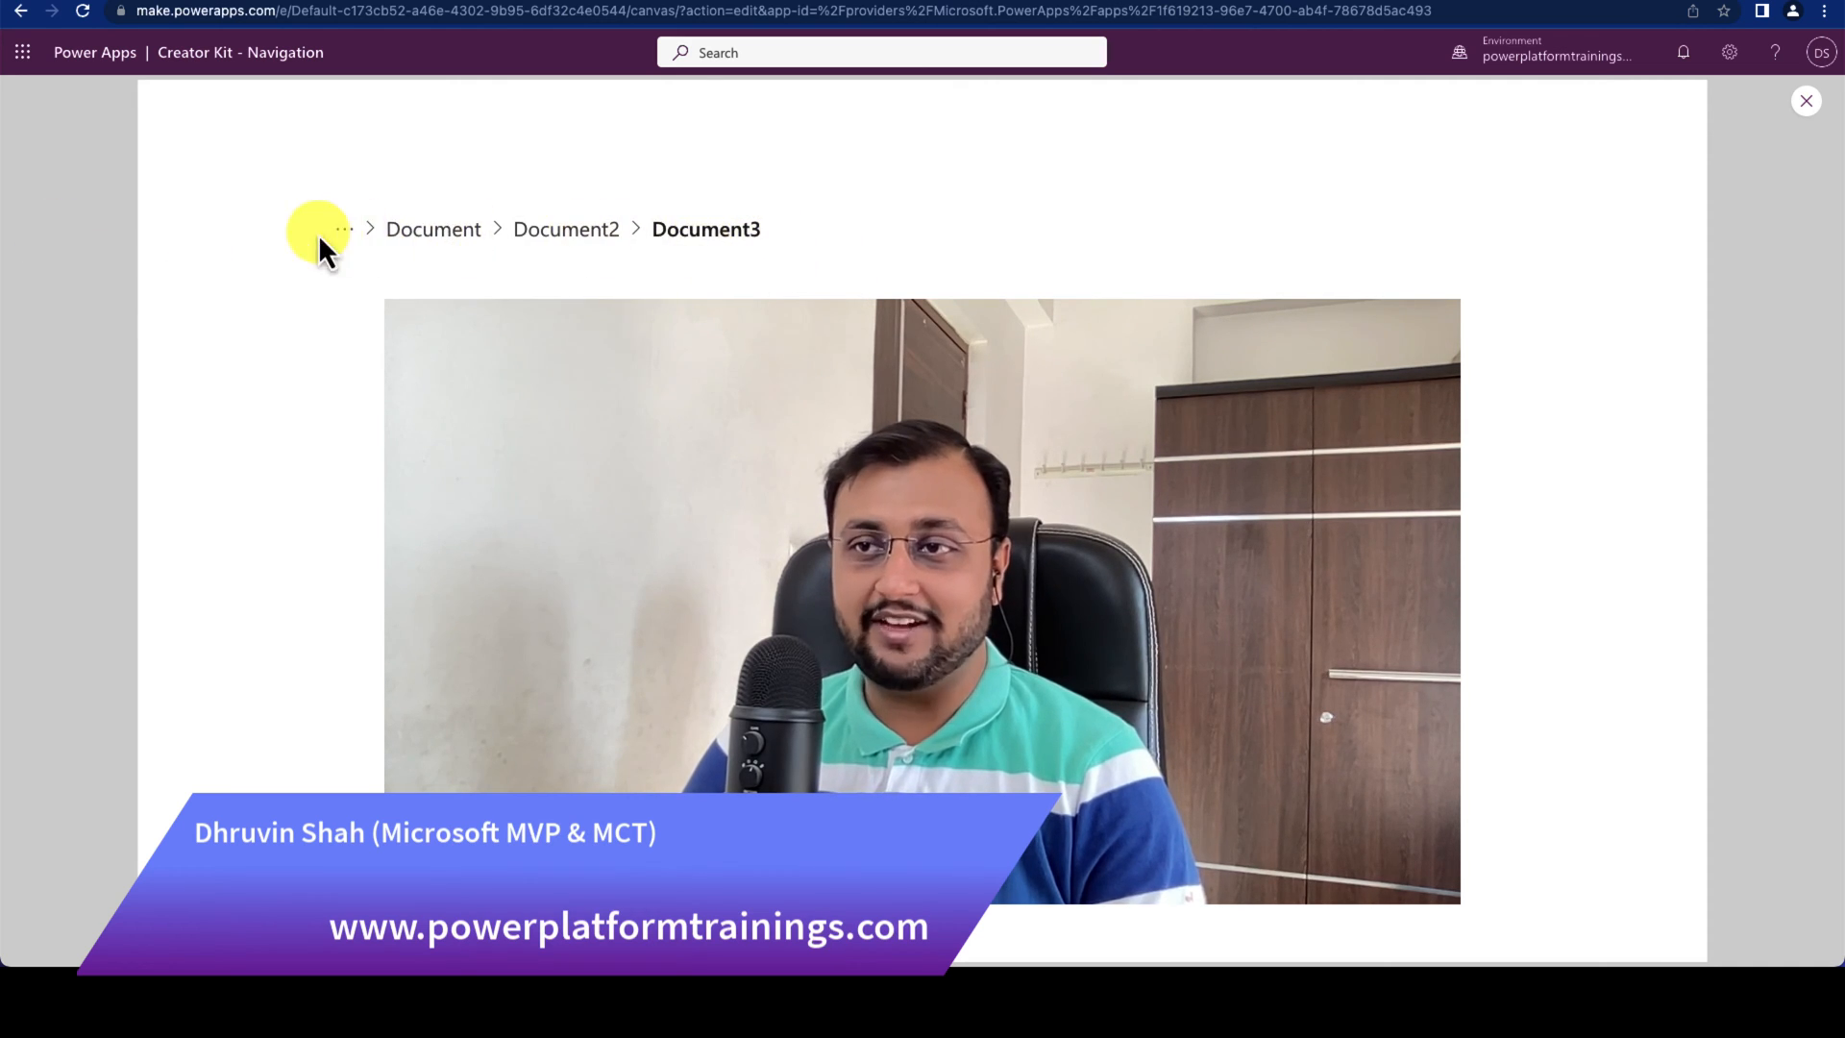
mouse_move(336, 242)
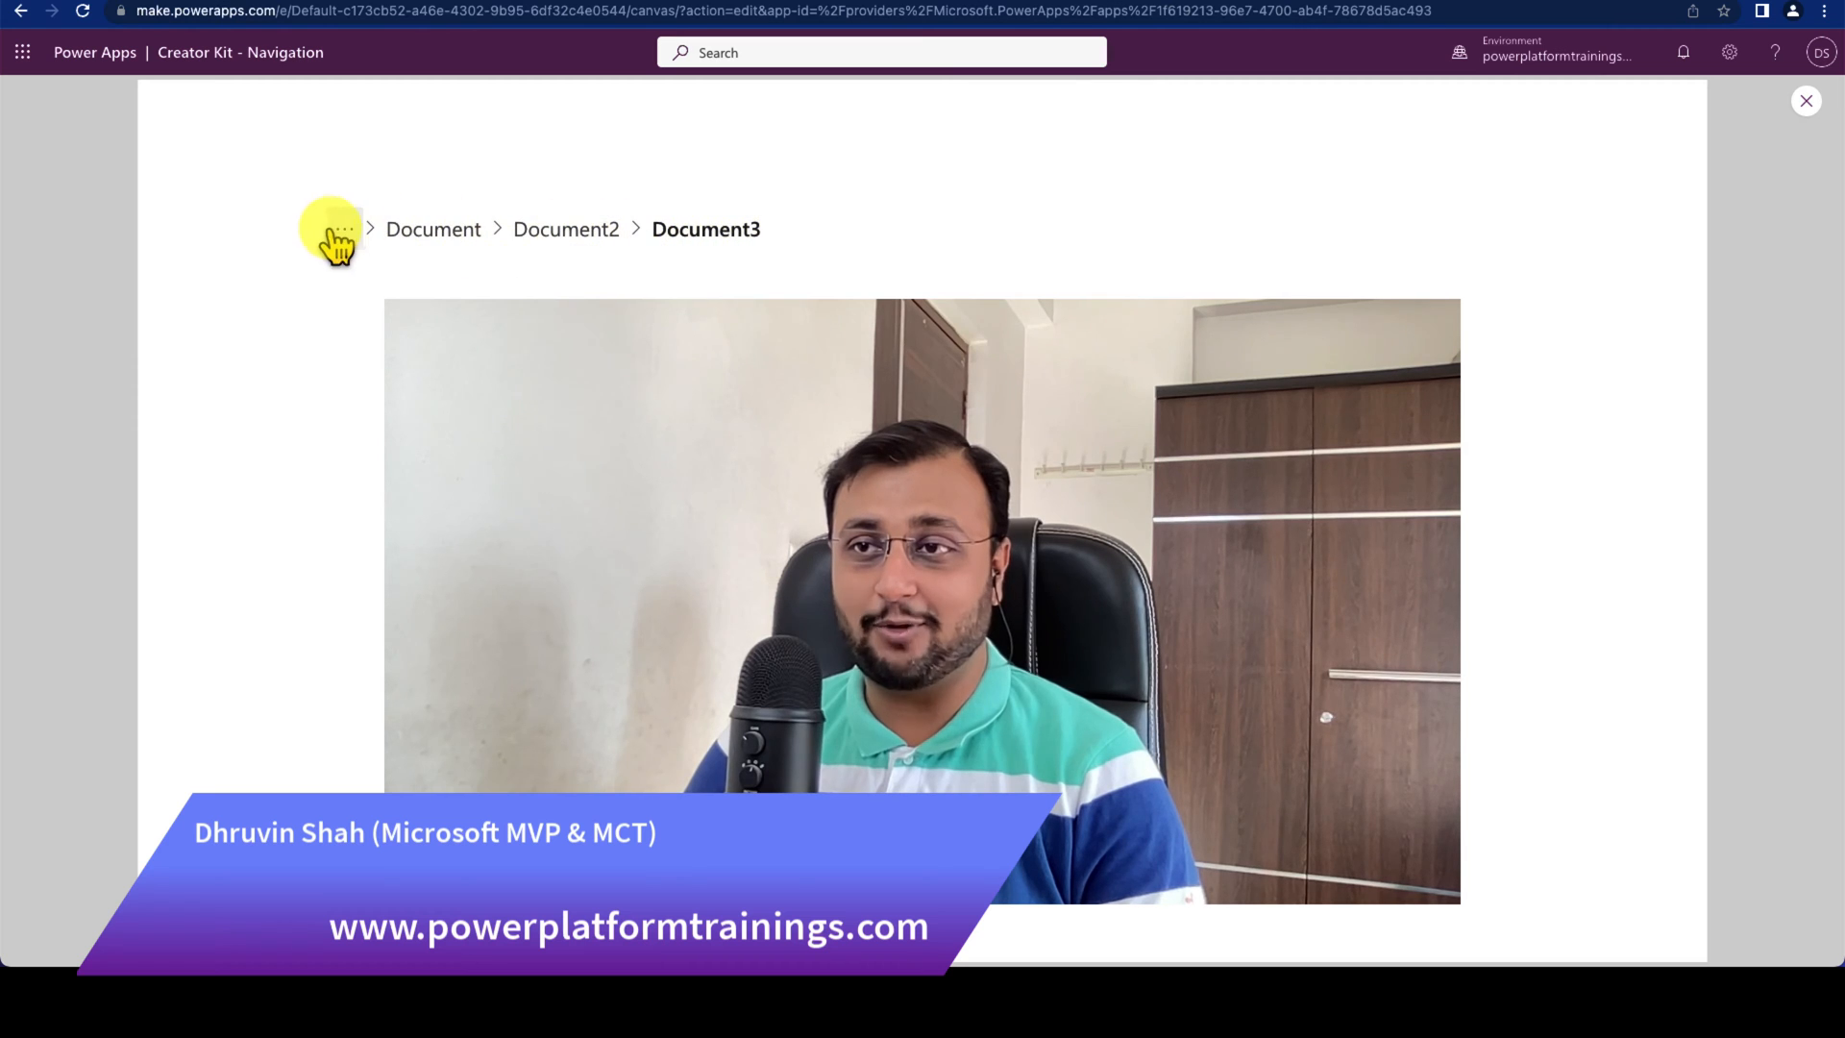
Step: Exit the Creator Kit - Navigation breadcrumb demo preview
click(341, 229)
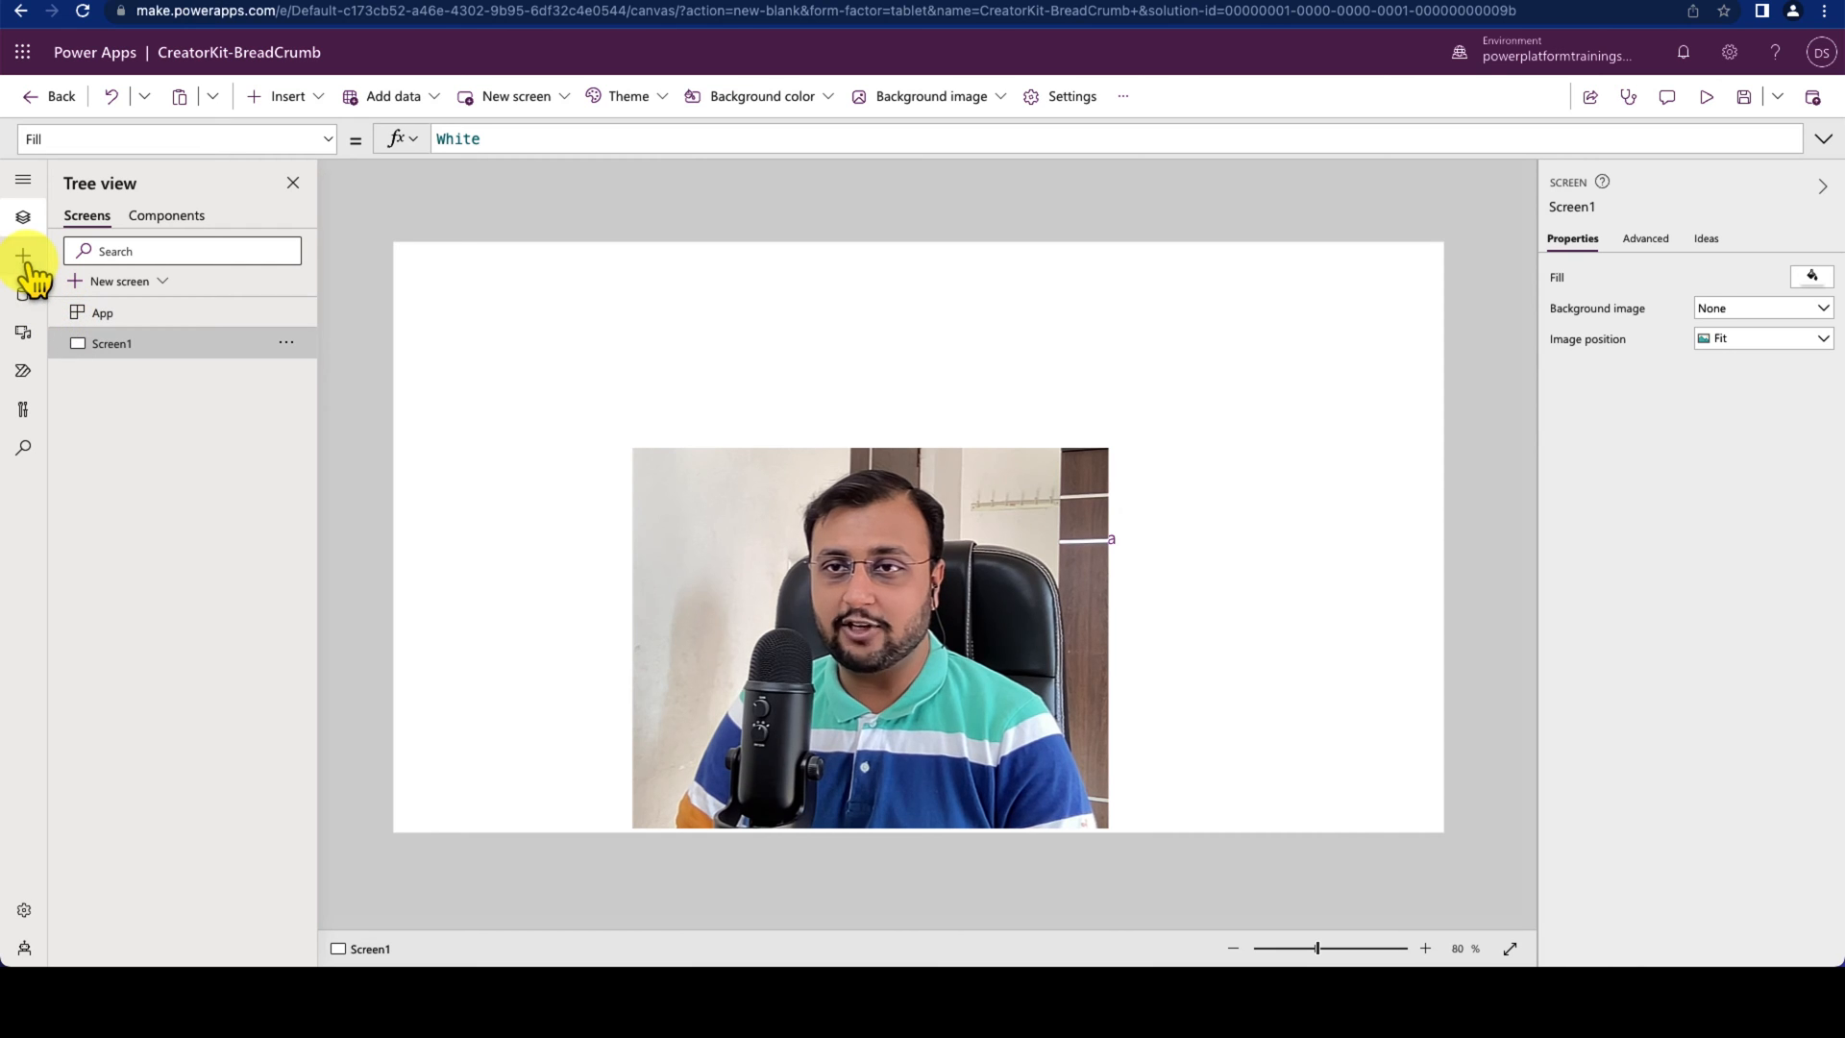
Step: Import the Fluent Breadcrumb (1.0.9) code component, found by searching 'brea'
click(22, 256)
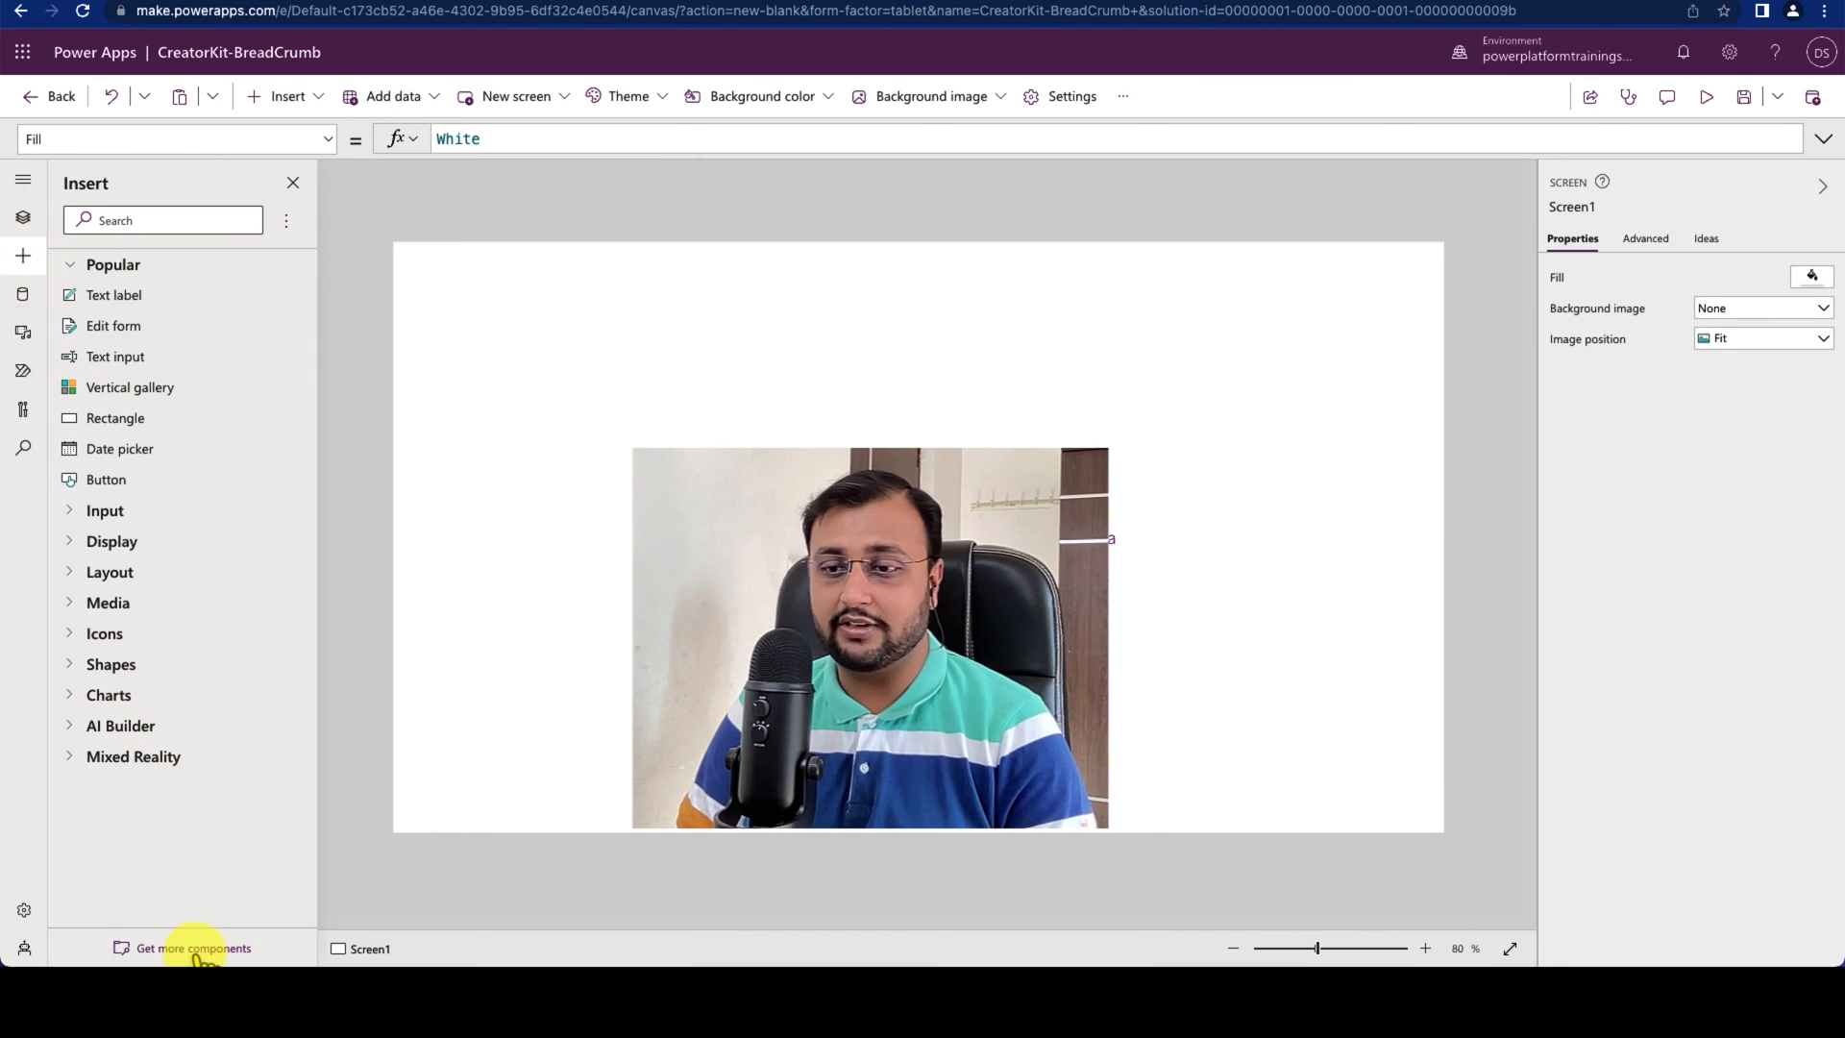
click(193, 948)
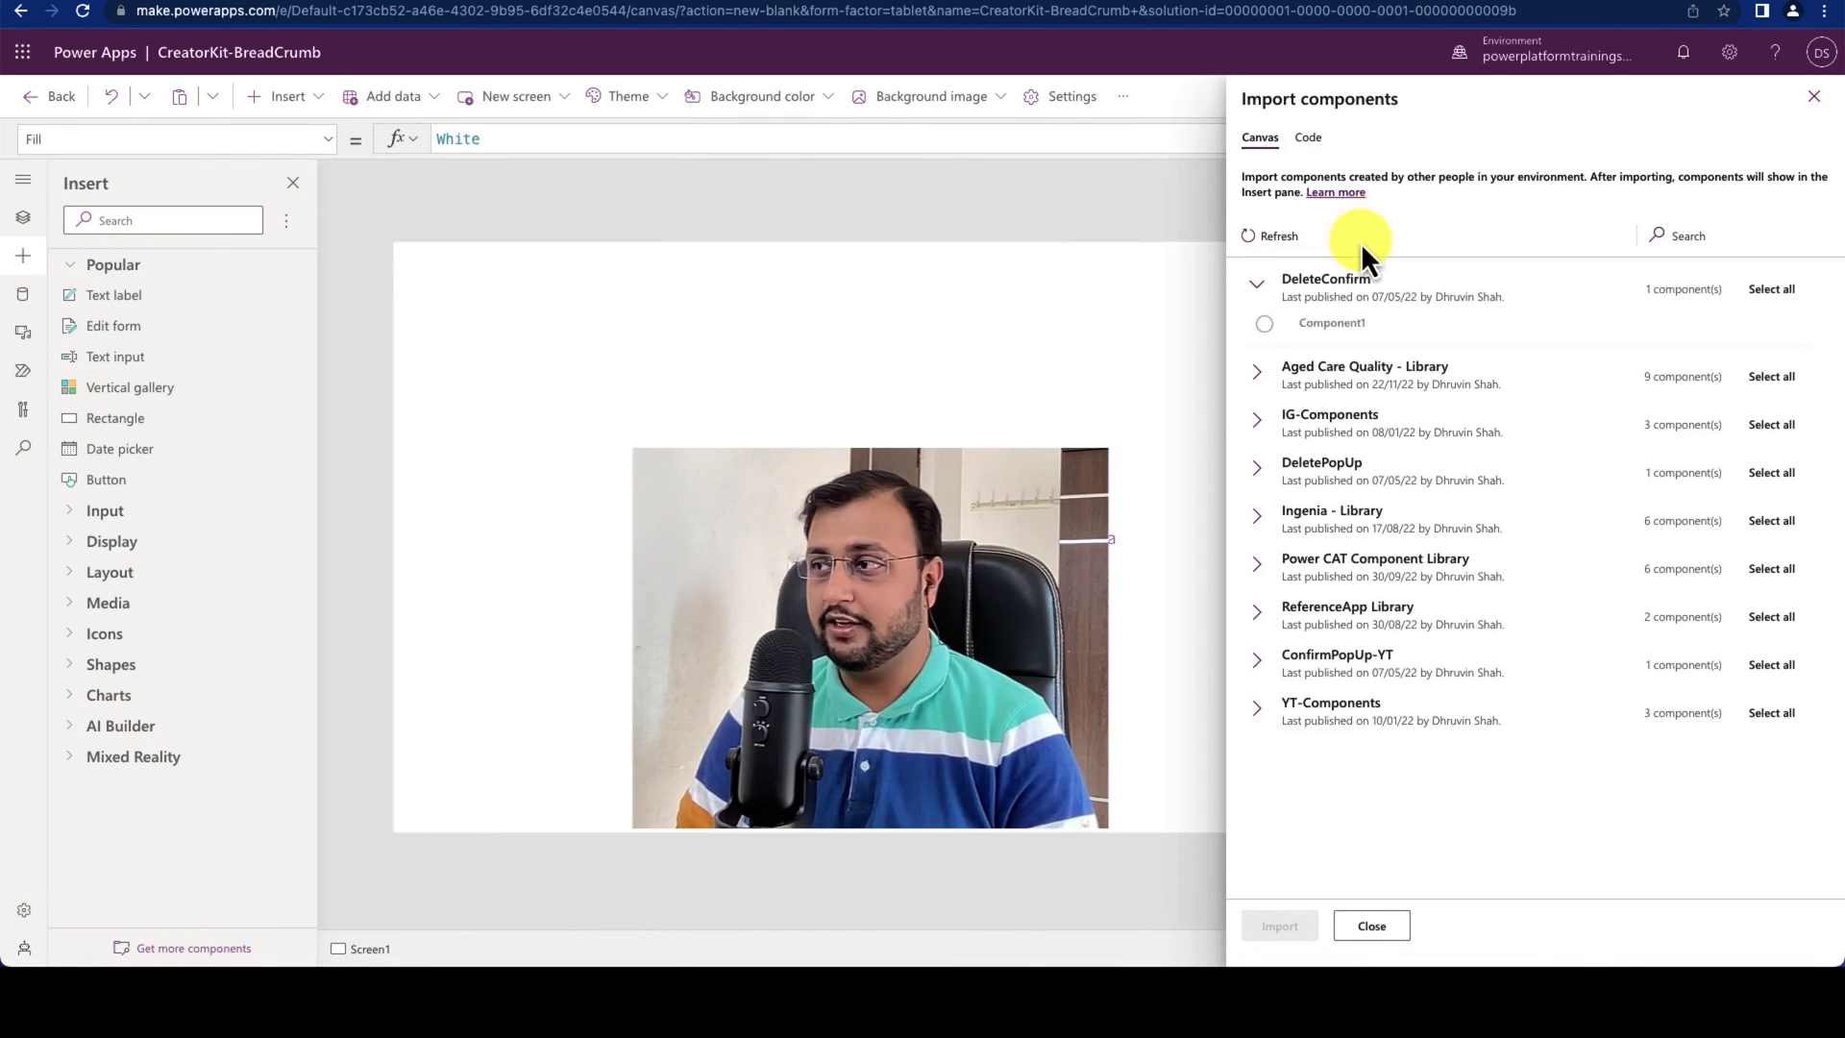
click(1307, 138)
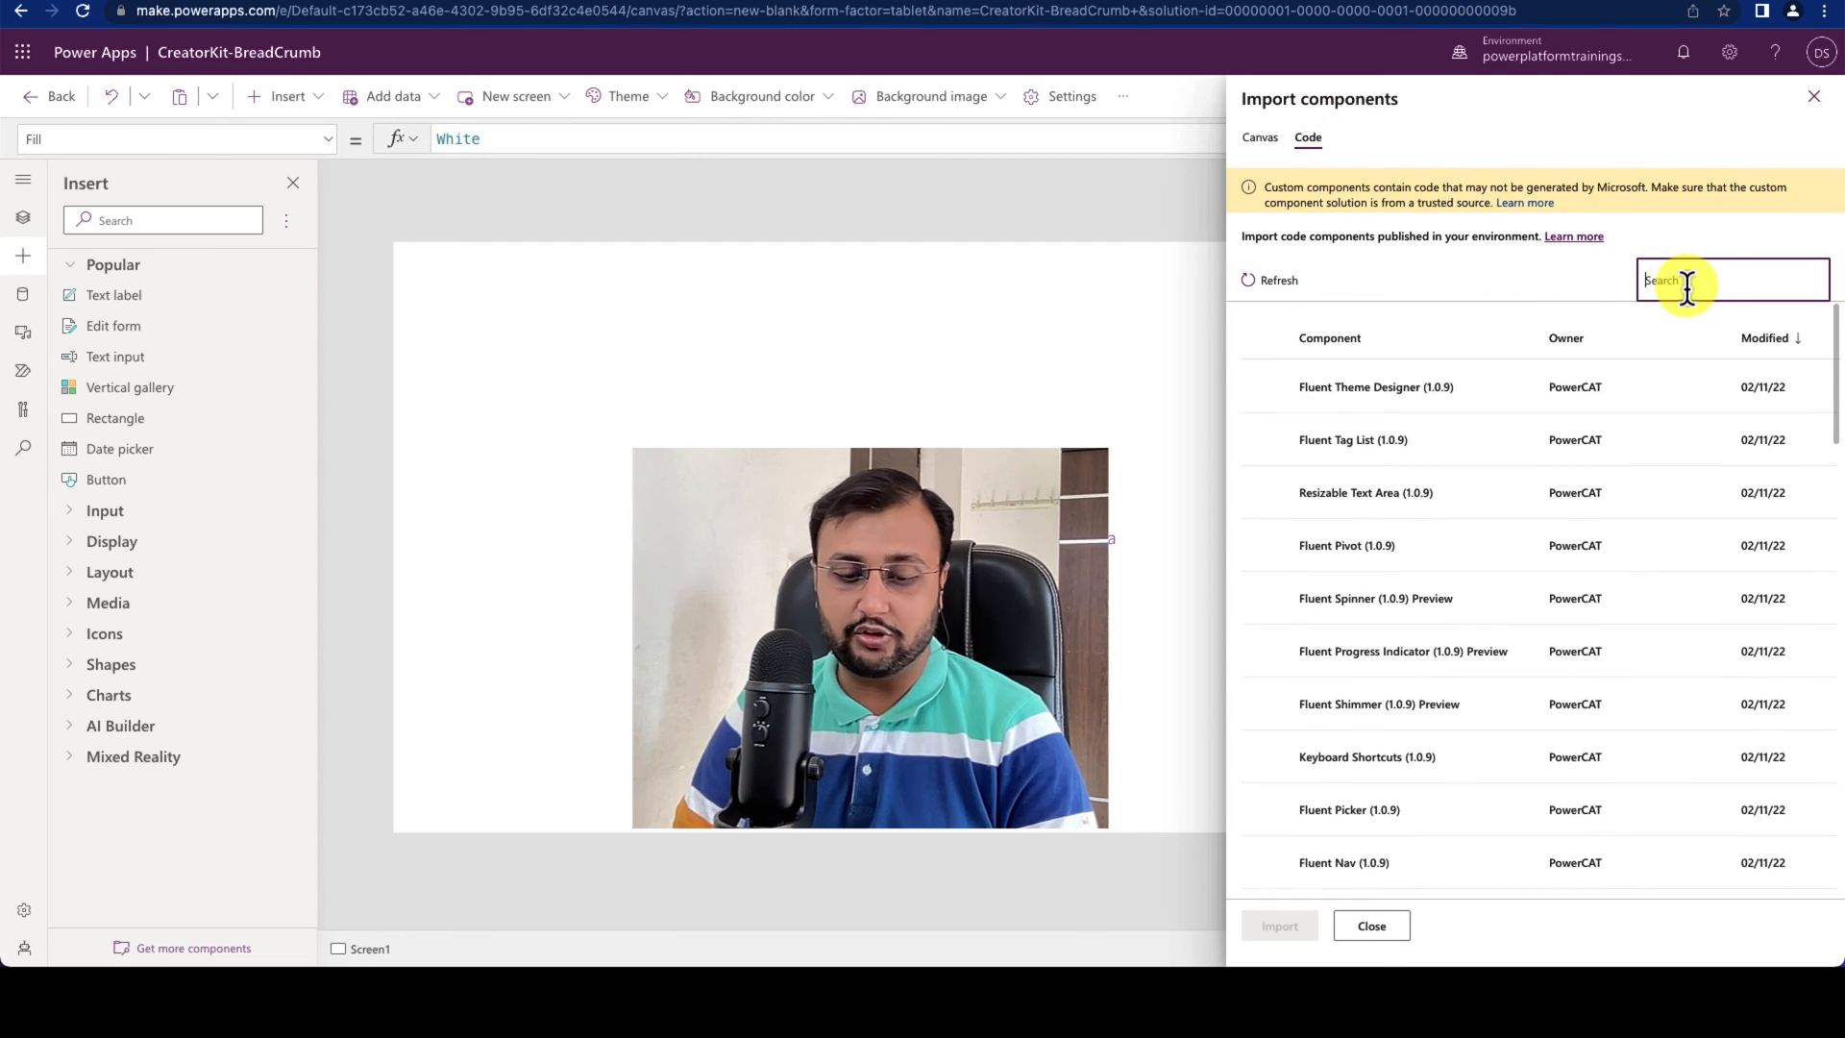
text(brea)
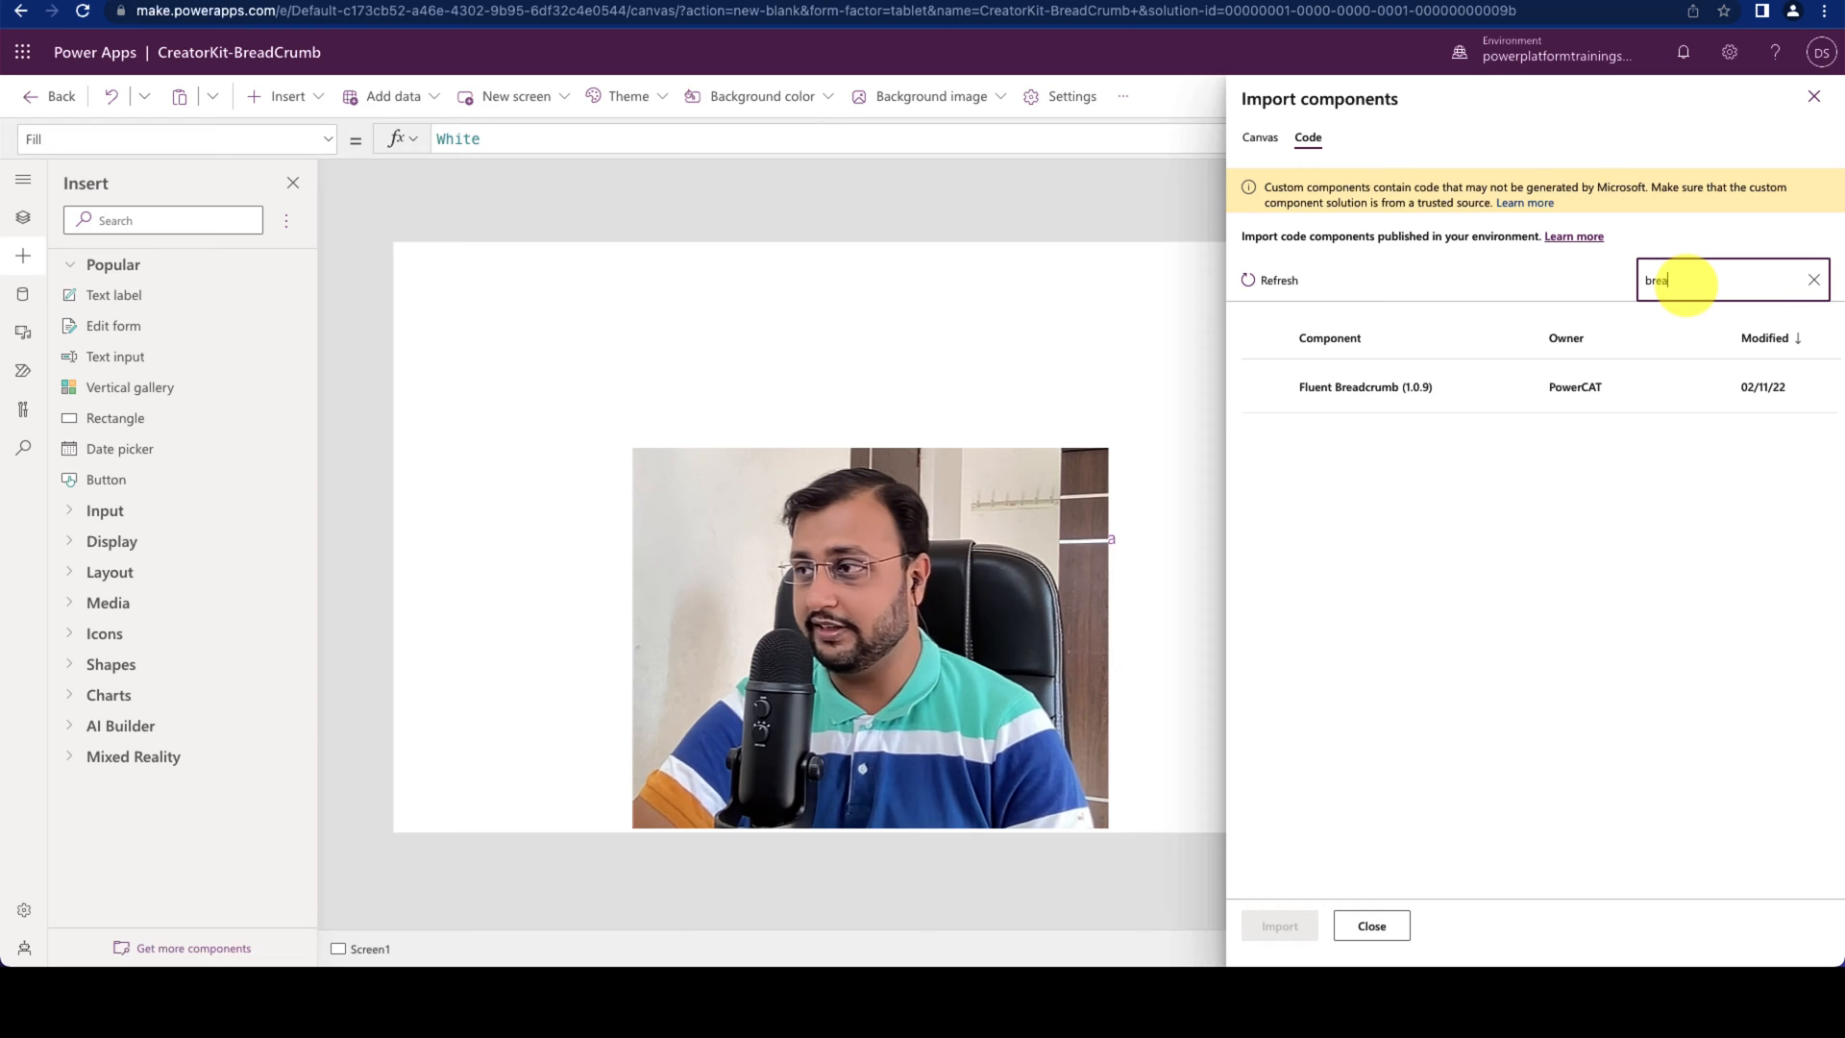
click(1364, 386)
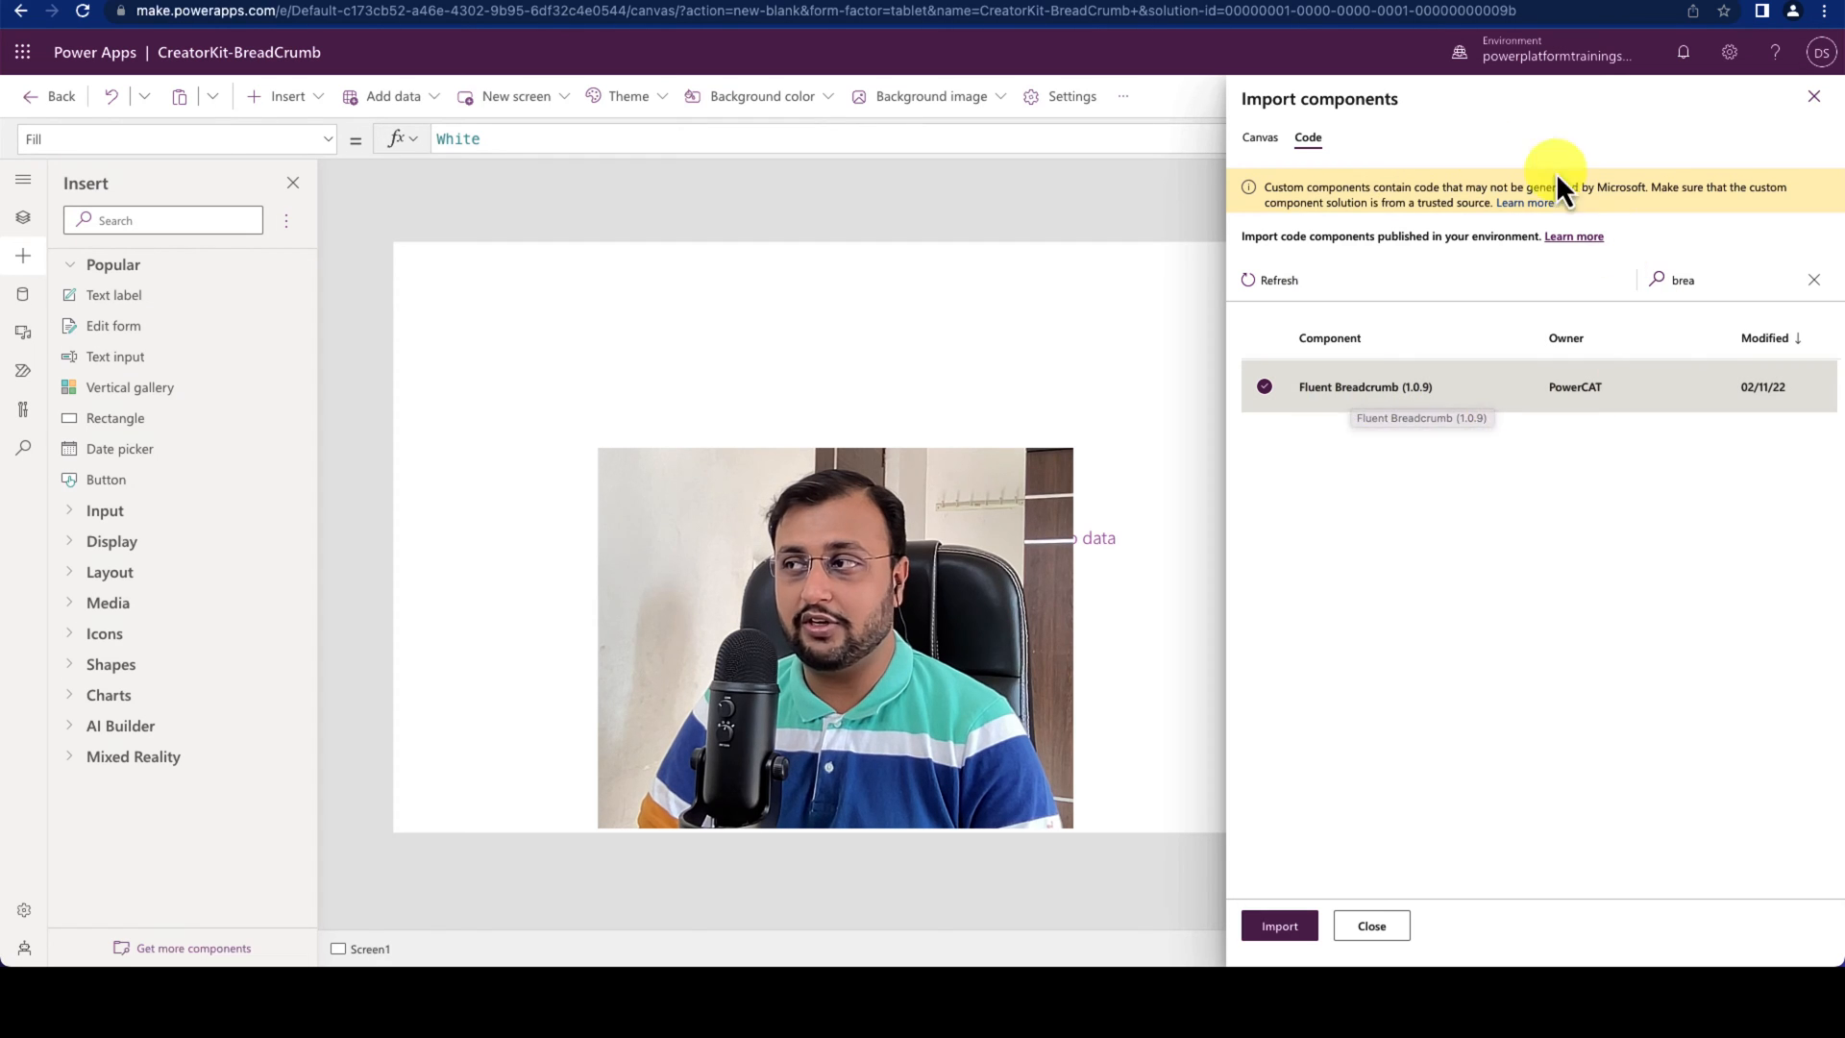
mouse_move(1477, 386)
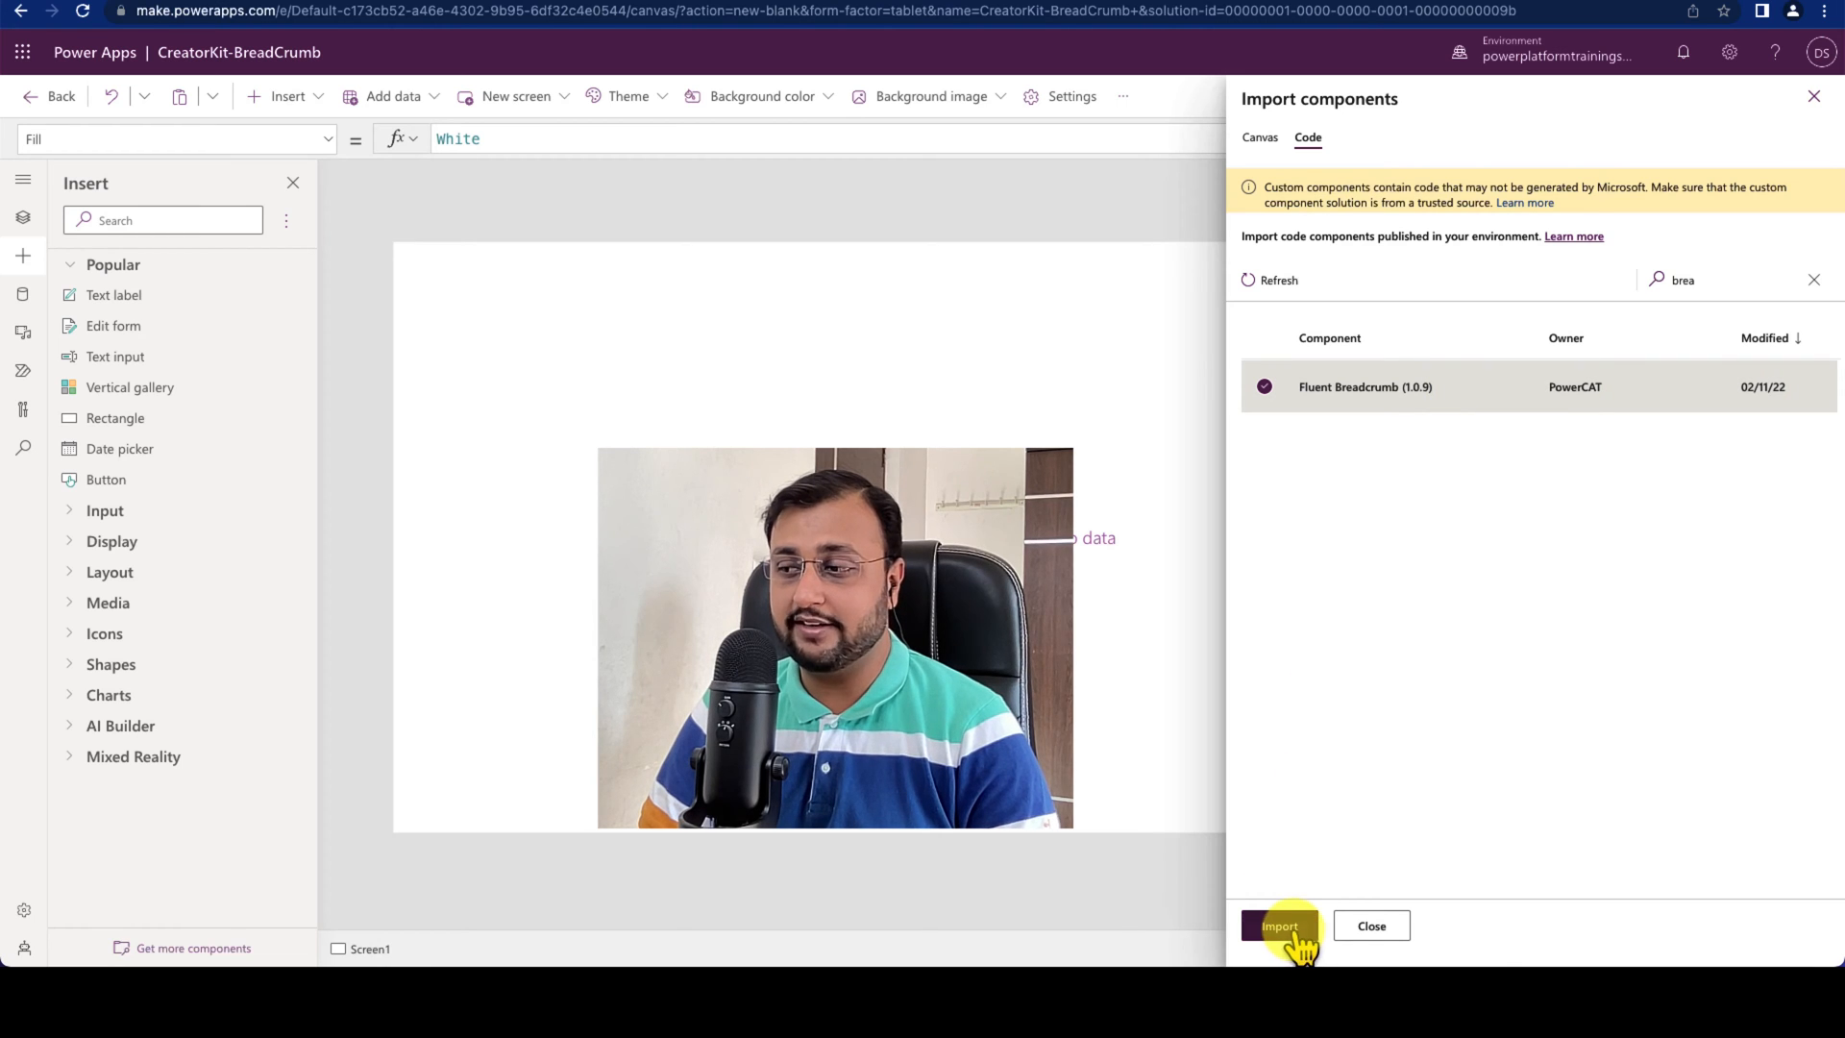
click(1279, 926)
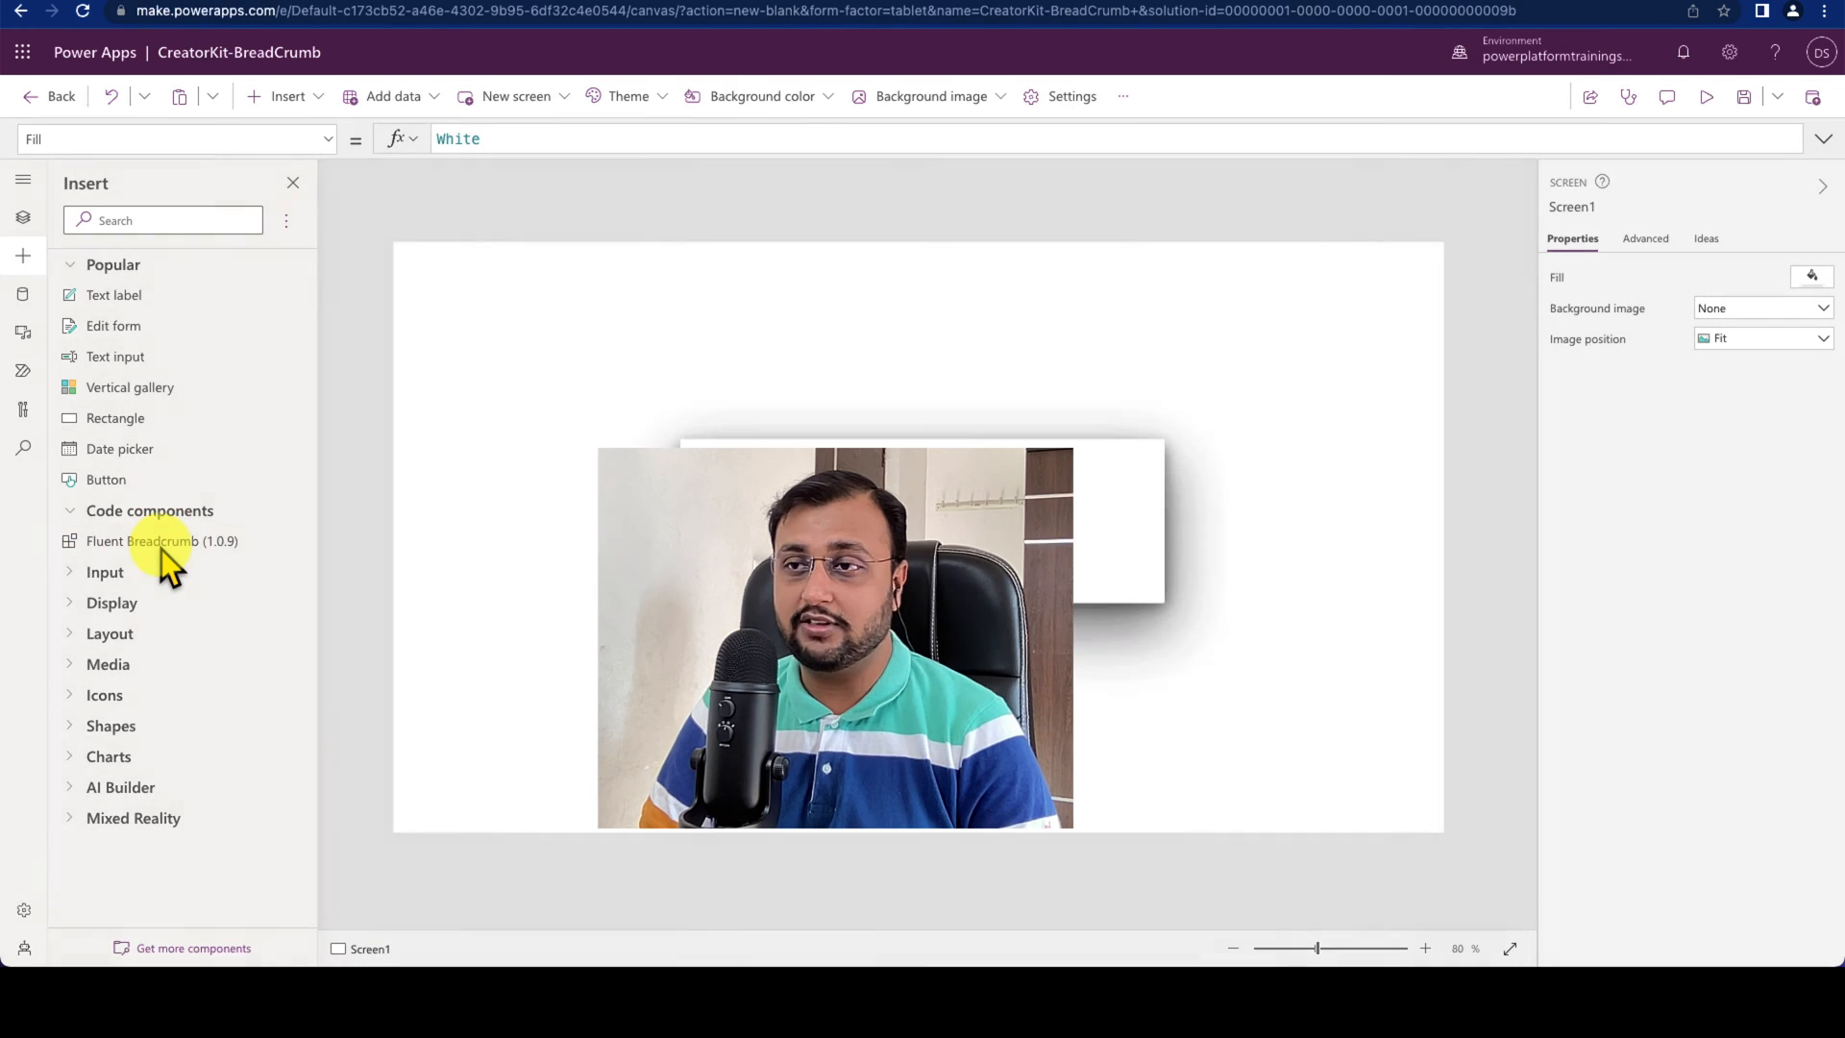
Step: Insert a Fluent Breadcrumb and drag it into place near Screen1's top-left
click(163, 540)
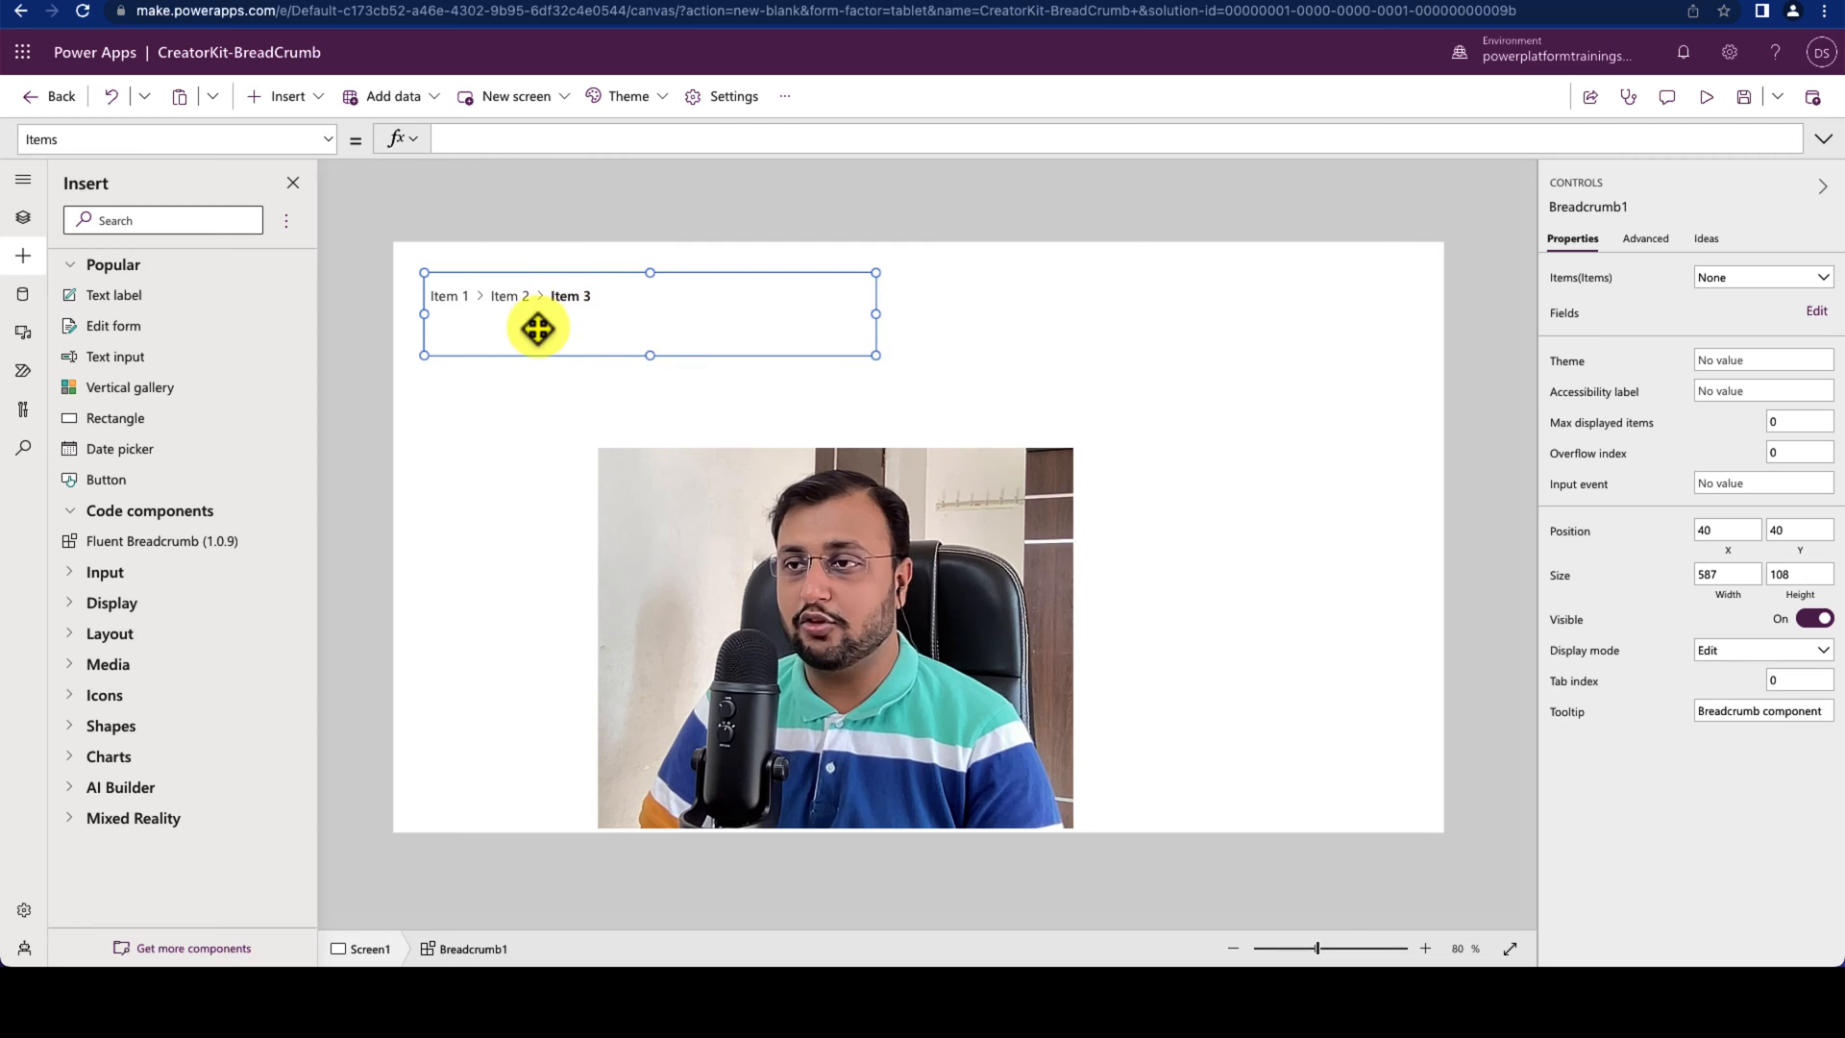
drag(536, 328, 588, 361)
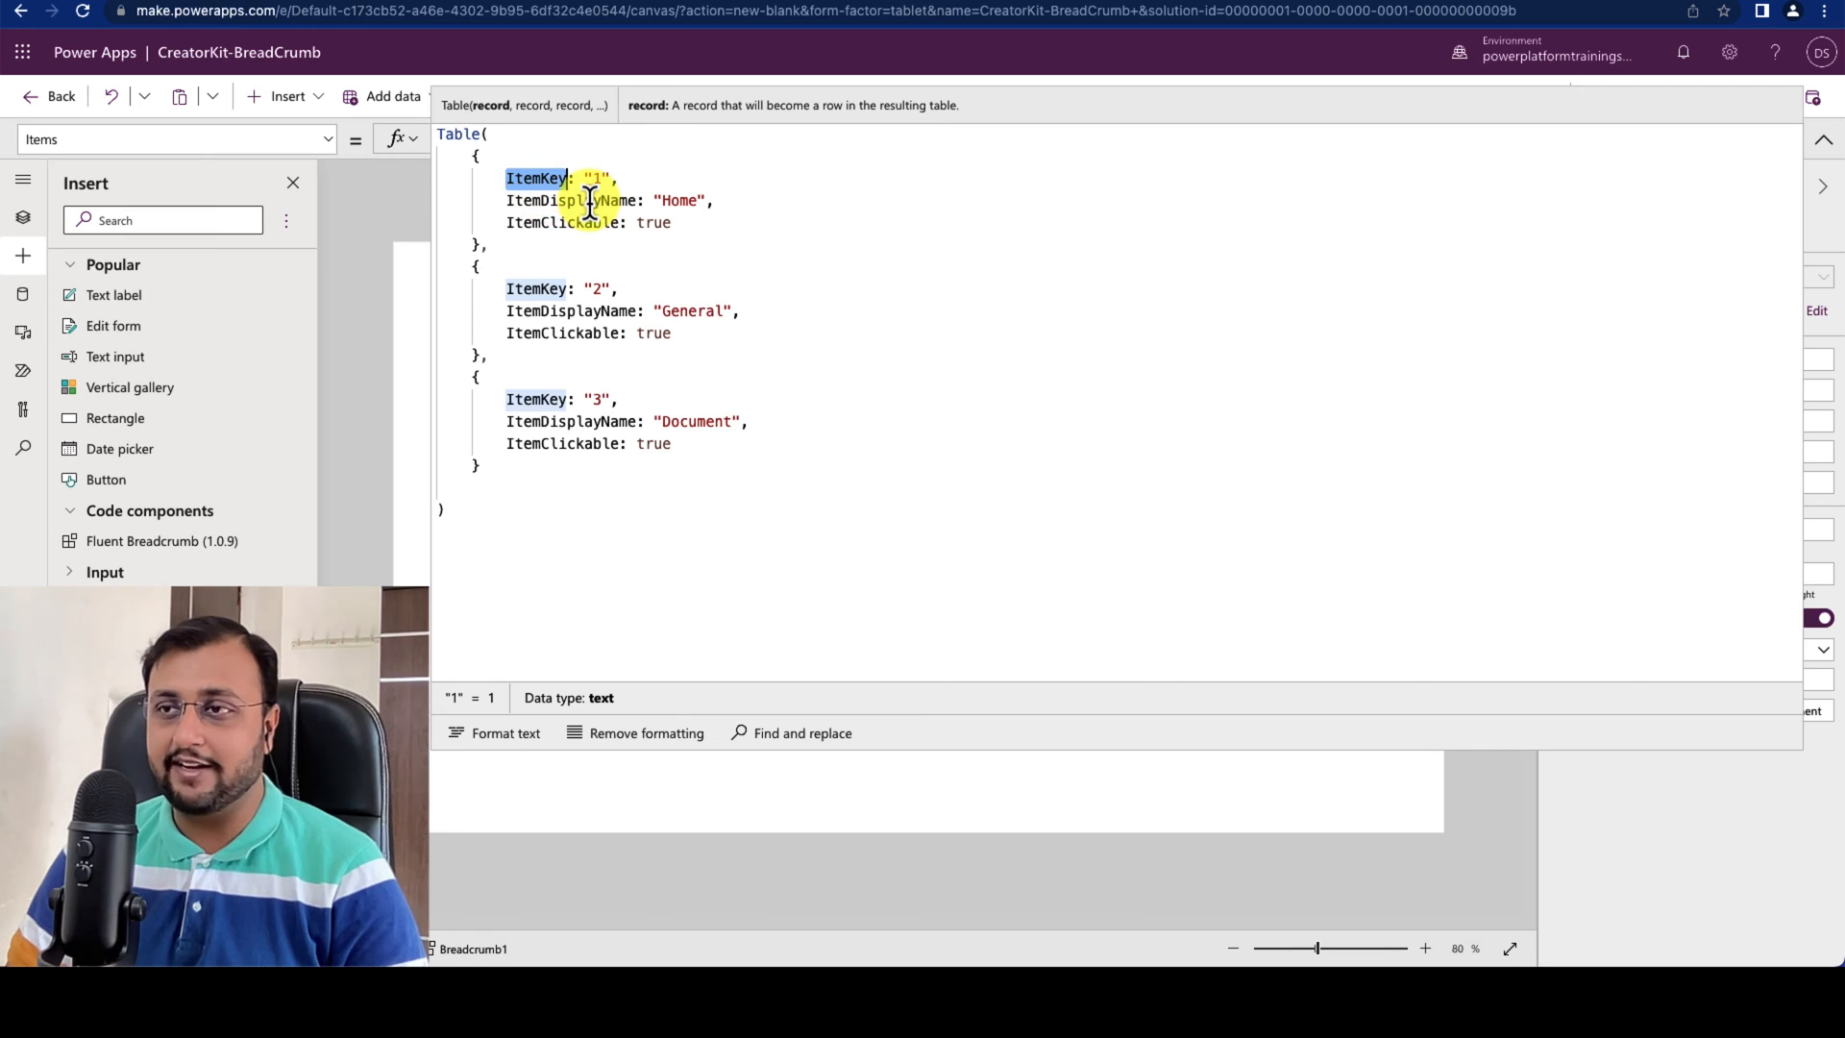
Step: Extend the breadcrumb Items table with keys 4 and 5, Document2 and Document3
double_click(570, 200)
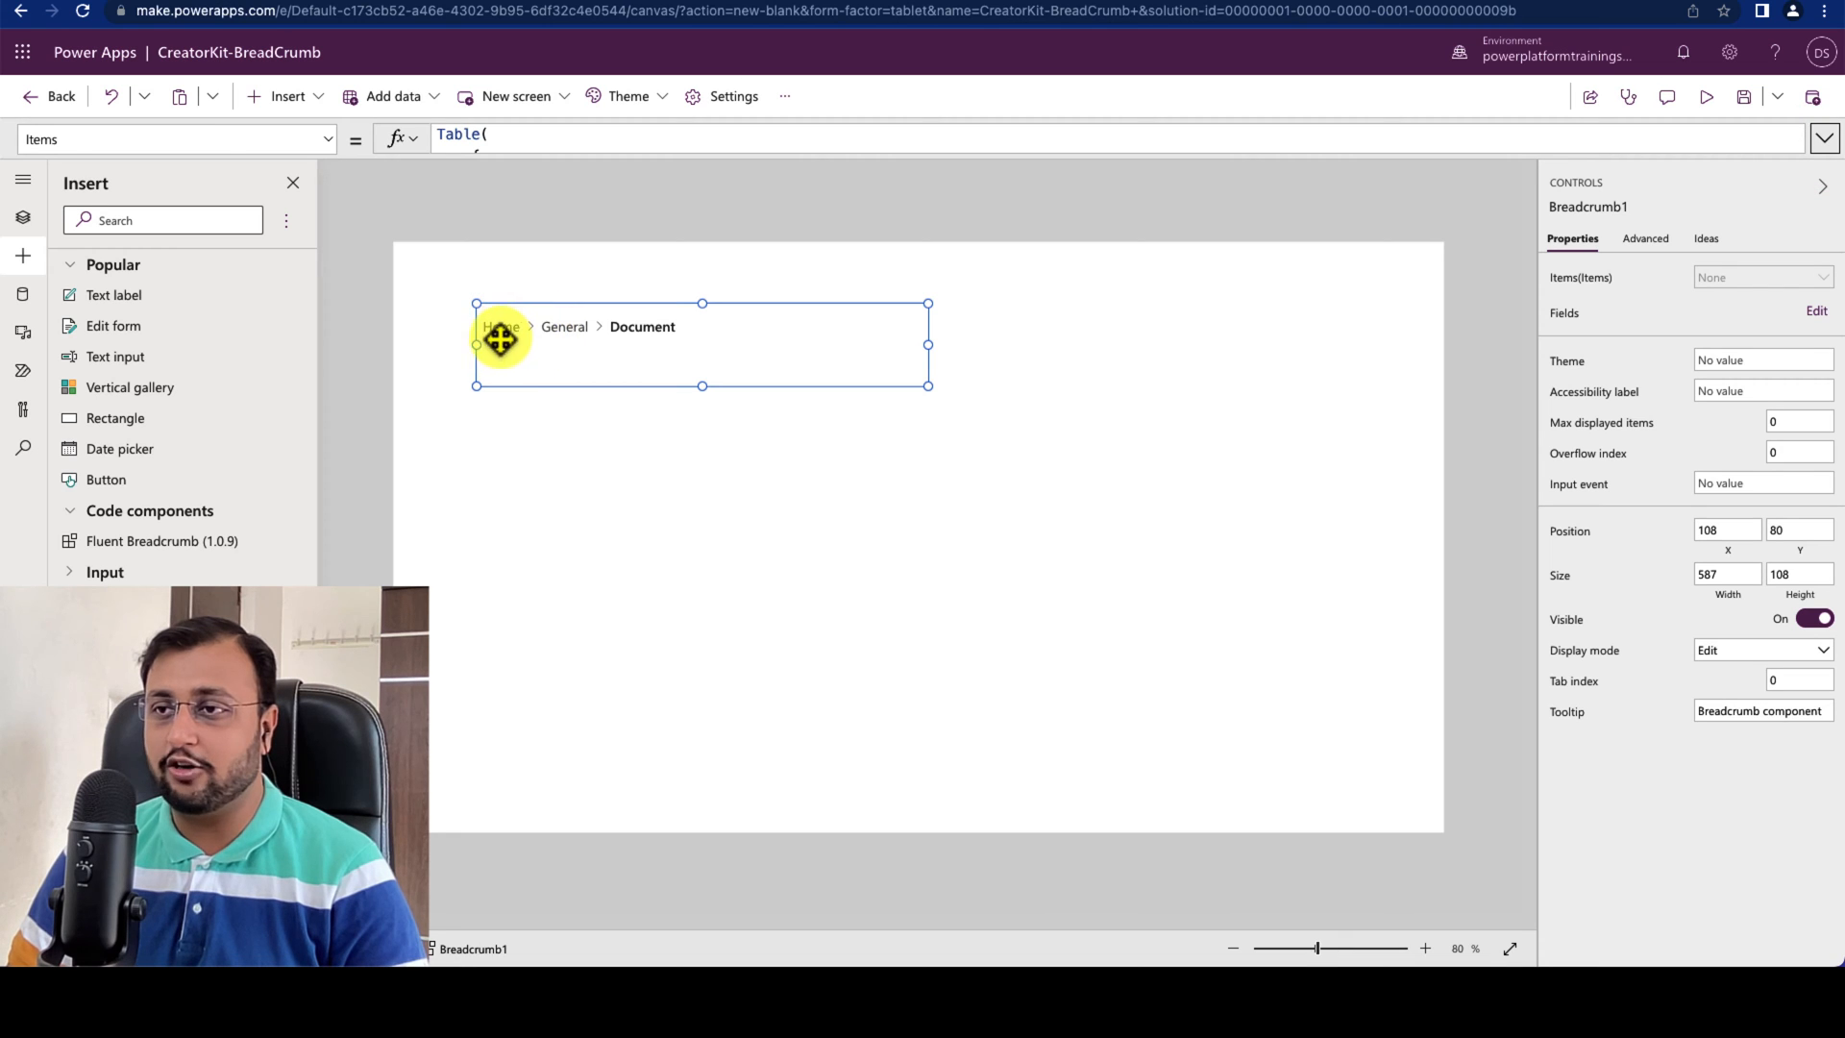
click(1823, 138)
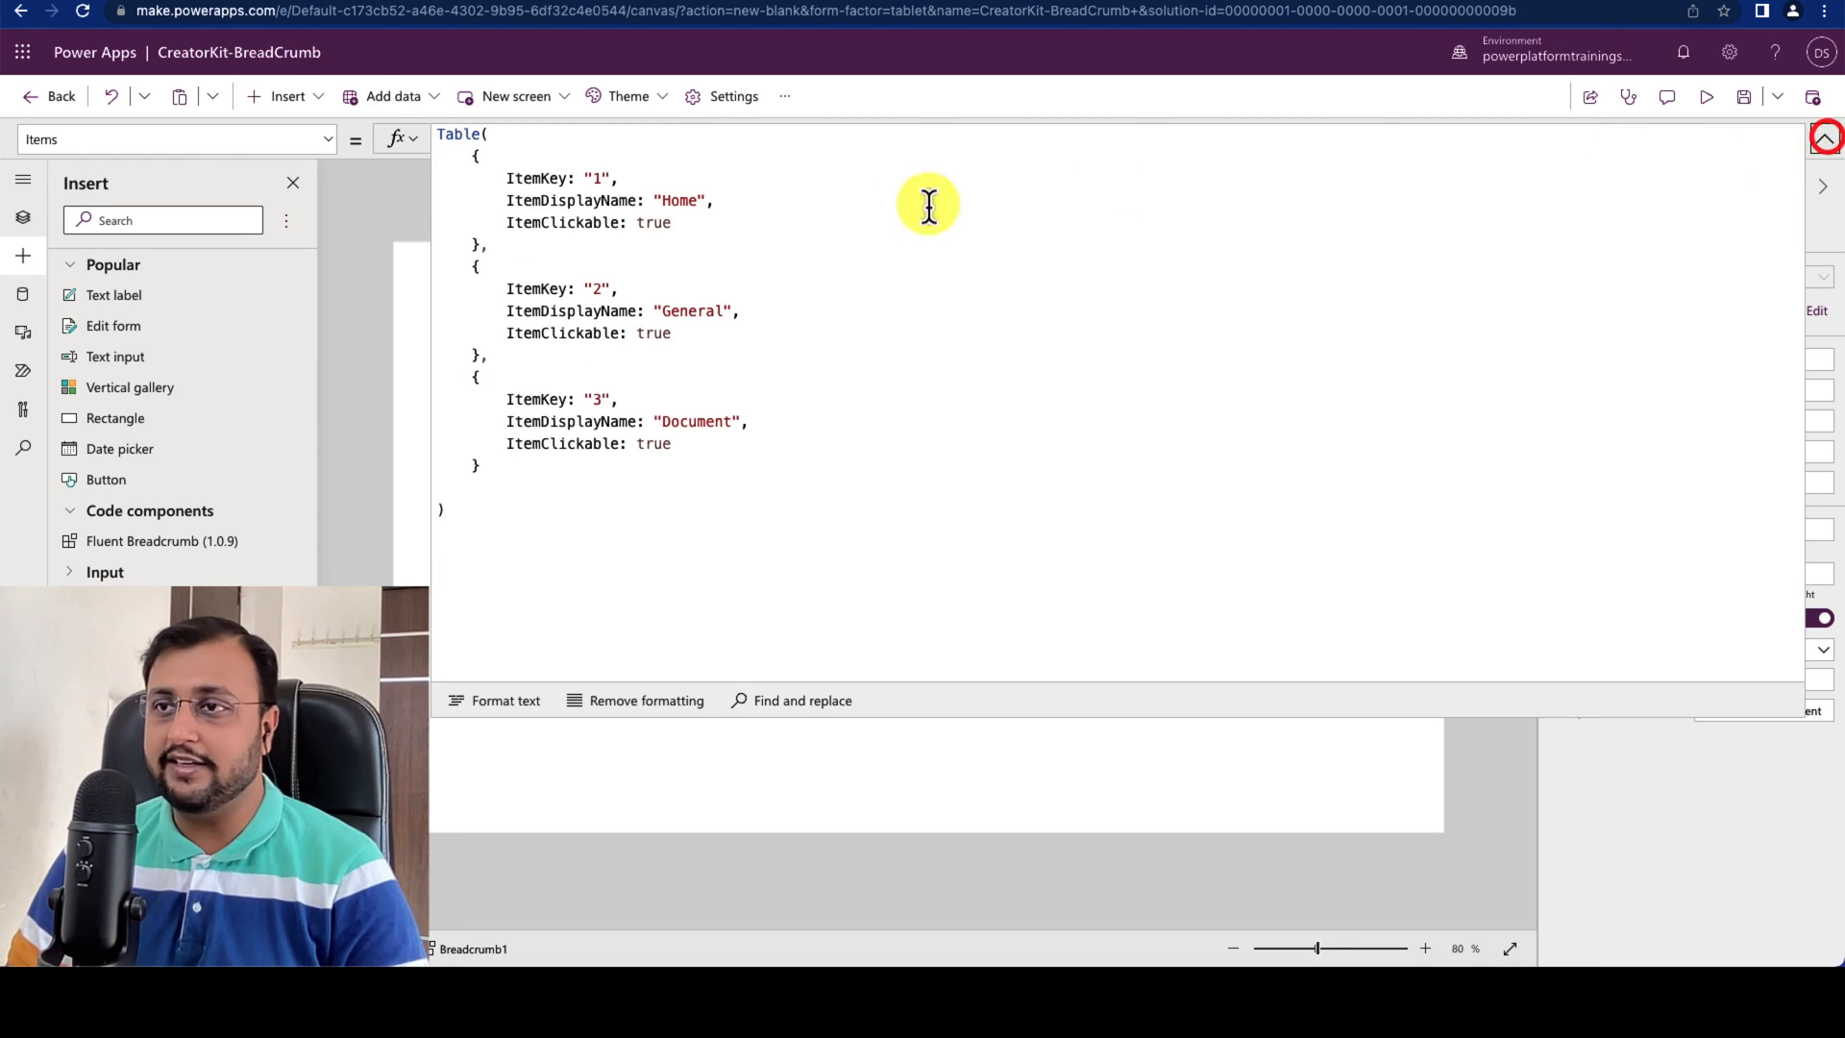
double_click(564, 222)
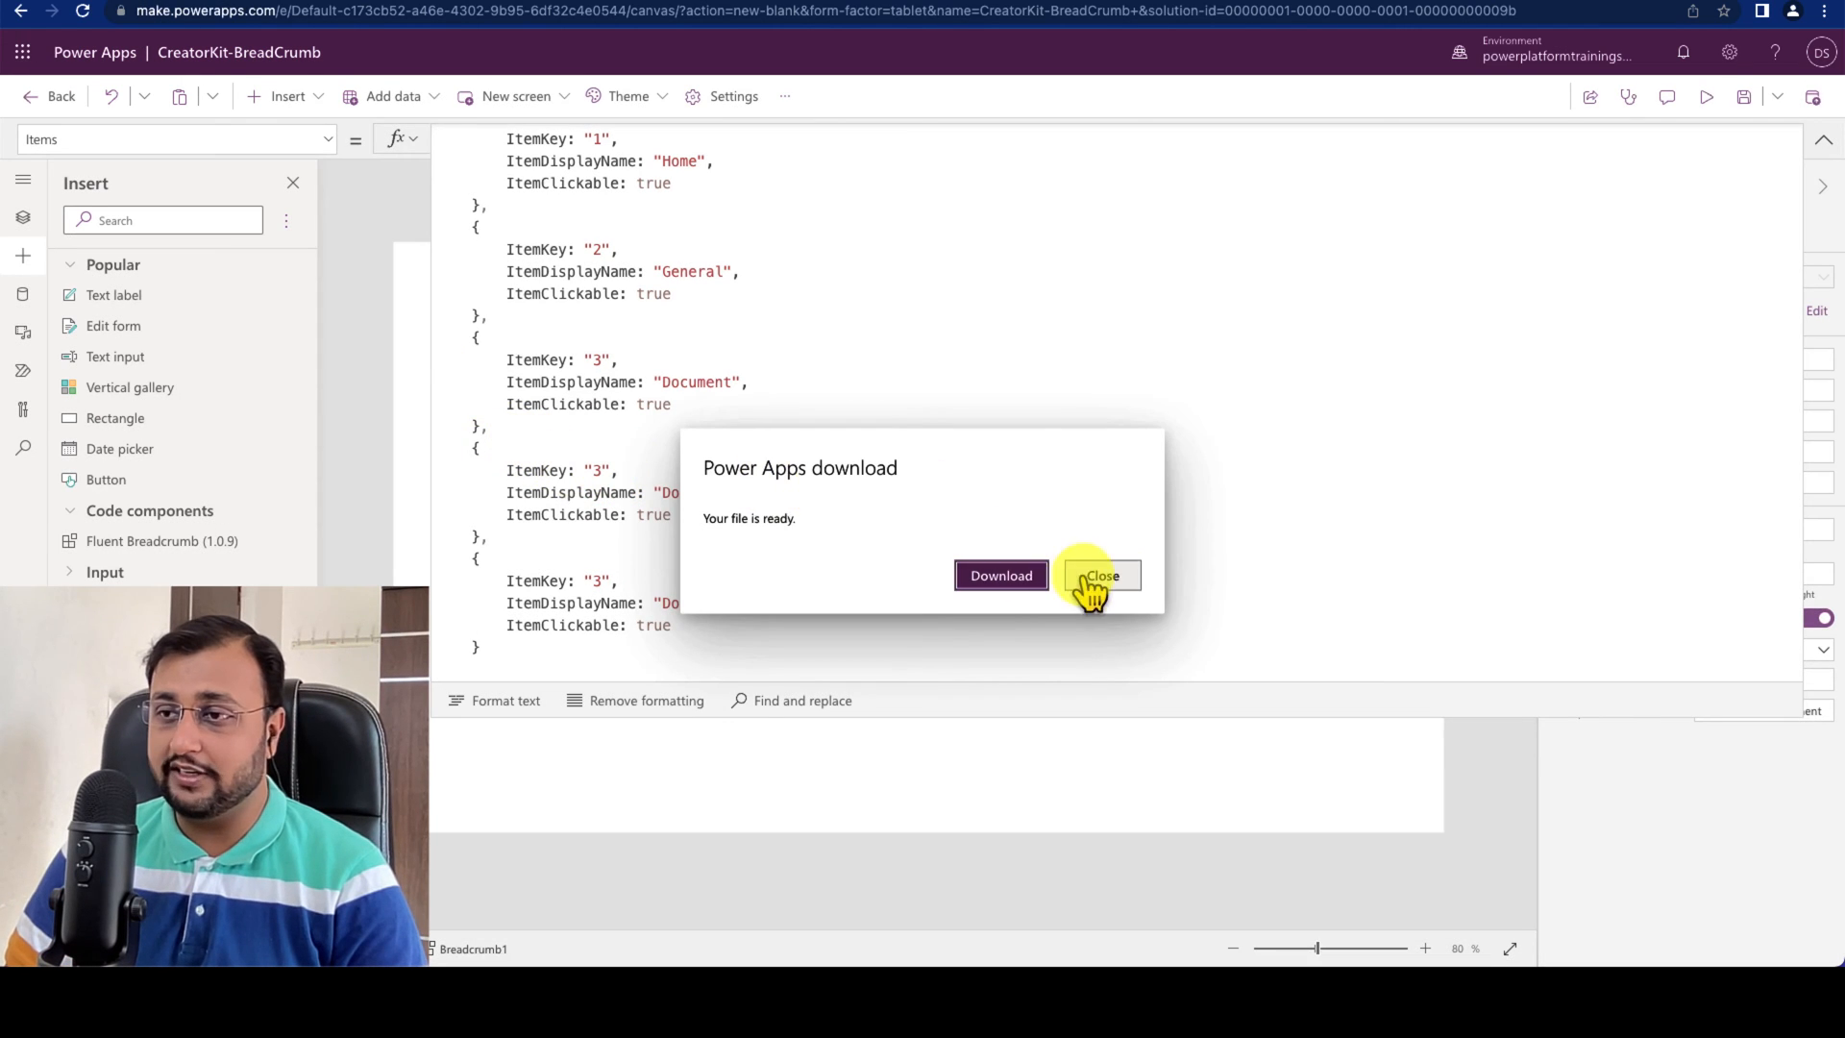
click(1100, 575)
text(2)
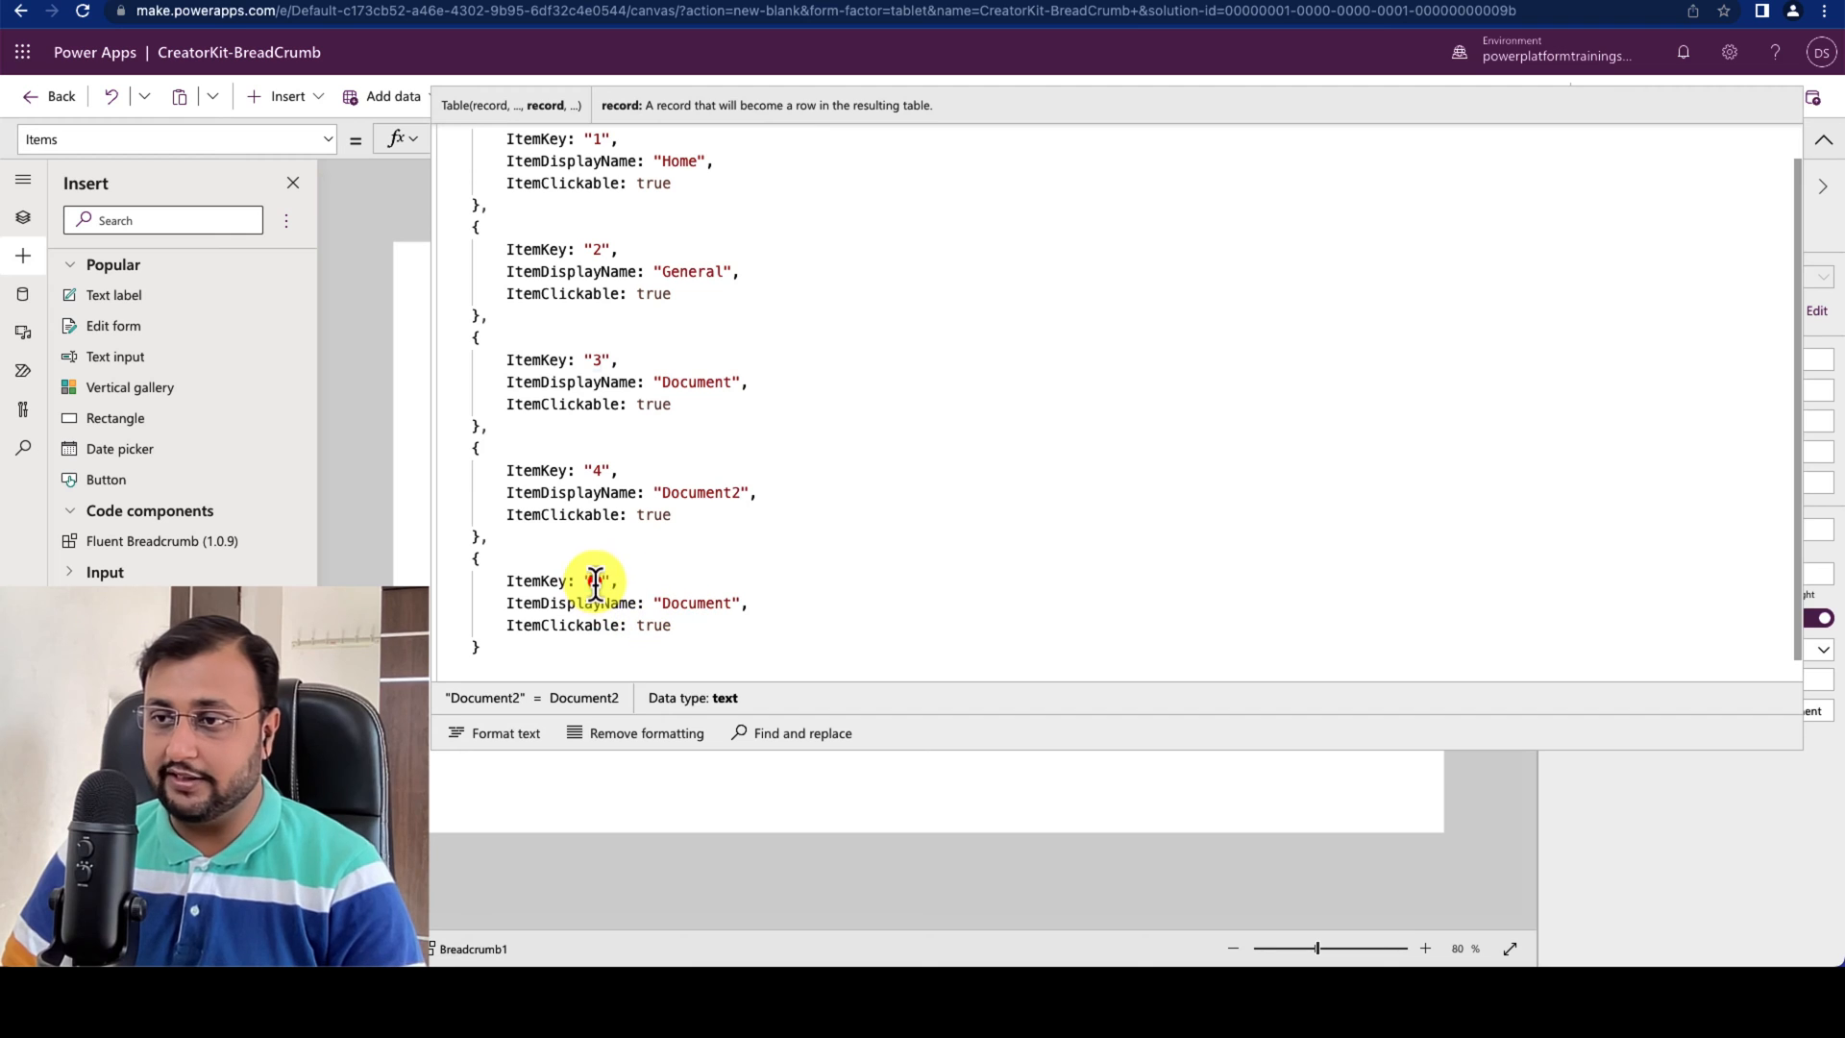
text(5)
click(626, 603)
text(3)
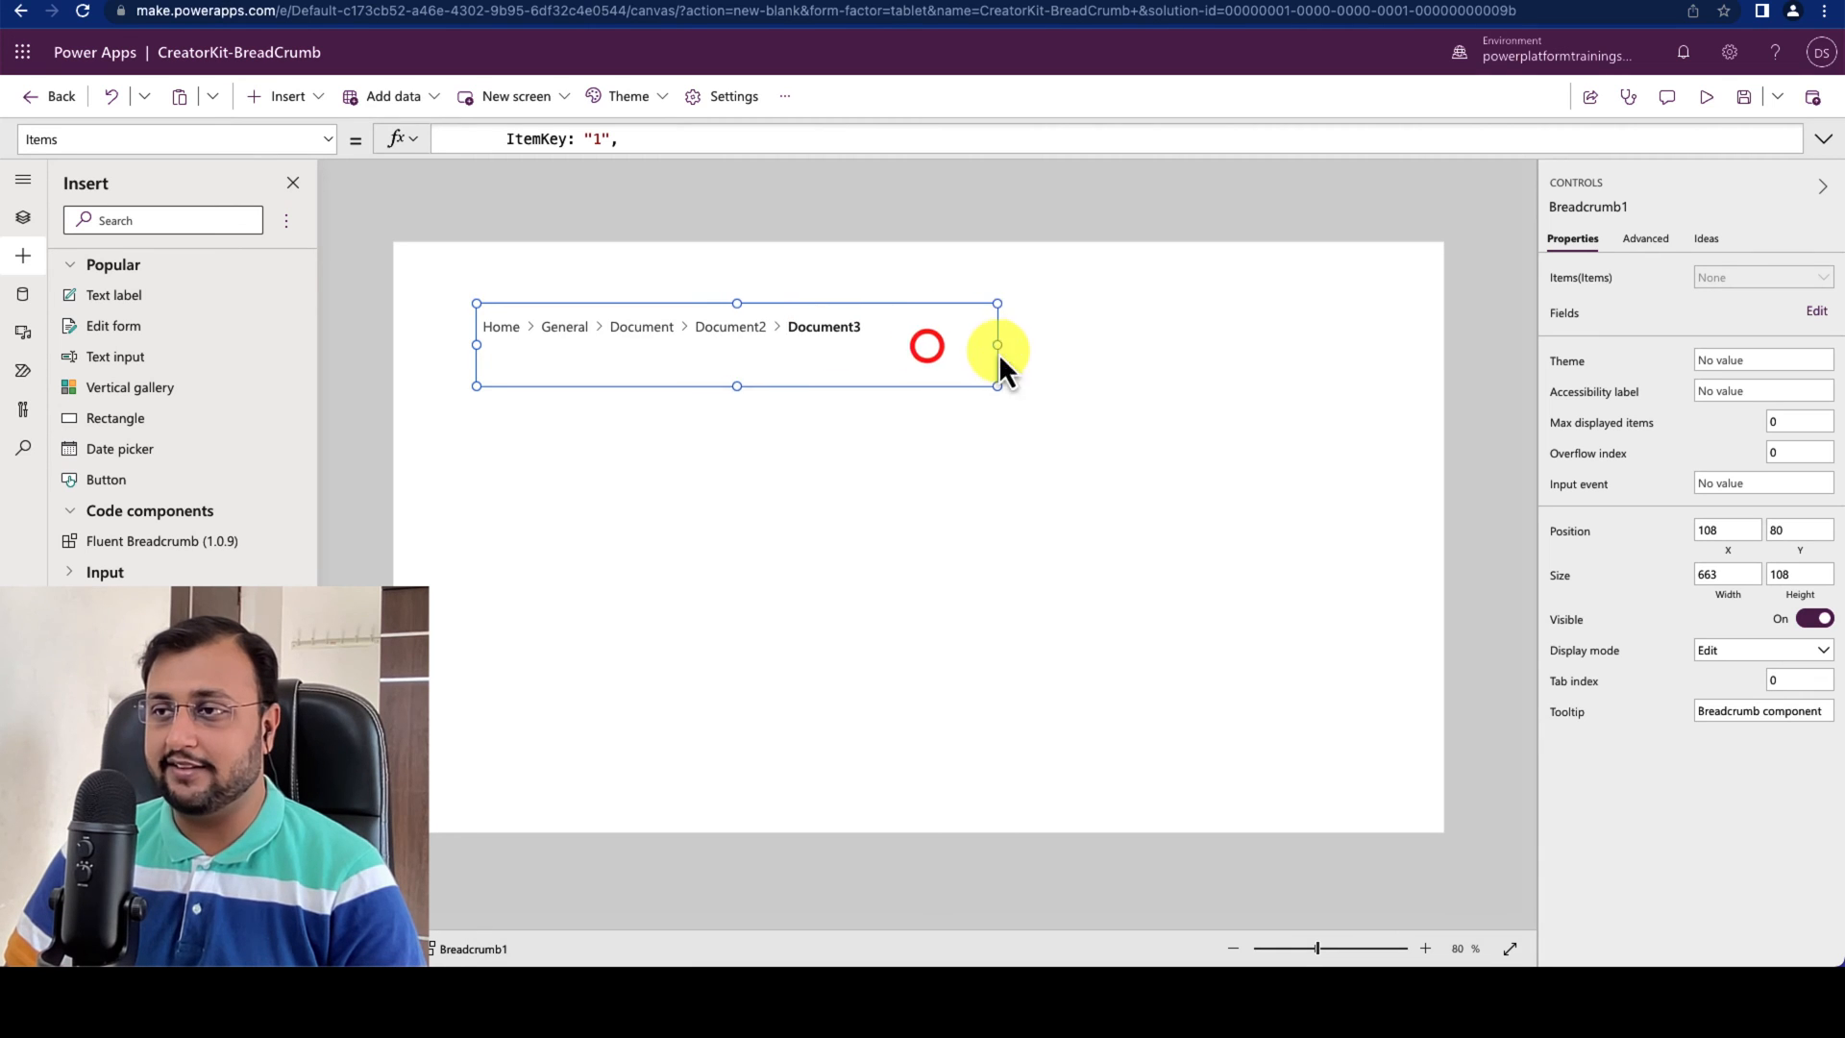
Step: Resize the breadcrumb back and forth, settling near 681 width with all five items visible
drag(998, 345, 1243, 345)
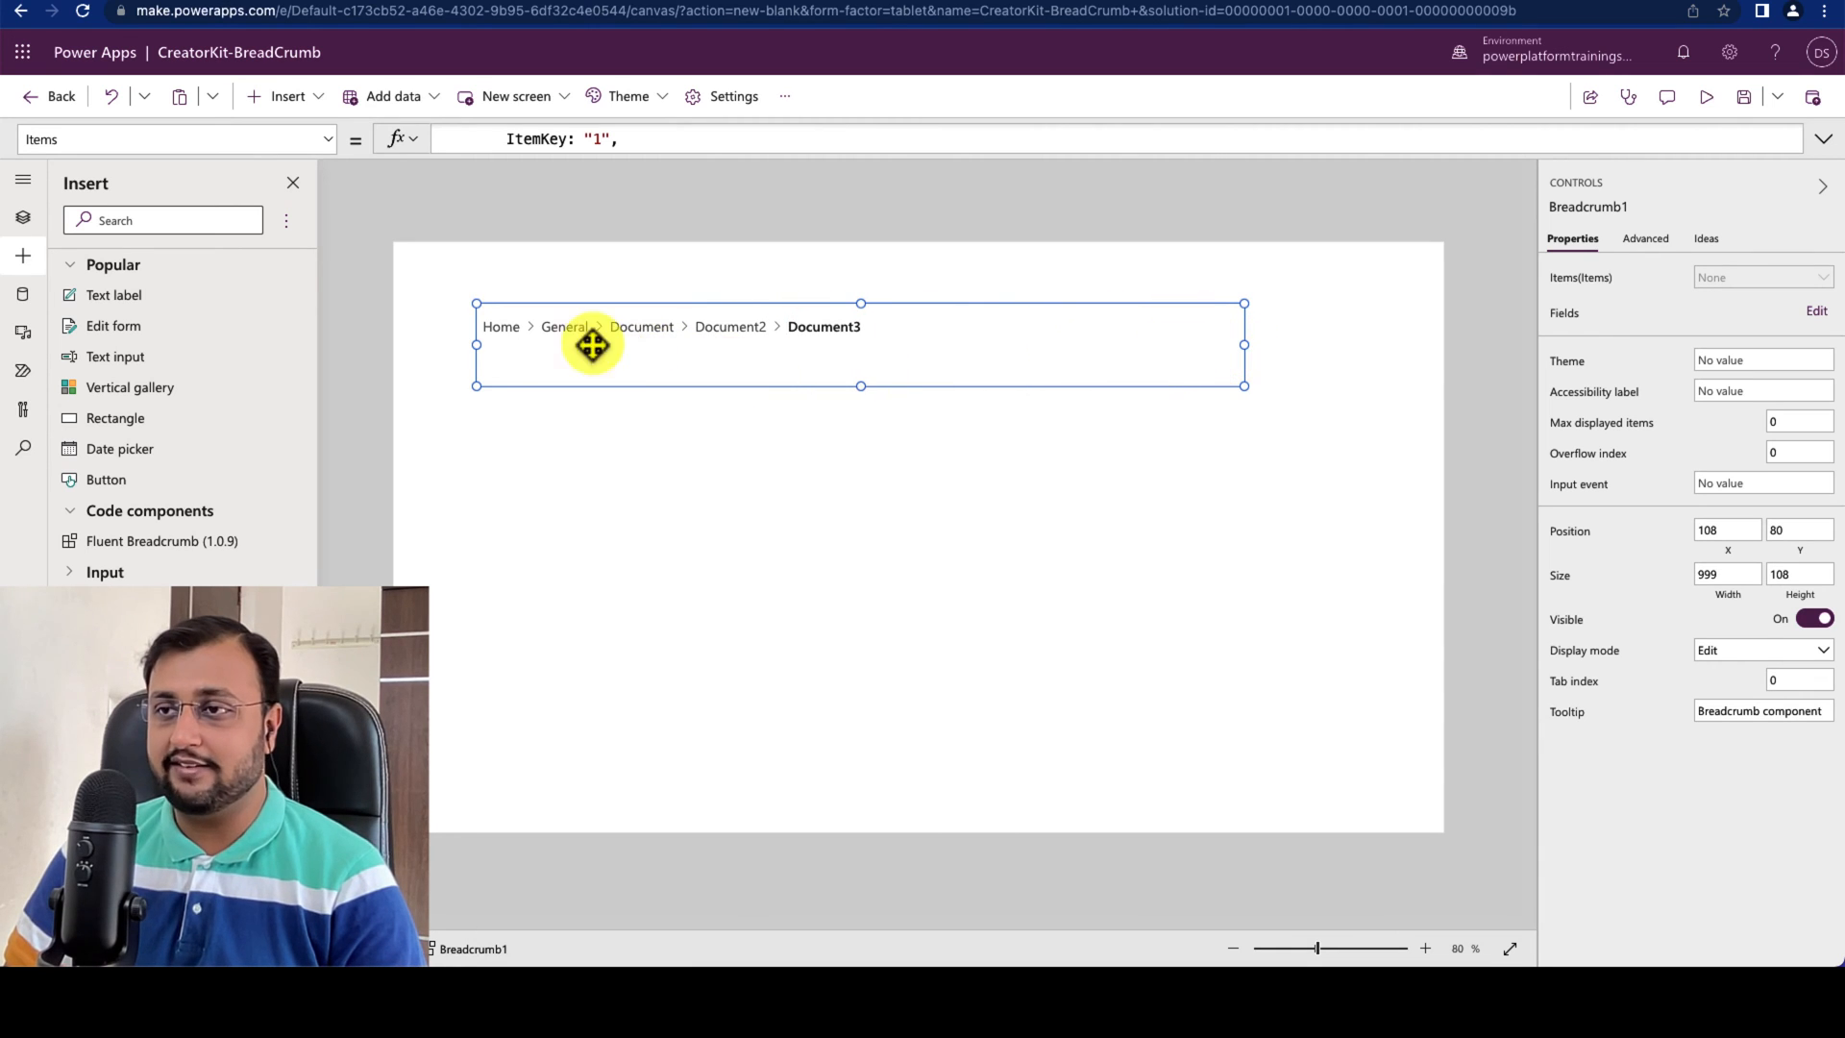
mouse_move(1244, 347)
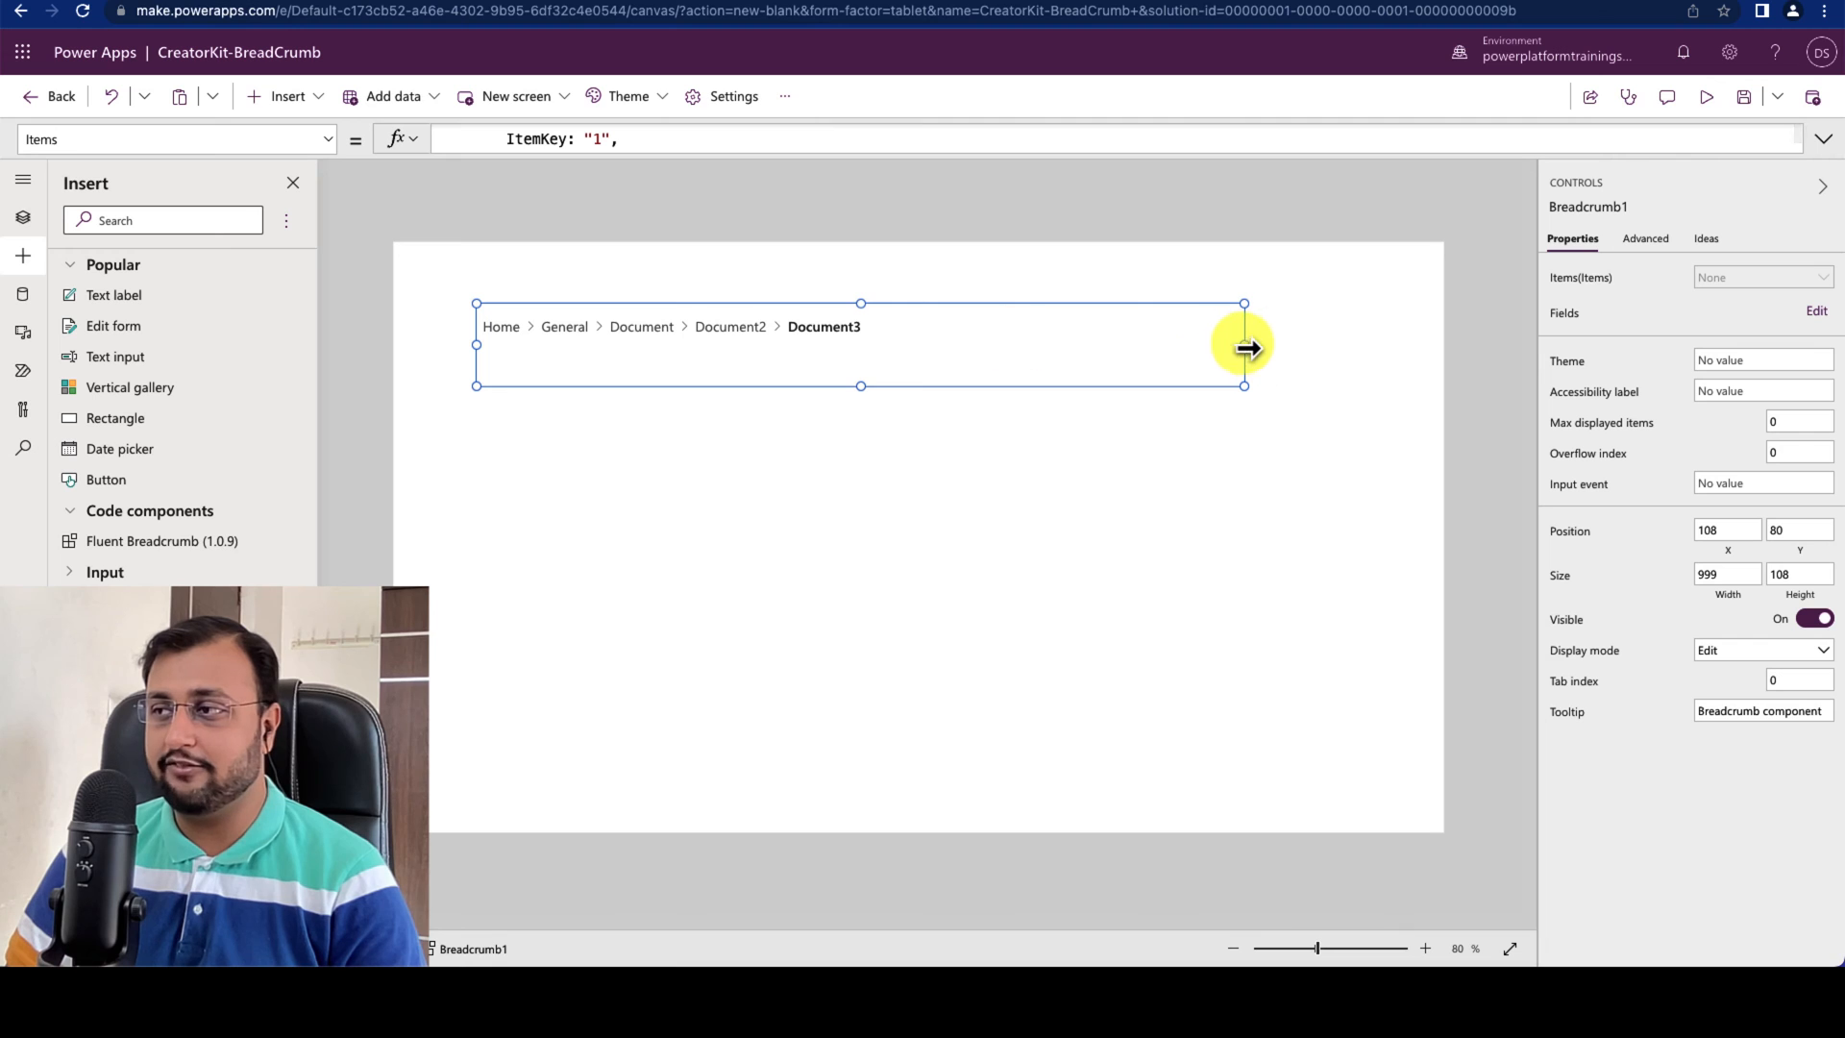
drag(1243, 345, 729, 345)
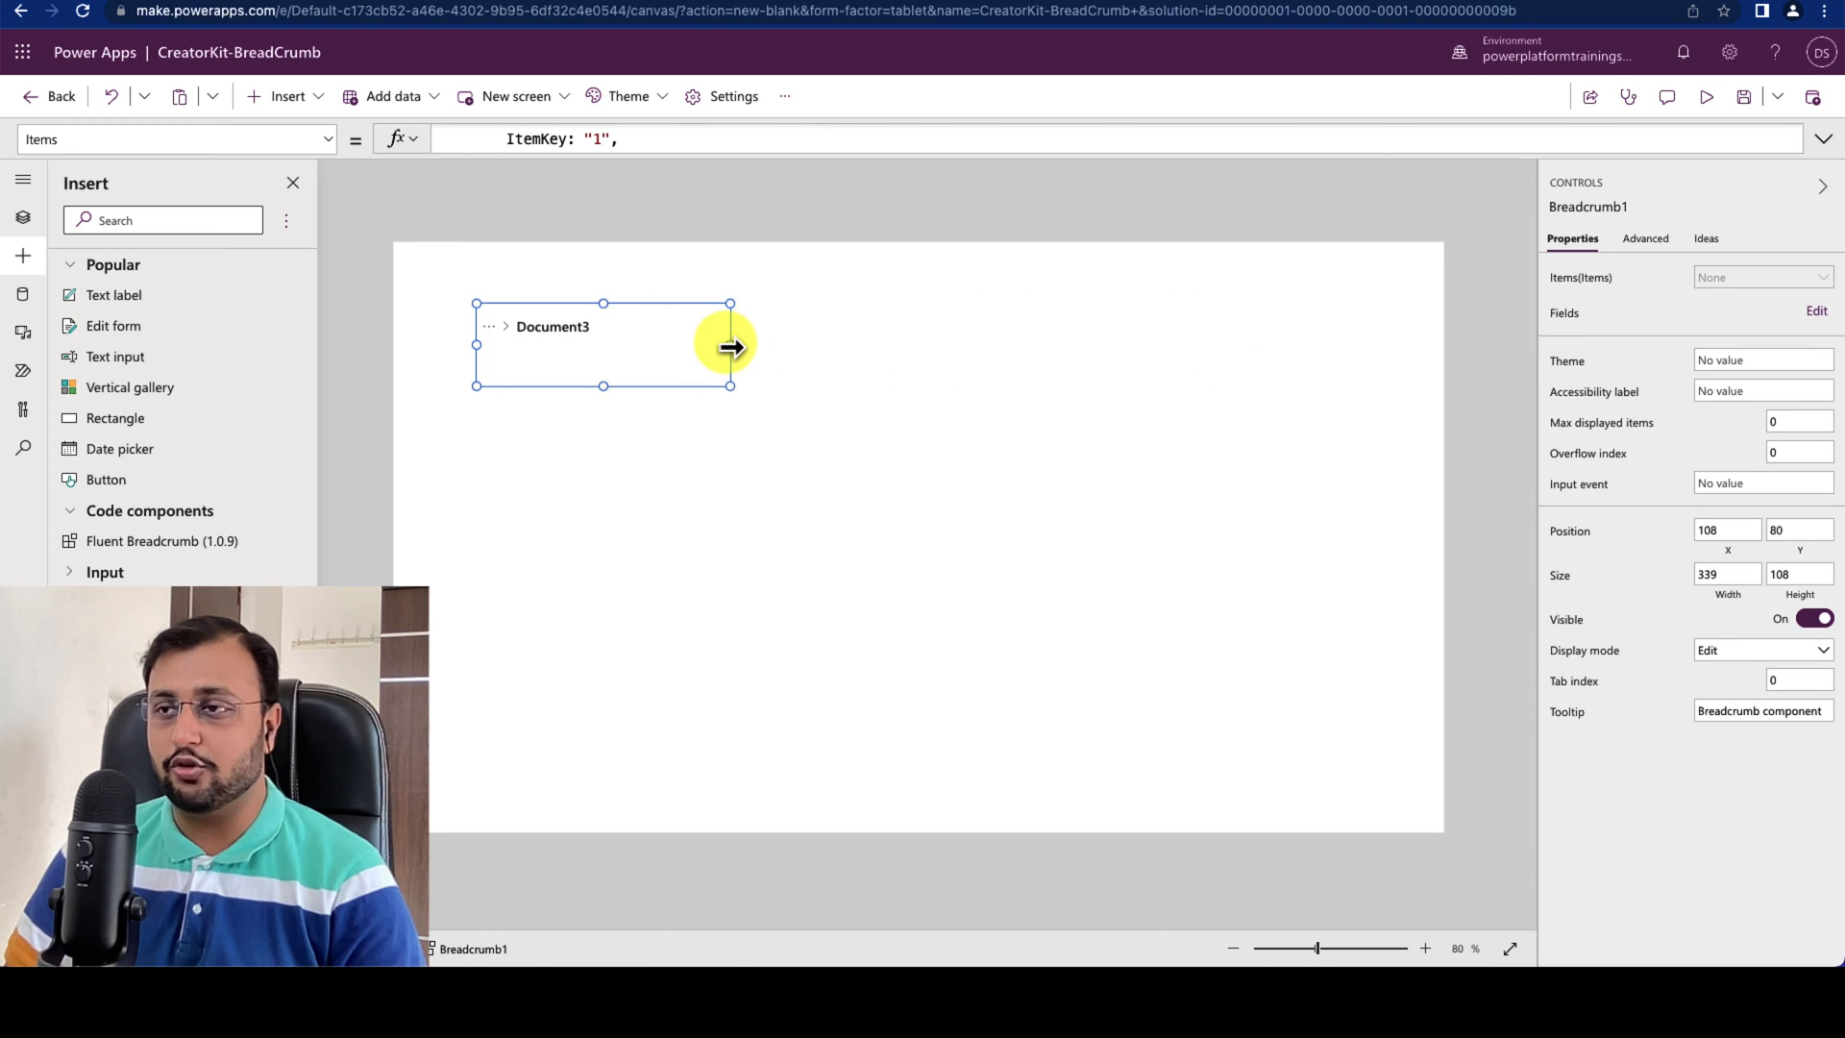
drag(730, 345, 865, 351)
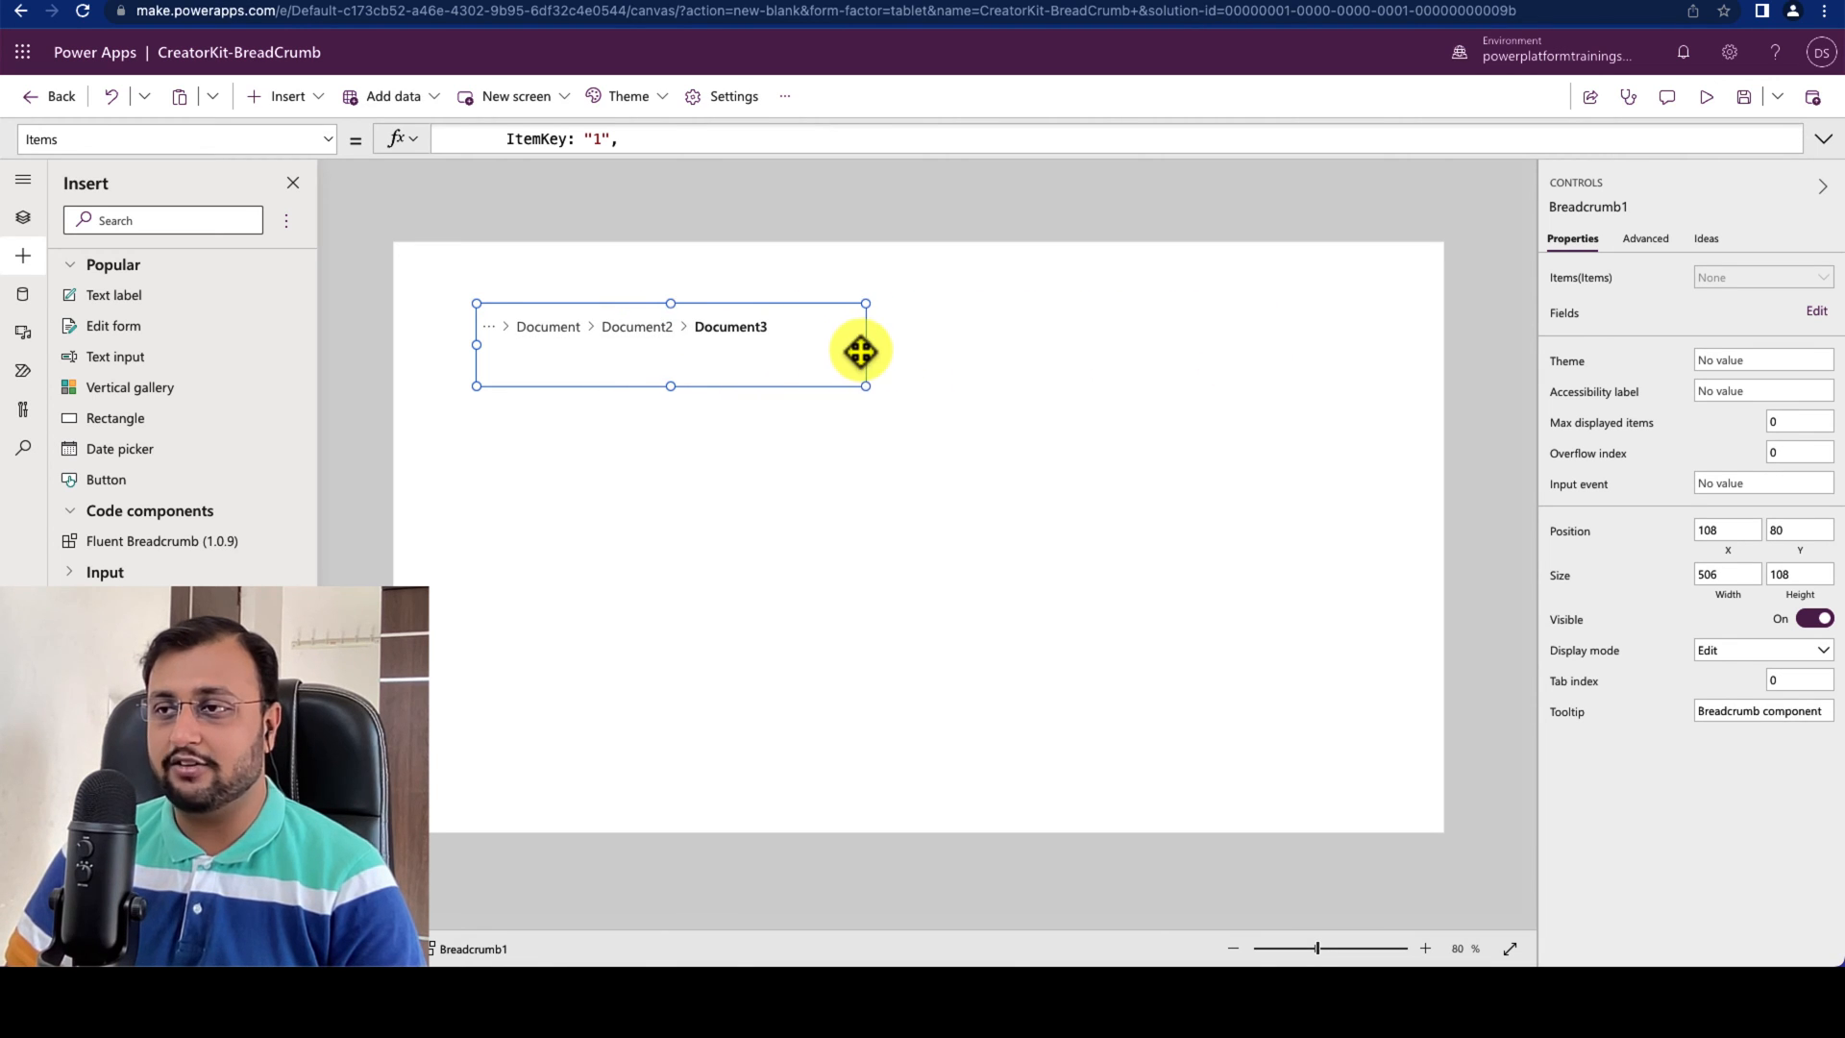
drag(864, 350, 1012, 353)
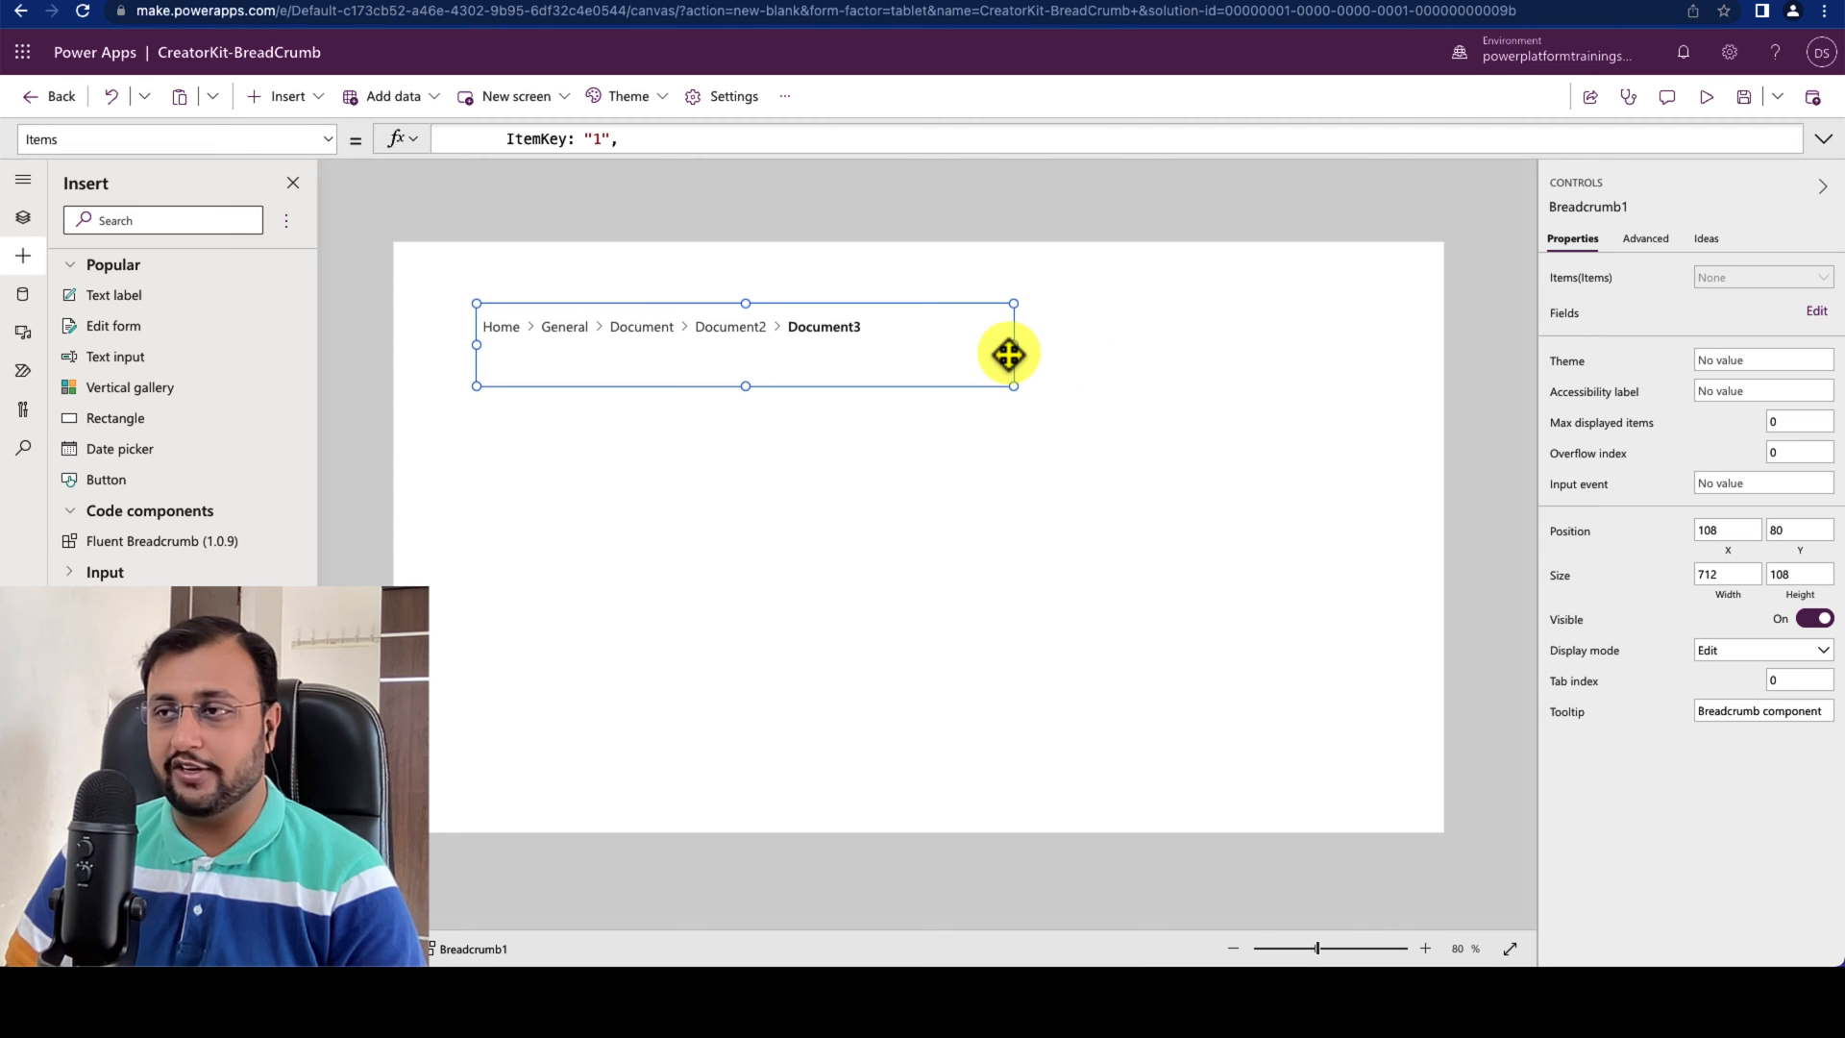
drag(1011, 353, 965, 352)
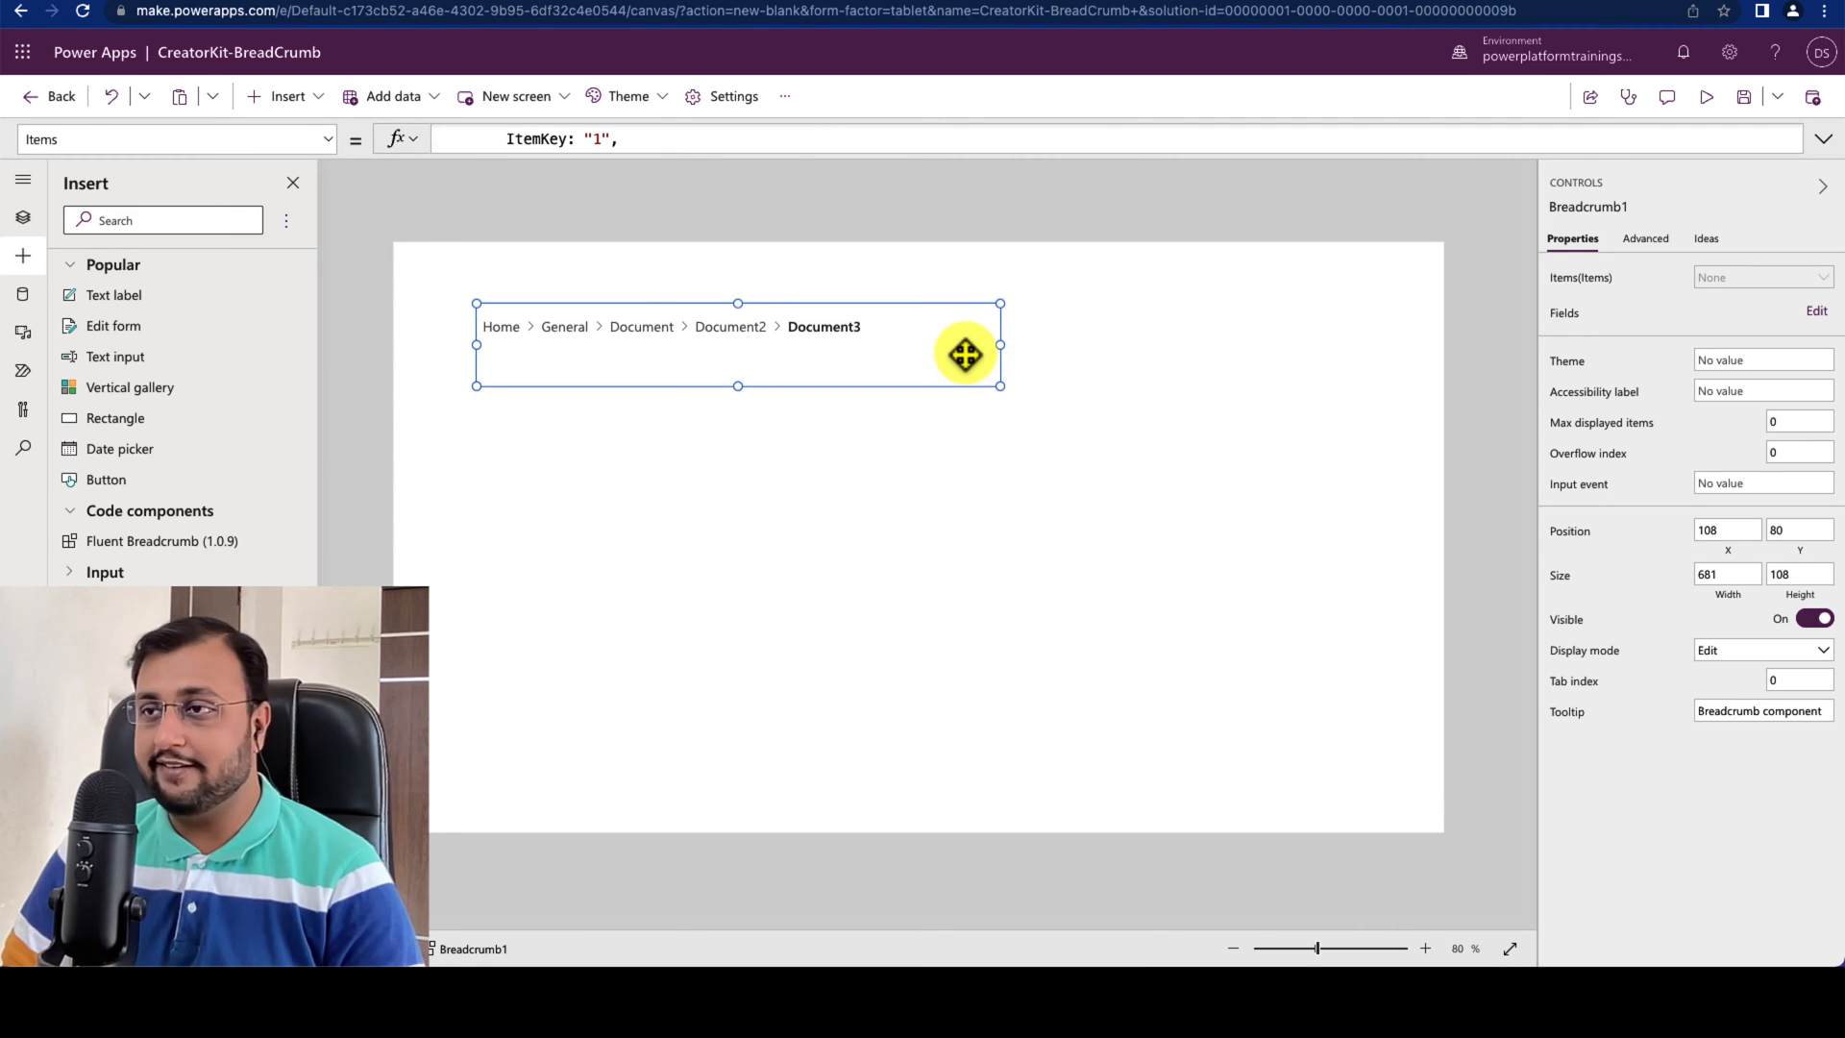
mouse_move(806, 398)
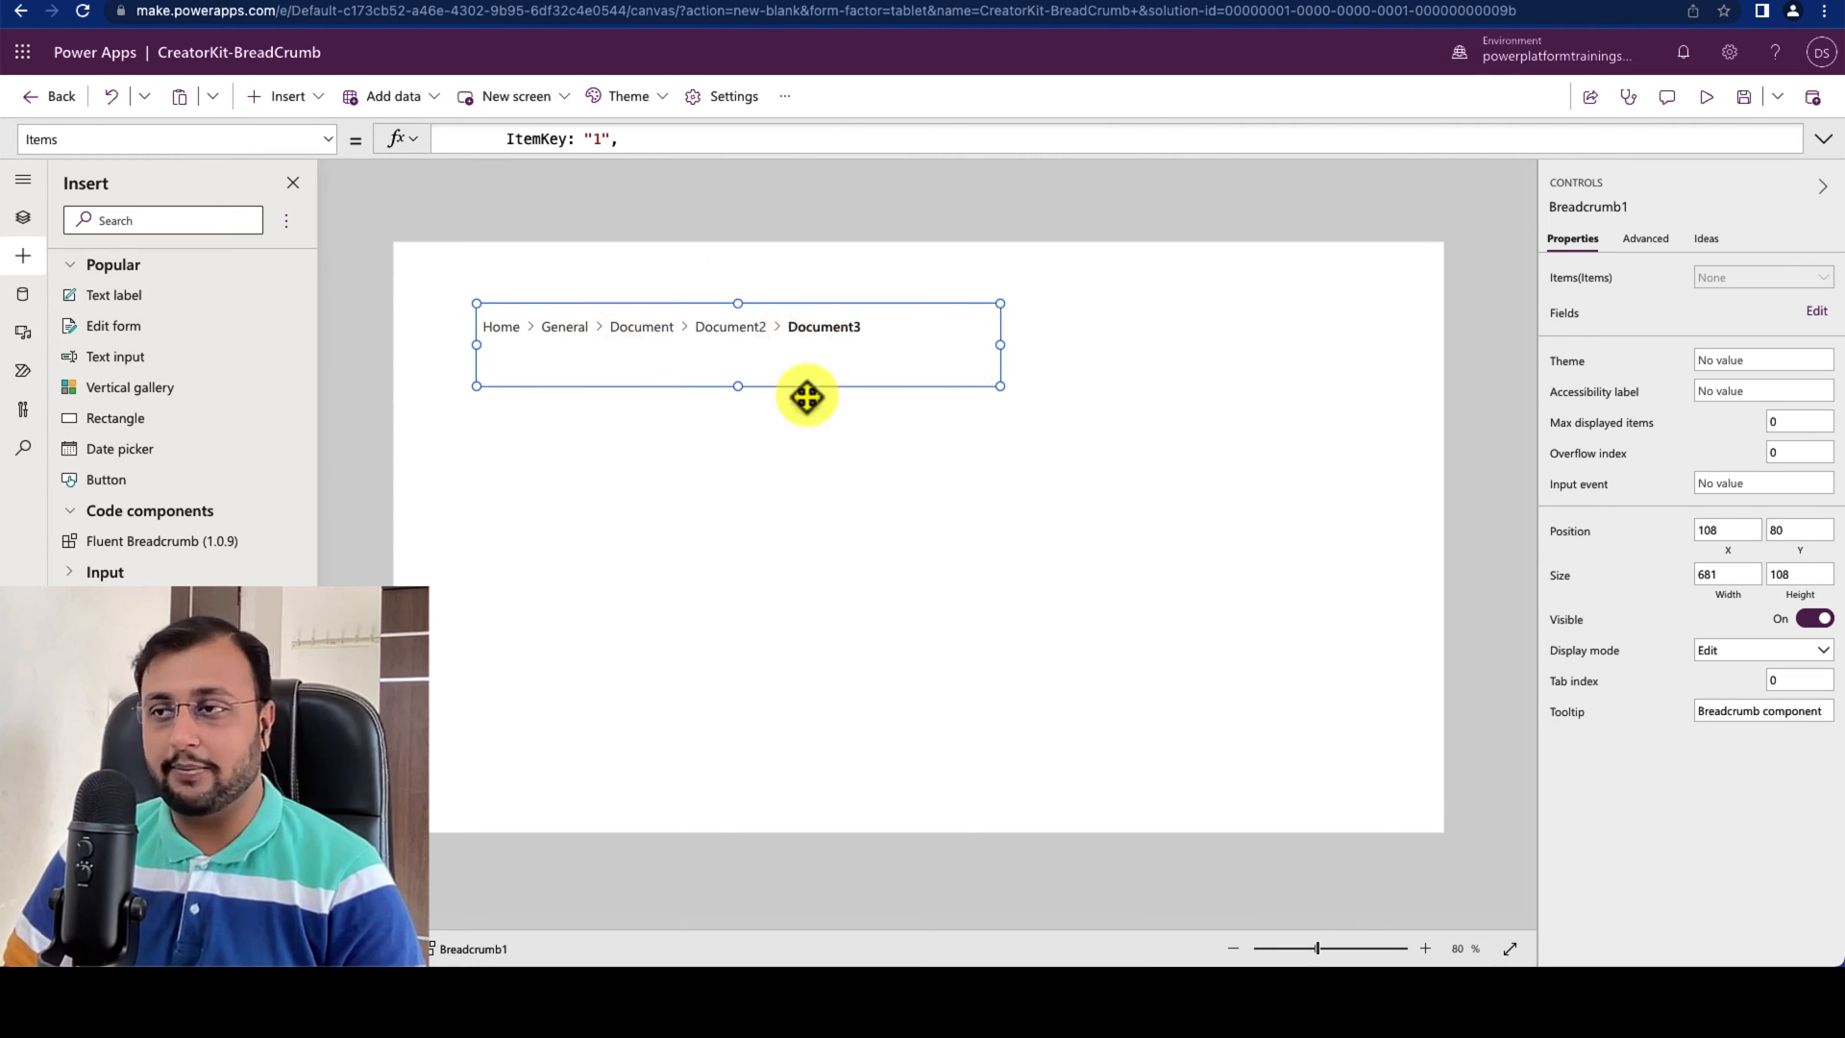
mouse_move(1676, 453)
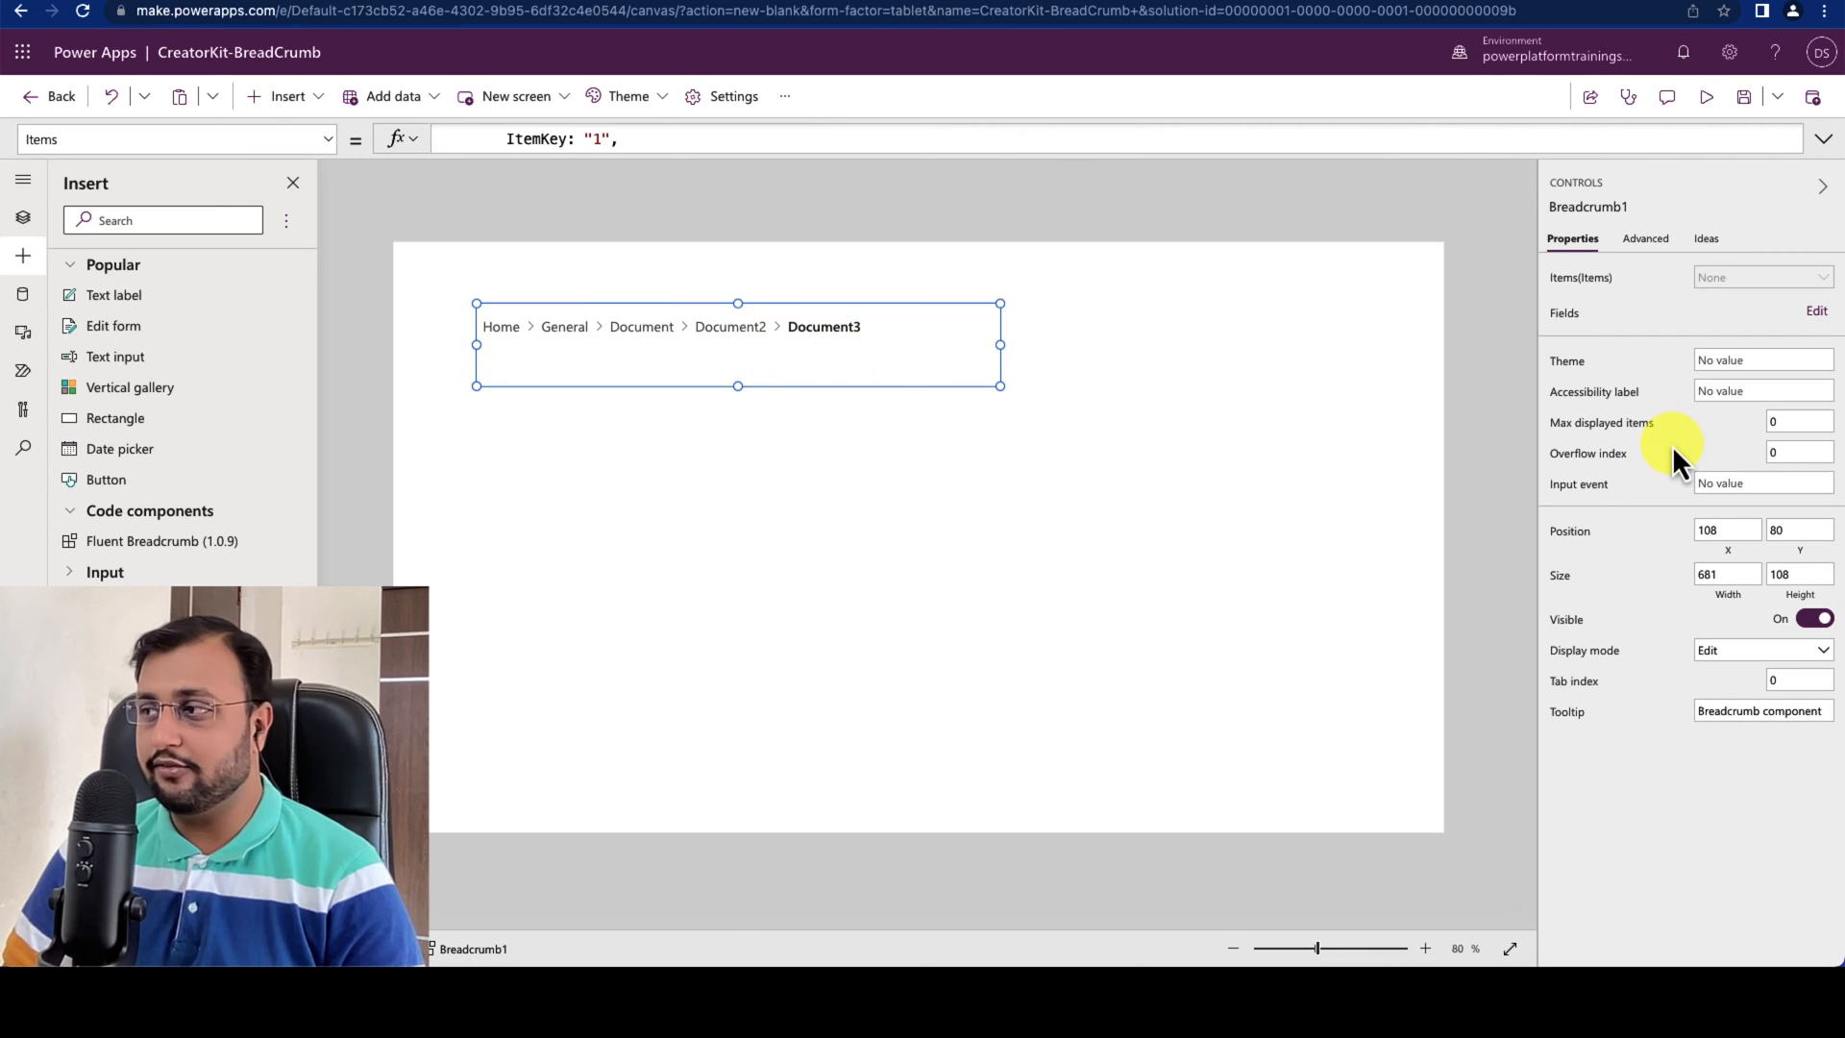
mouse_move(1571, 362)
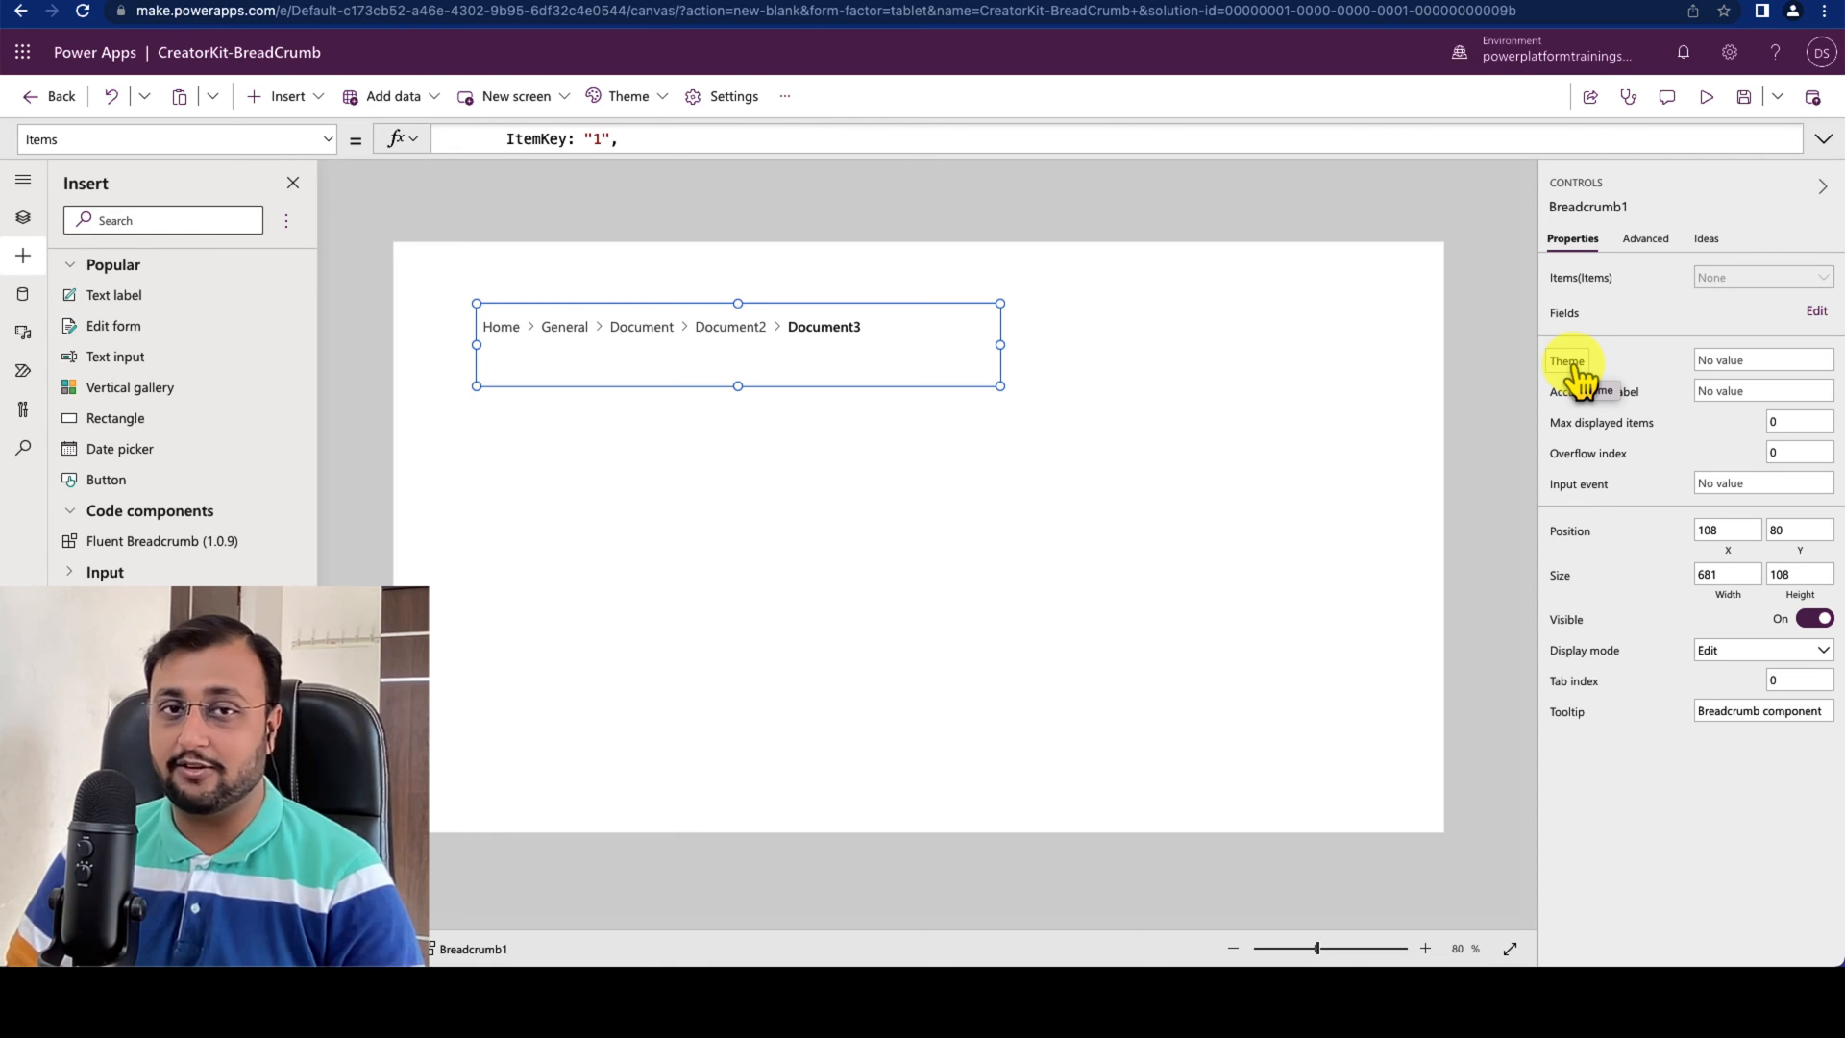
mouse_move(1588, 391)
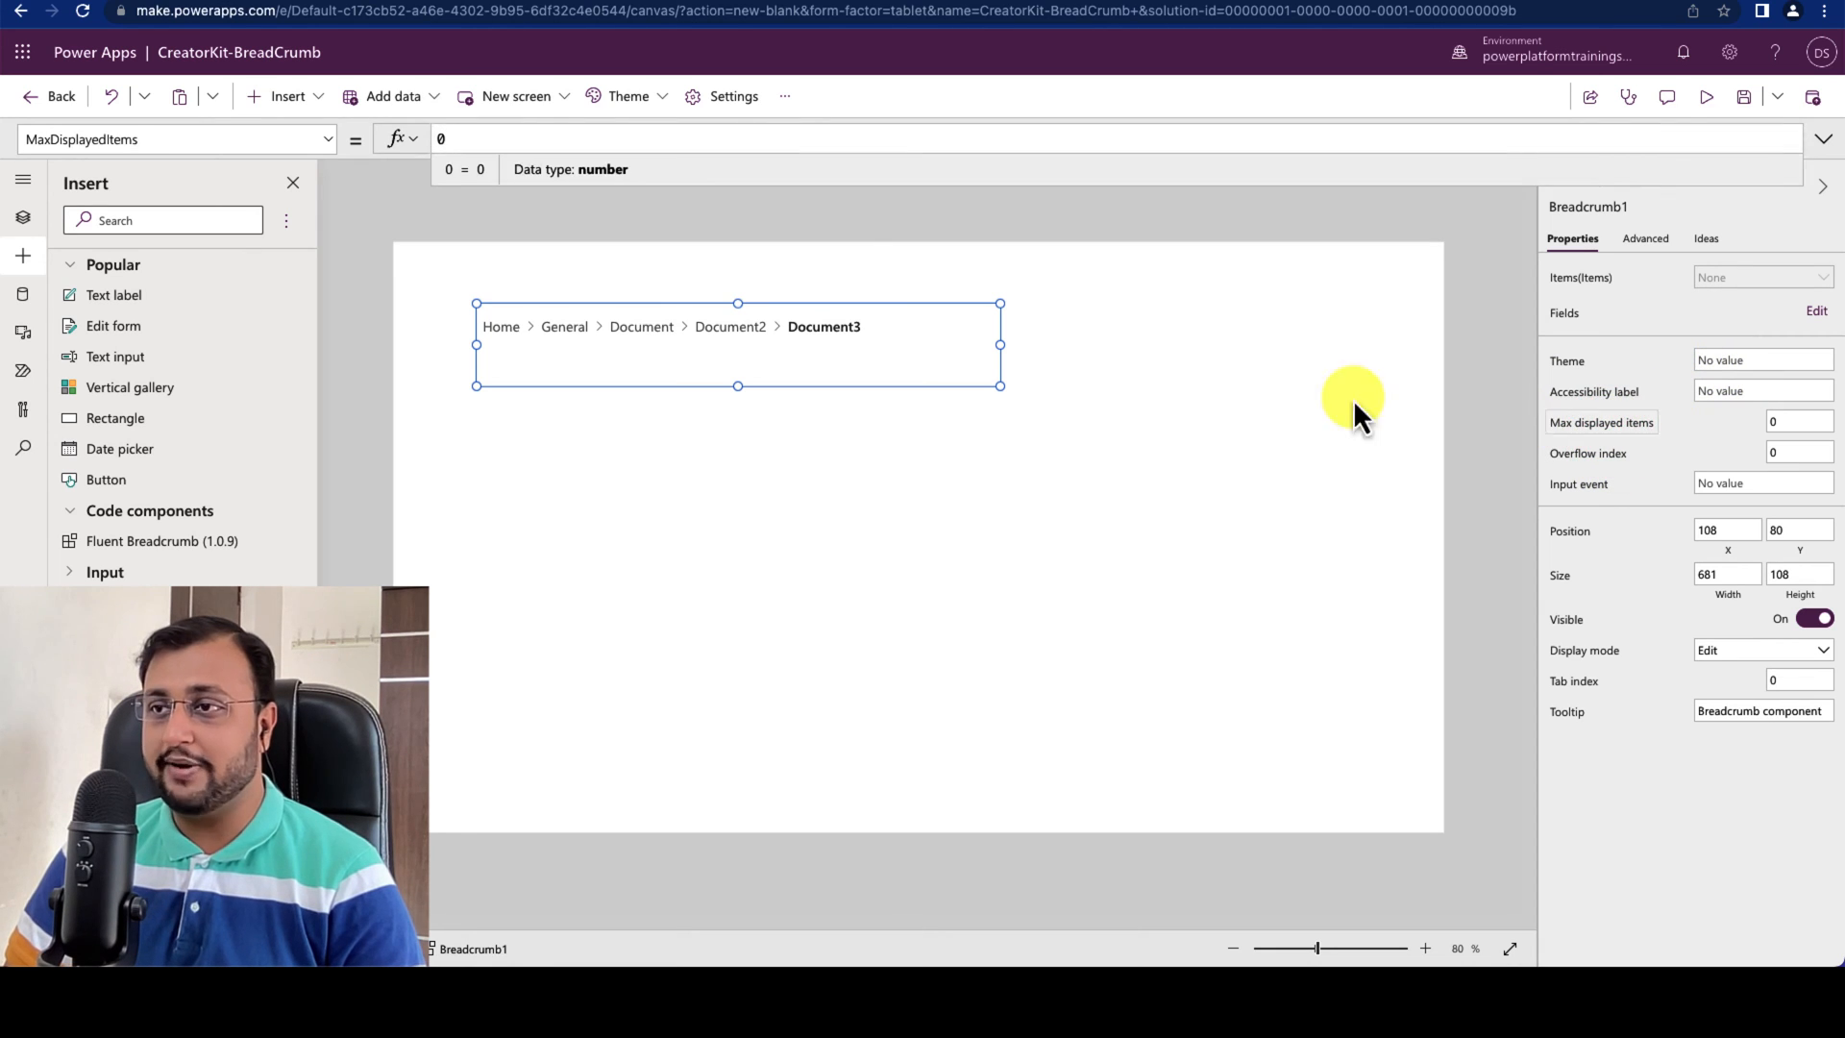
mouse_move(838, 355)
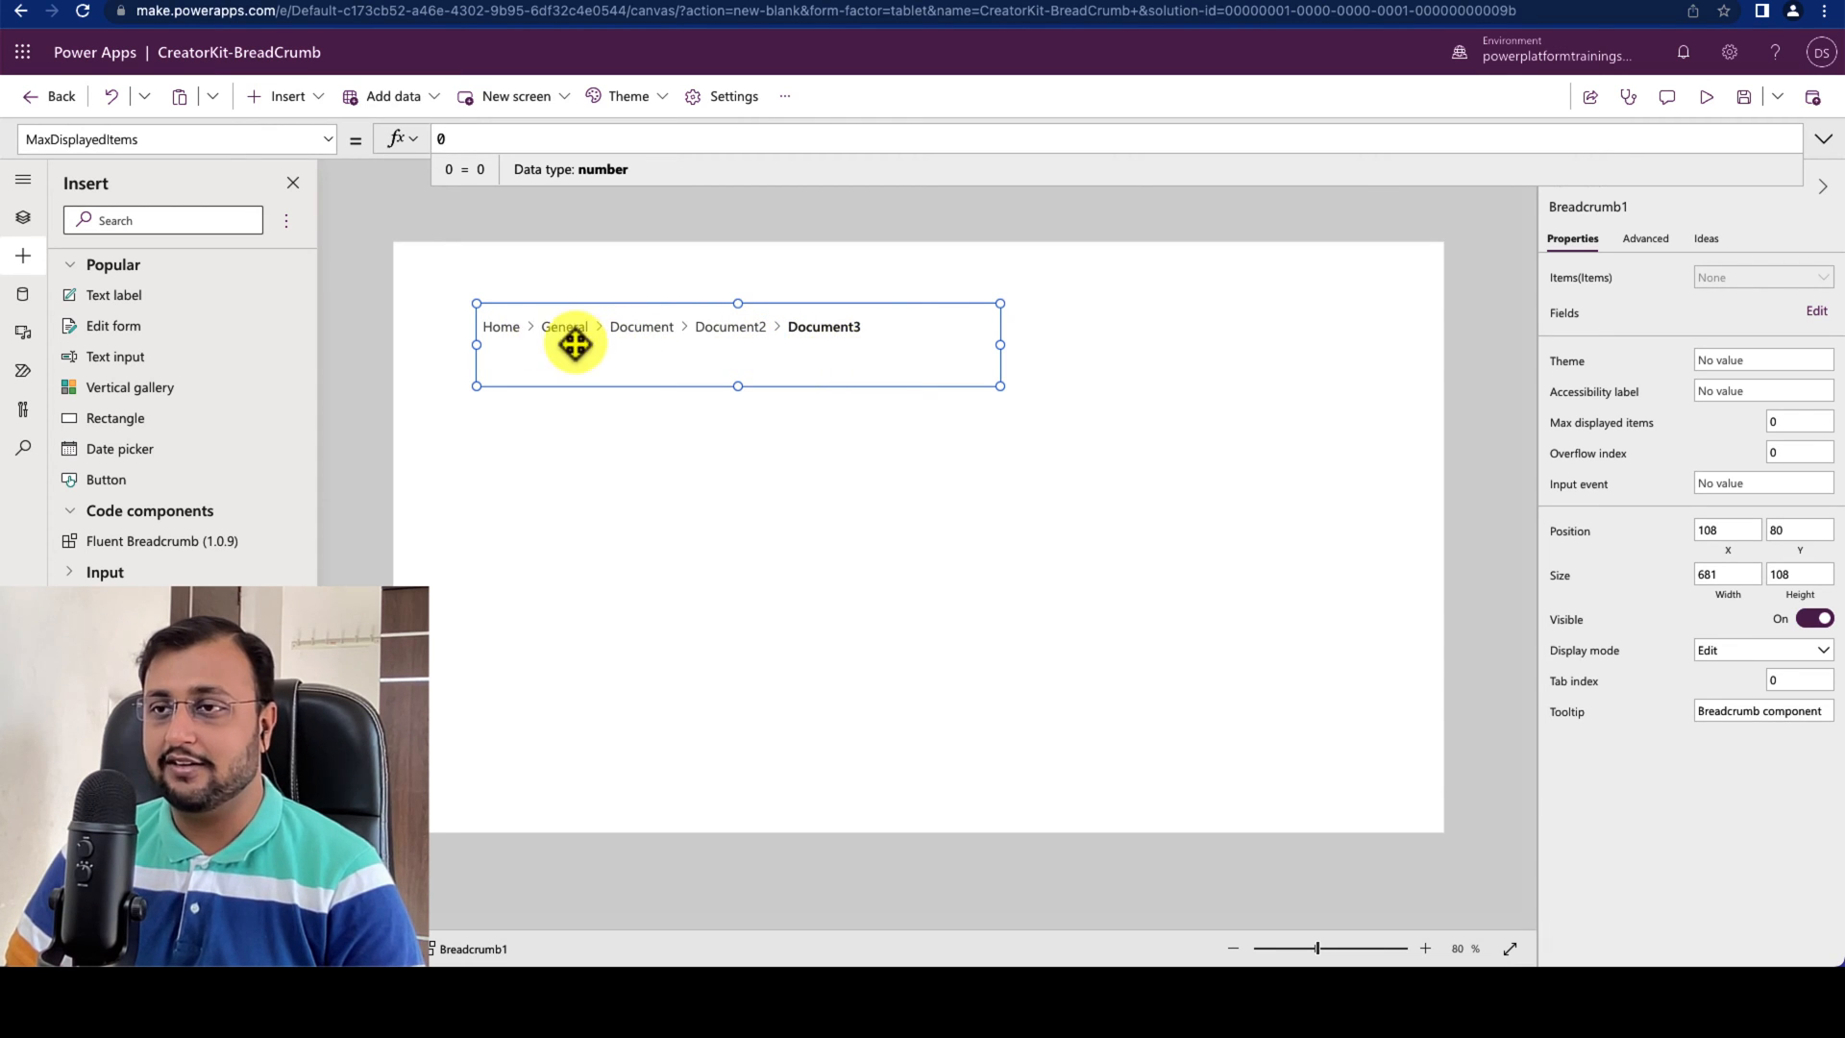
mouse_move(867, 342)
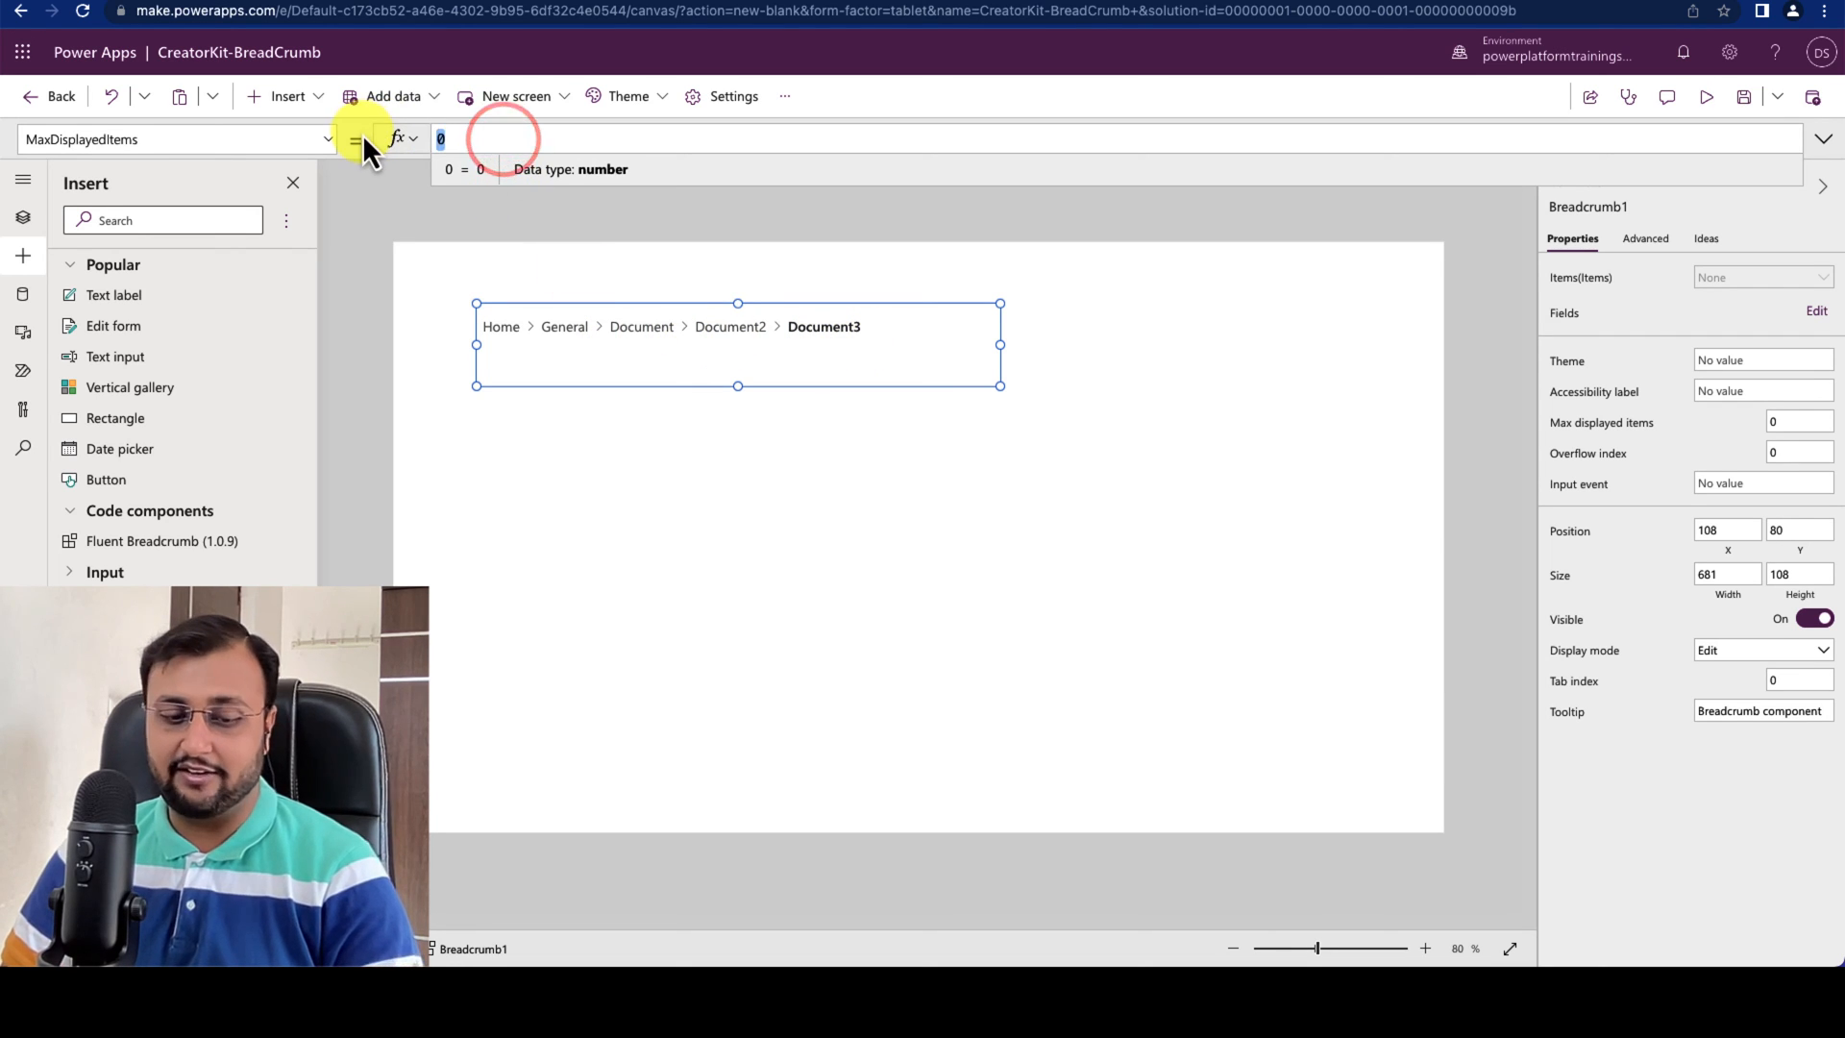
Step: Try MaxDisplayedItems 2, then reset it to 0 so all five items show
text(2)
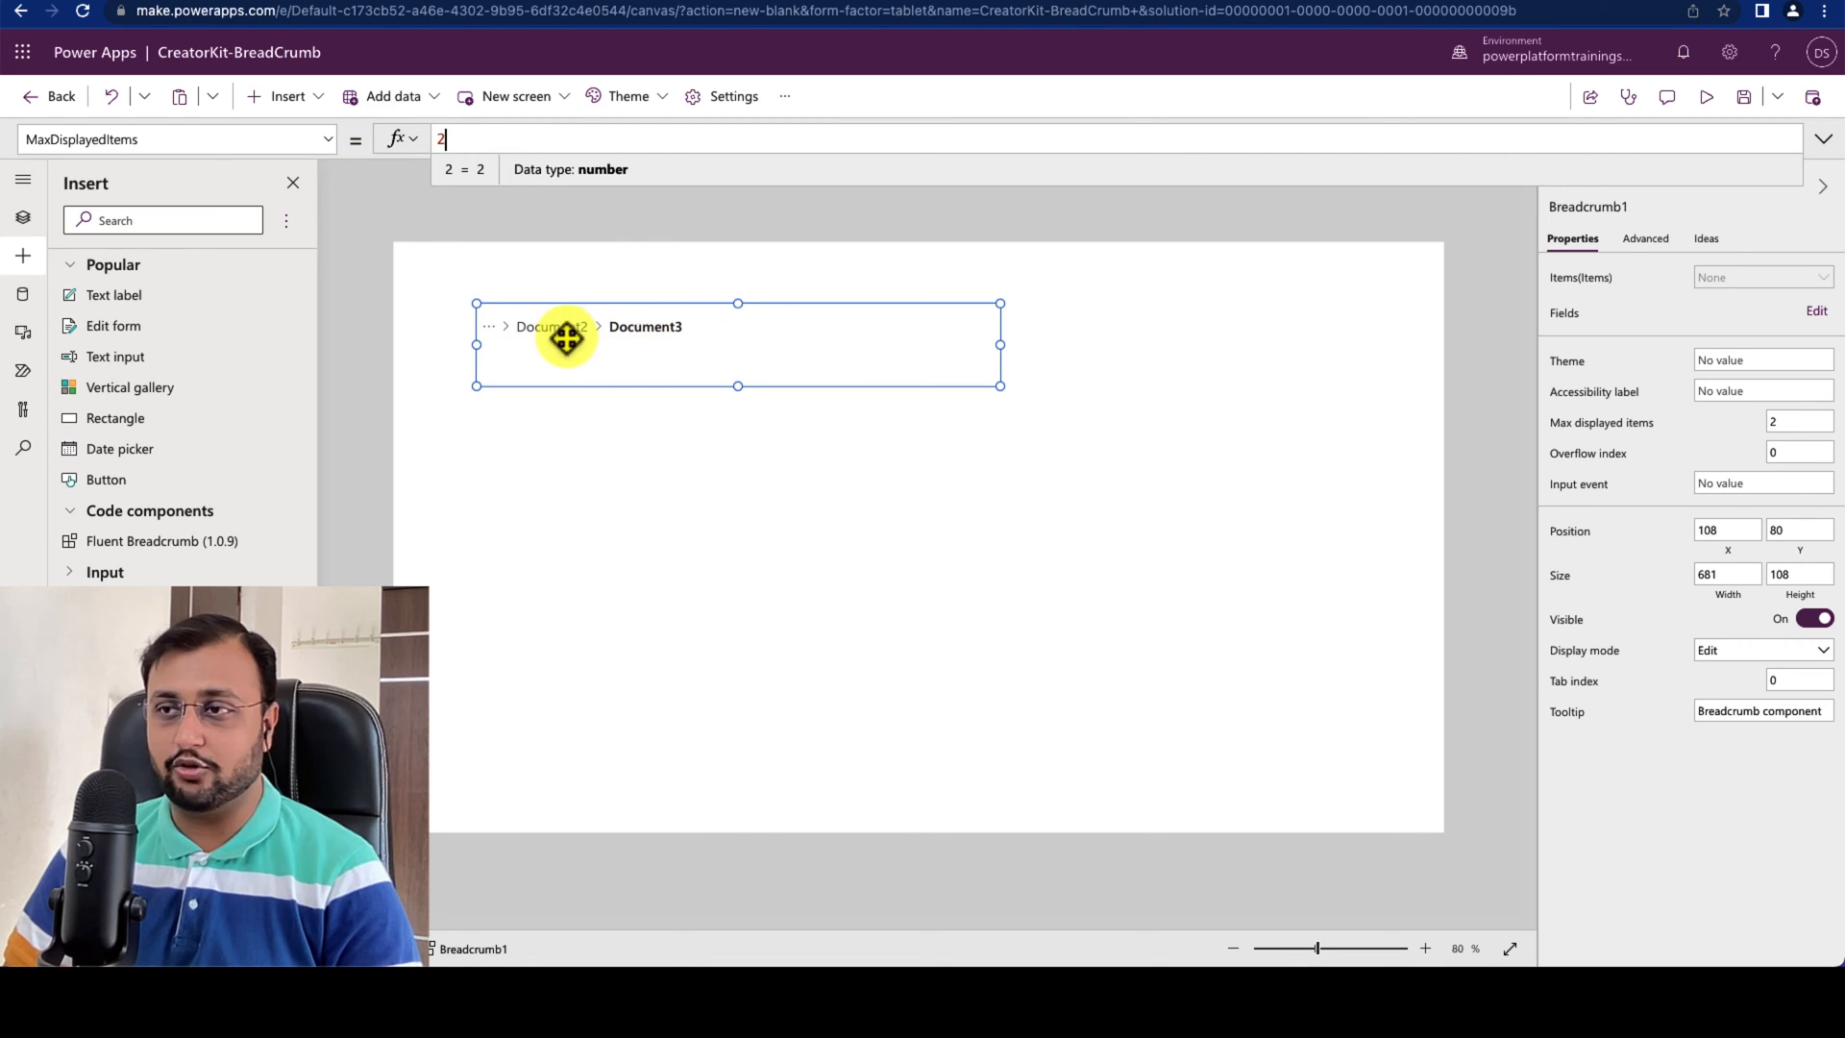
mouse_move(619, 294)
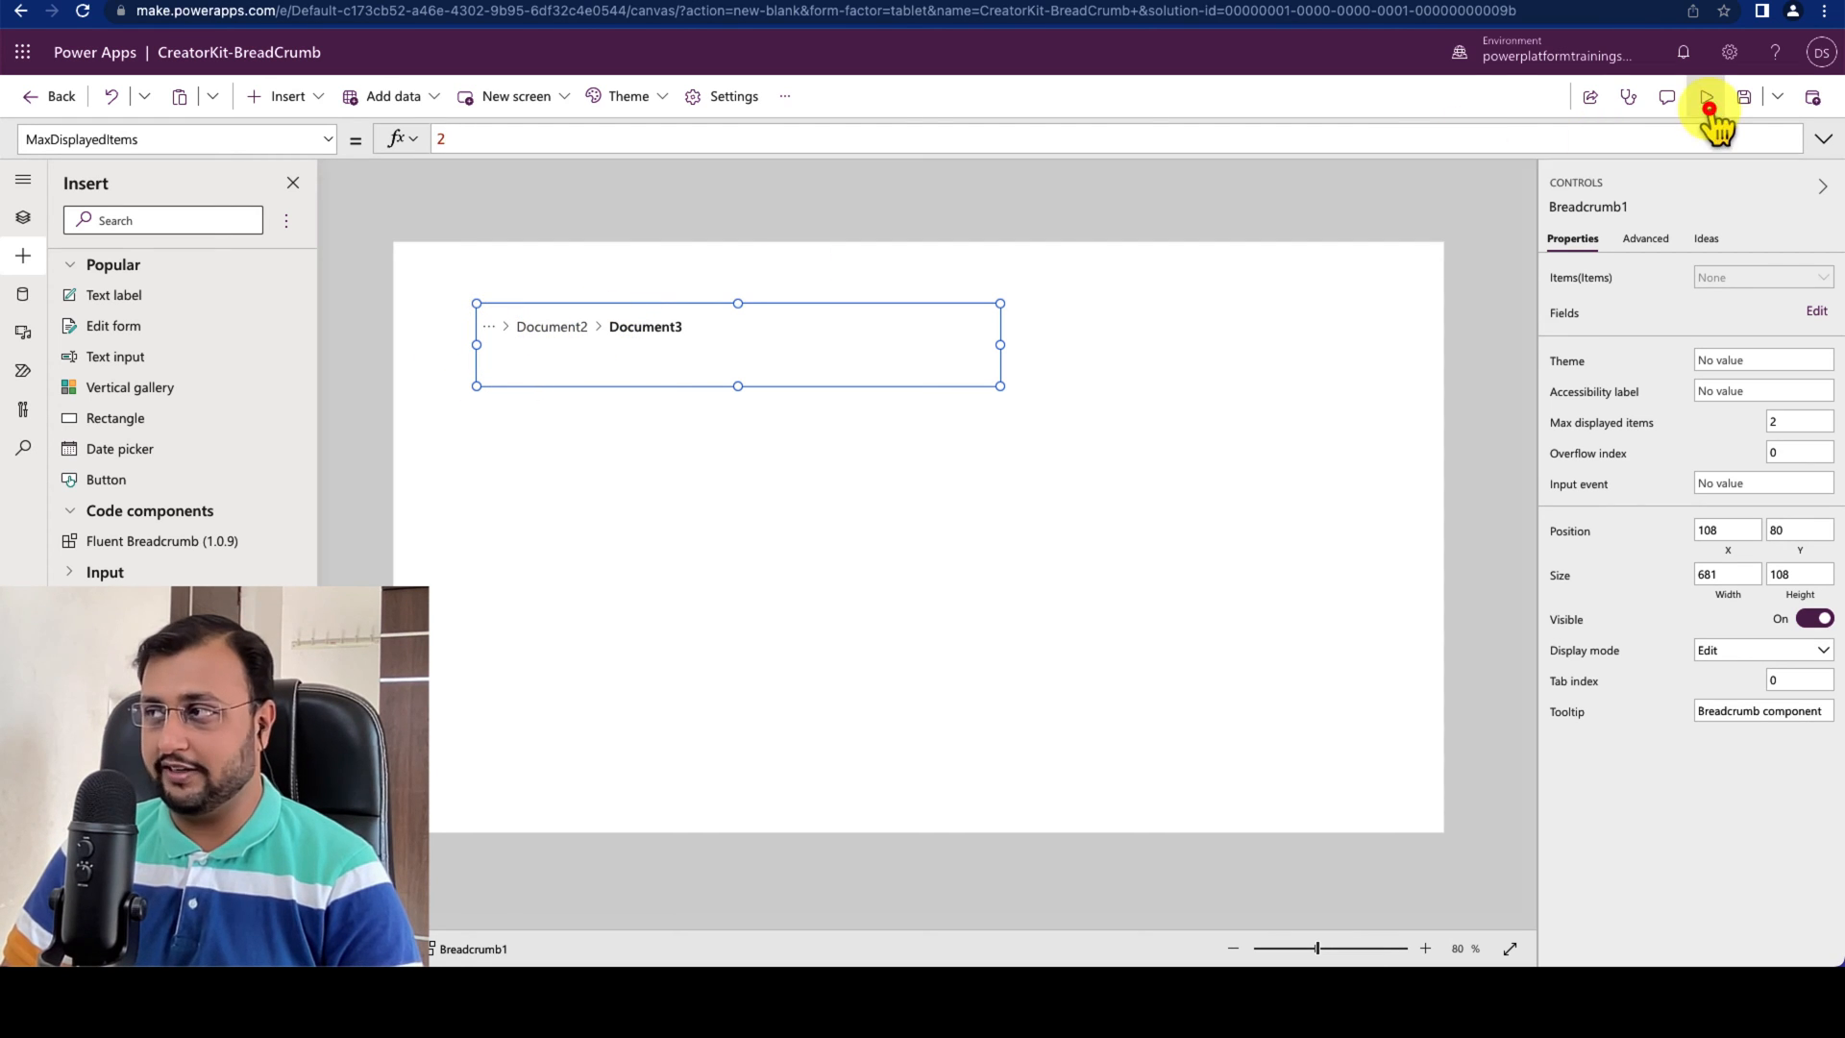
click(1708, 96)
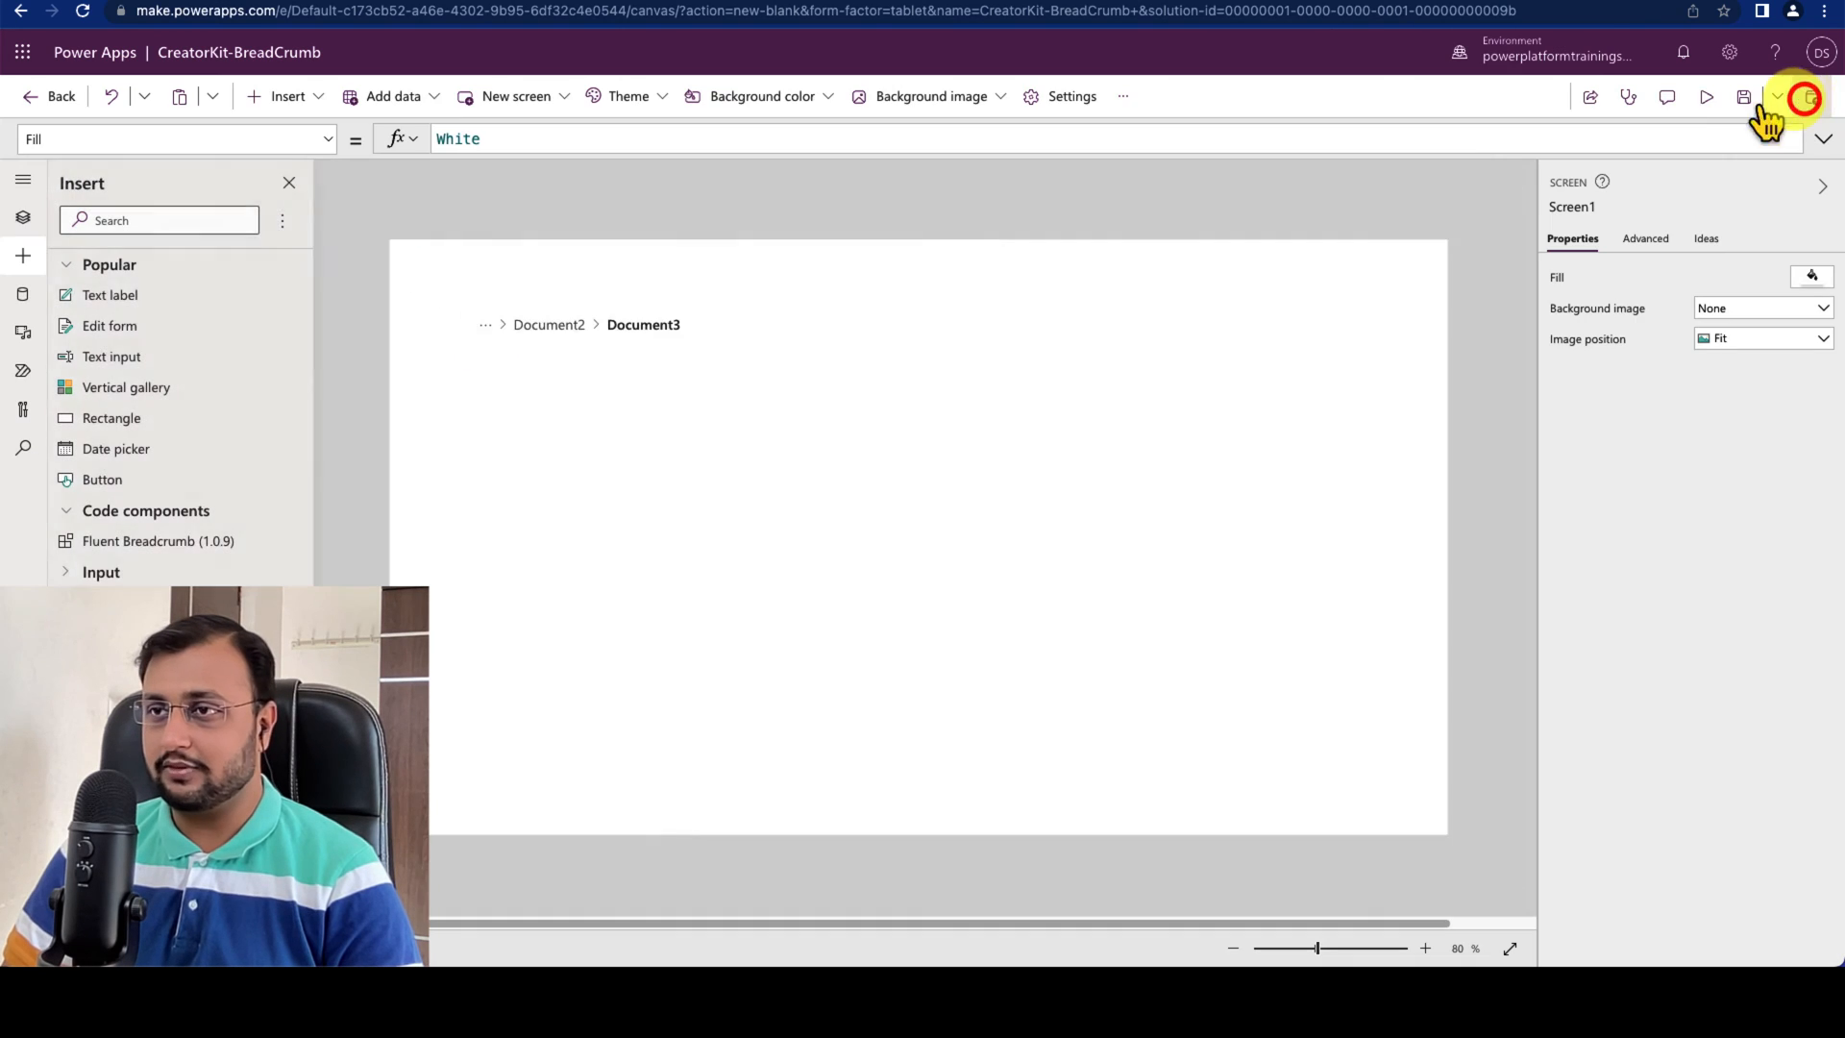
click(738, 326)
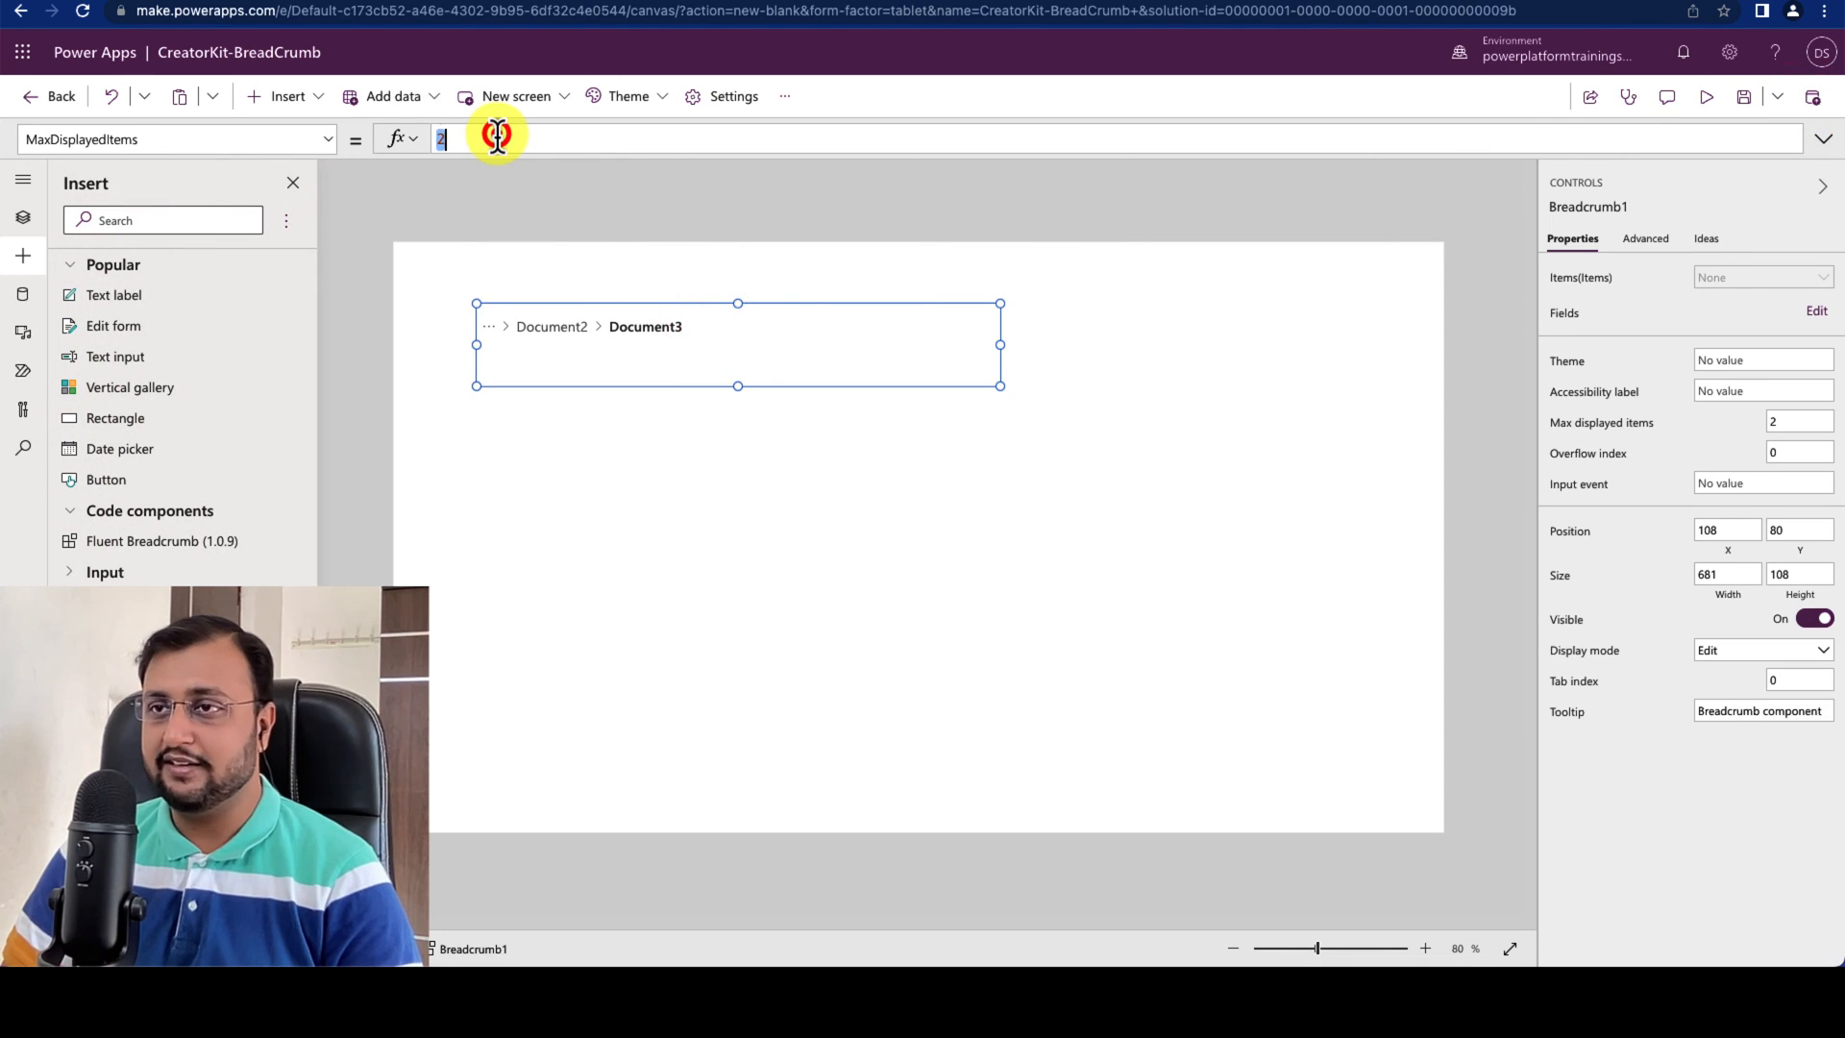
text(0)
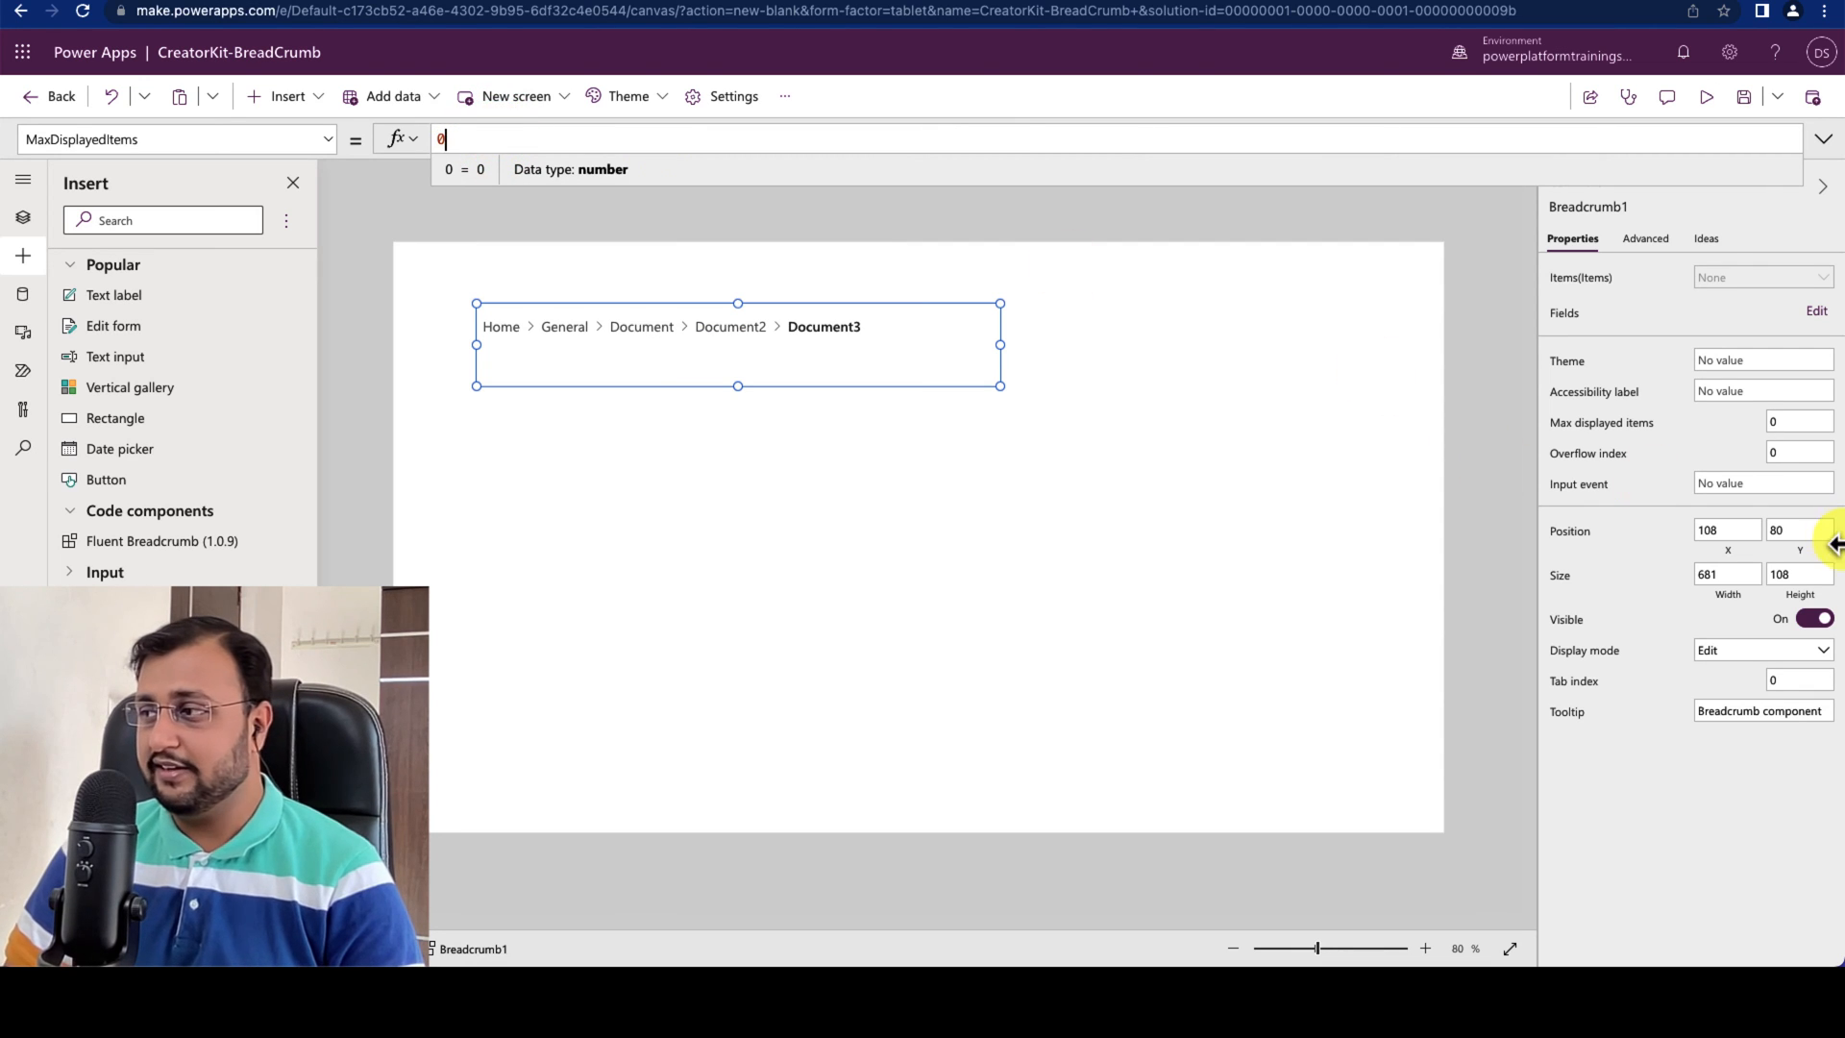
Step: Set OverflowIndex to 3 and narrow the breadcrumb so items after Document collapse
click(1588, 452)
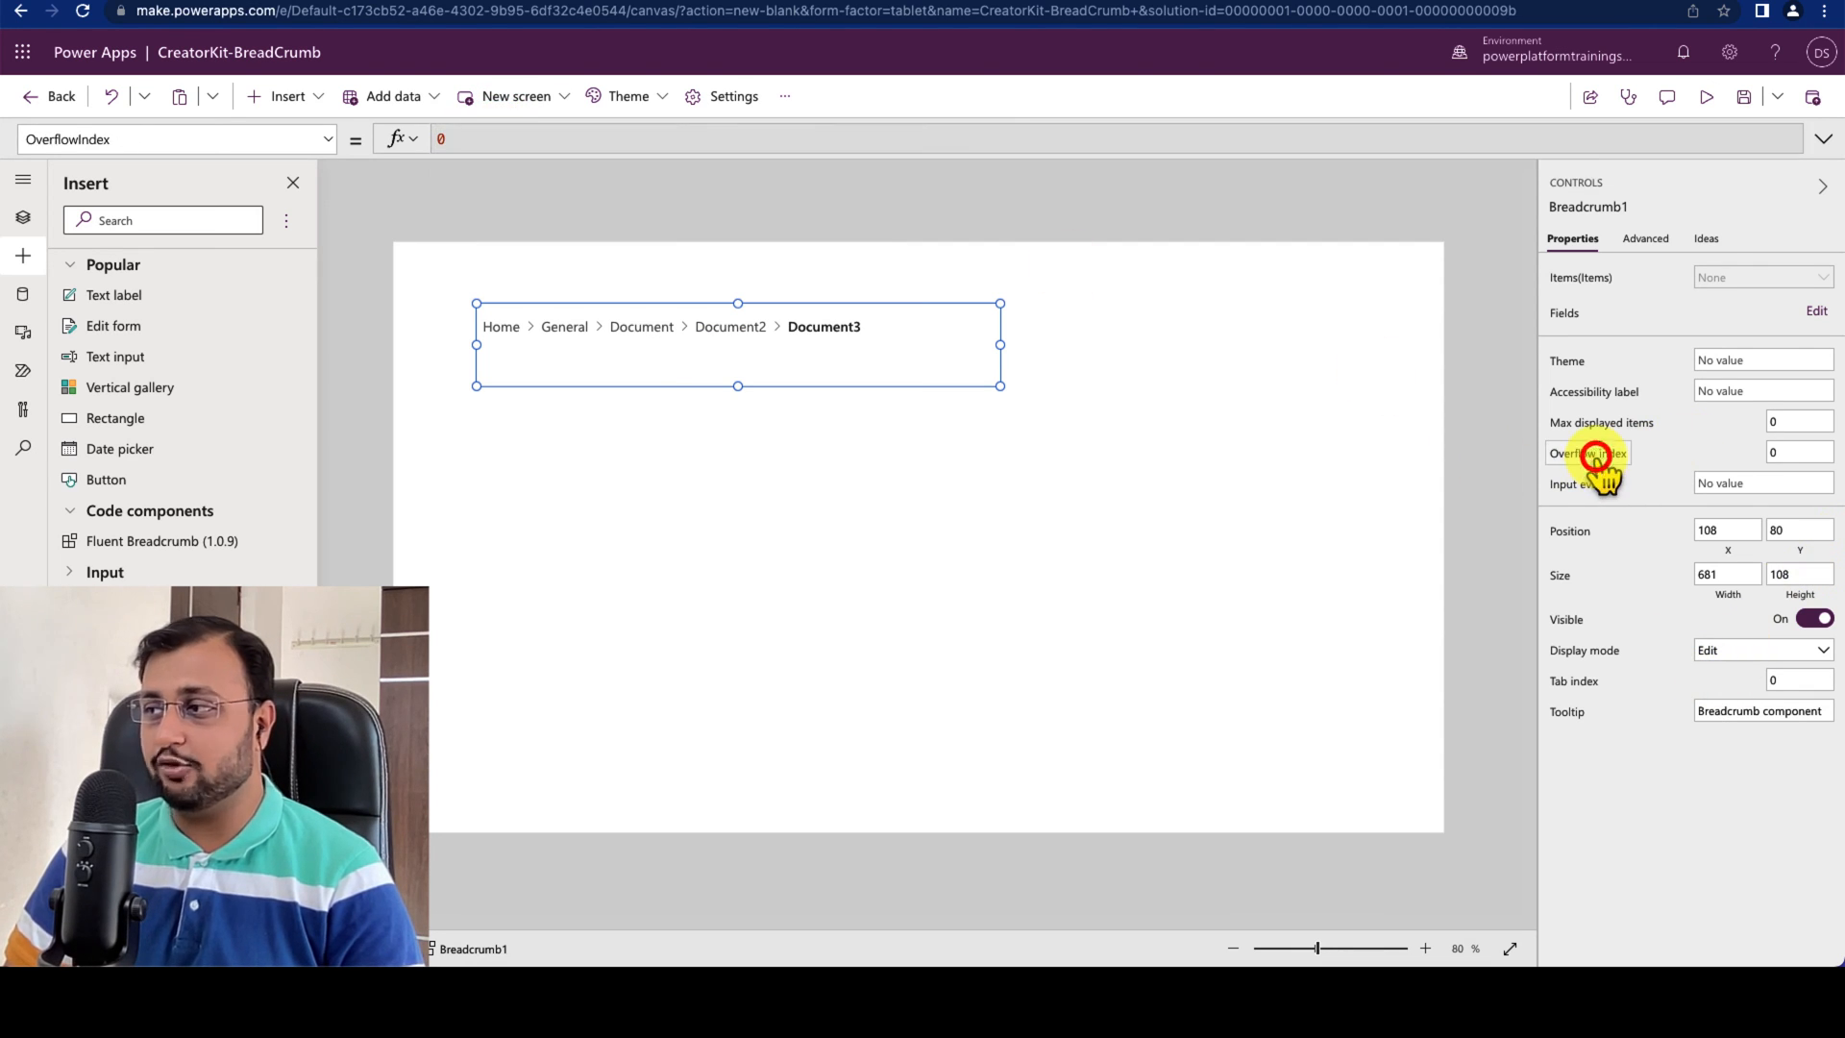
click(1590, 453)
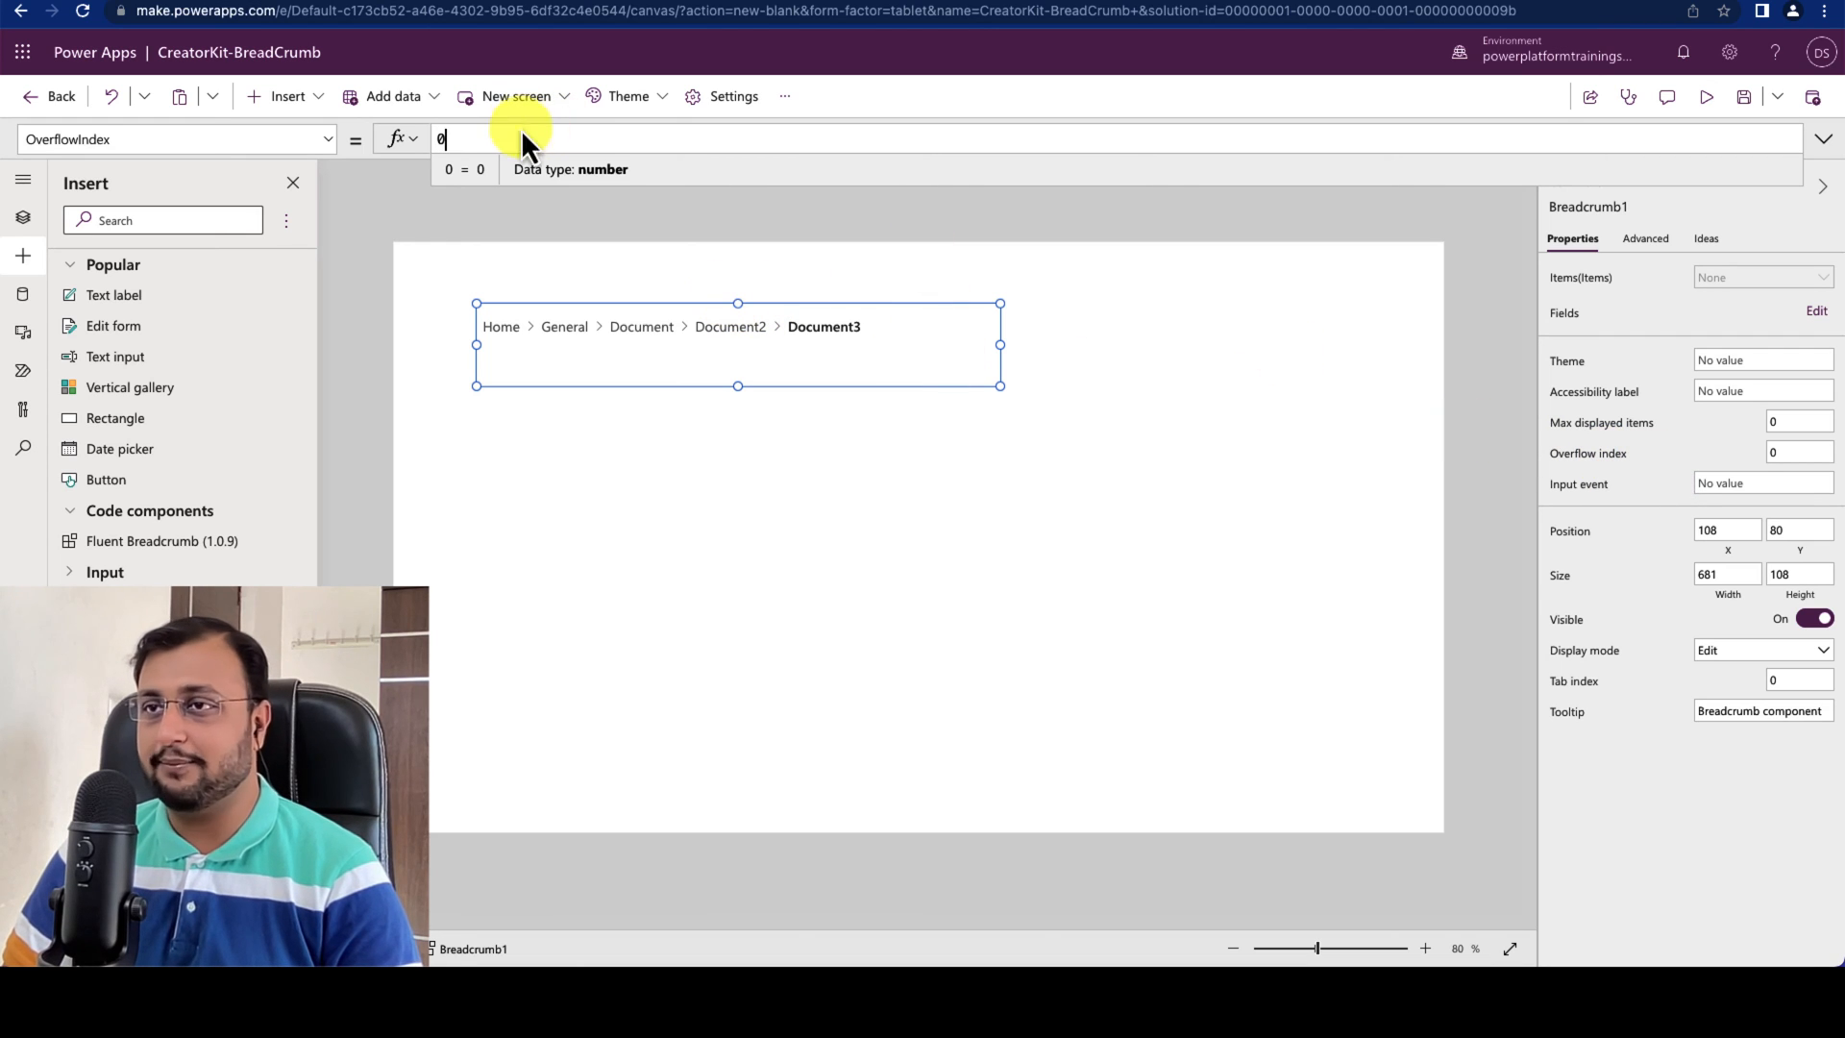
text(3)
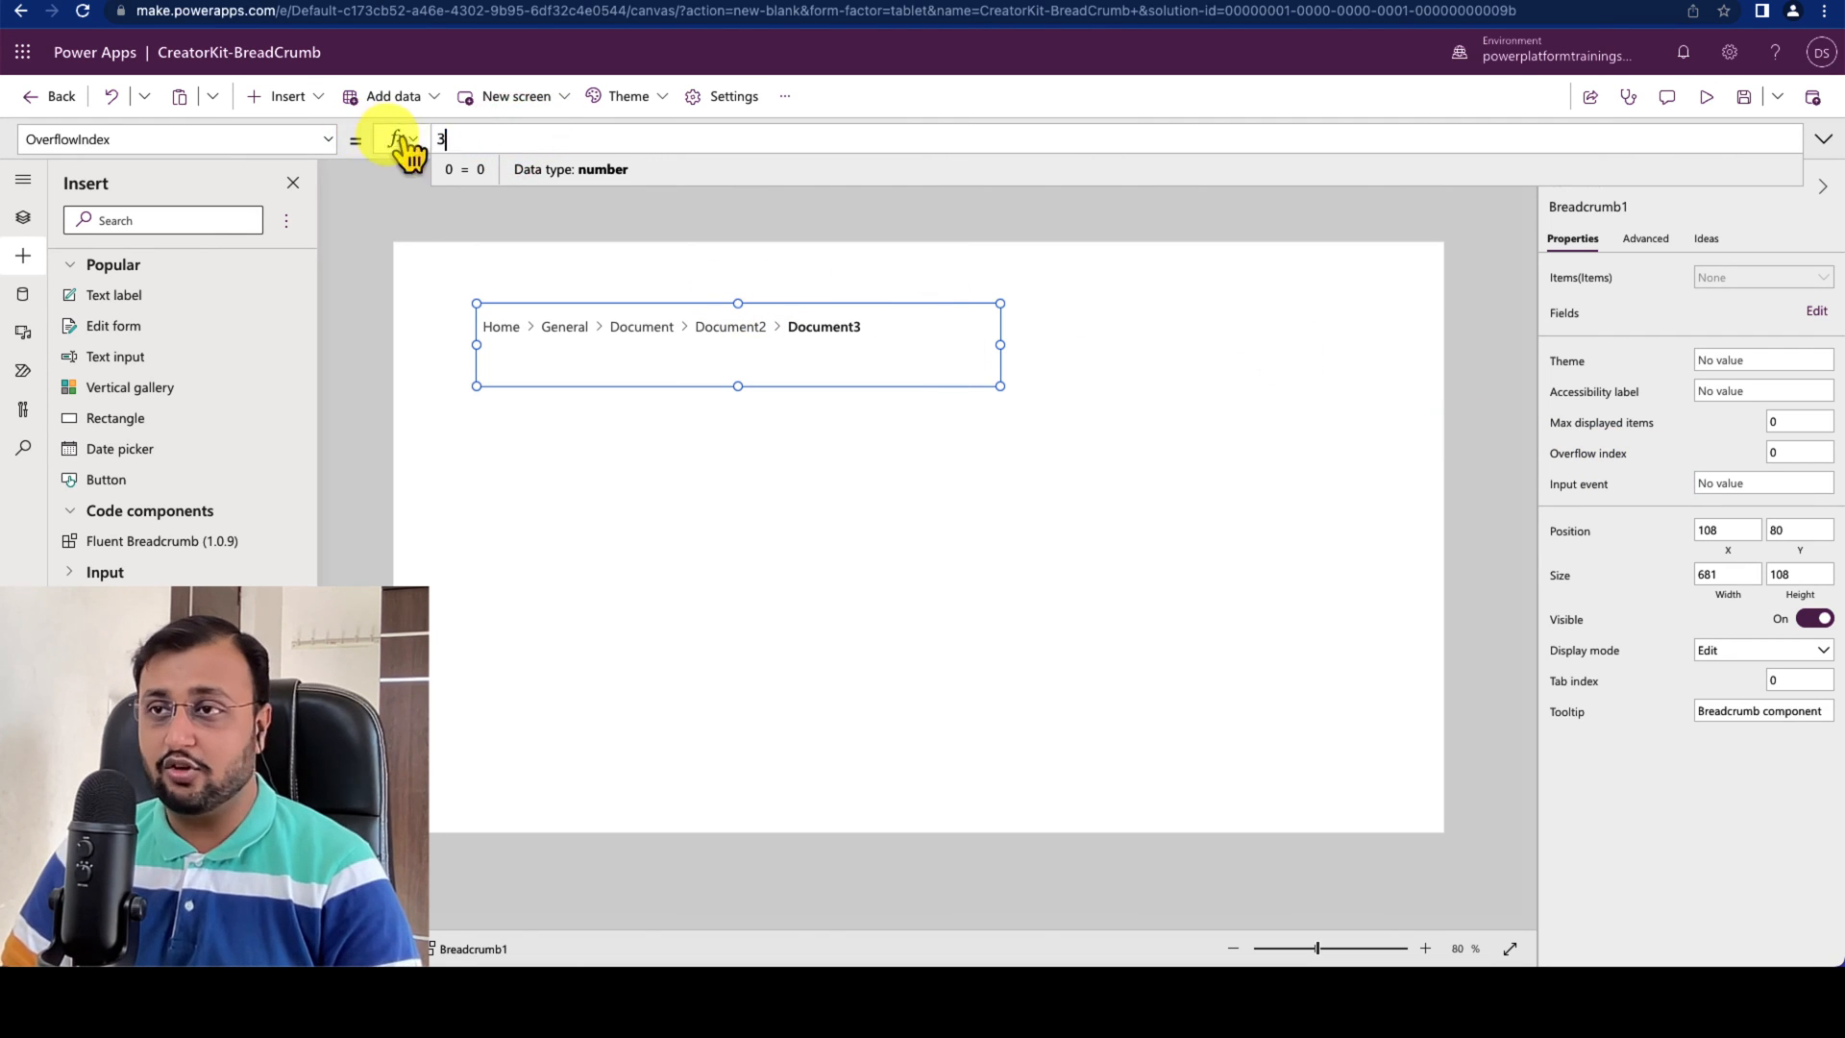
text('Microsoft.ViewIn3D.Units')
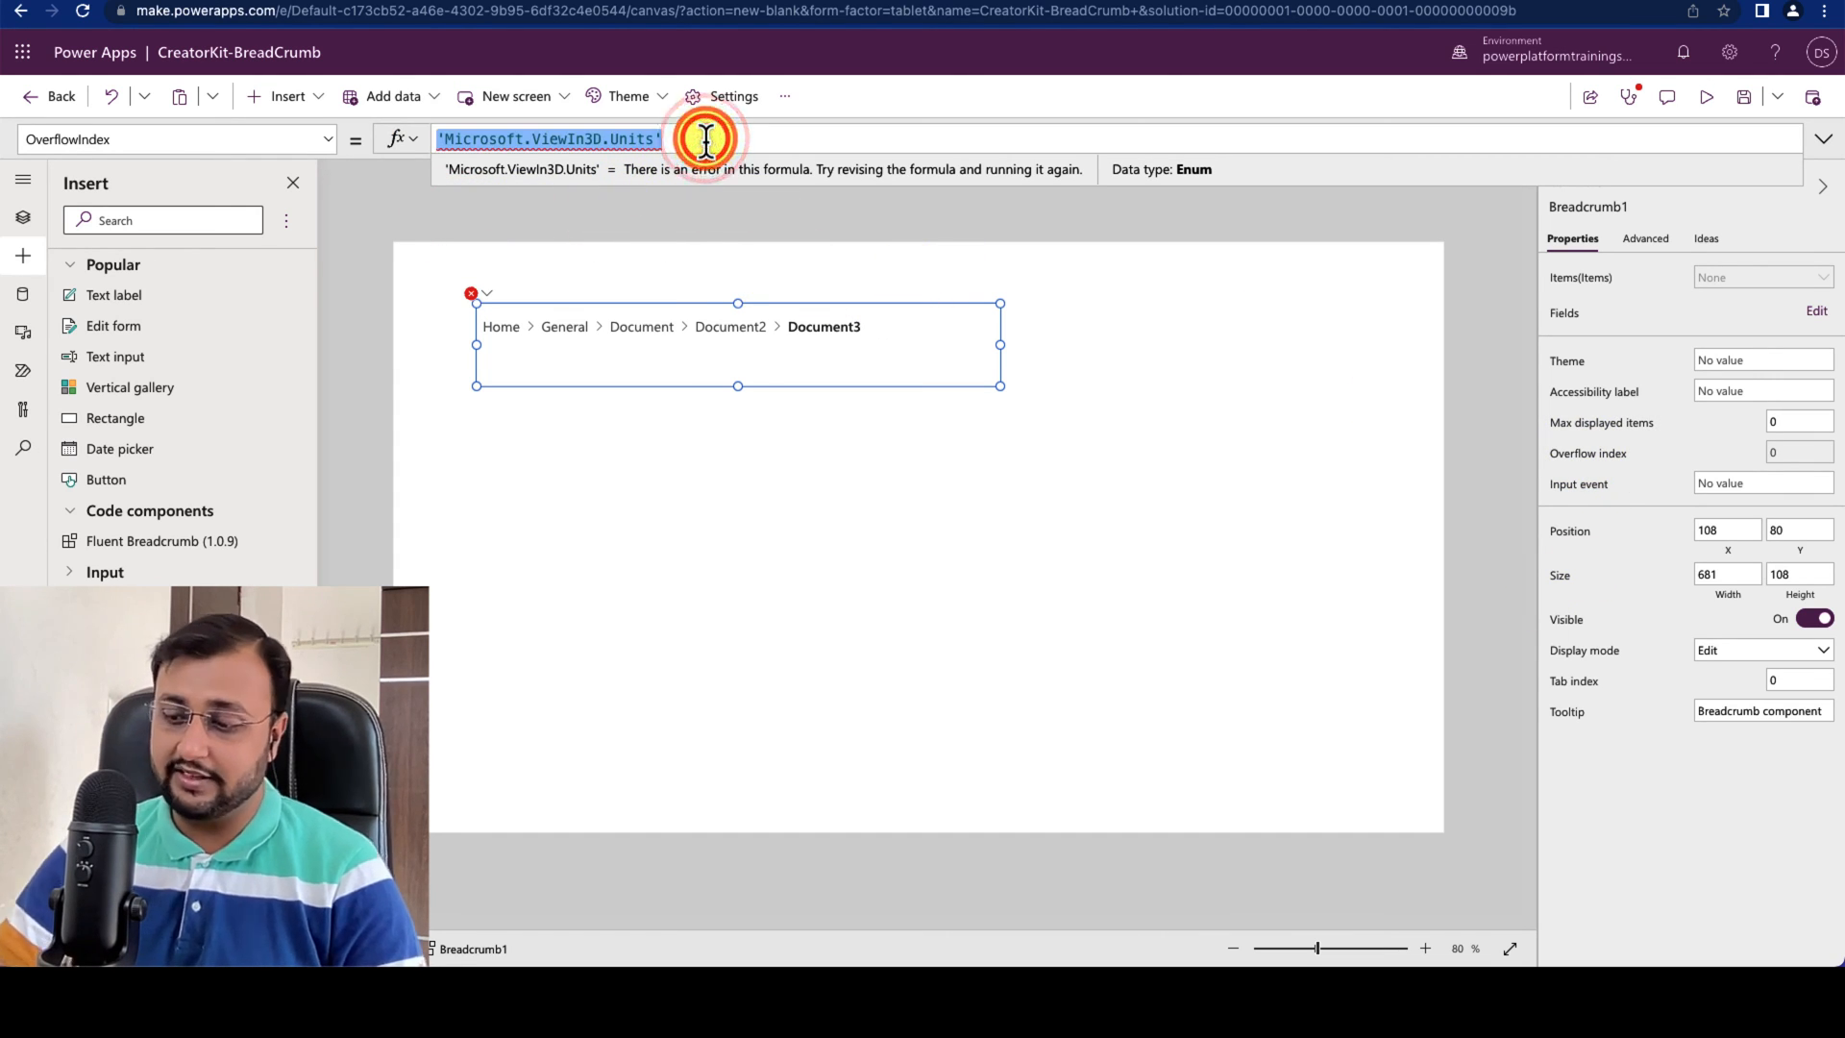
text(3)
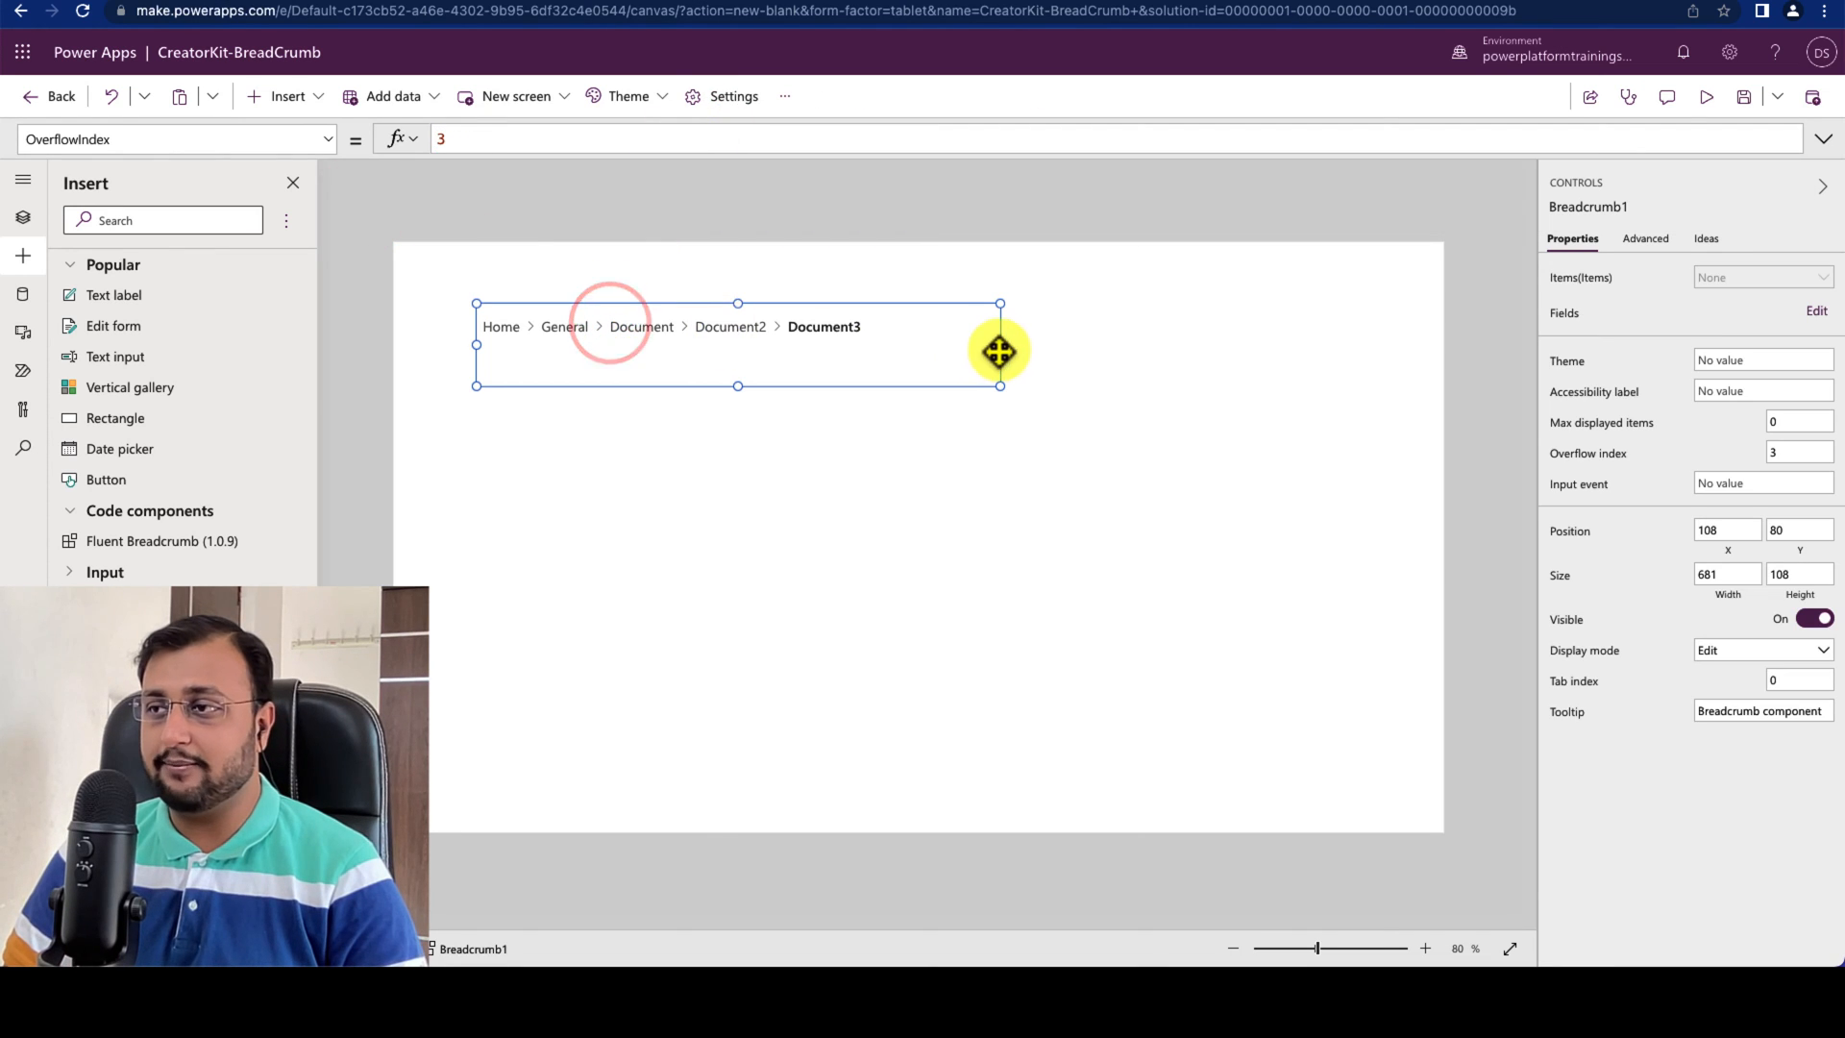
drag(999, 351, 797, 342)
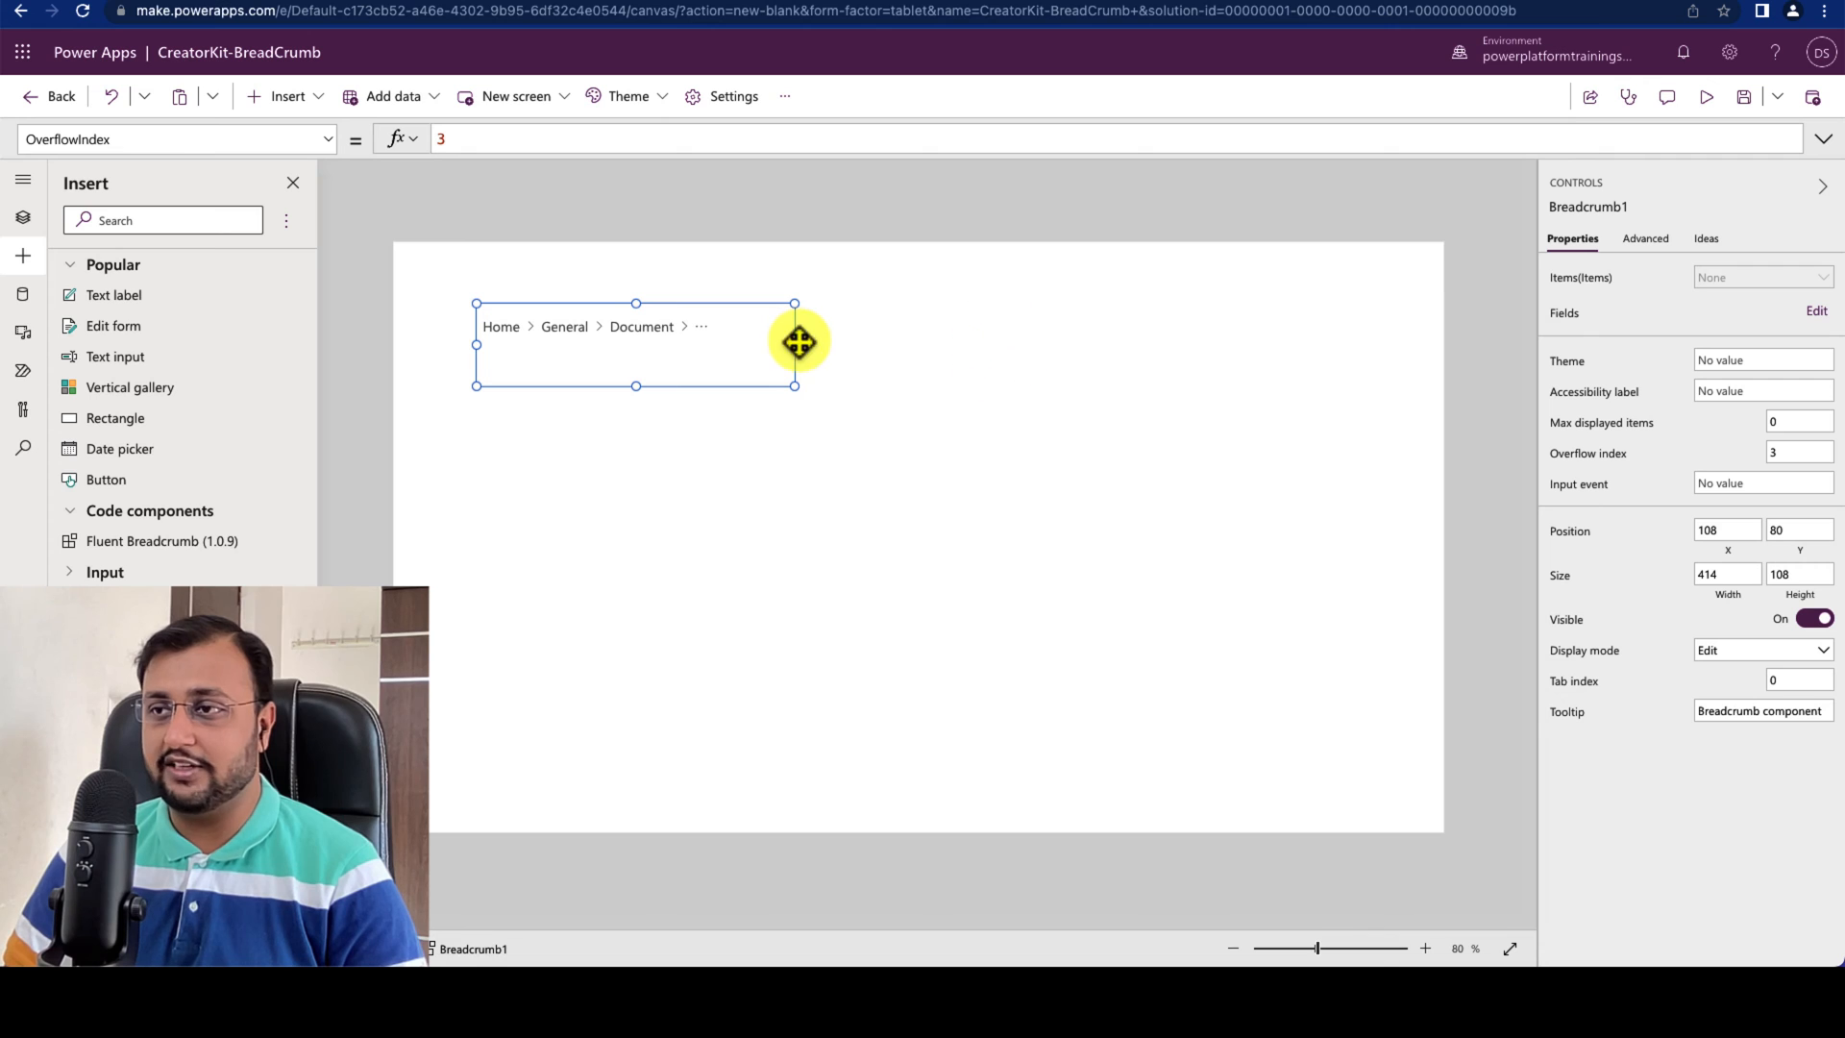
drag(795, 342, 801, 342)
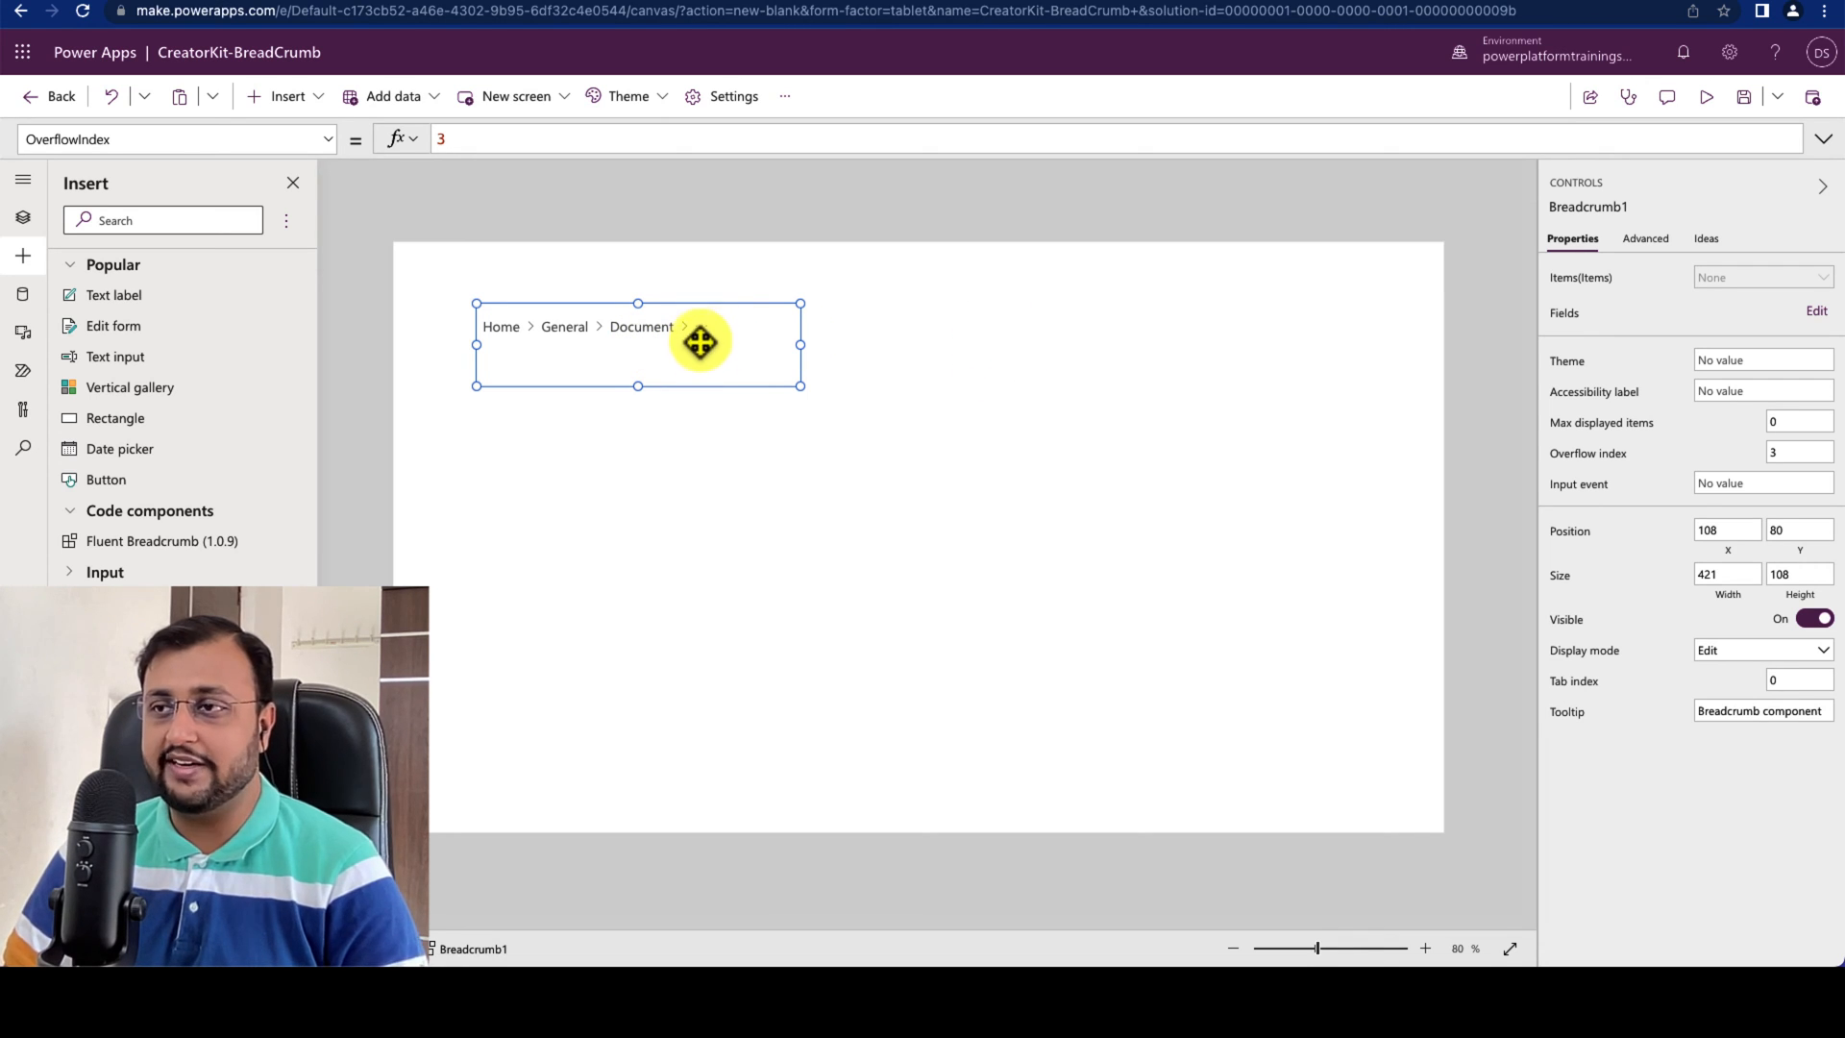
mouse_move(1159, 227)
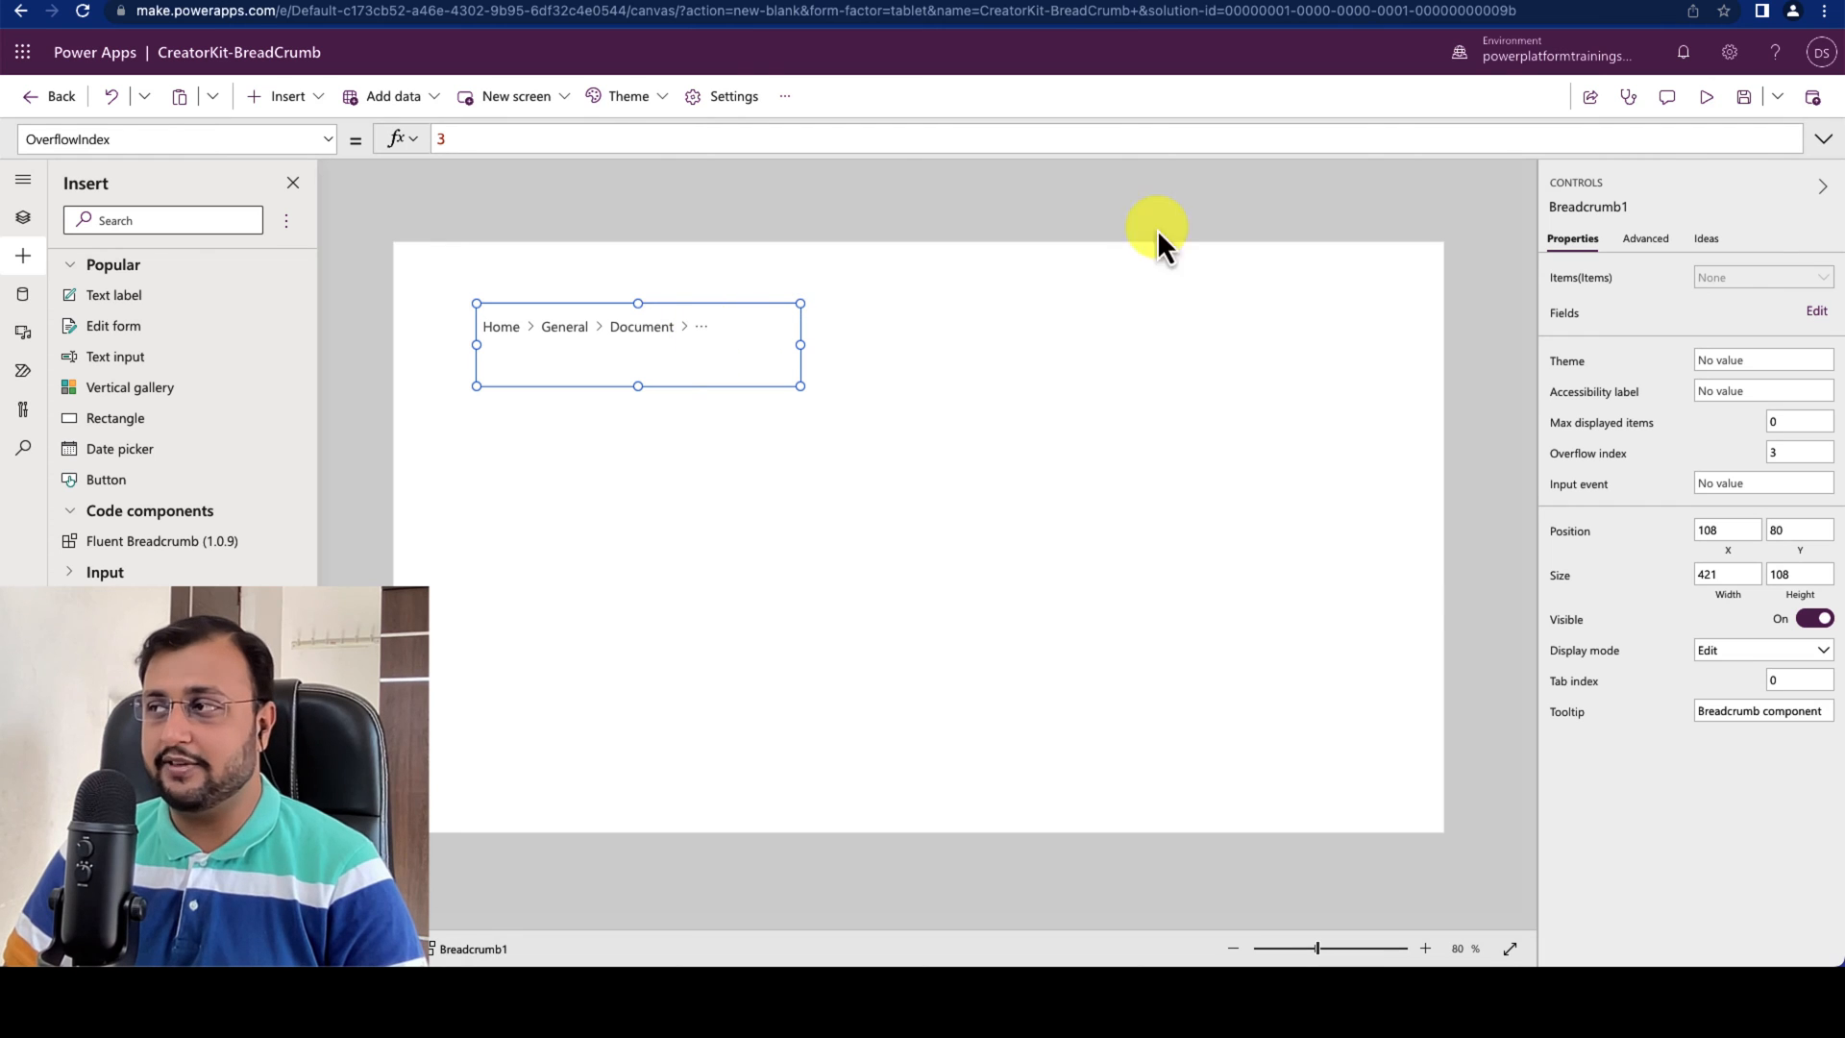
click(1708, 96)
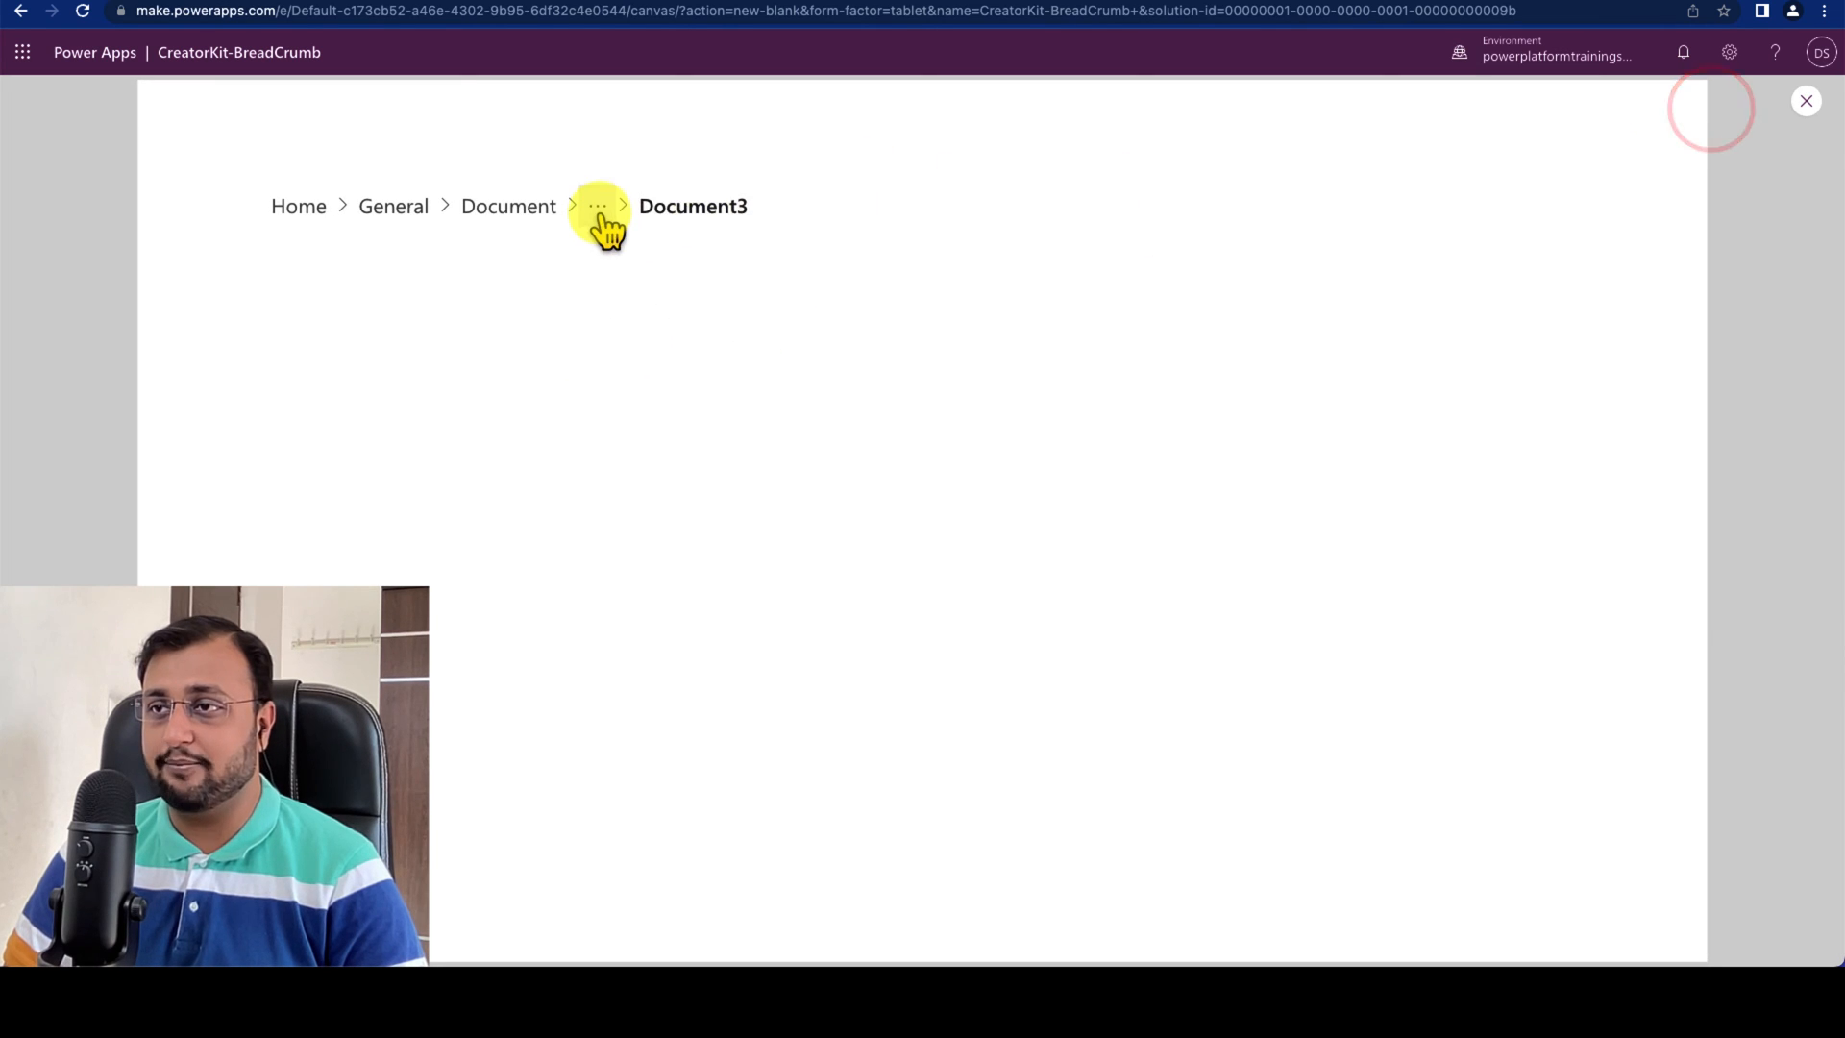
click(598, 205)
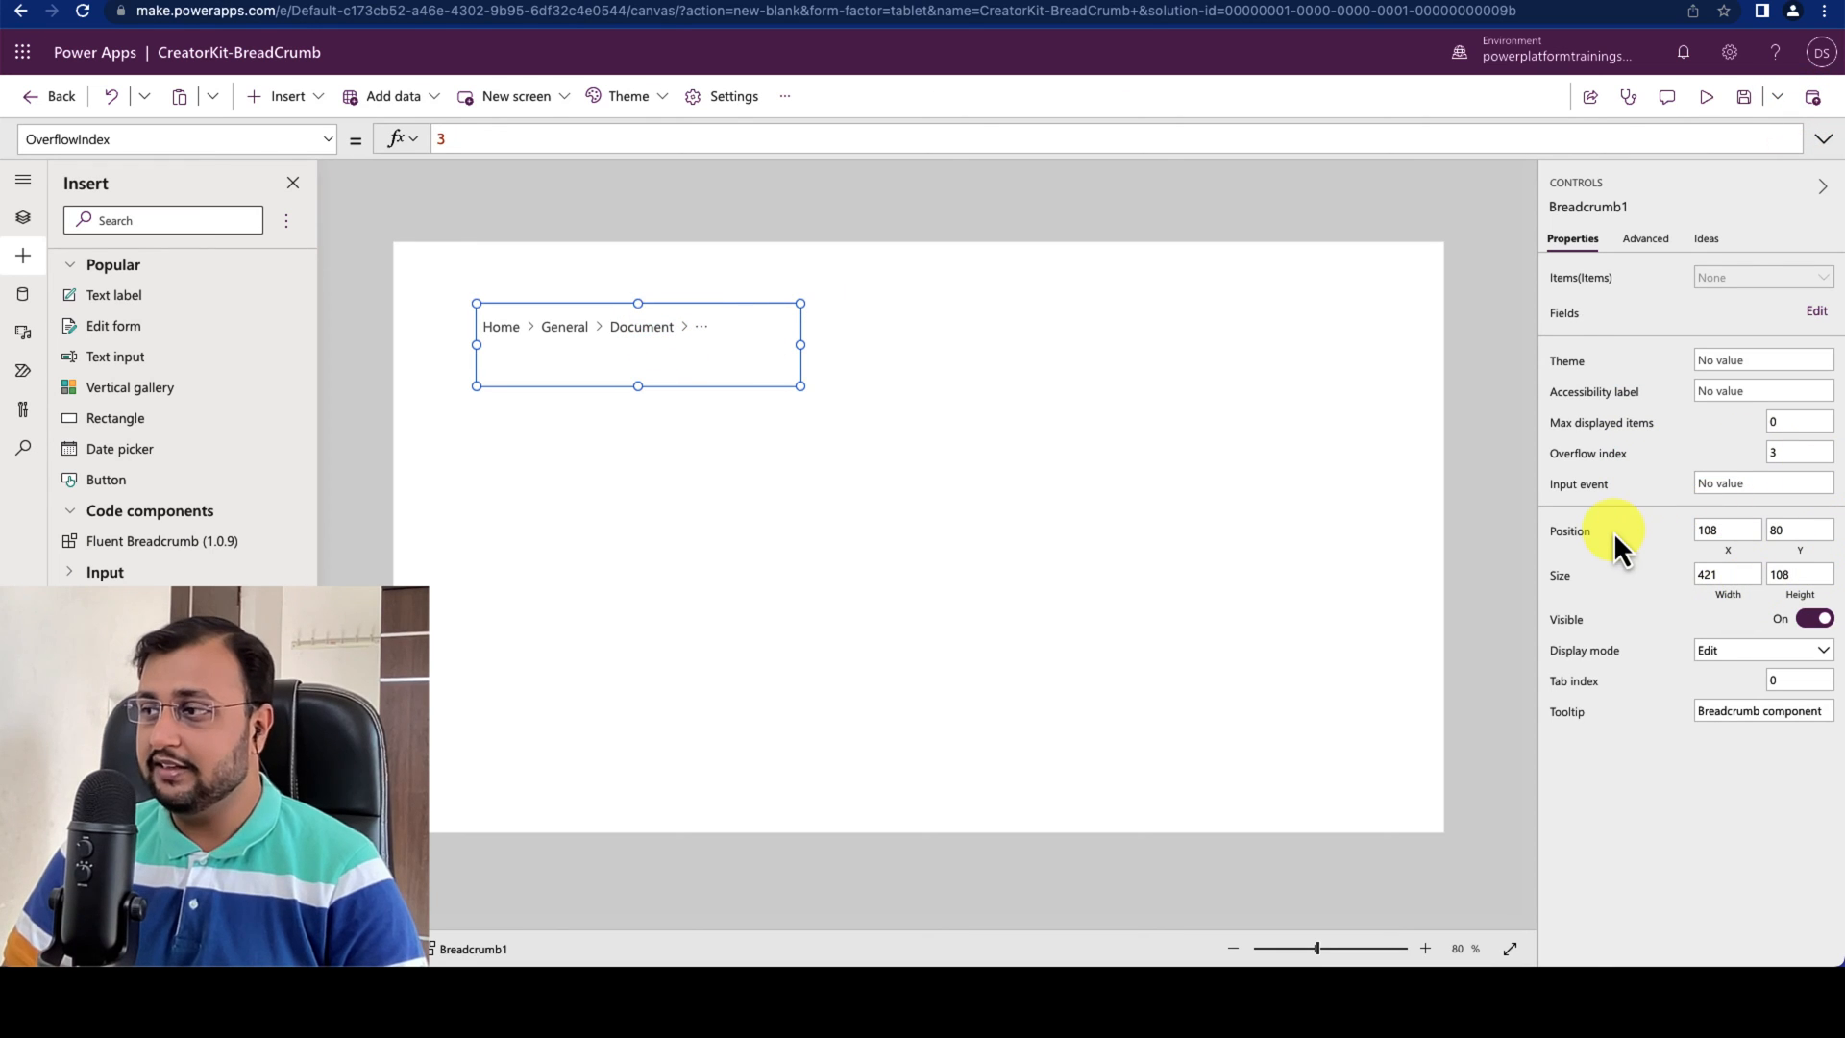
mouse_move(1618, 570)
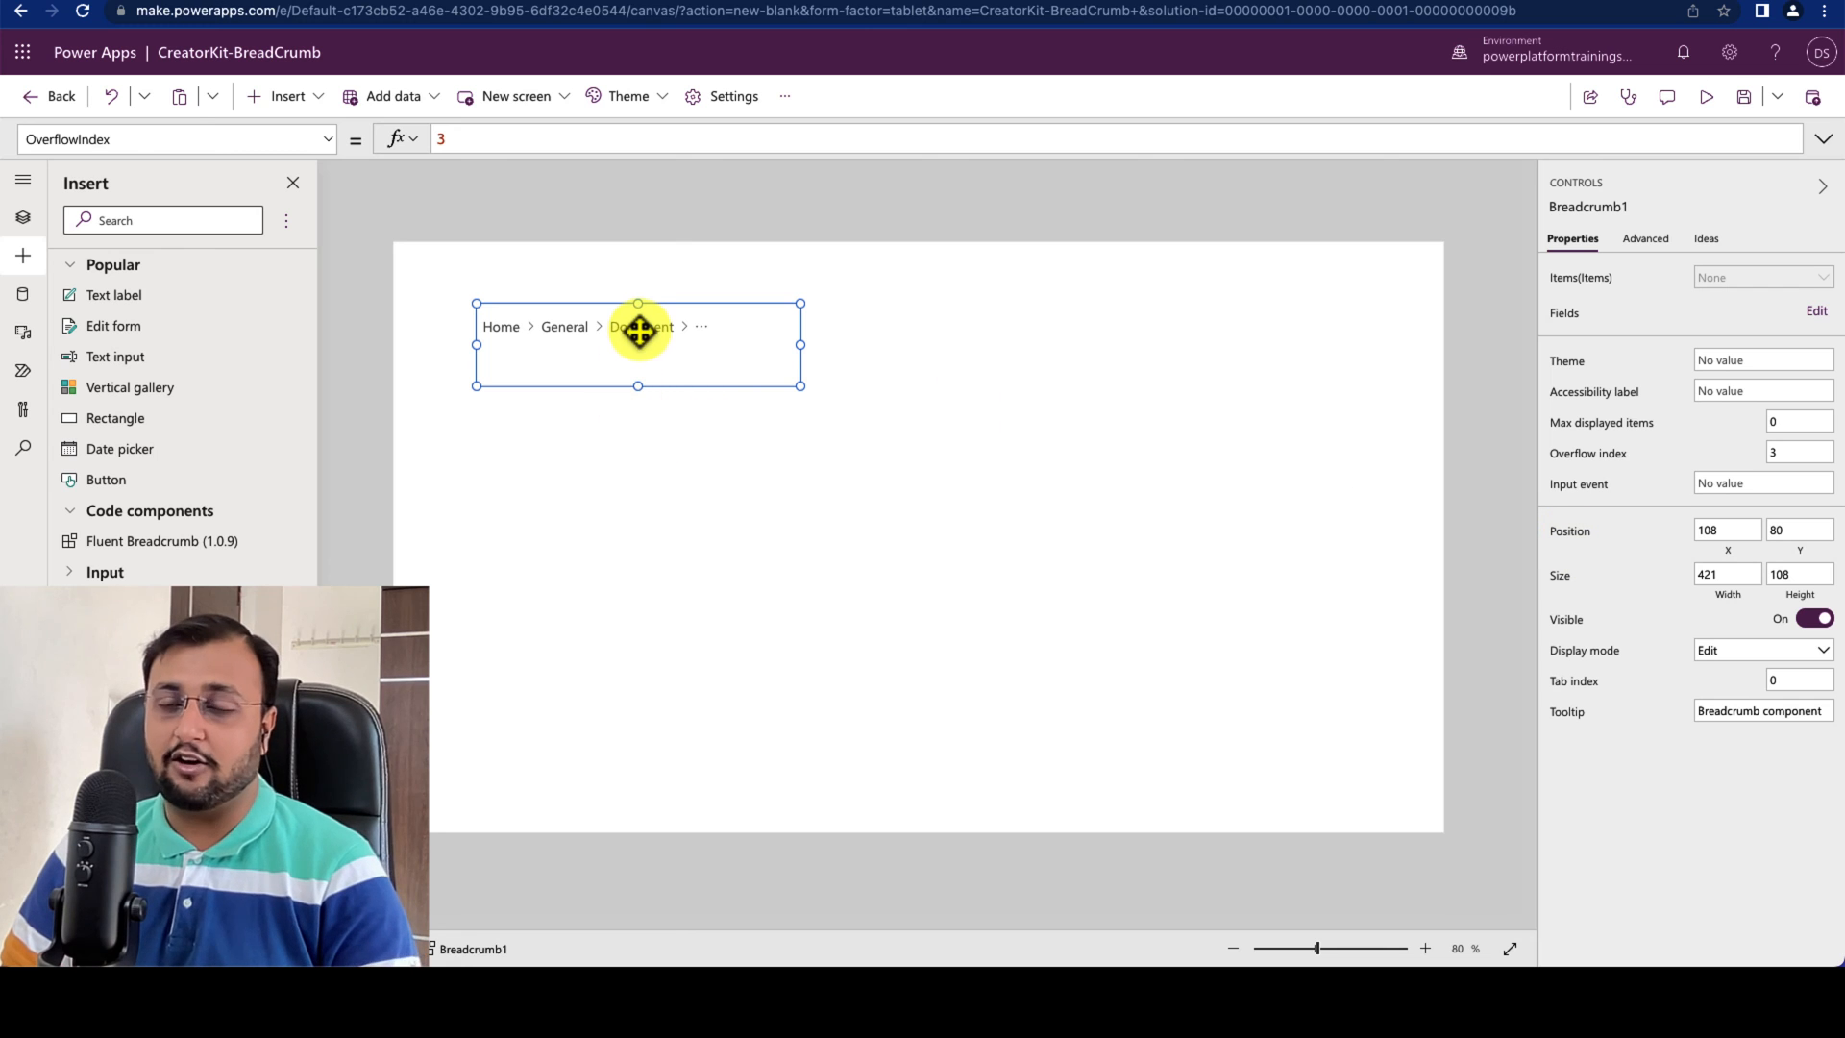
mouse_move(456, 309)
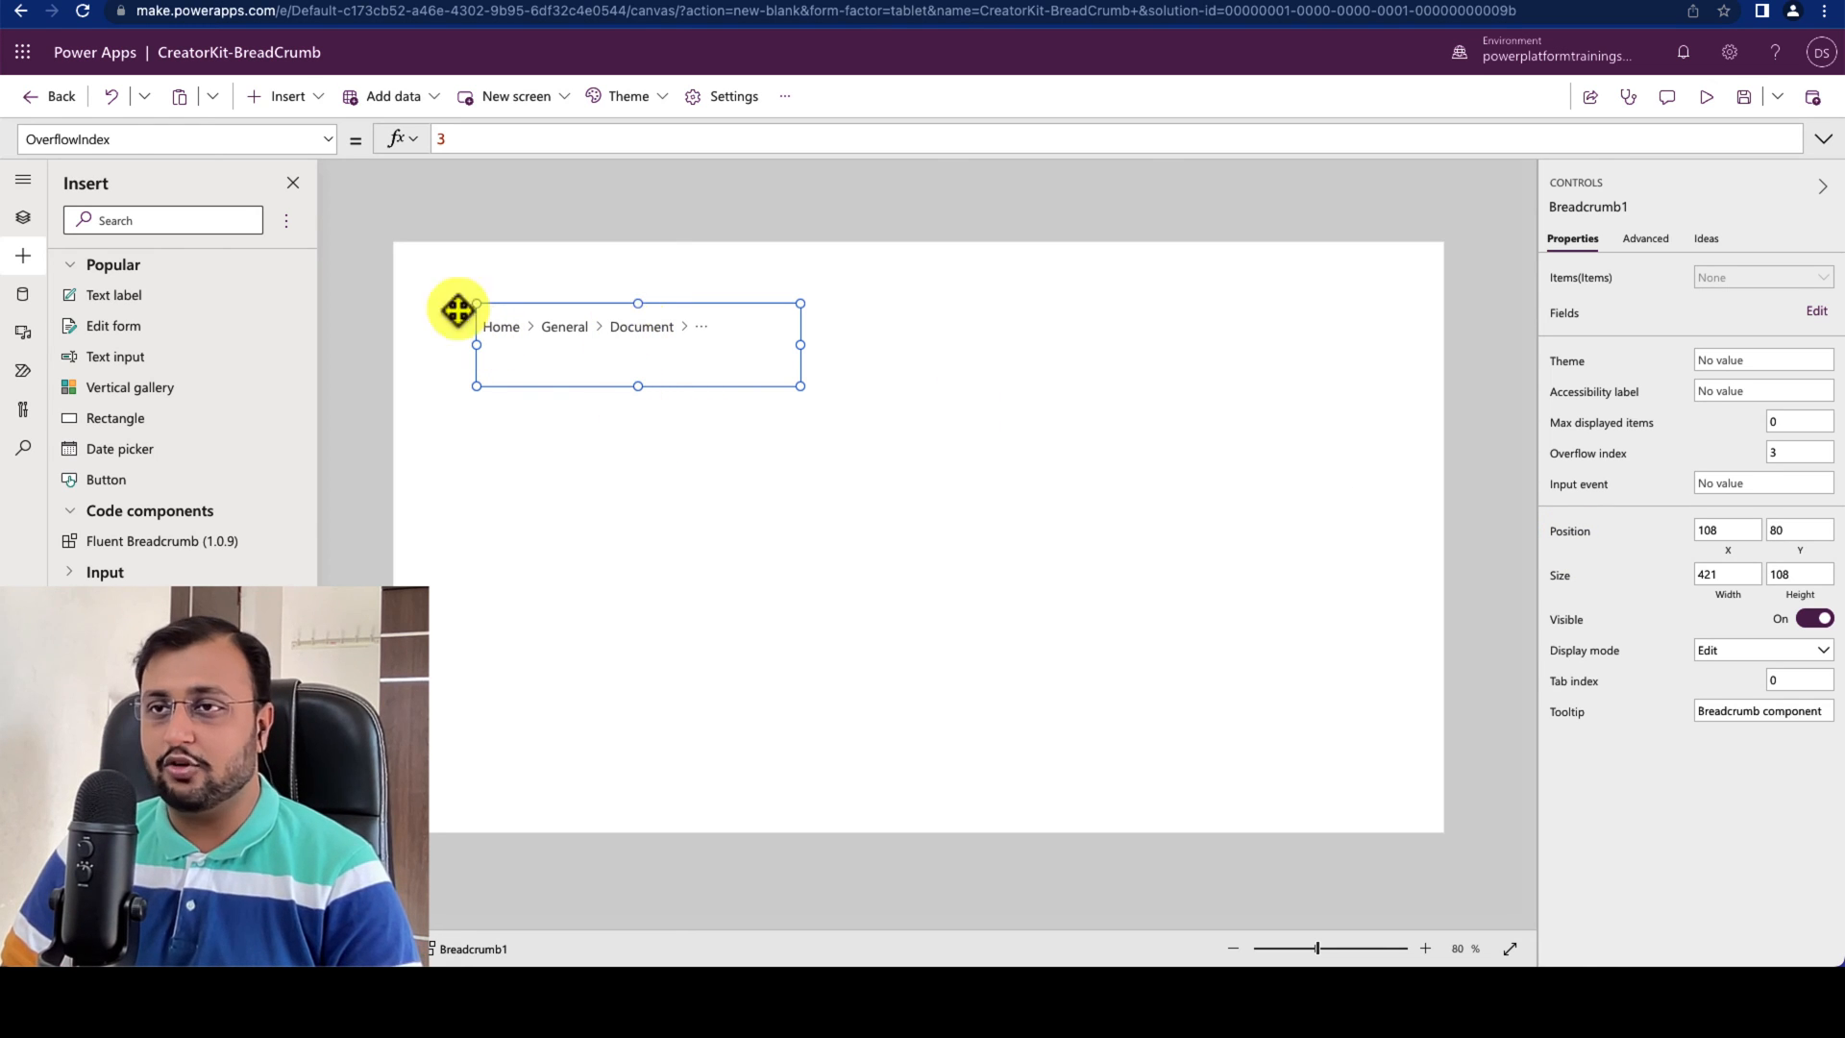
Step: Switch the formula bar to the breadcrumb's OnSelect property and show the Tree view
click(329, 139)
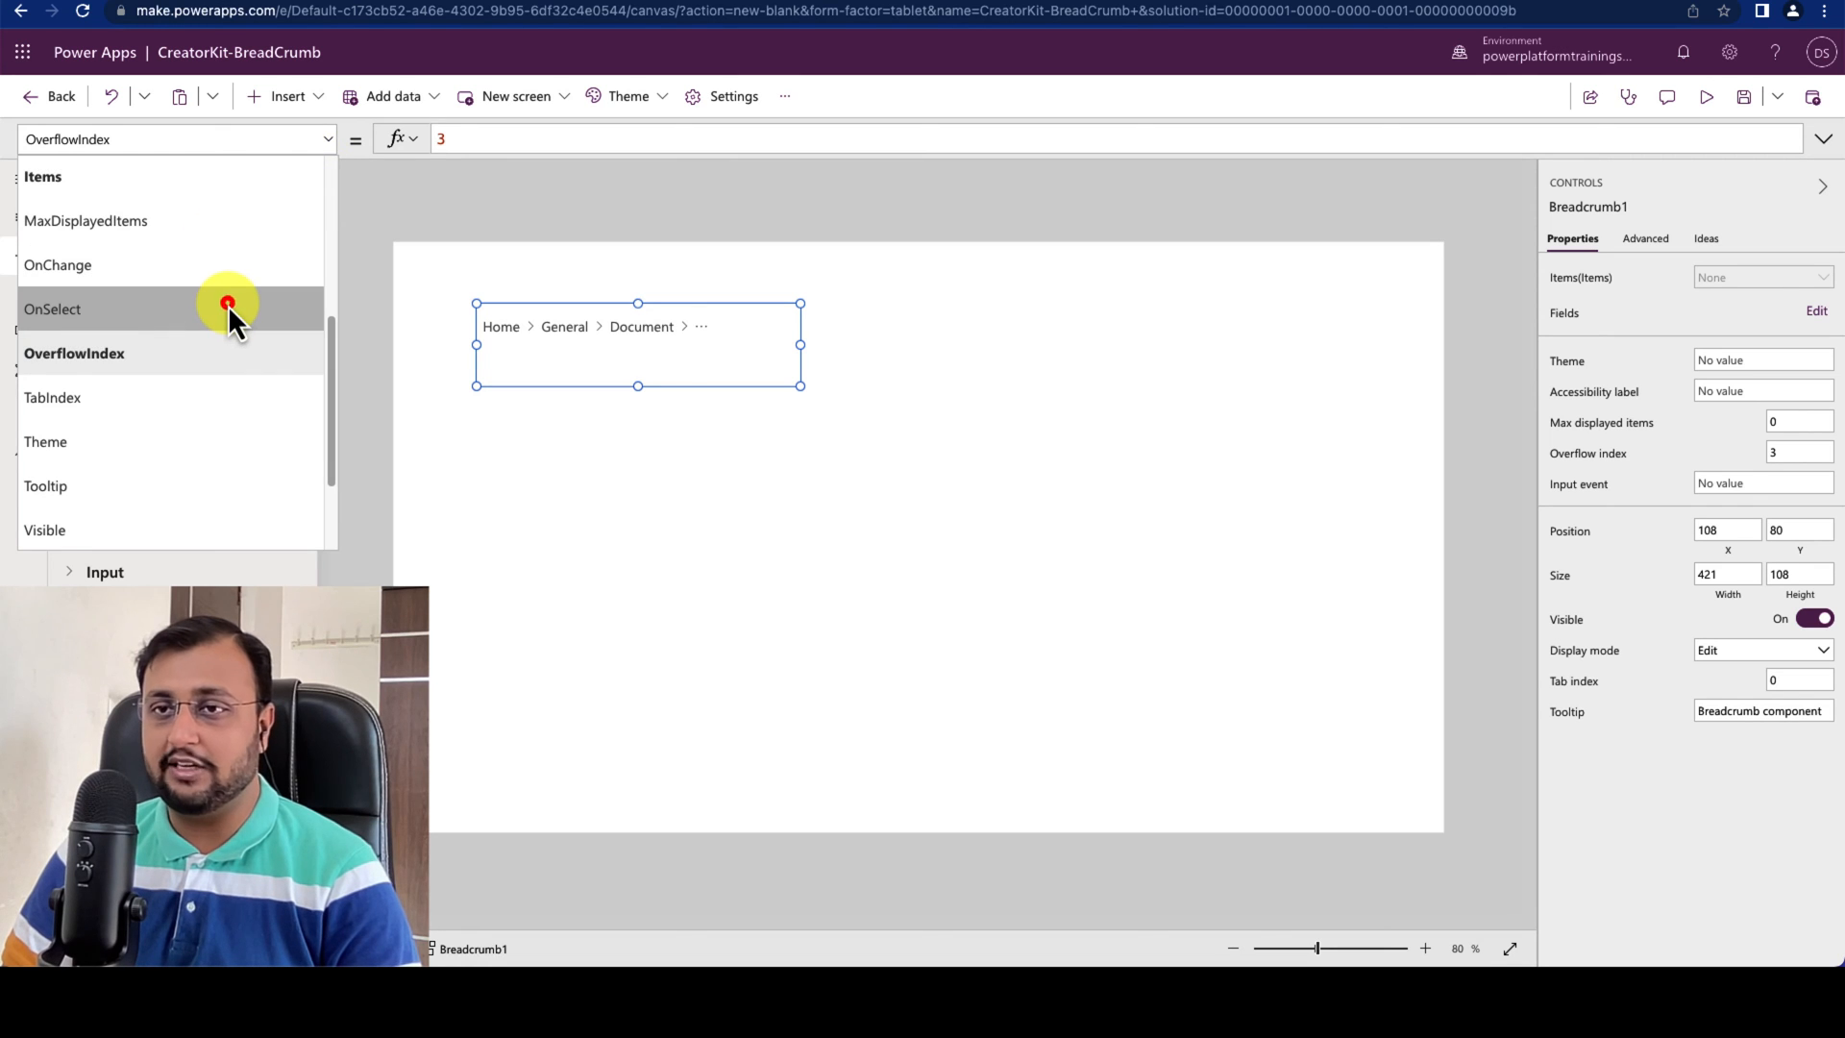
click(52, 308)
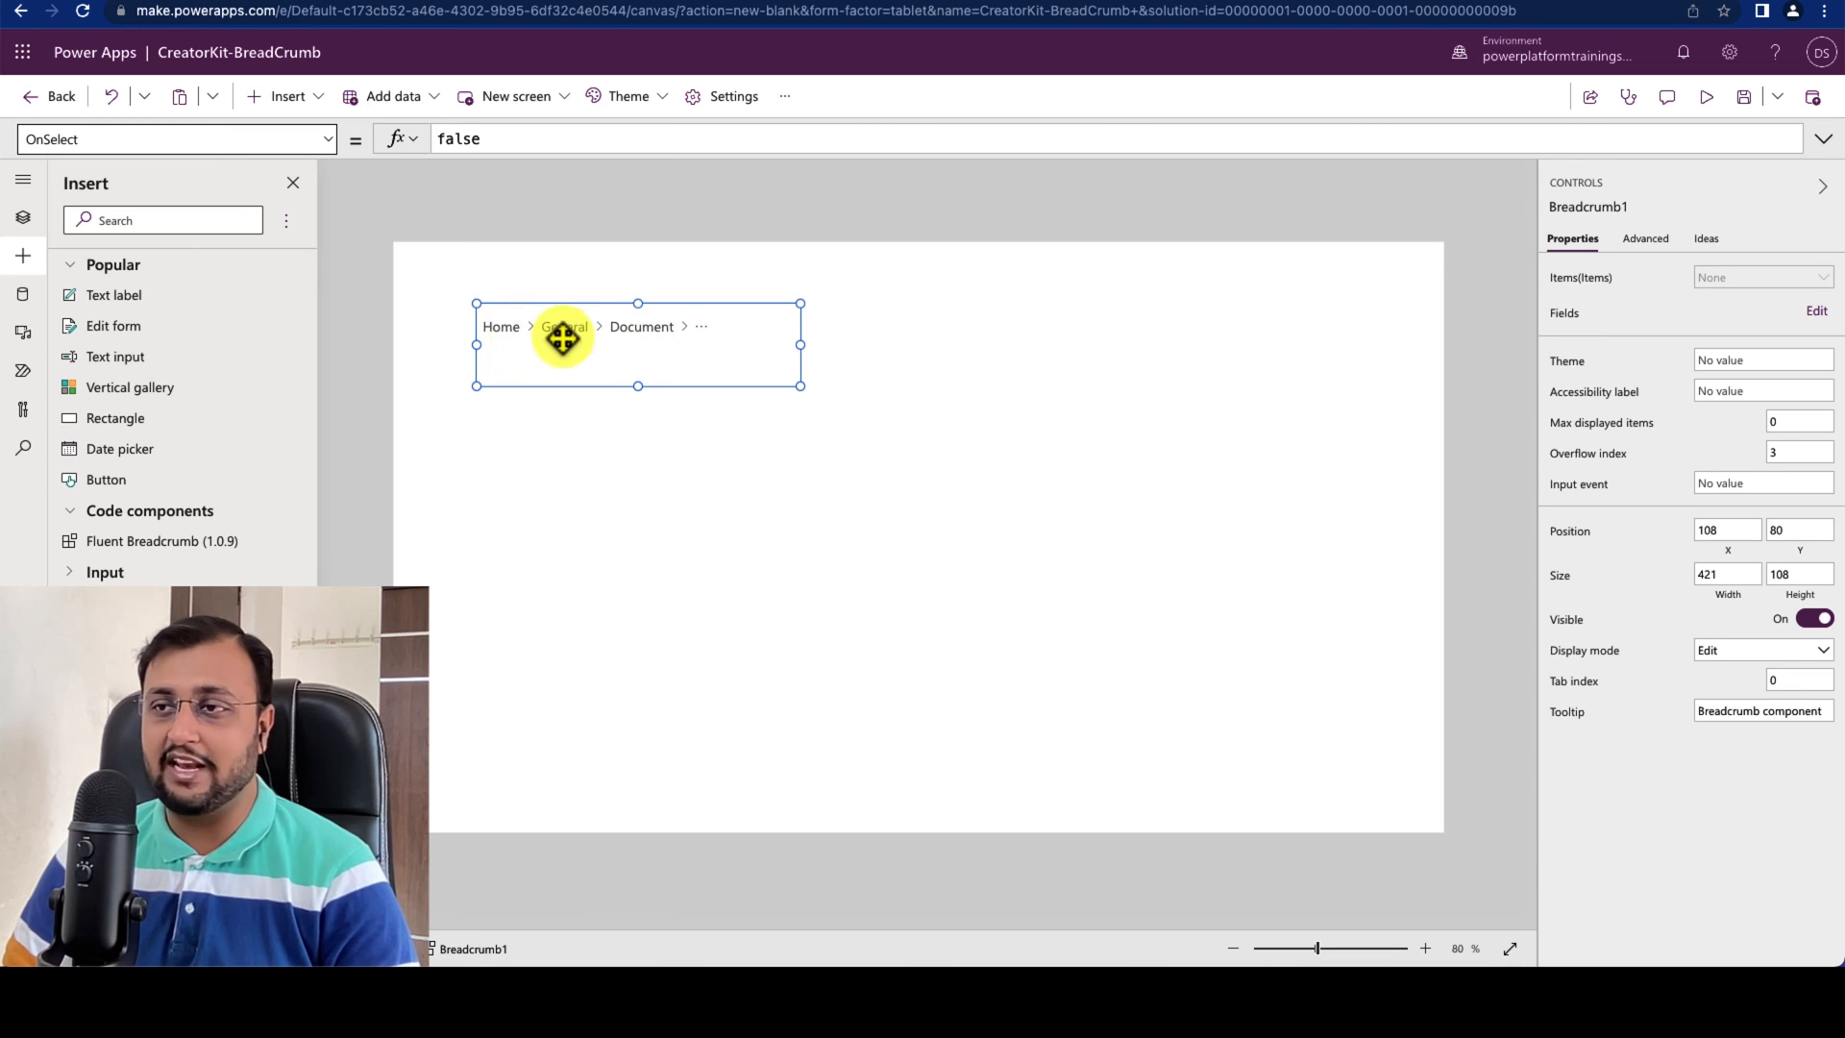
mouse_move(625, 341)
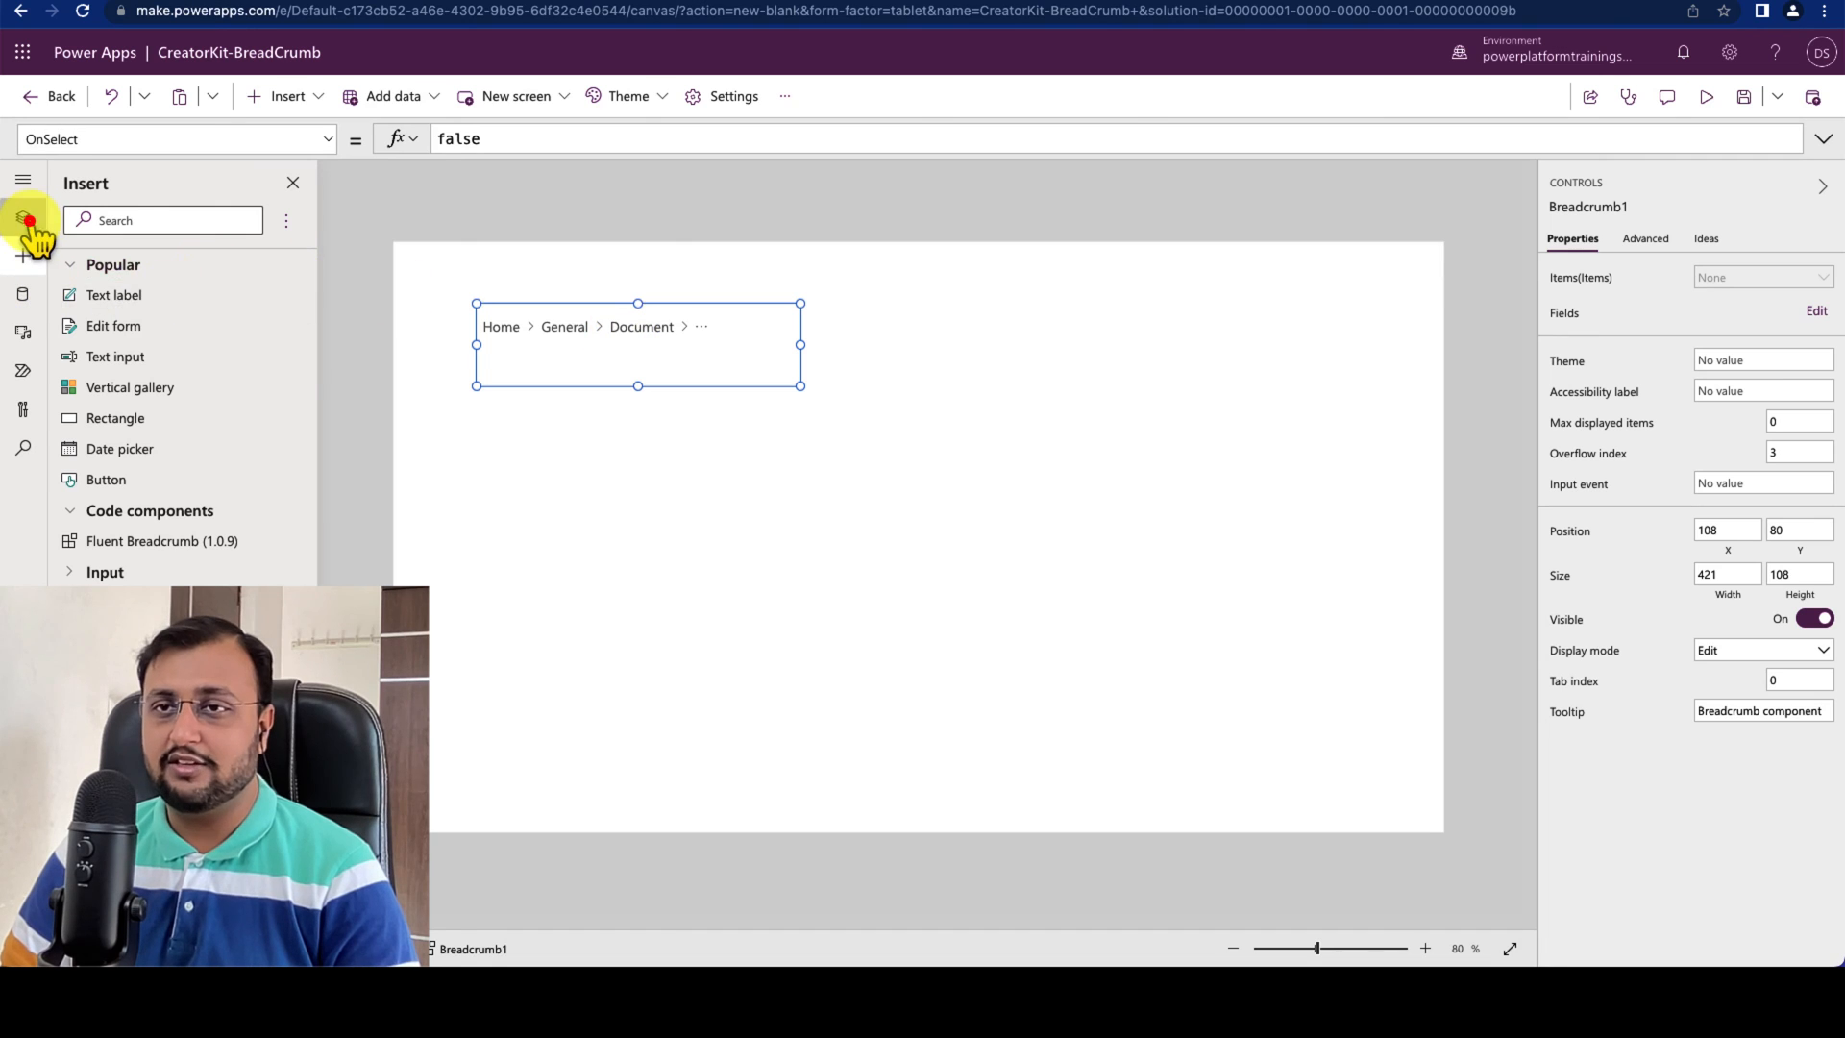
click(22, 217)
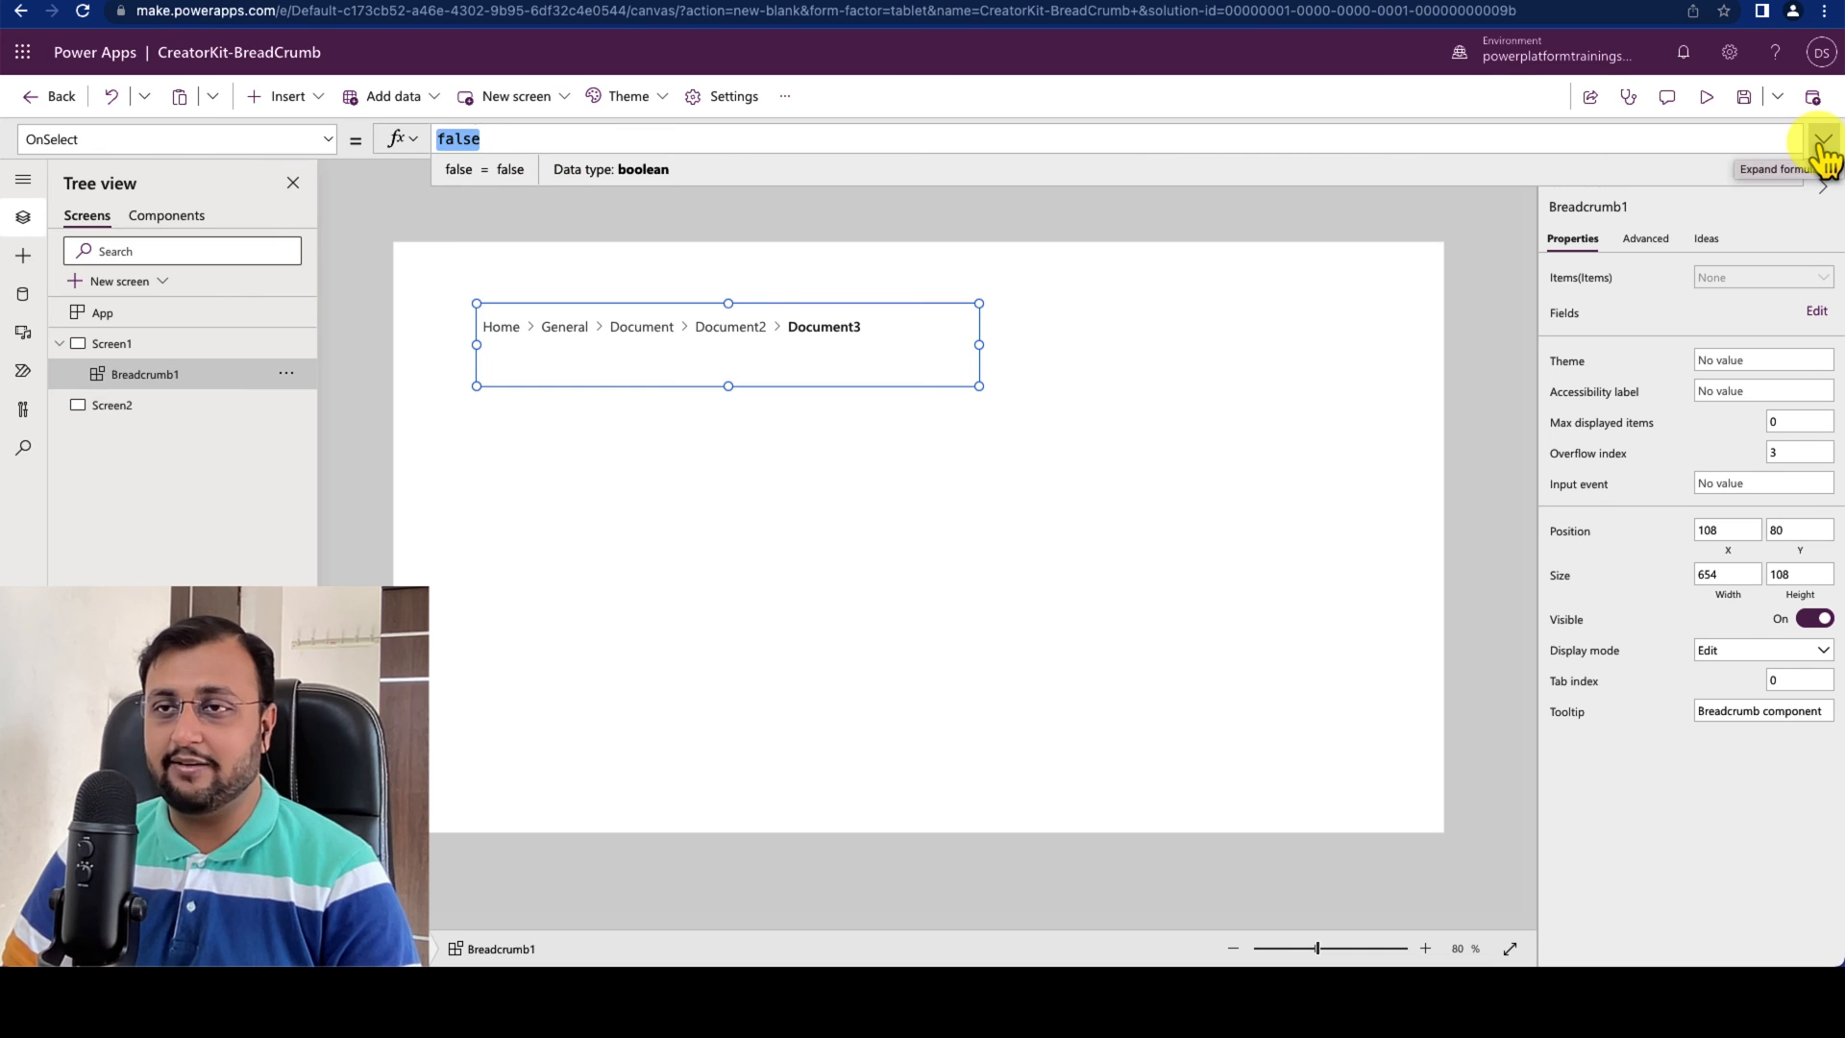
Step: Start the OnSelect formula as Switch(Breadcrumb1.Selected.ItemDisplayName in the expanded bar
click(1820, 147)
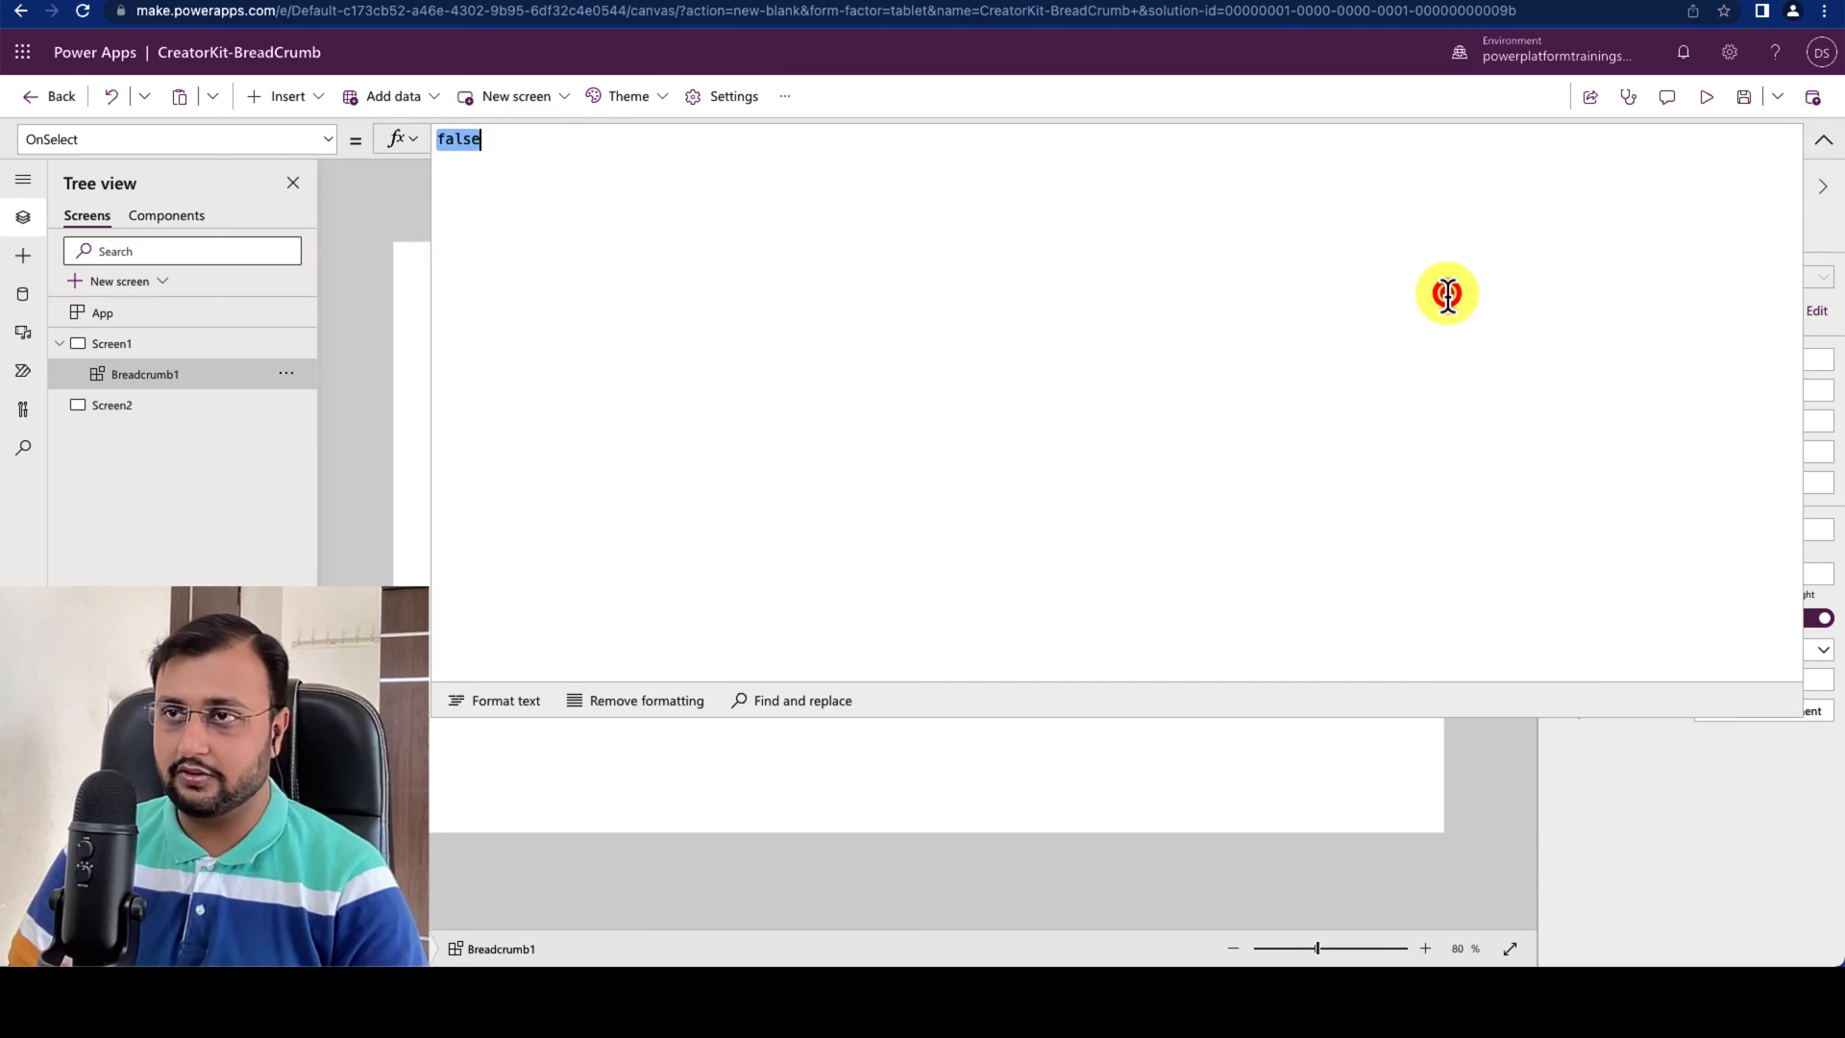
text(Switch()
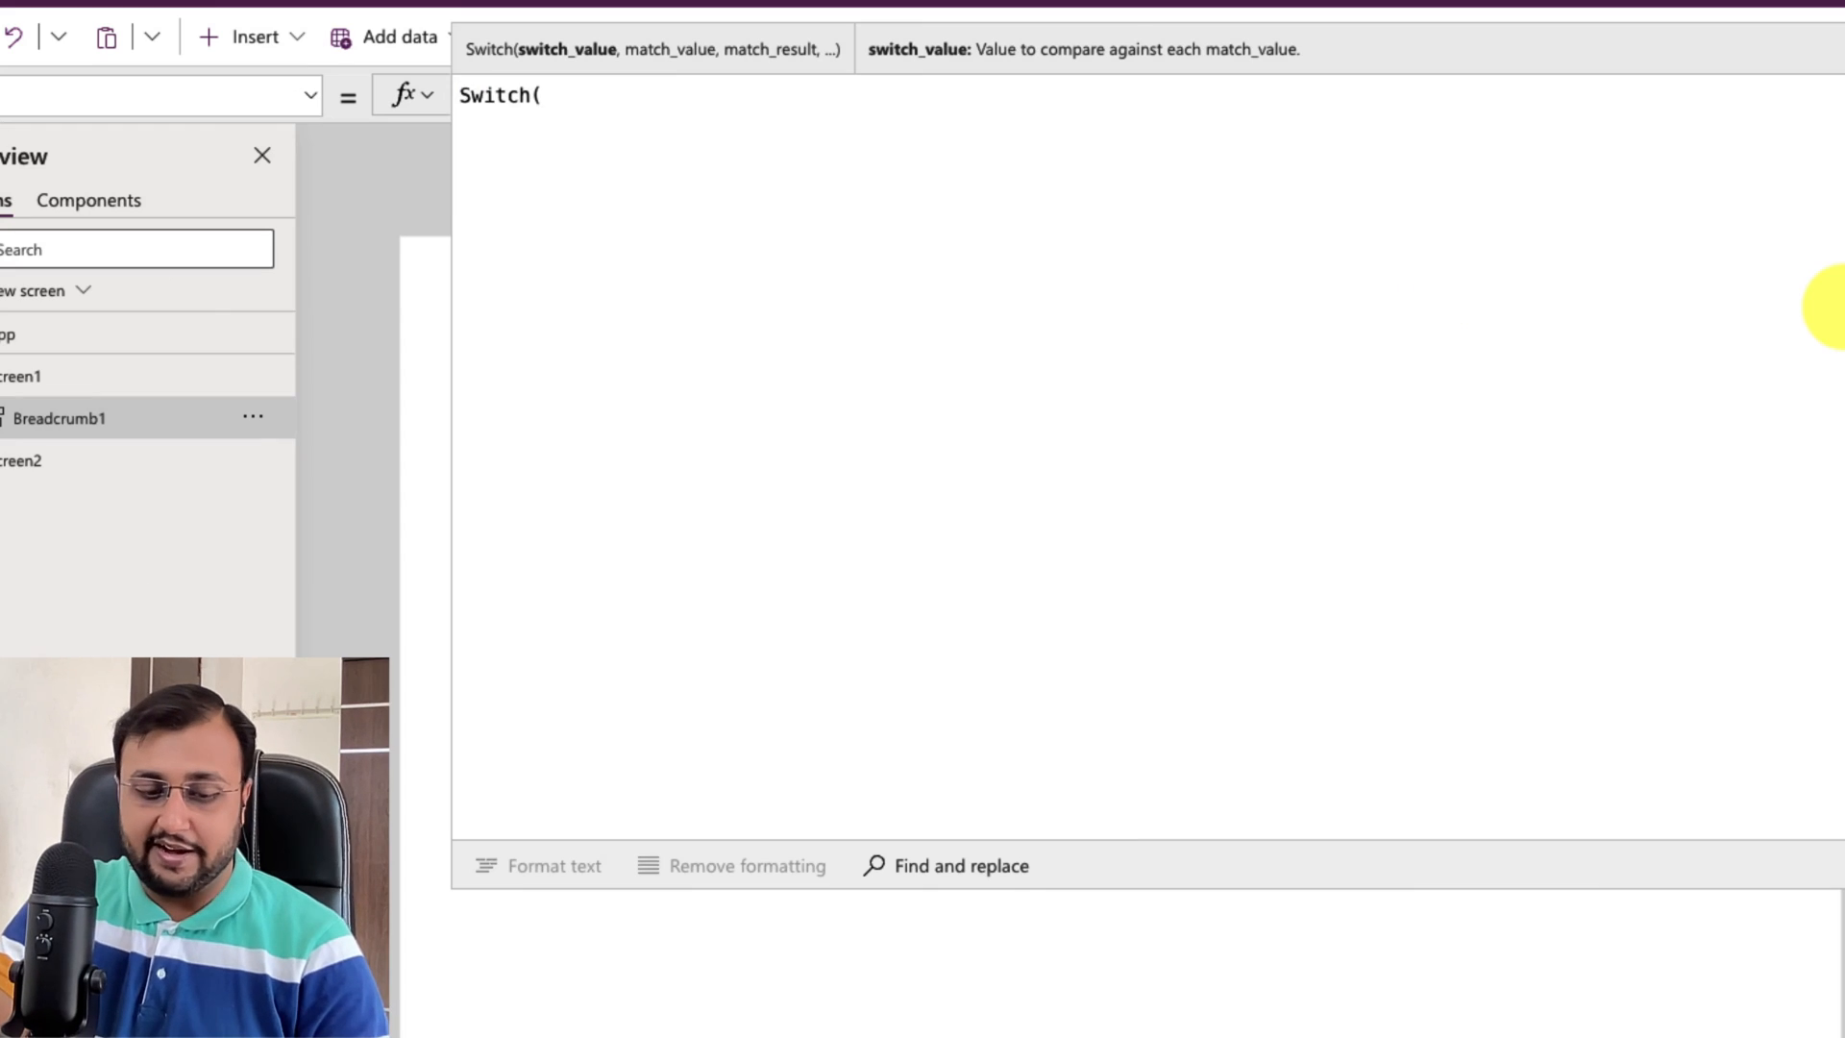
text(Breadcrumb1)
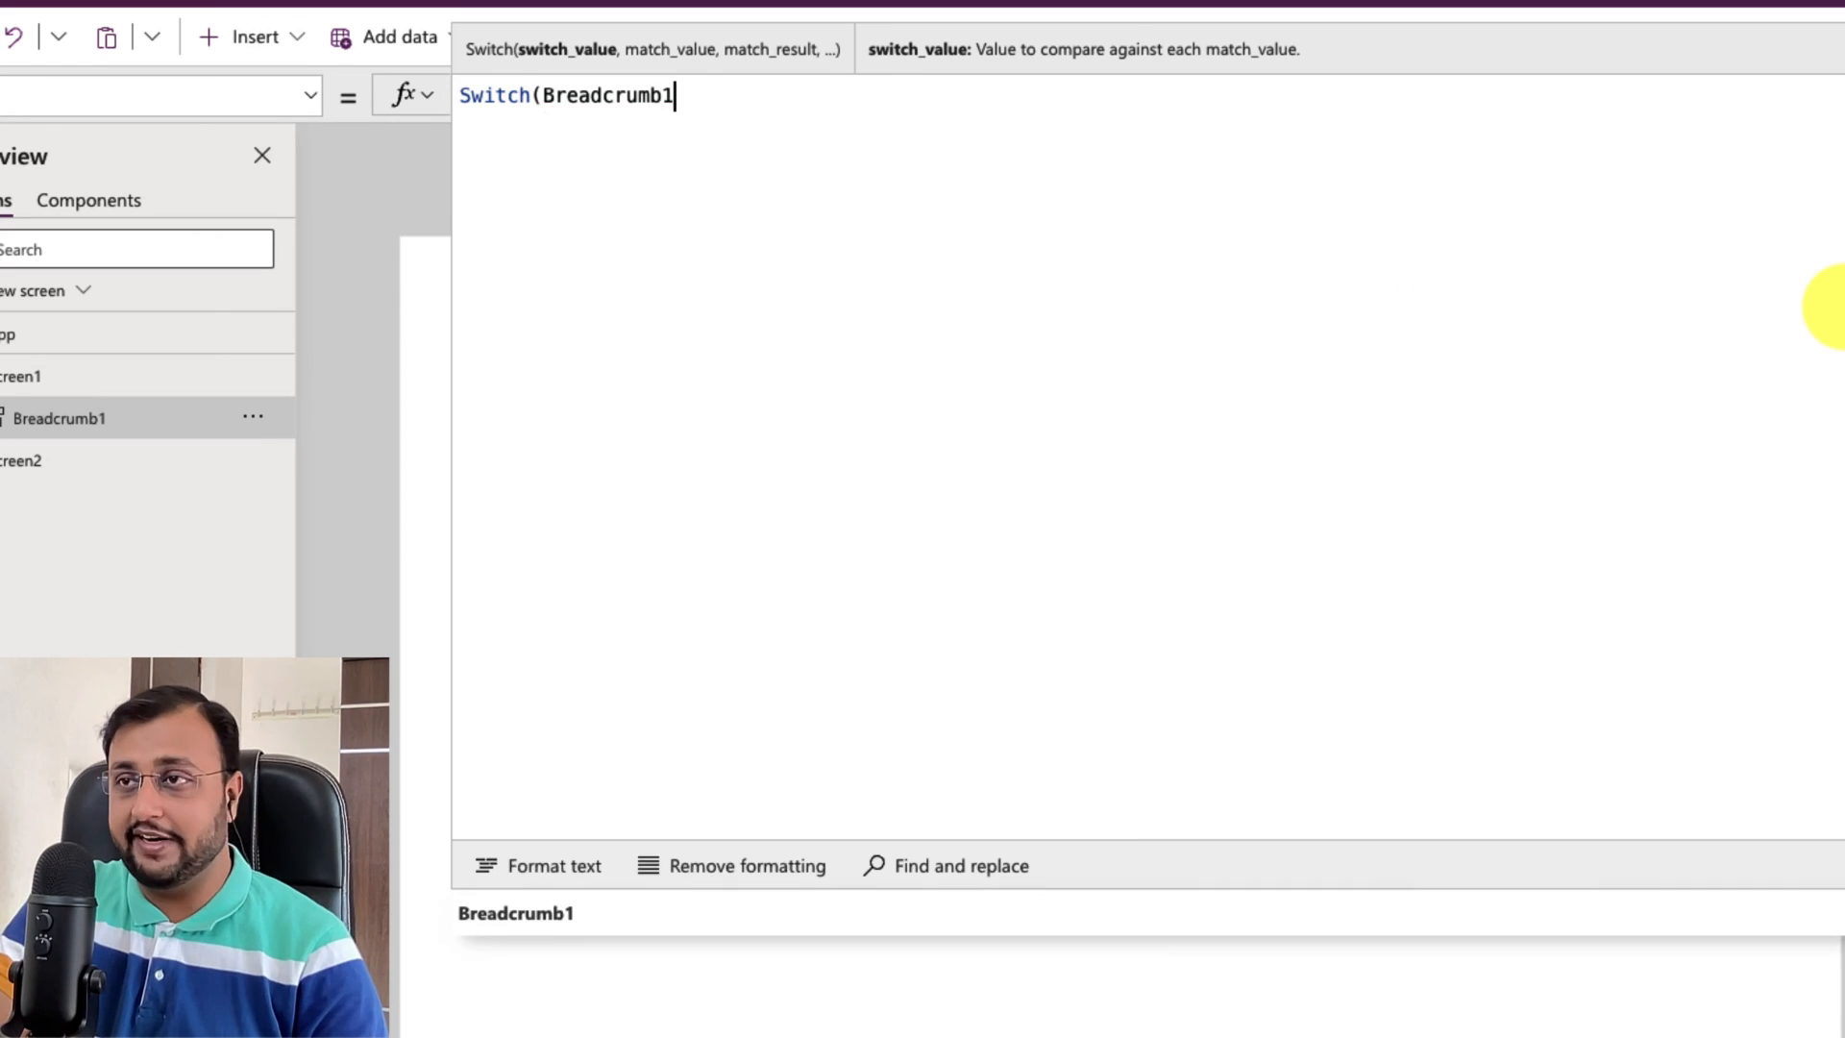
text(.sele)
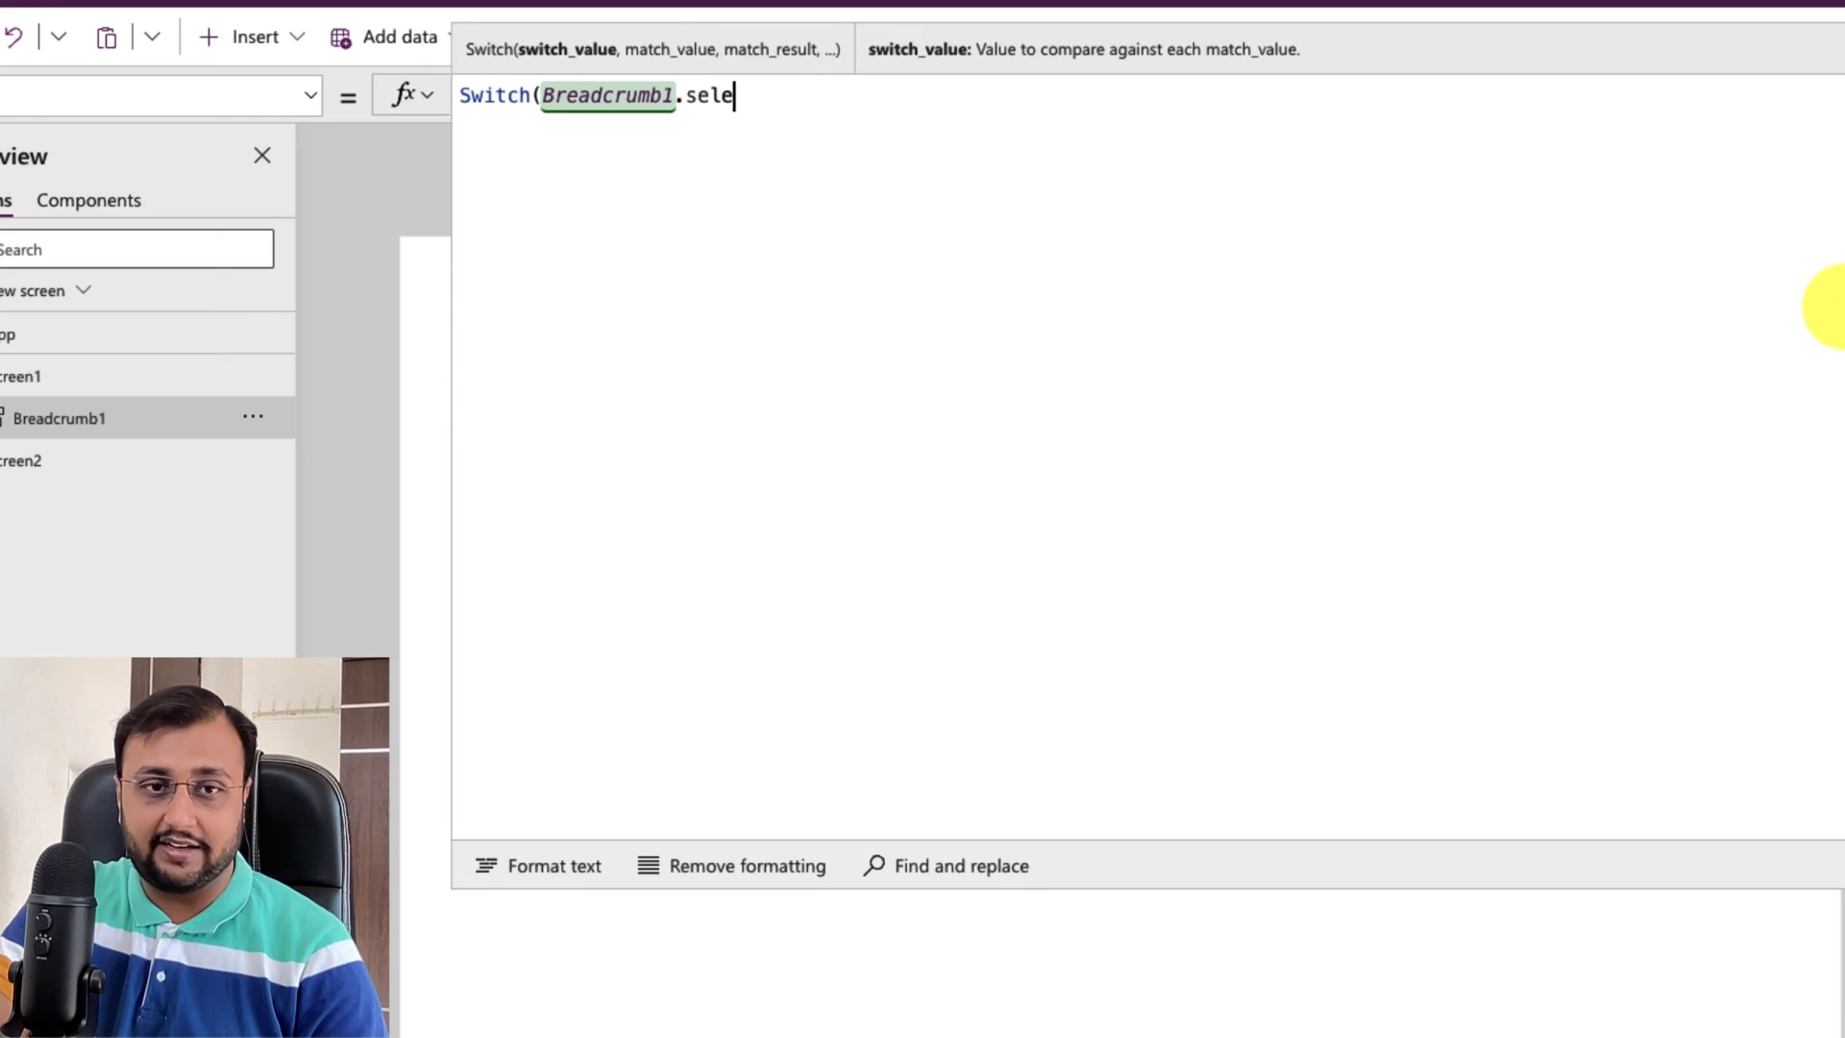
text(cted)
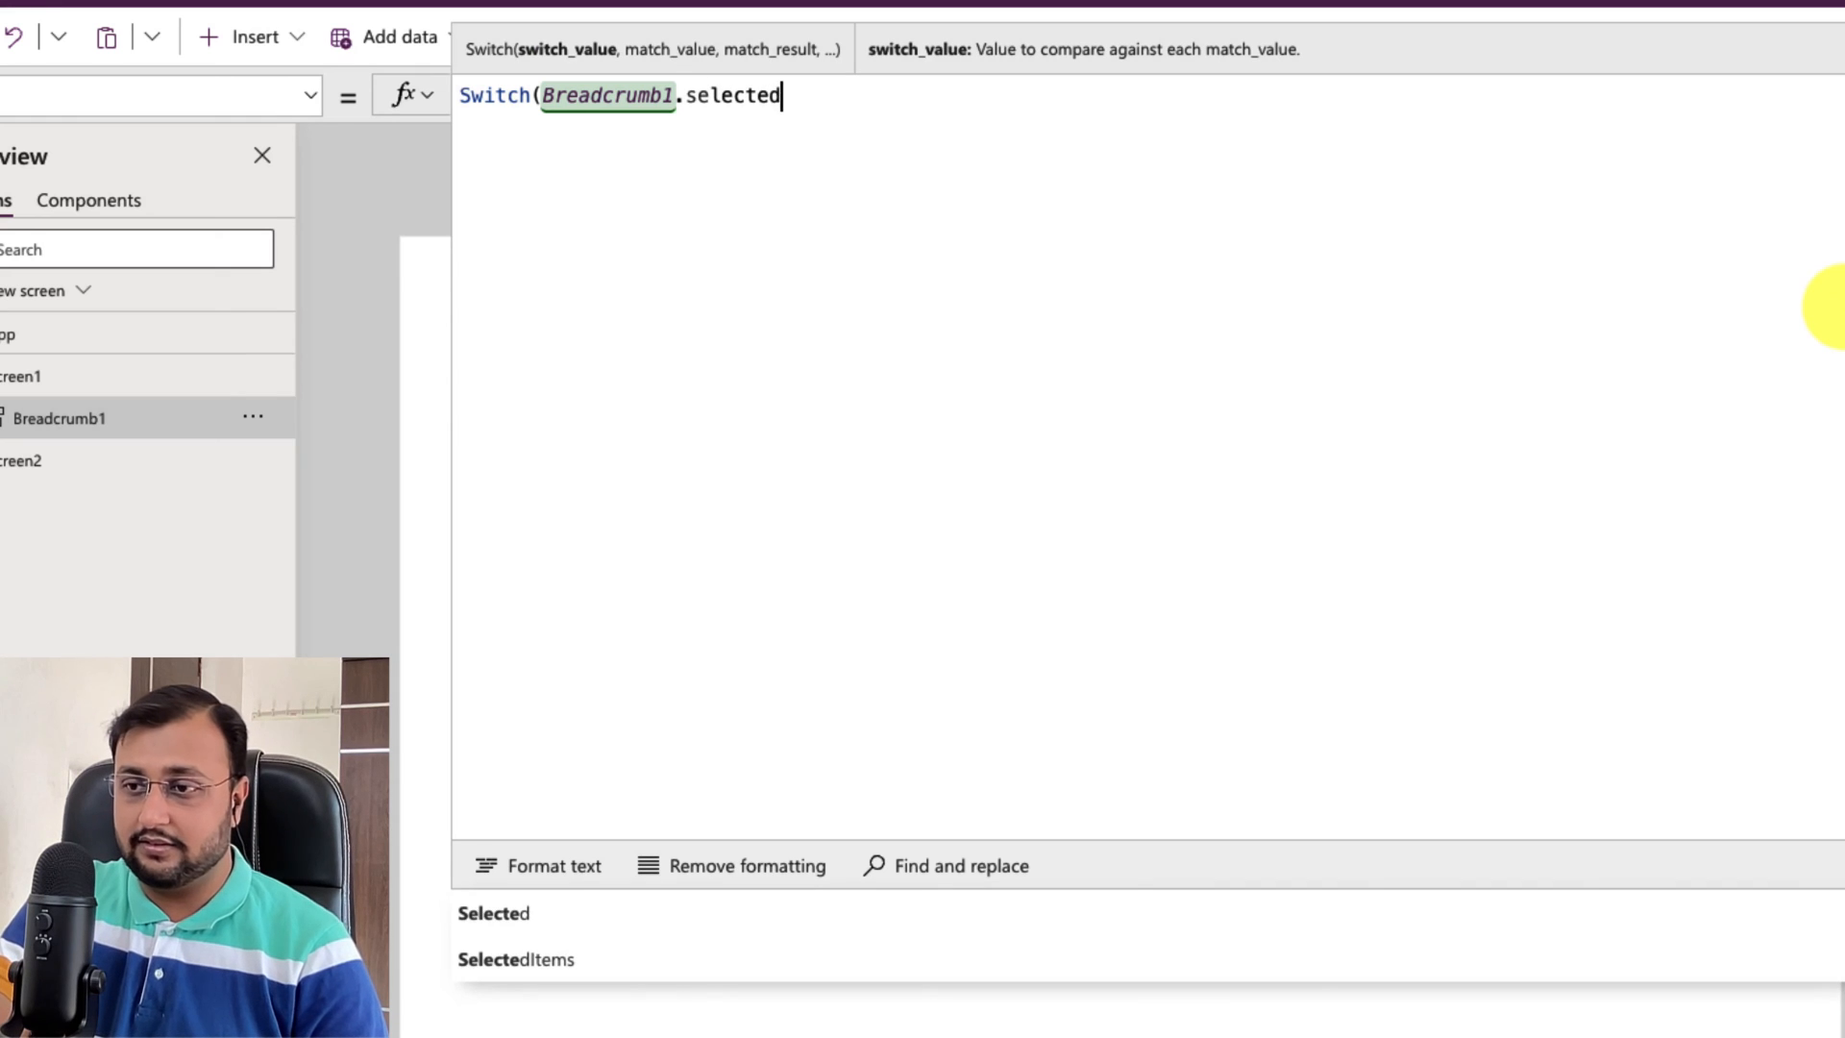
text(.)
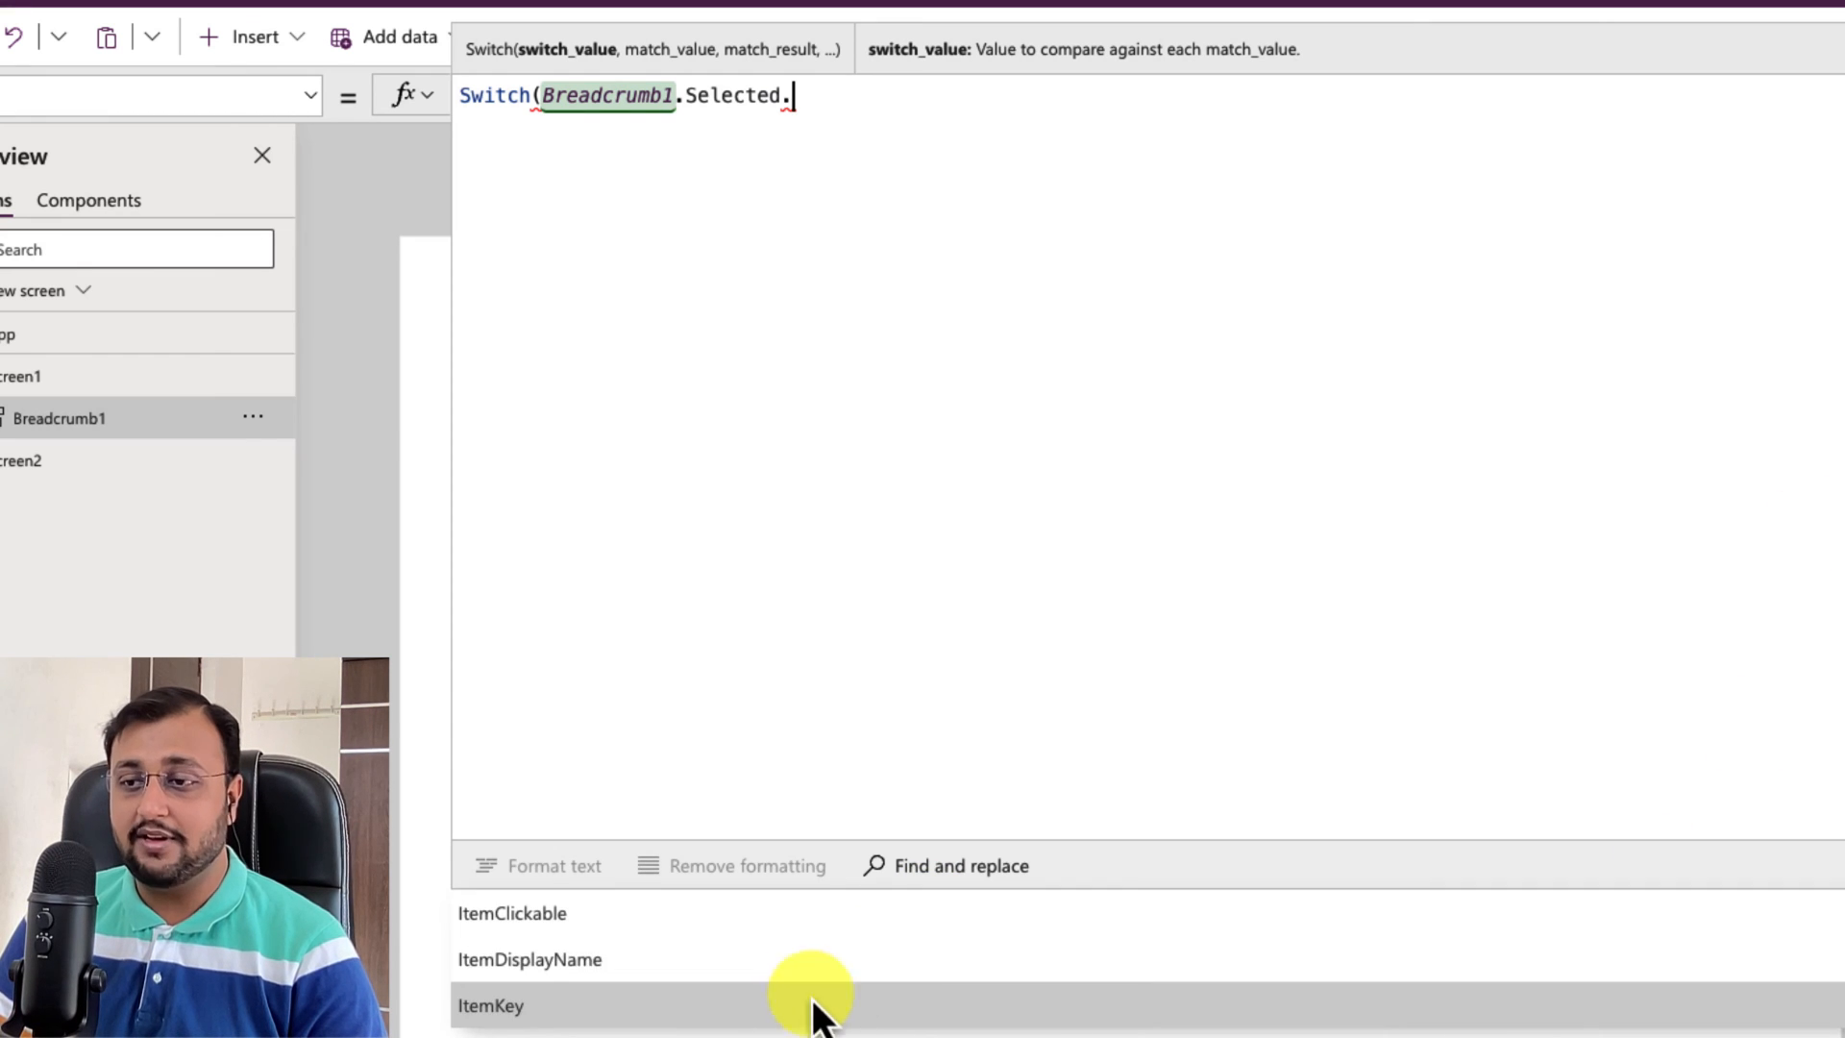
mouse_move(876, 1006)
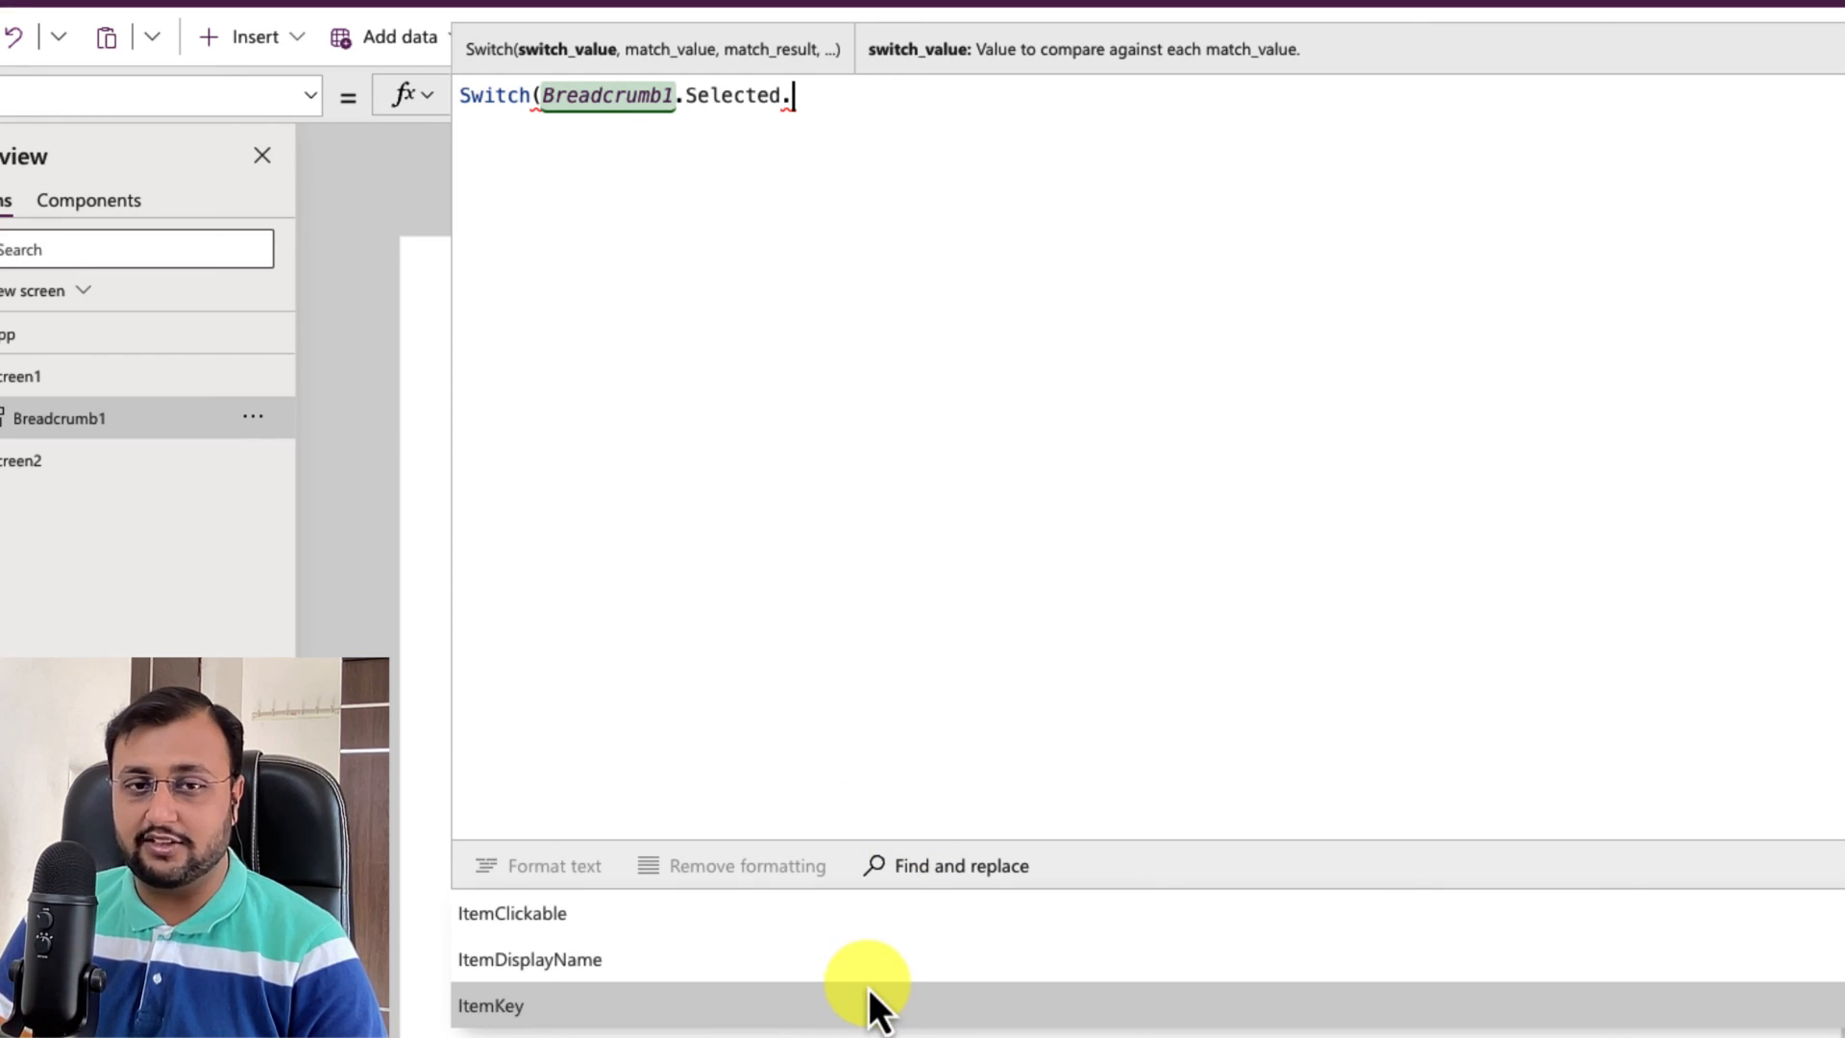
click(530, 959)
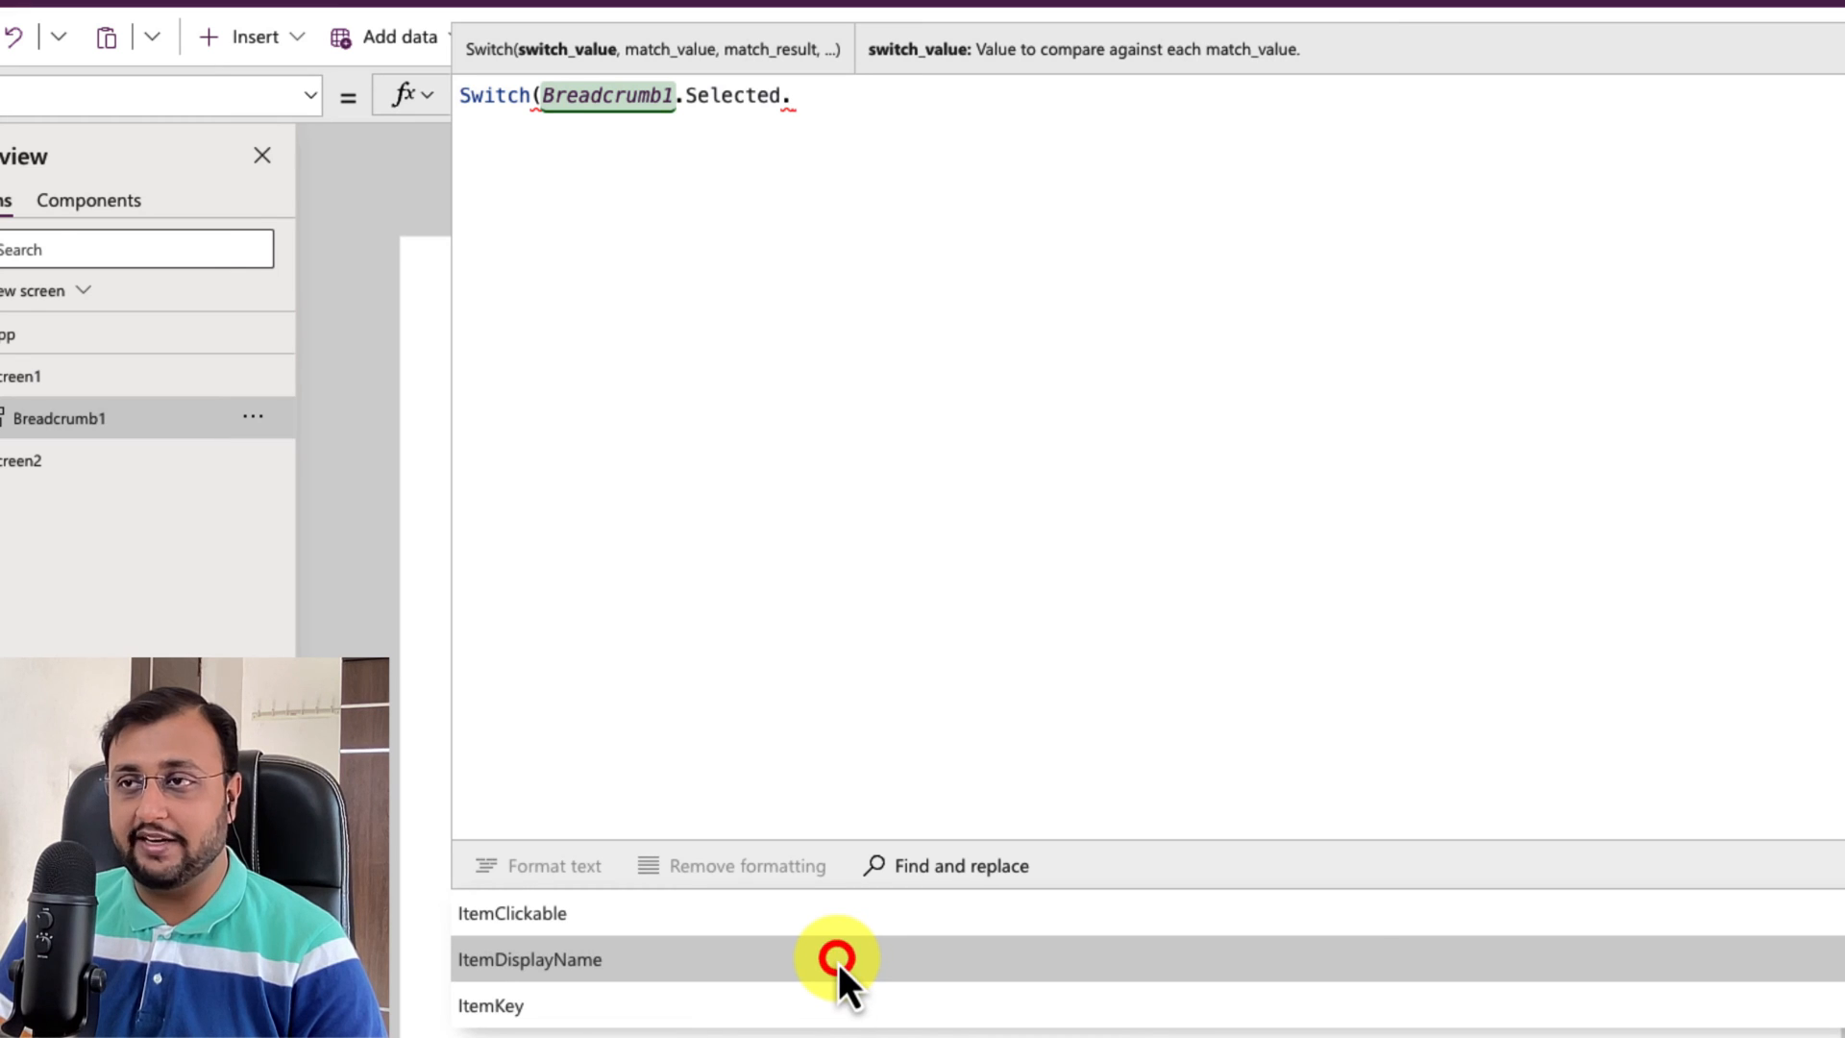
click(530, 958)
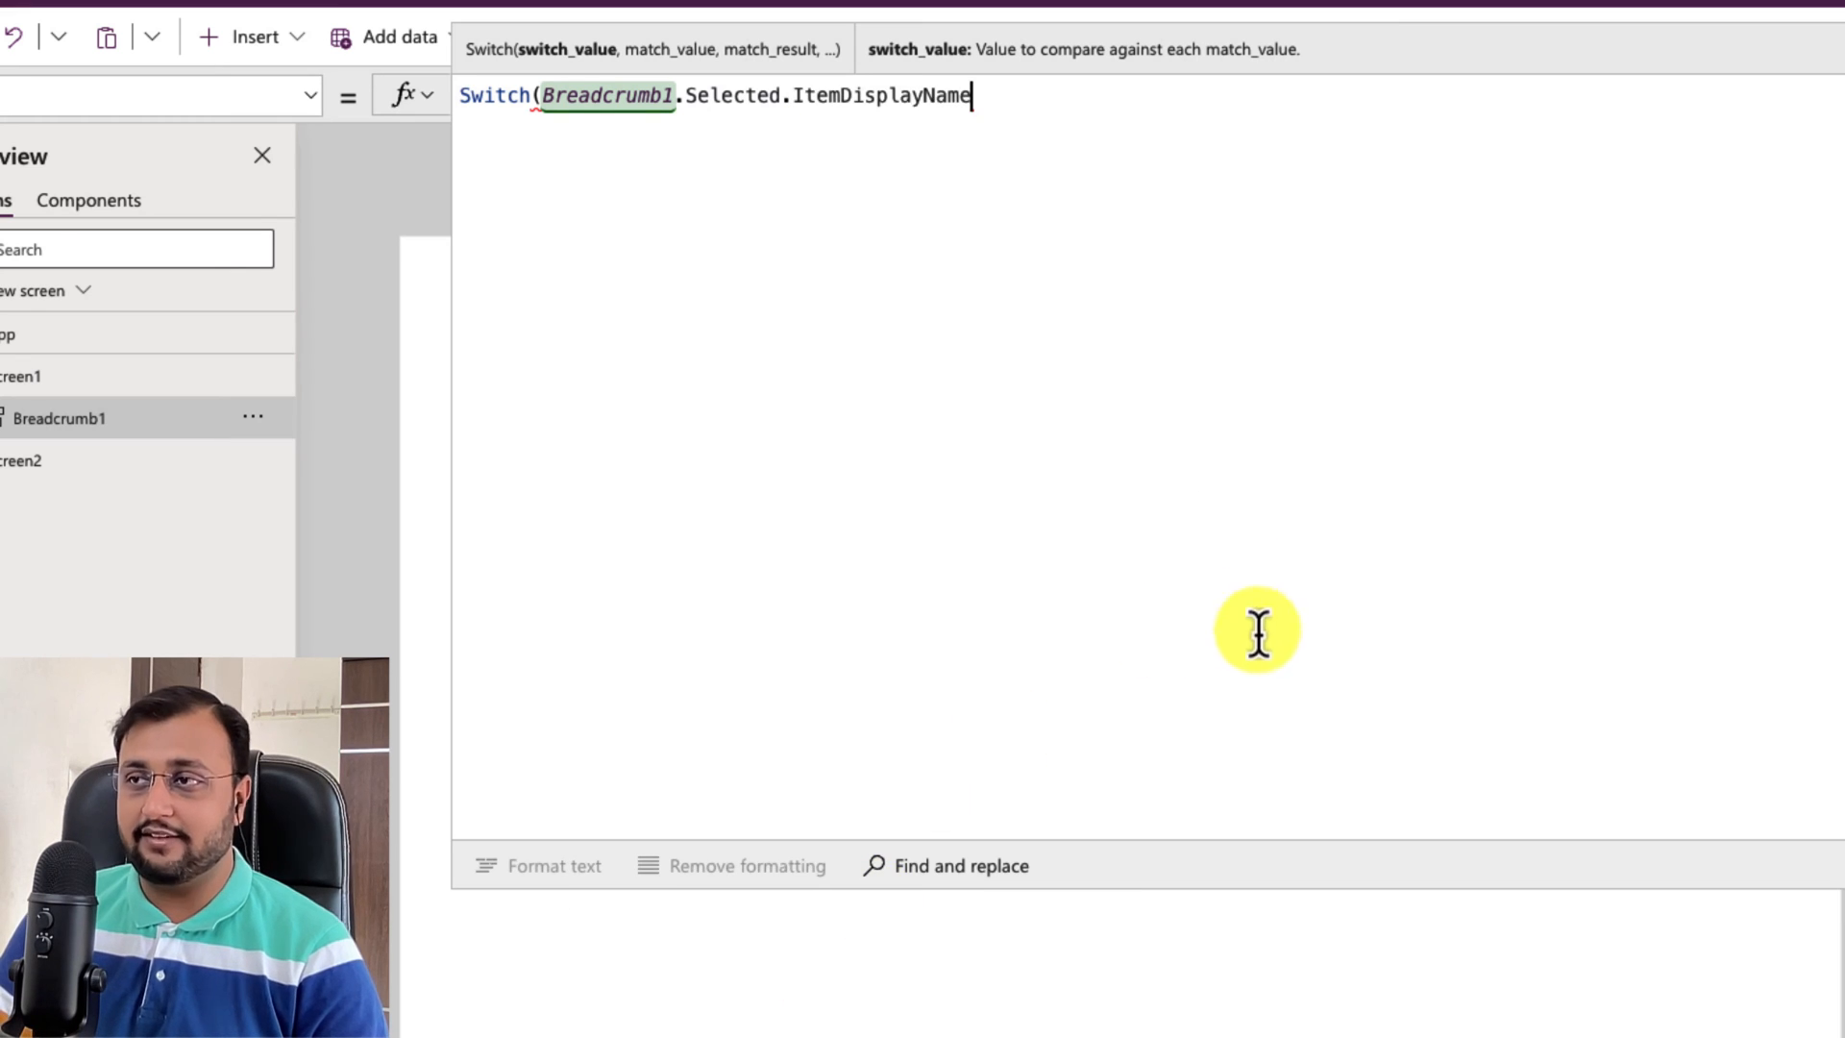
Step: Add the "General" case that runs Navigate(Screen1)
text(,)
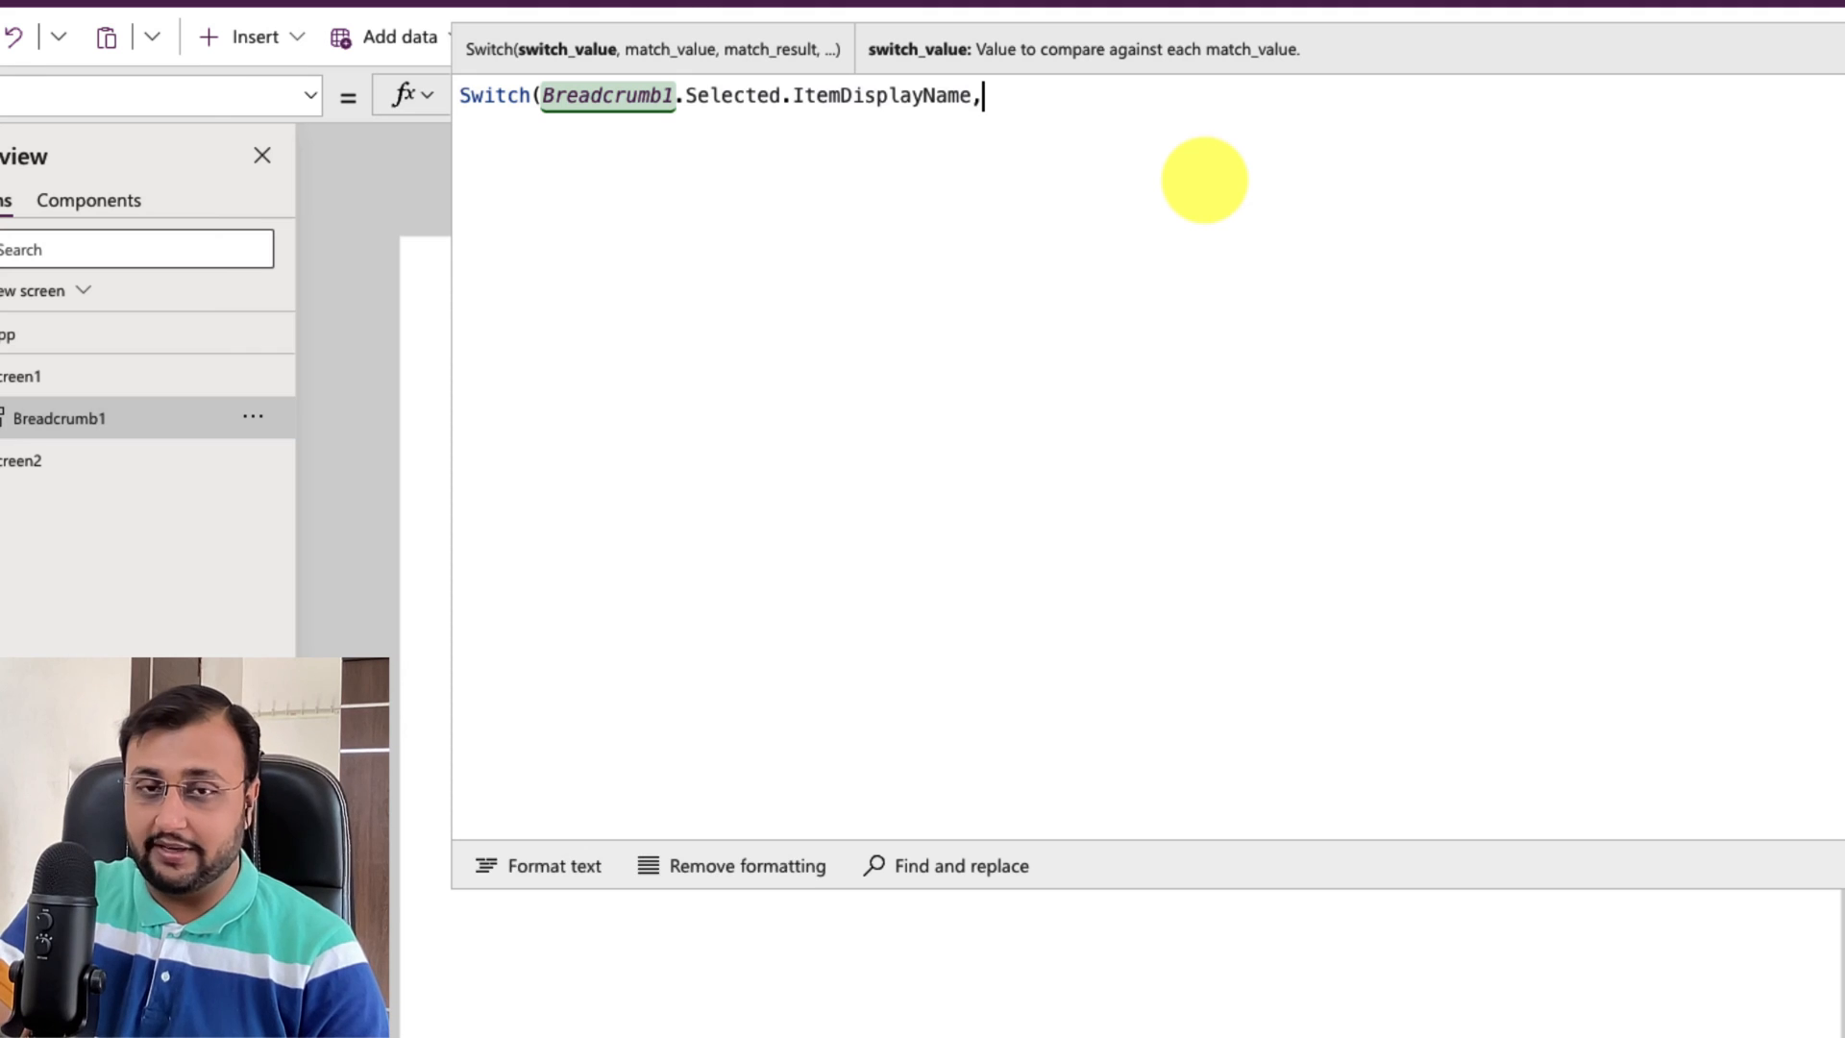
text("")
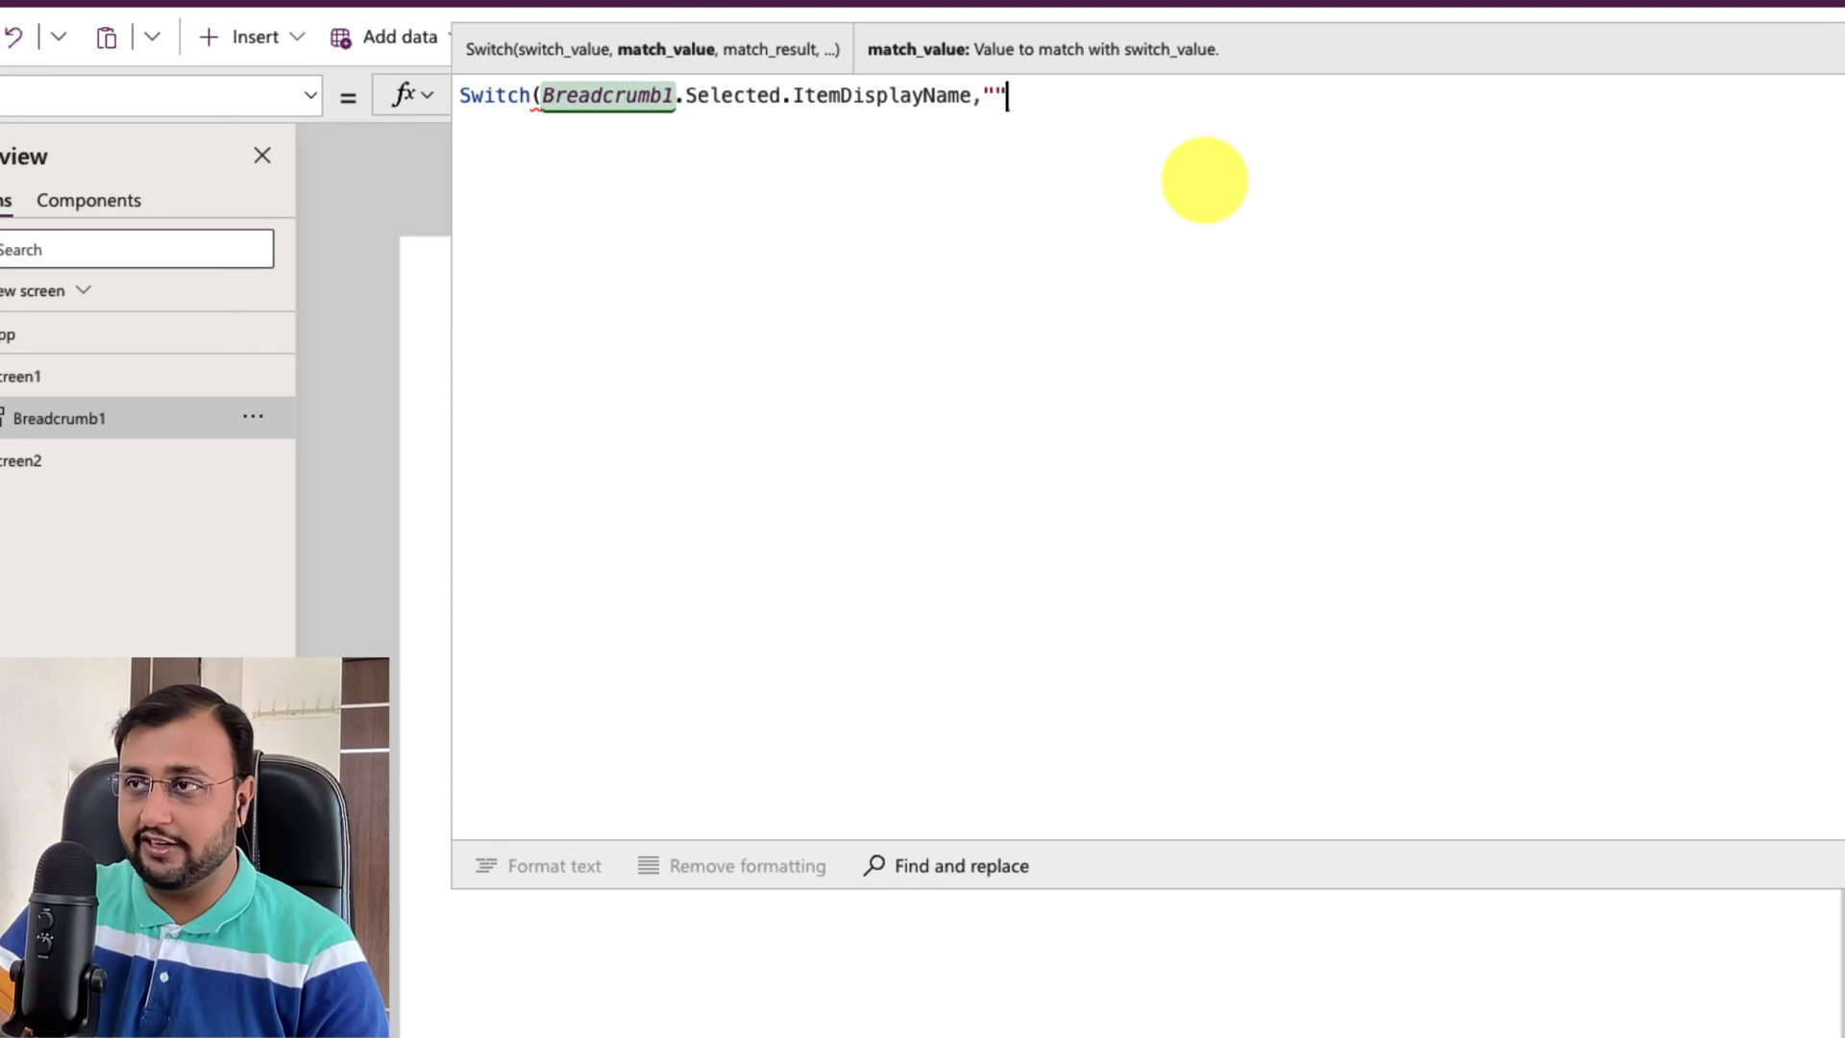
text(General)
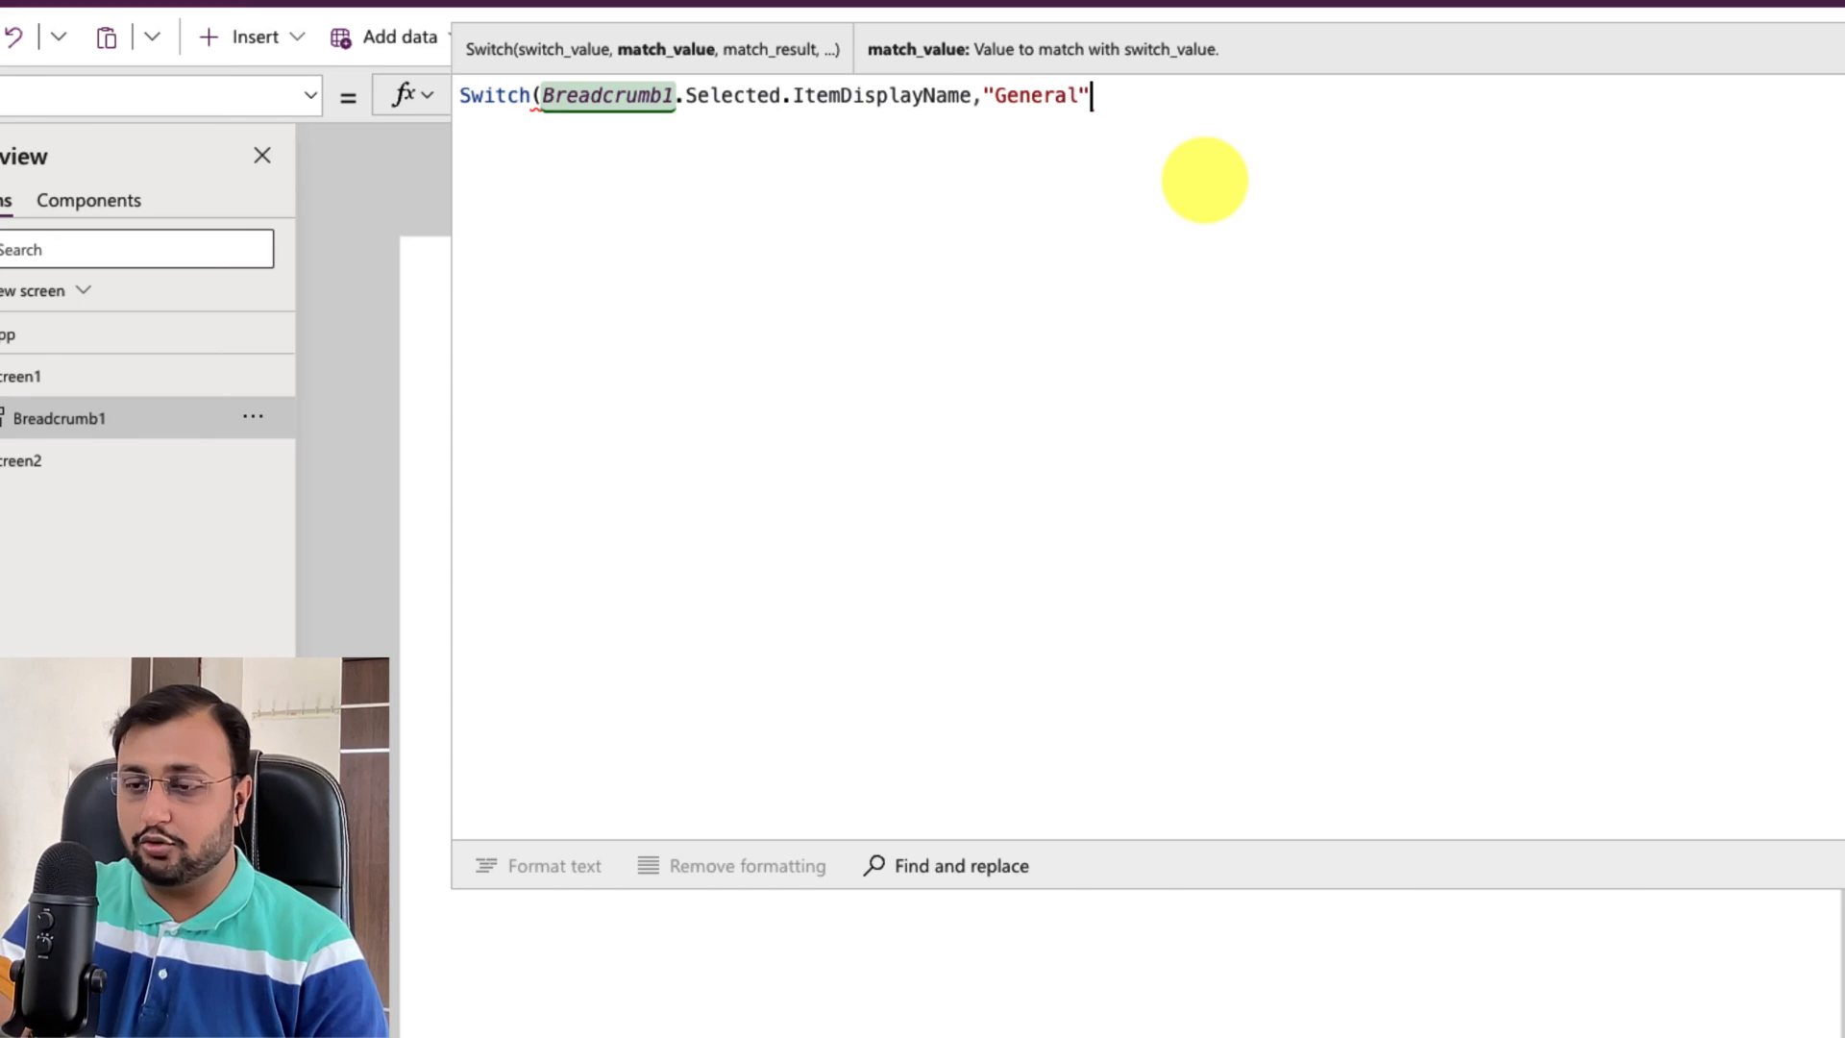
text(,)
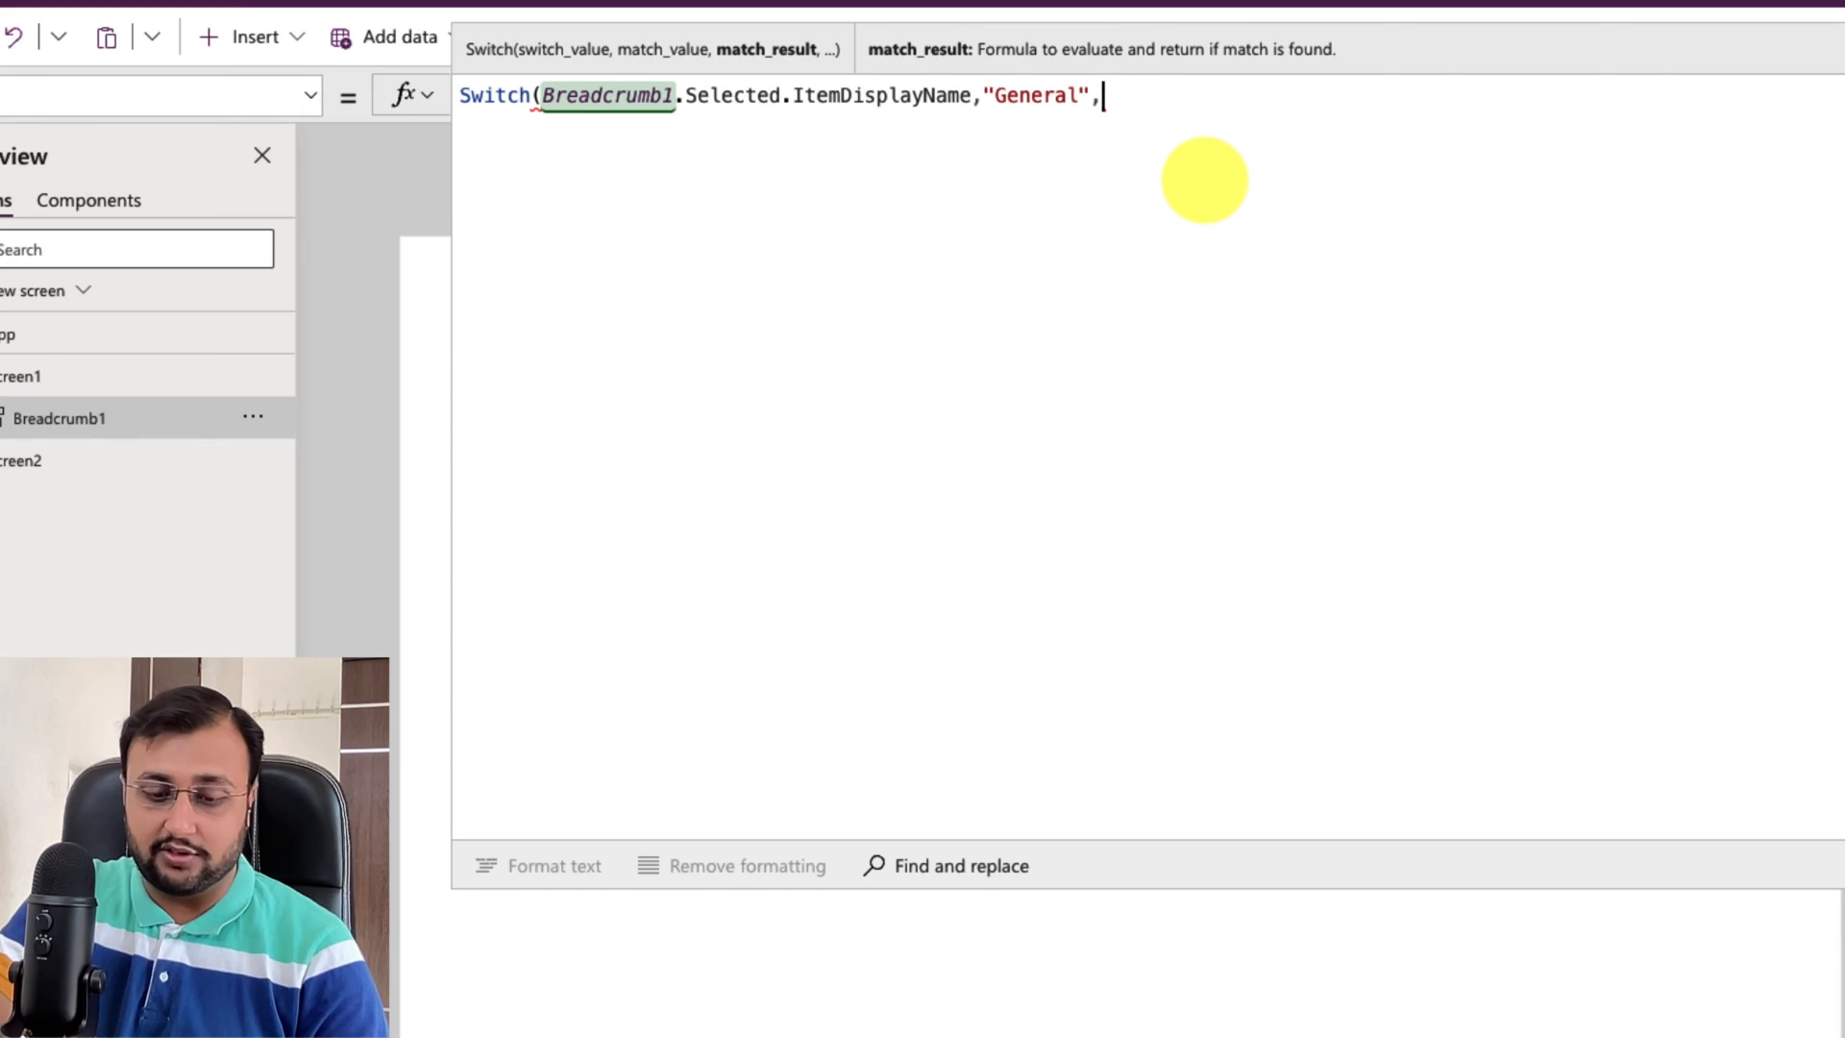
text(Naviat)
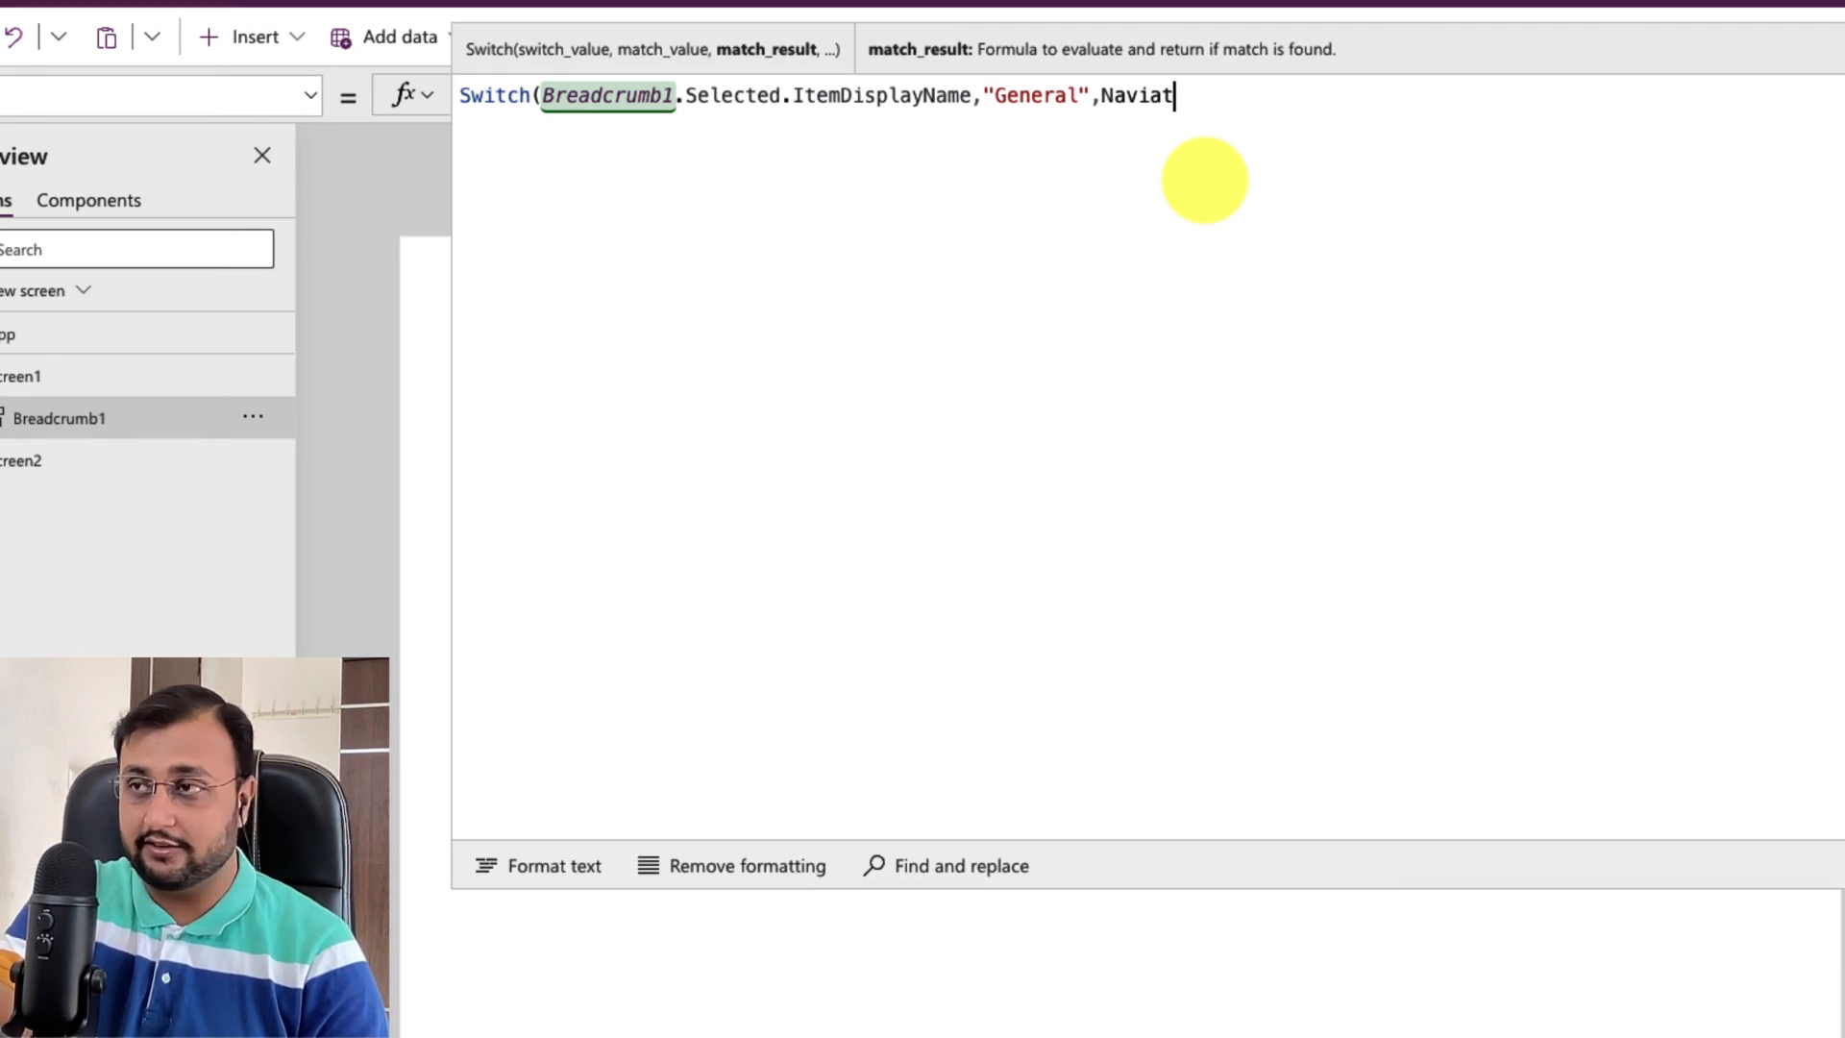
key(Backspace)
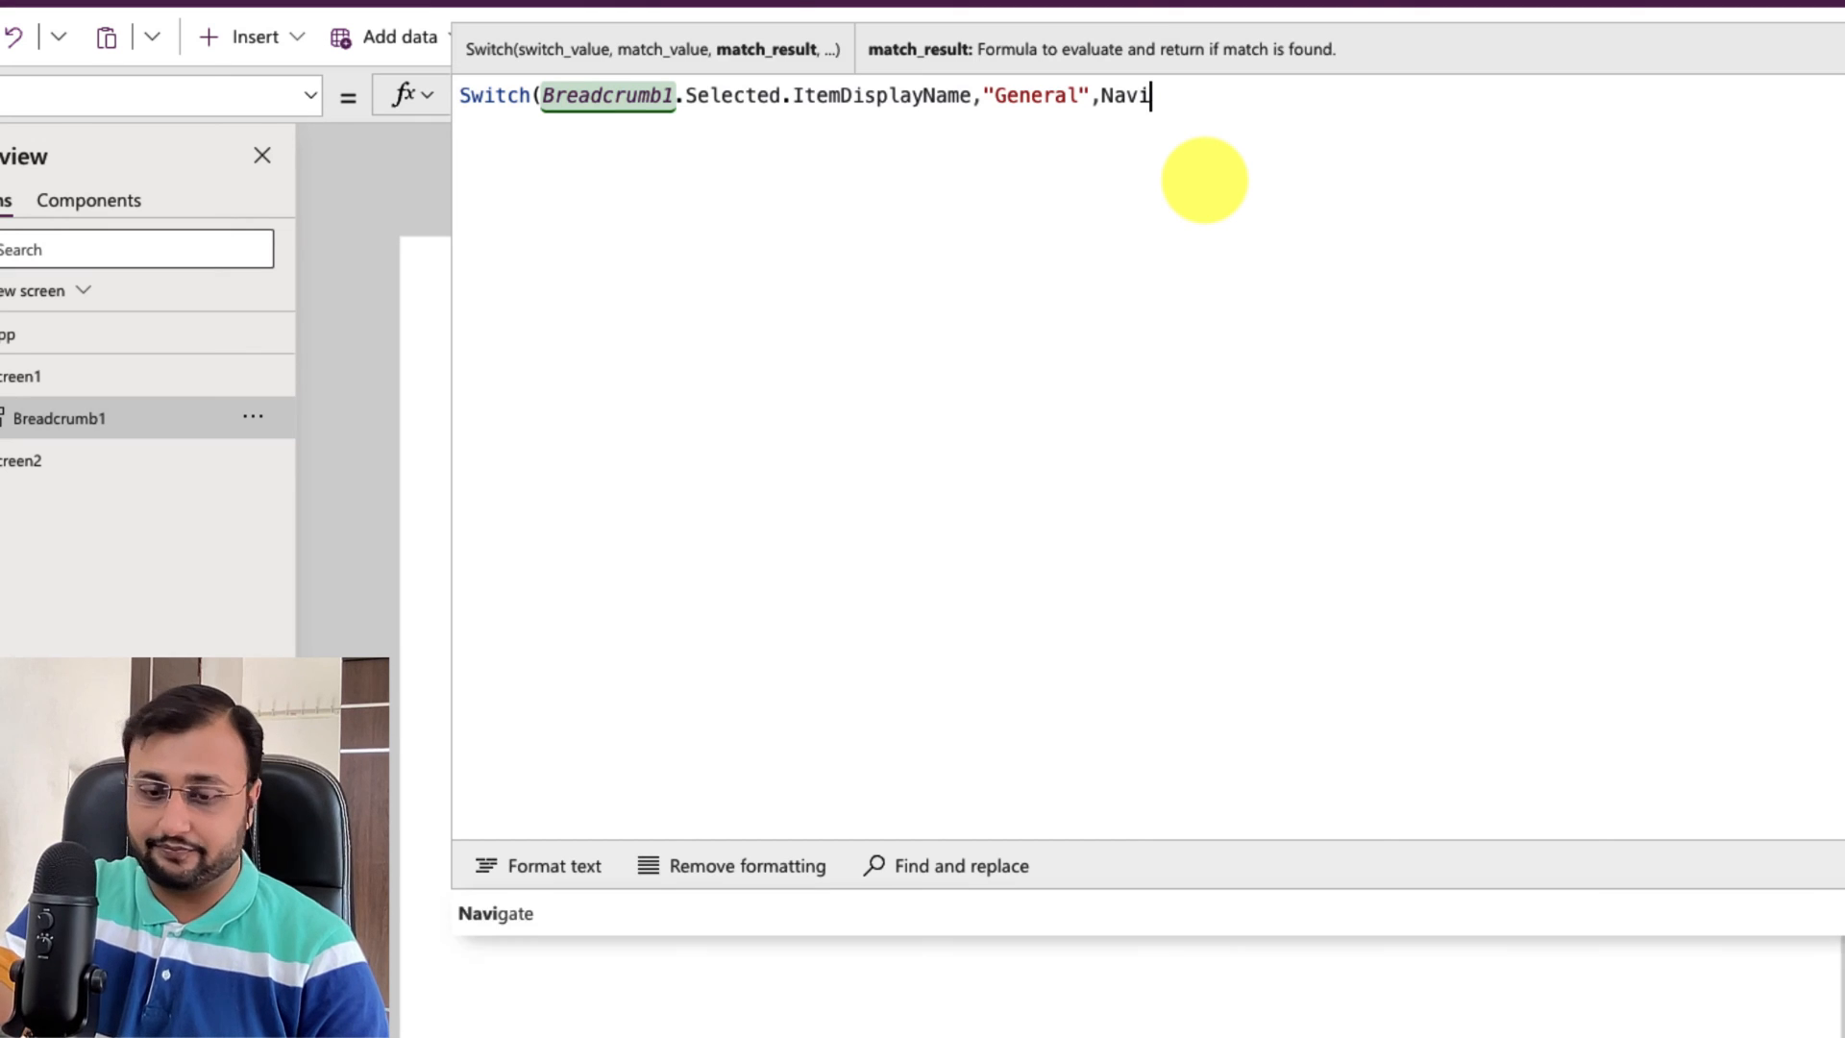
text(gate()
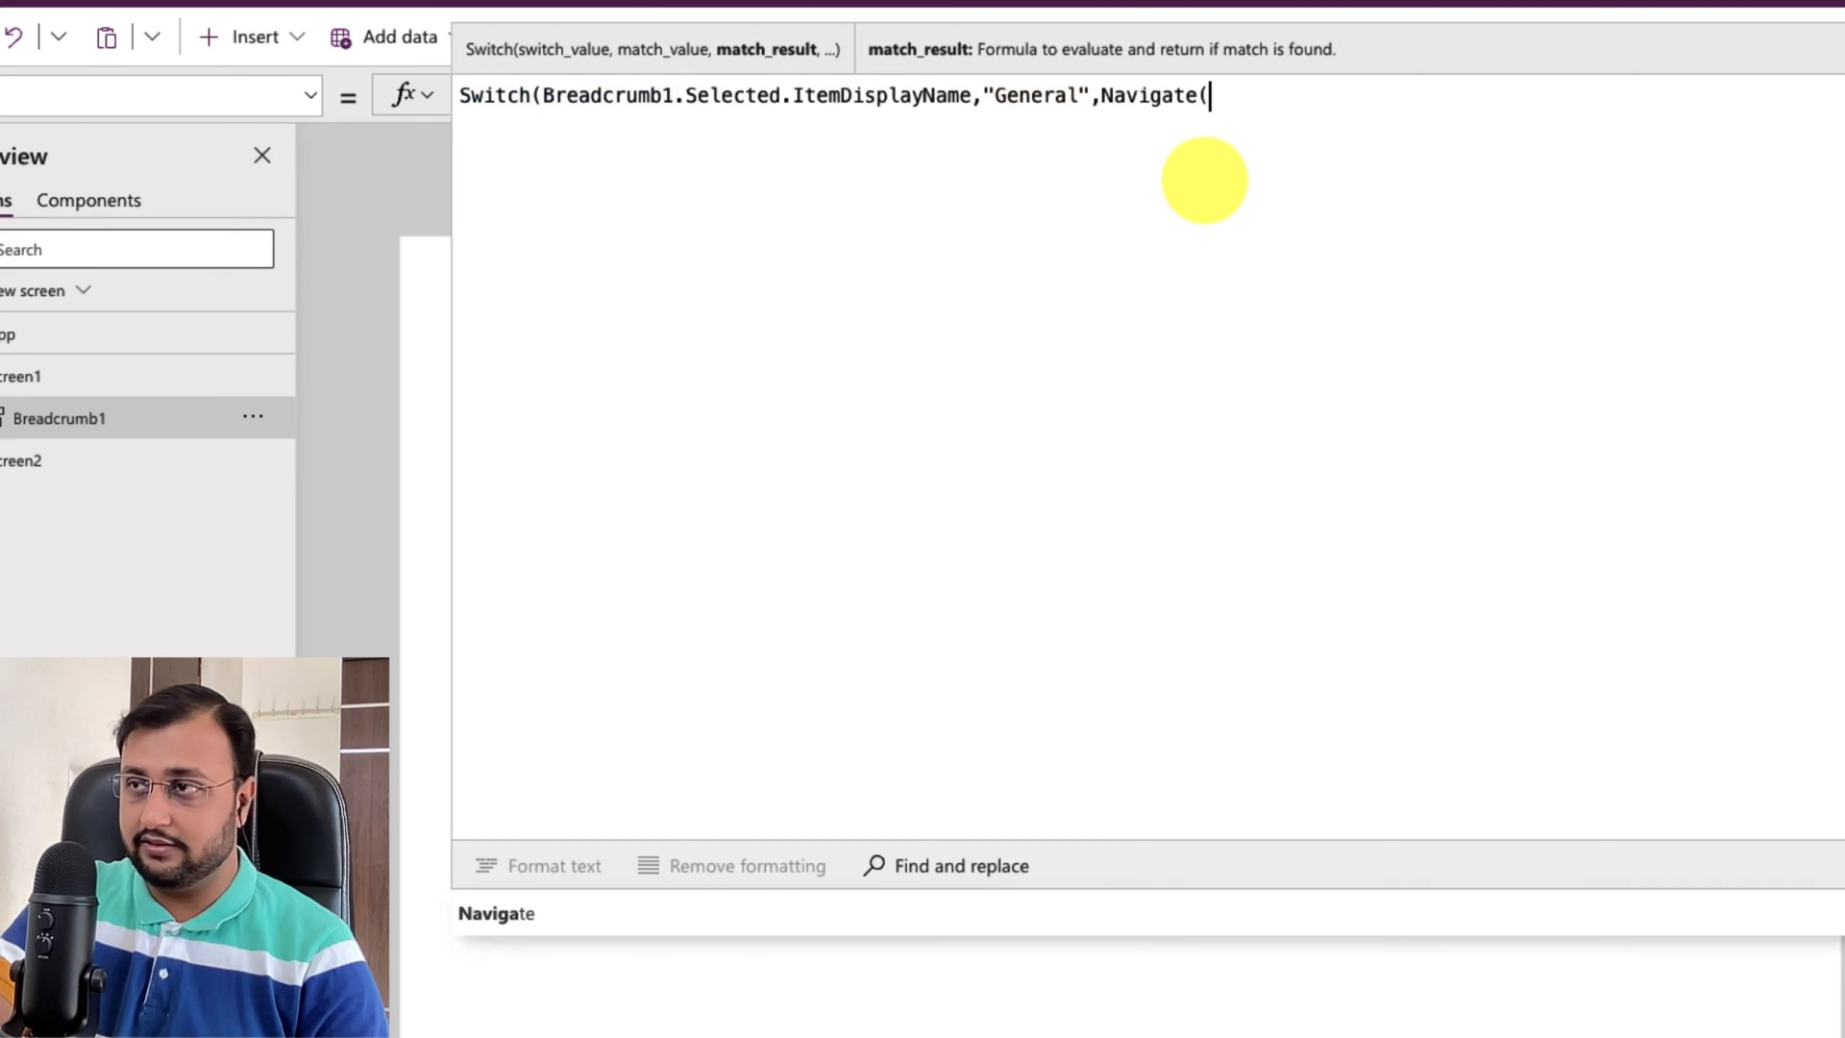
text(Screen1)
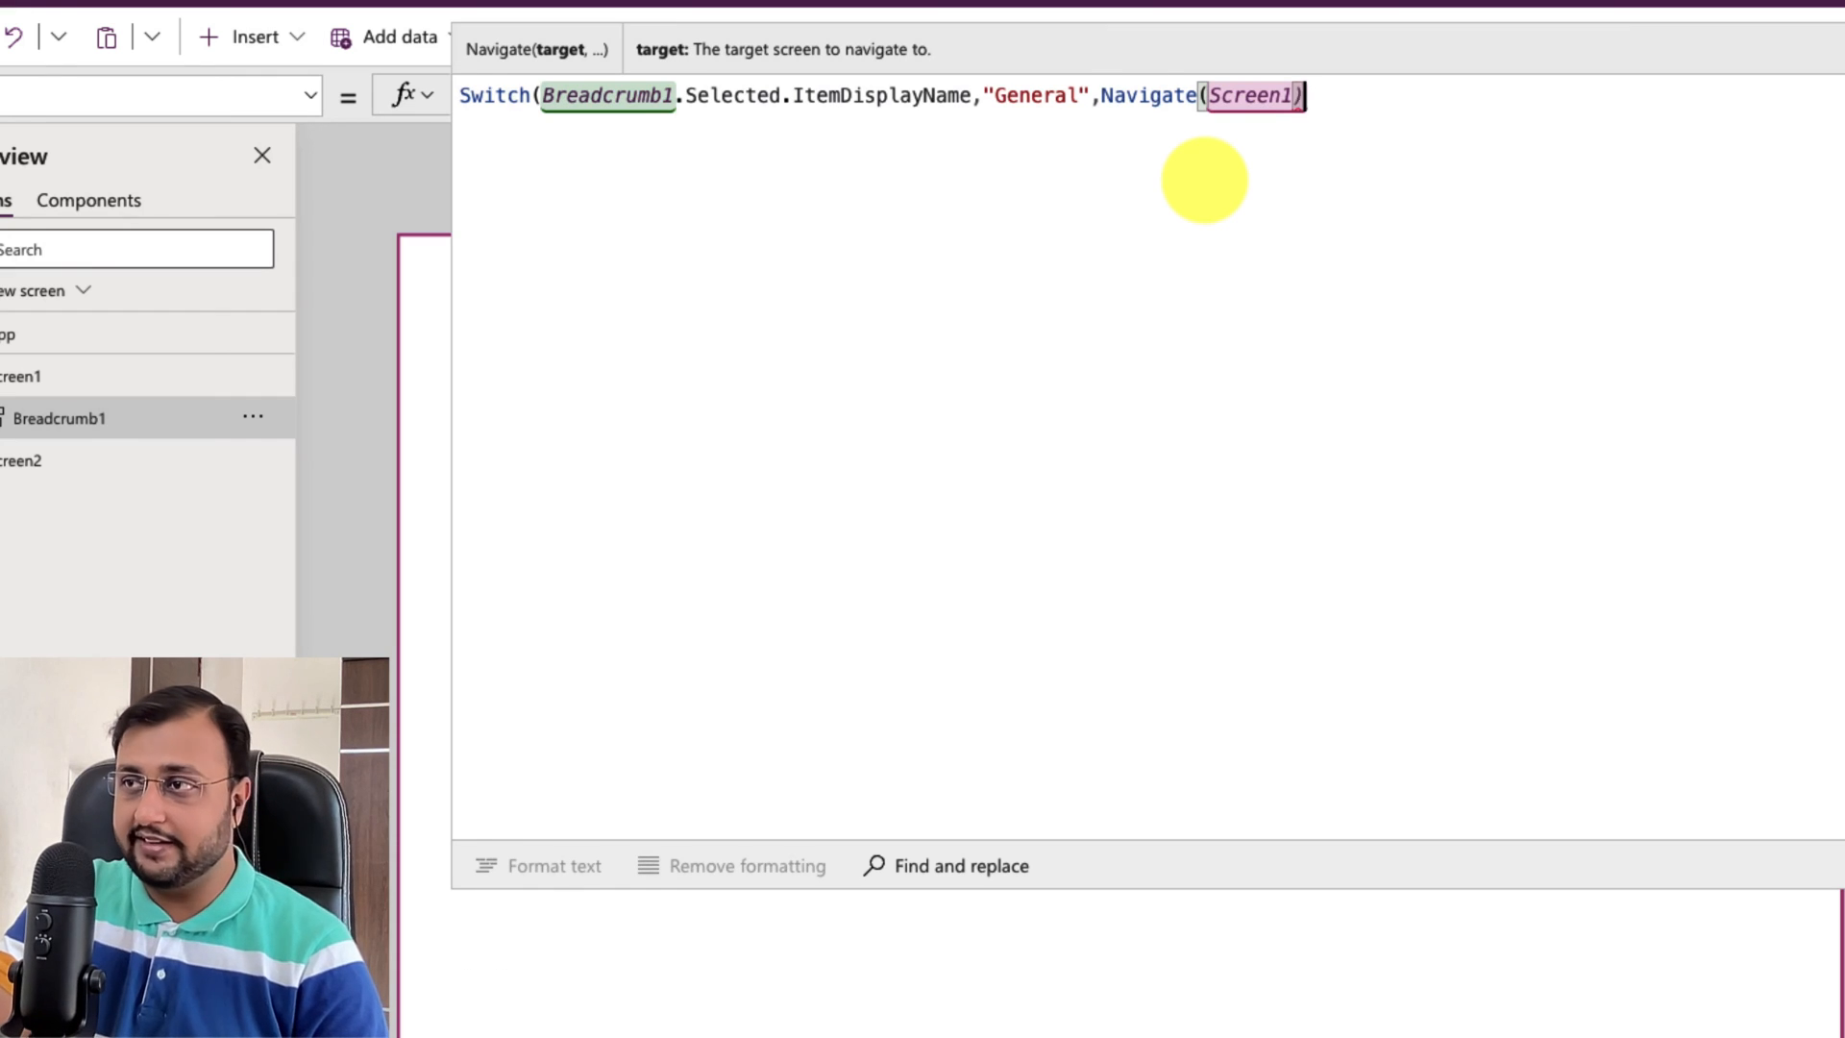
text(,)
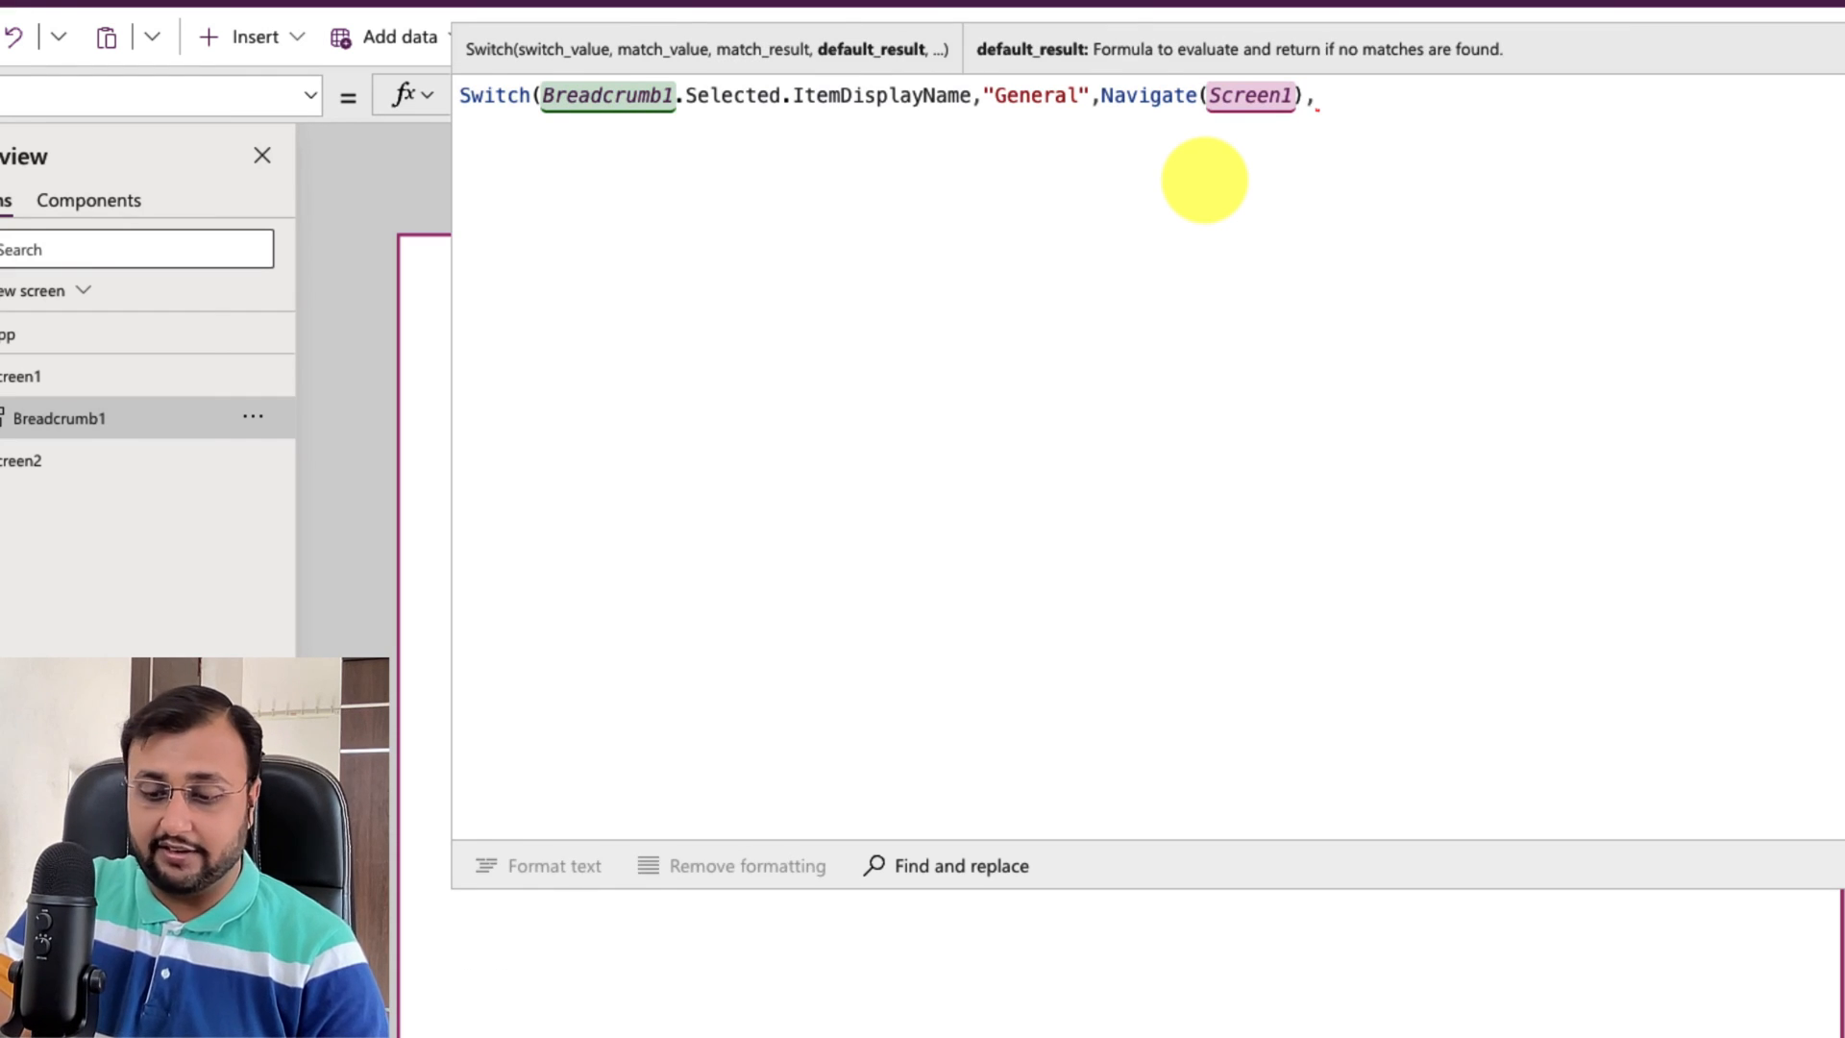
Step: Add the "Home" case that runs Notify("Home Clicked")
text(")
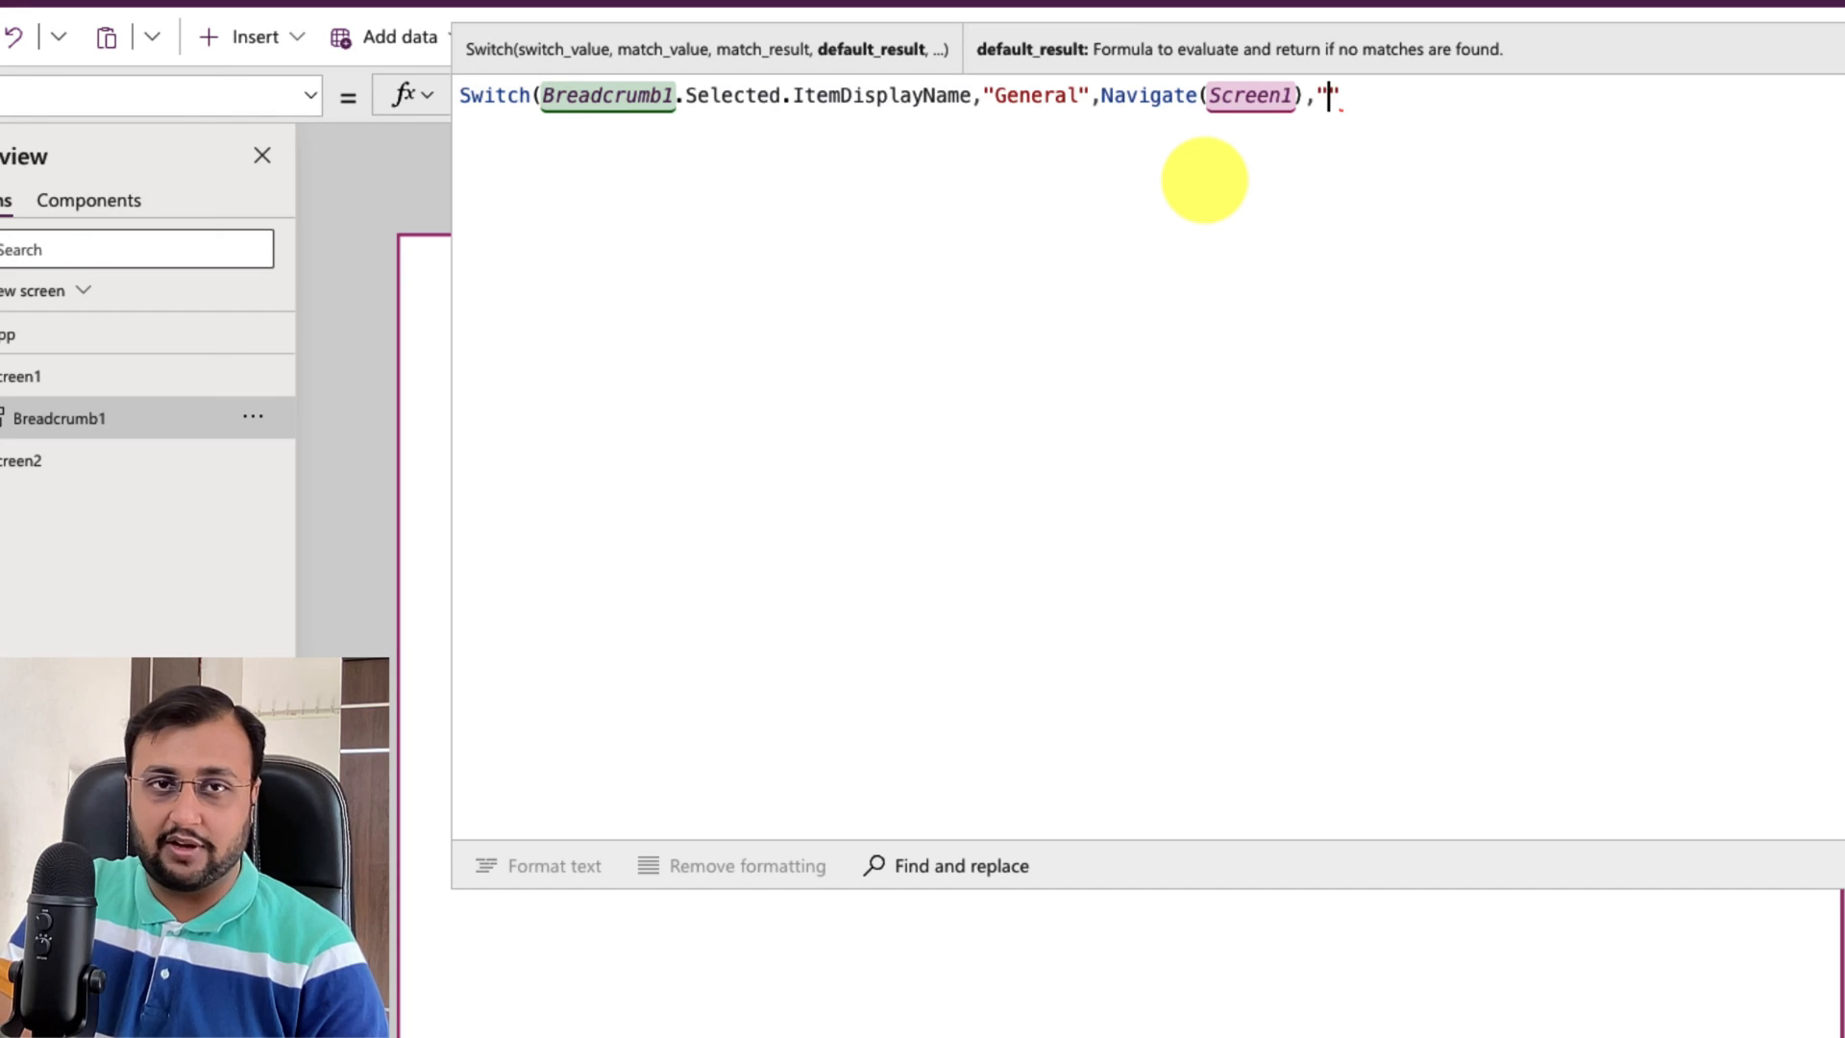
text(Home)
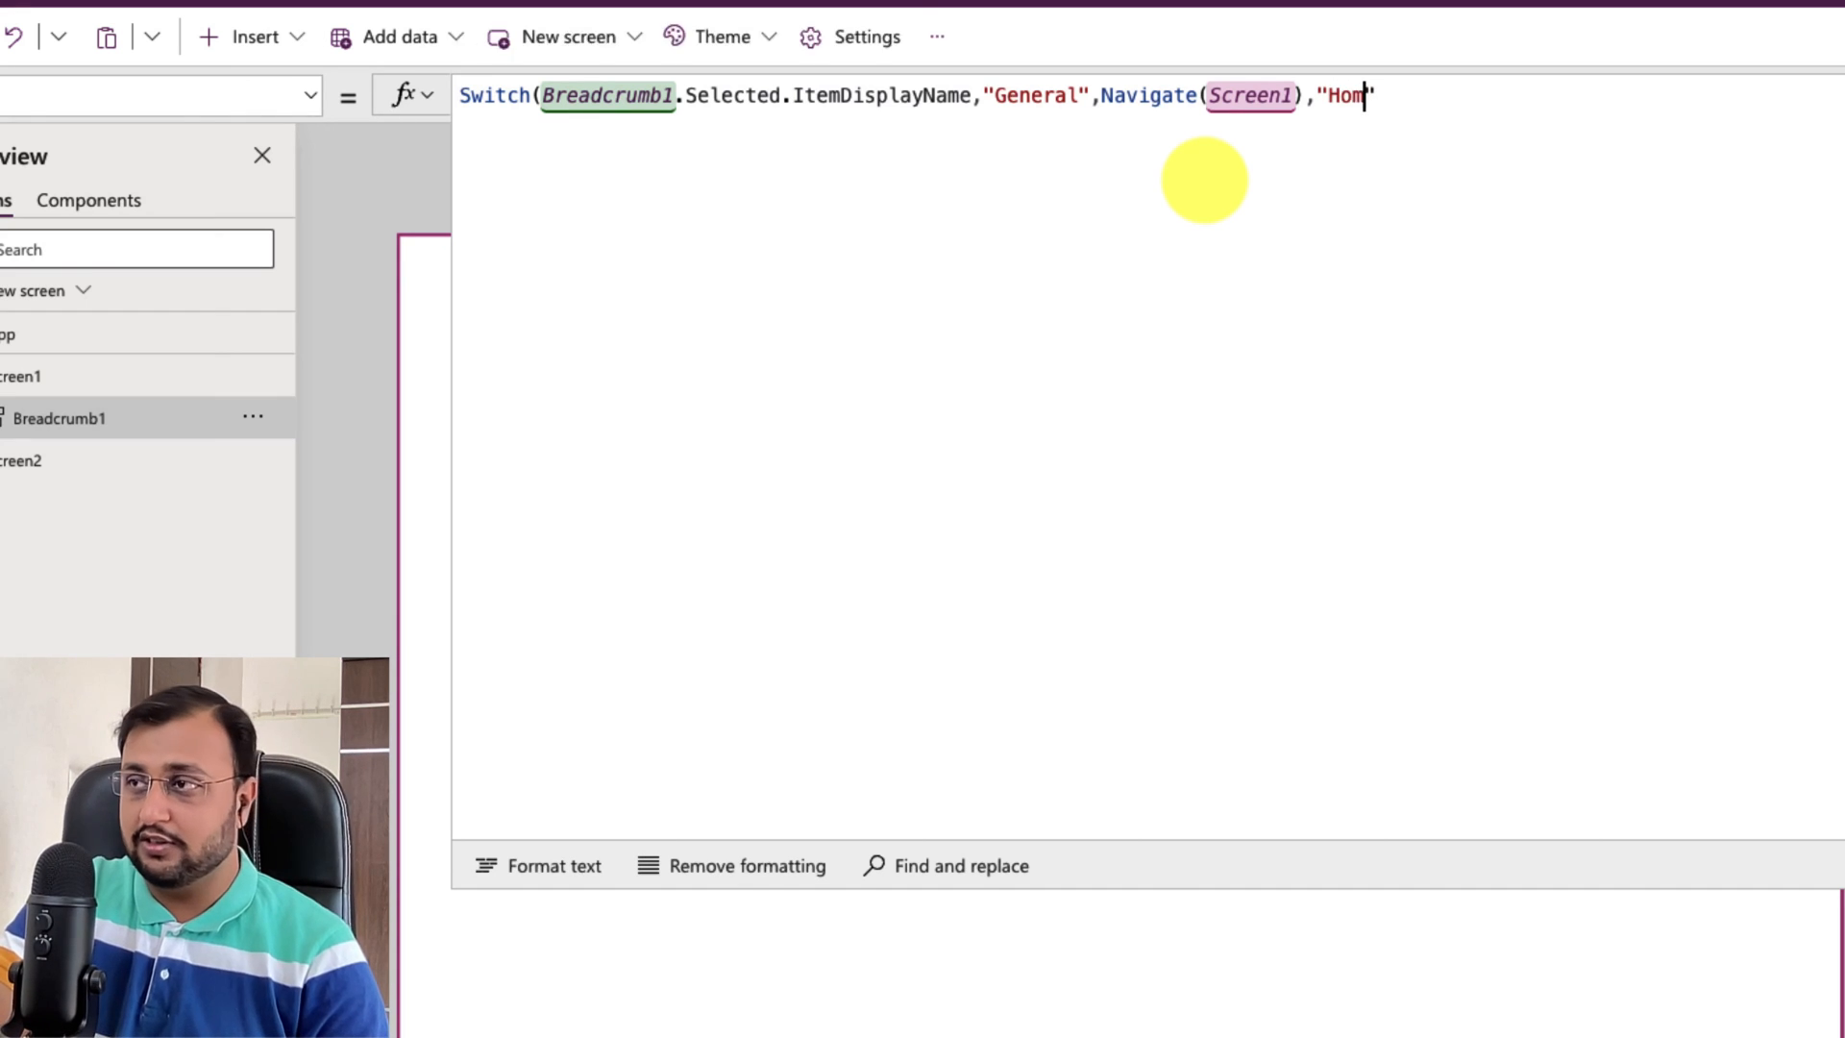
text(e")
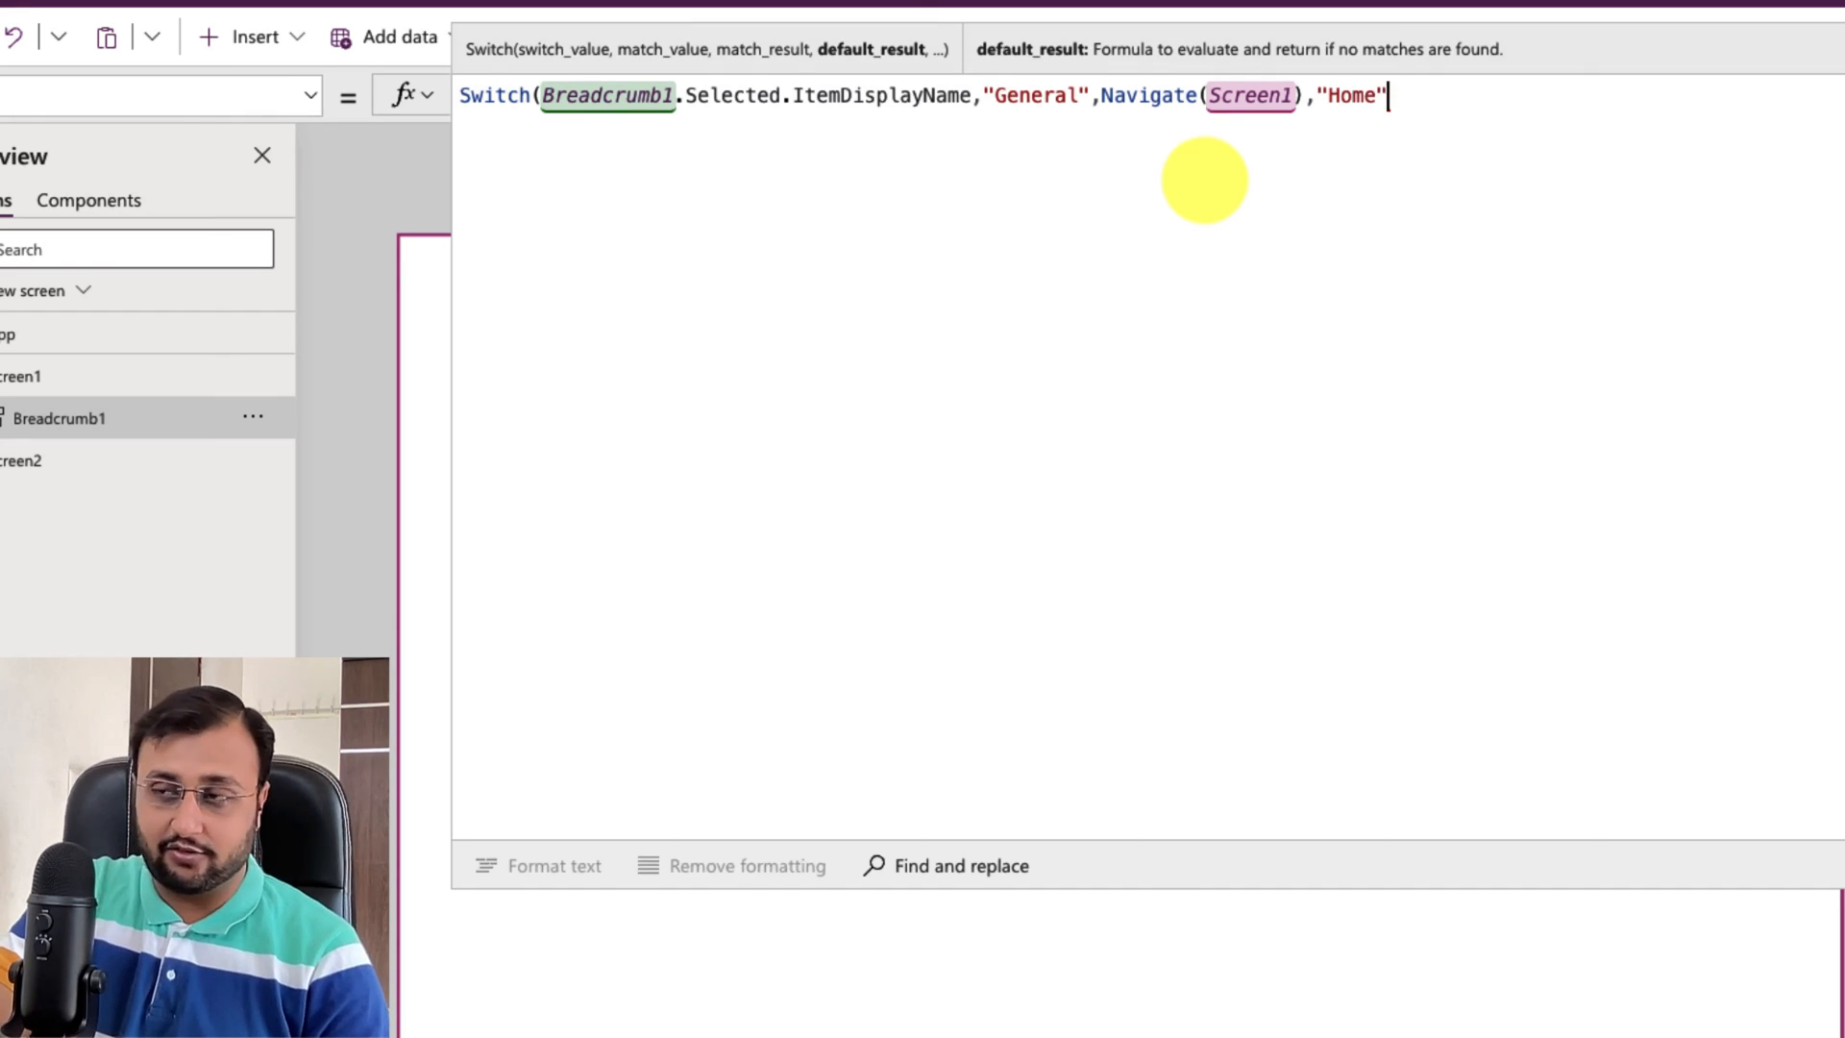
text(,Noti)
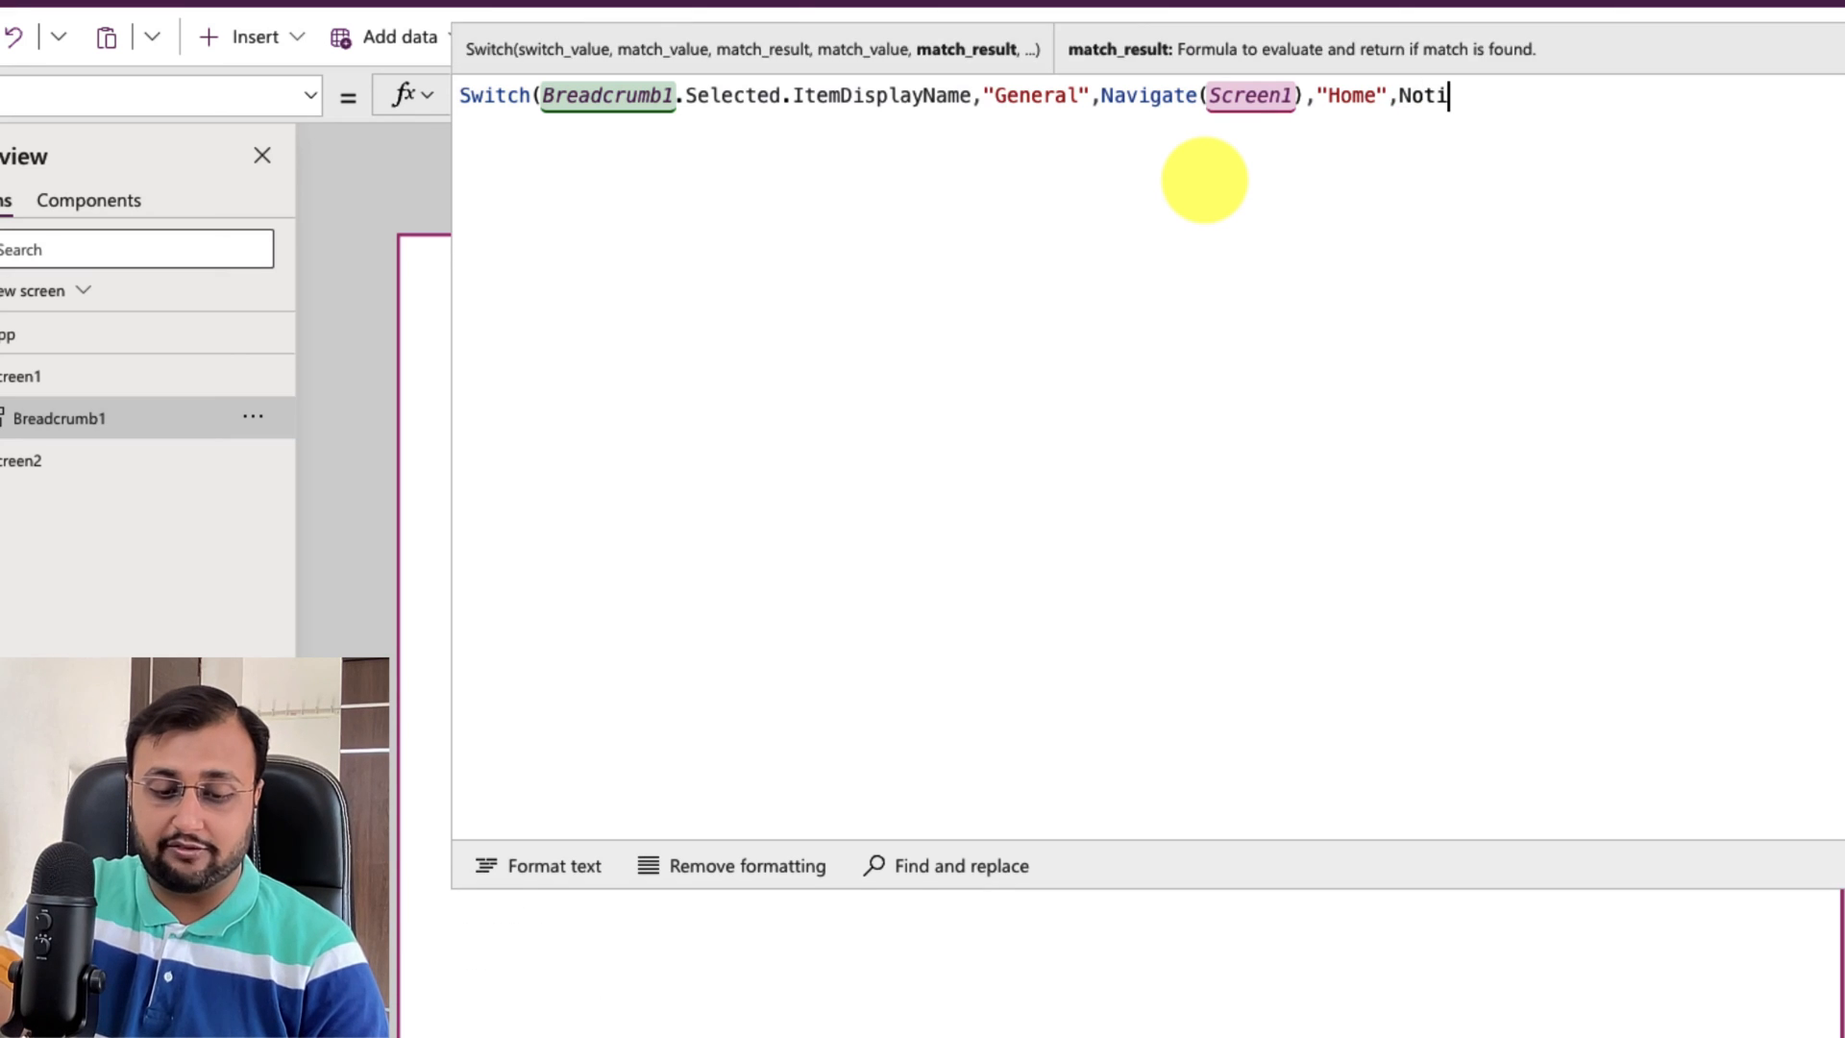
text(fy)
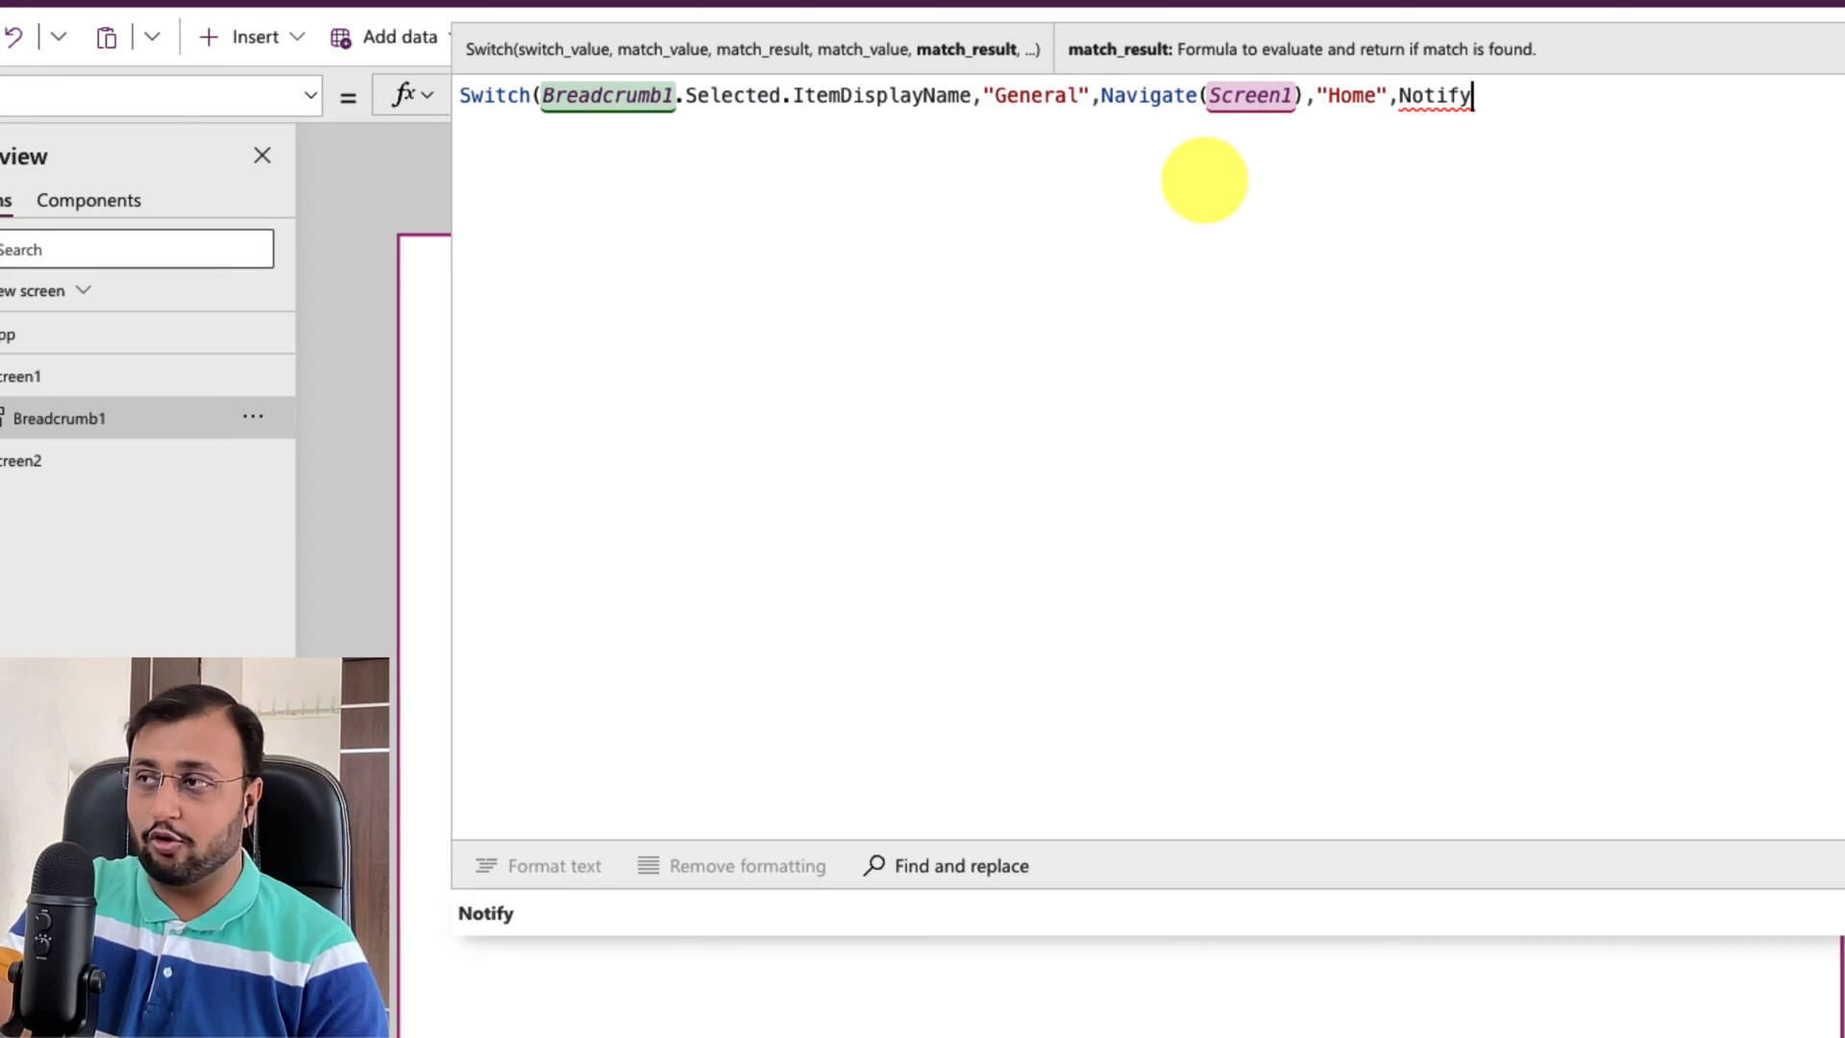
text((""))
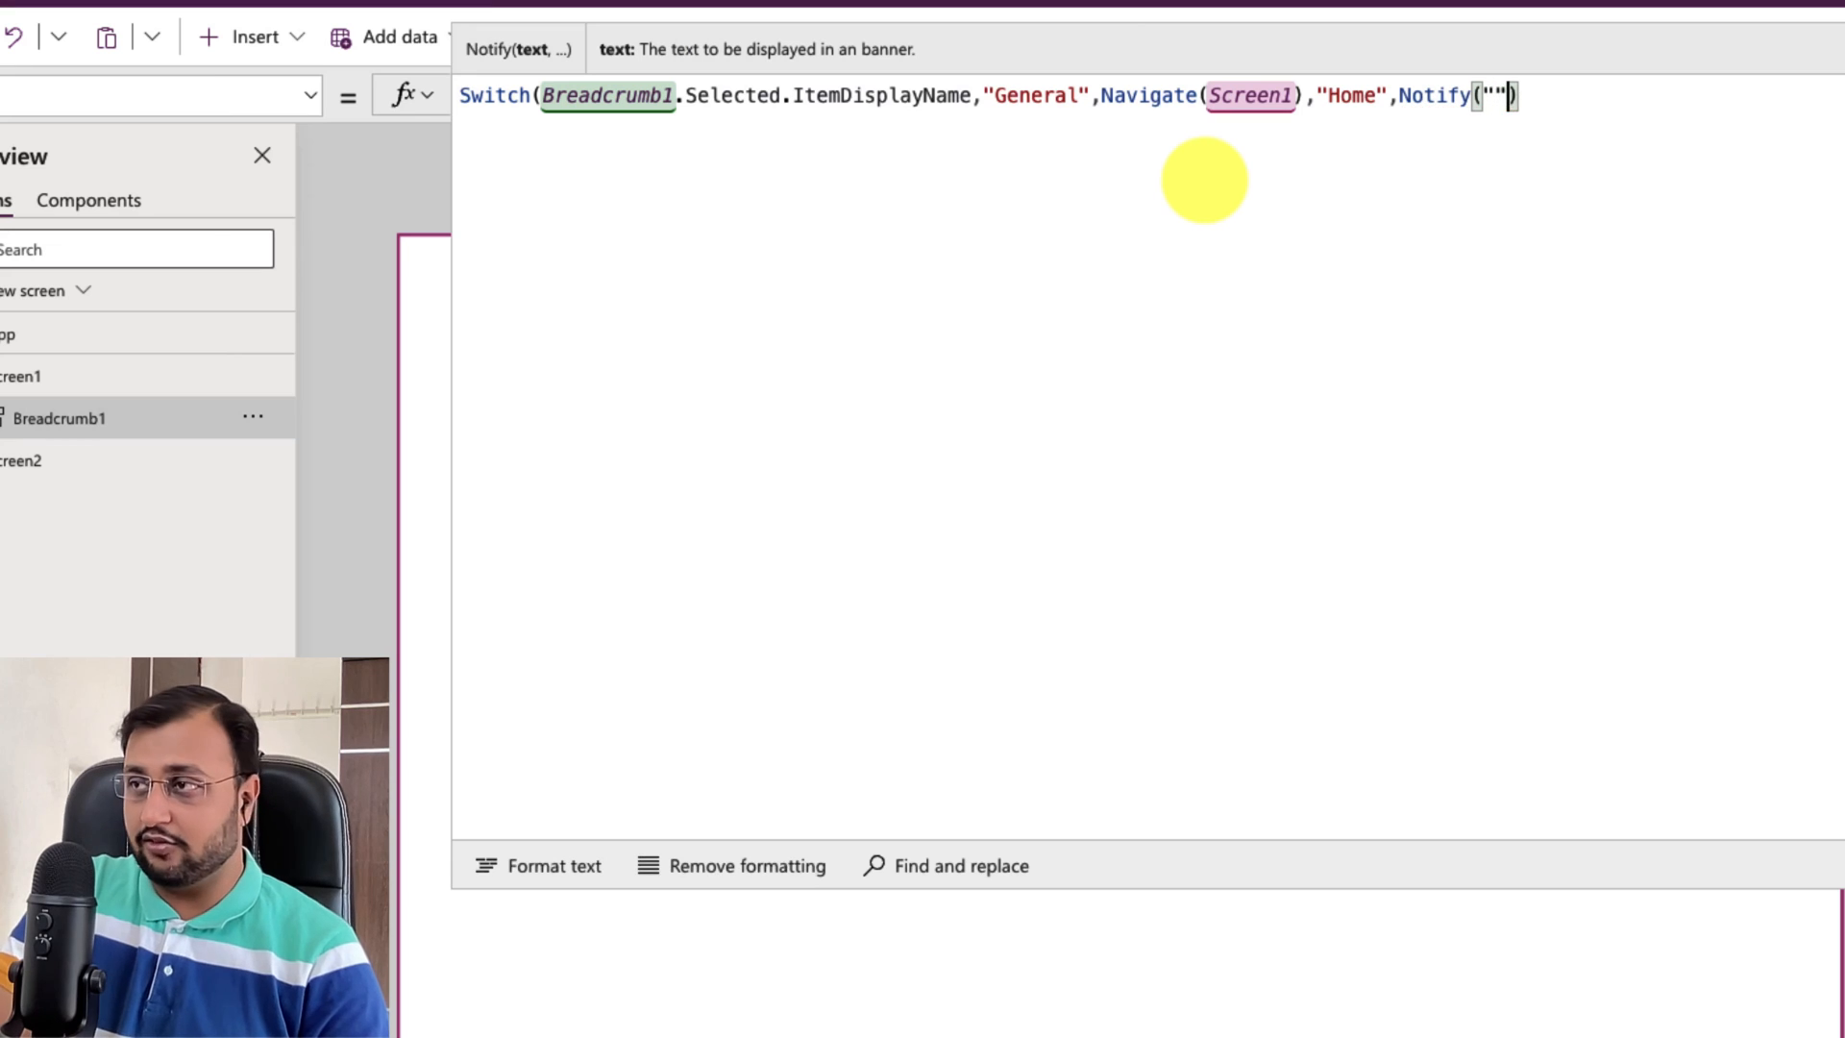
text(Home)
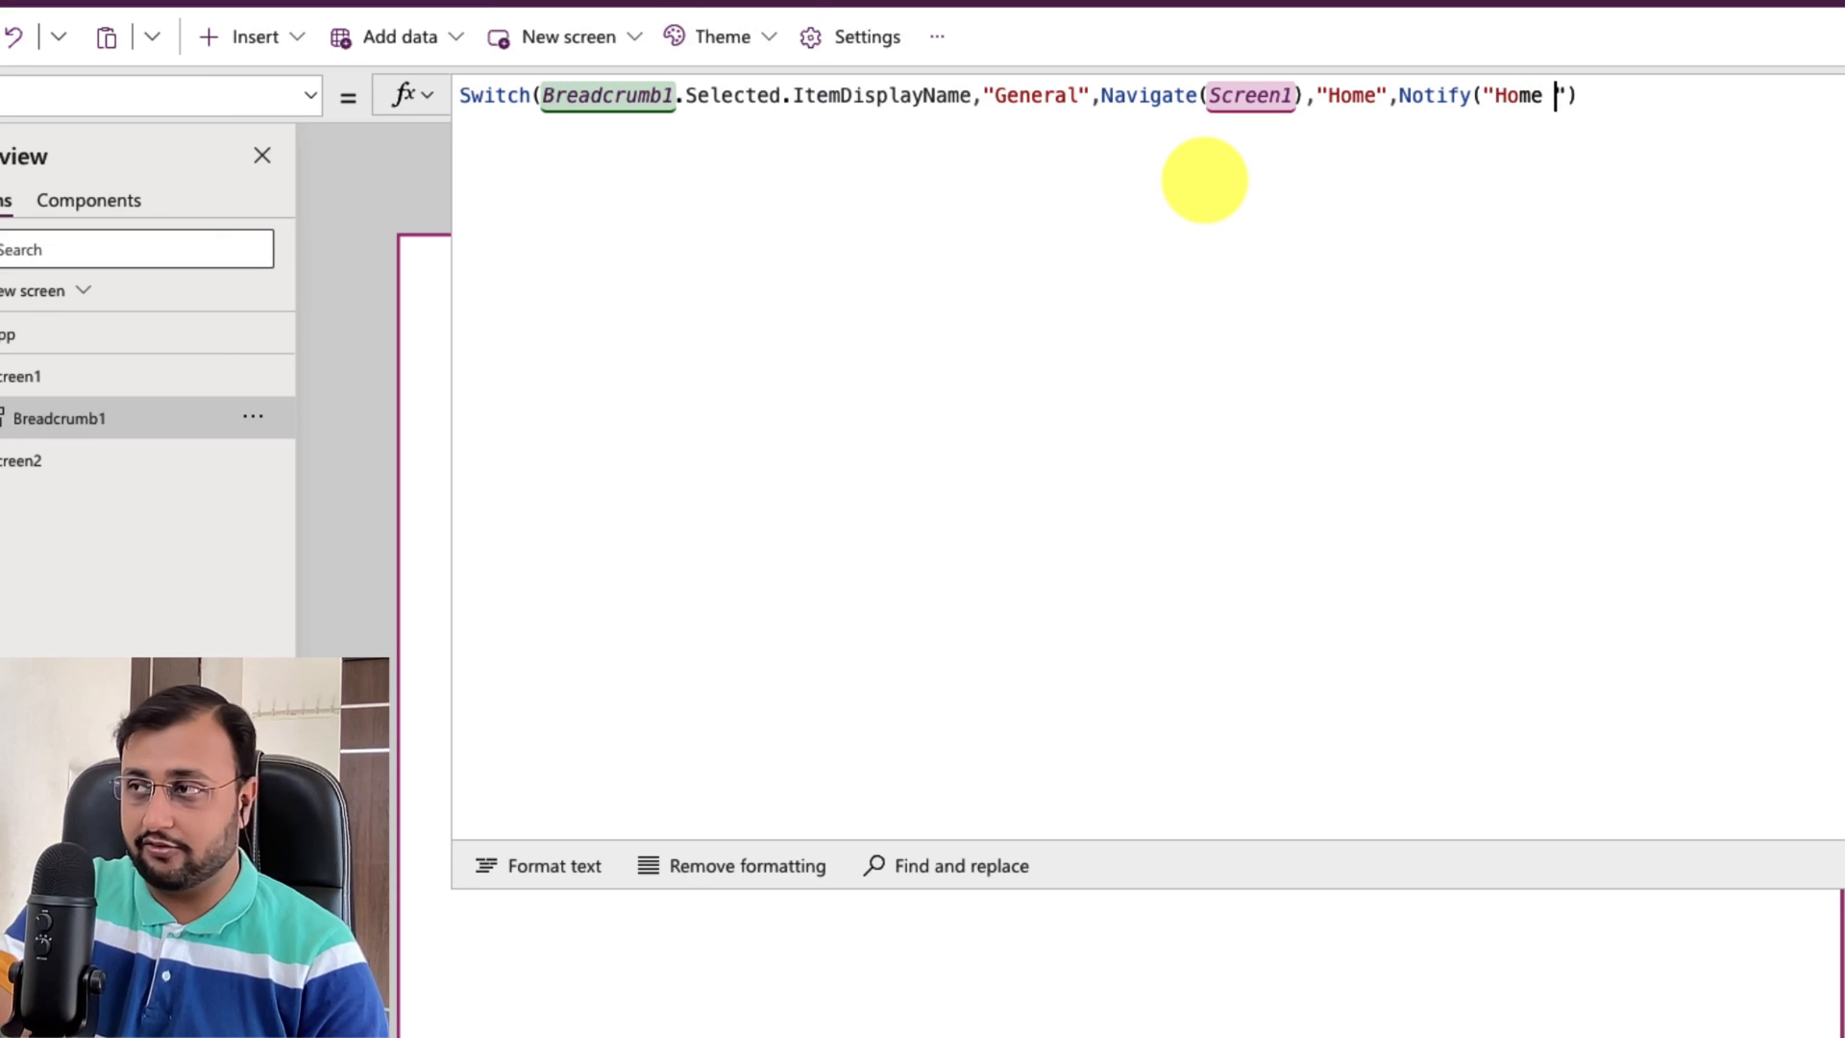
text(Clicked)
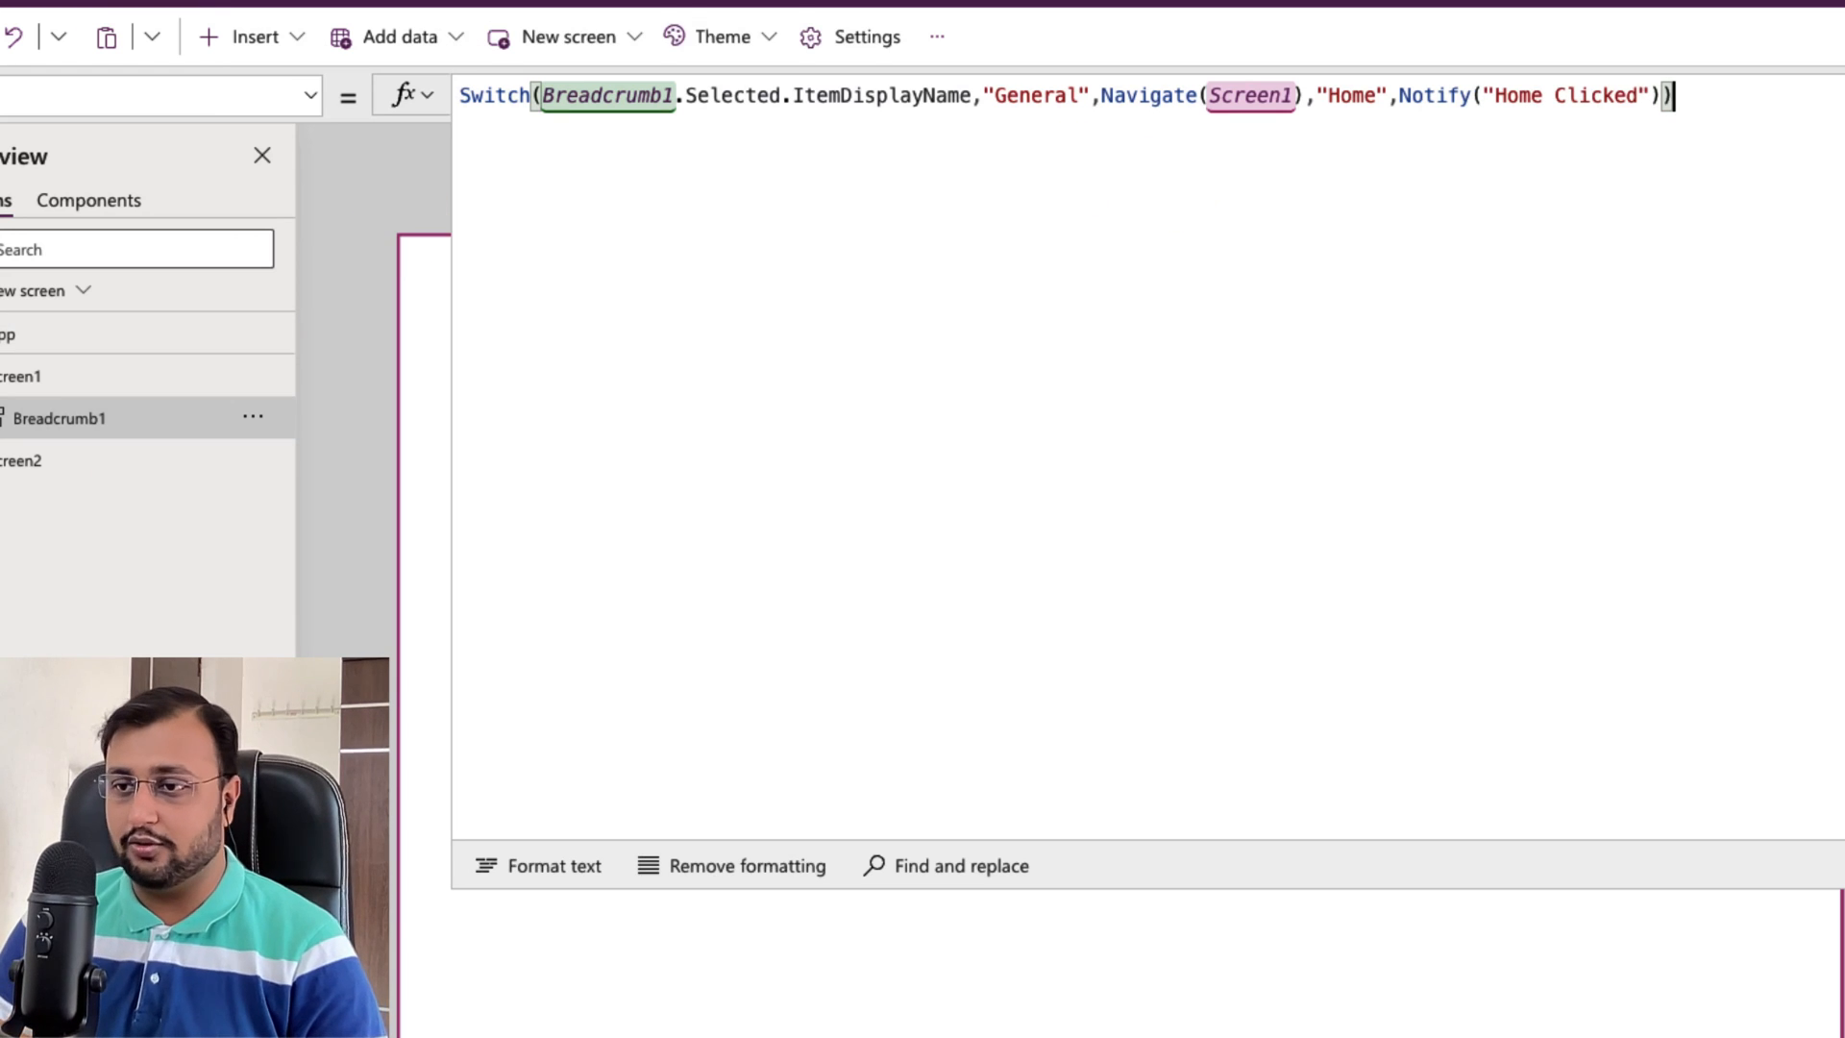
Step: Use Format text to spread the OnSelect Switch formula over indented lines
click(555, 866)
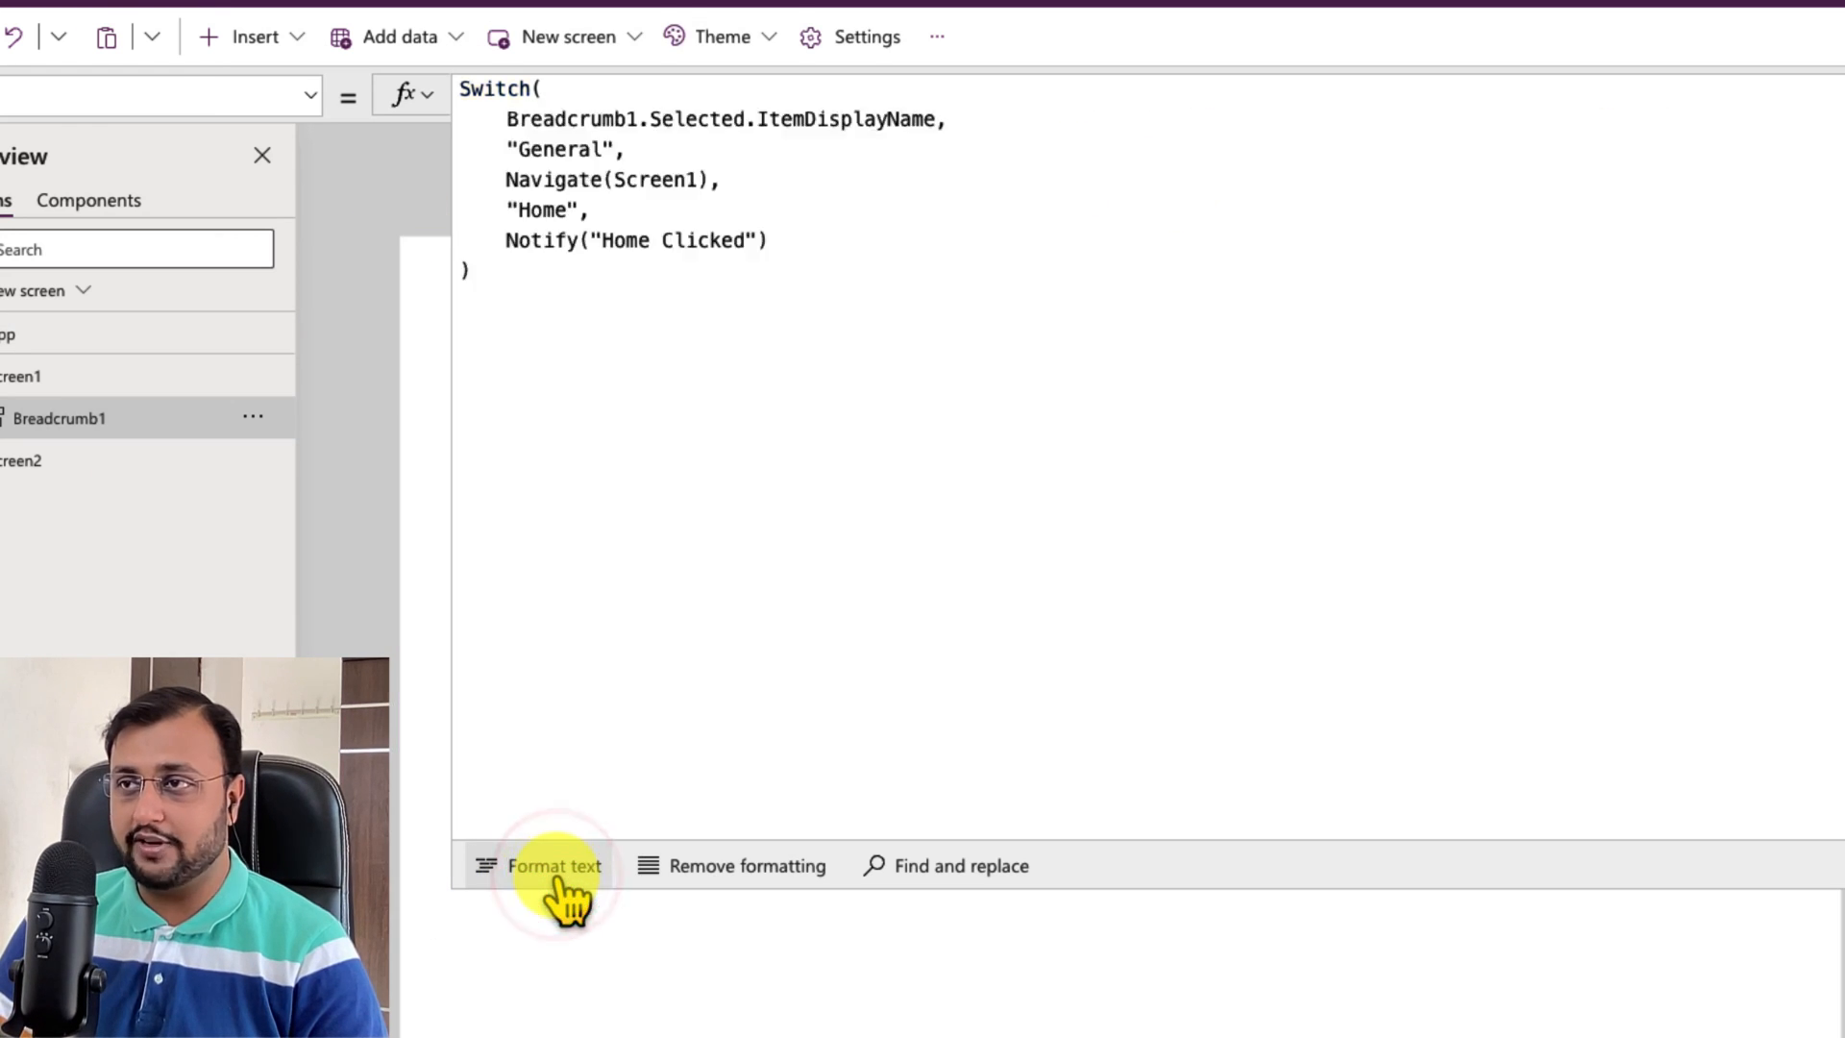
click(555, 866)
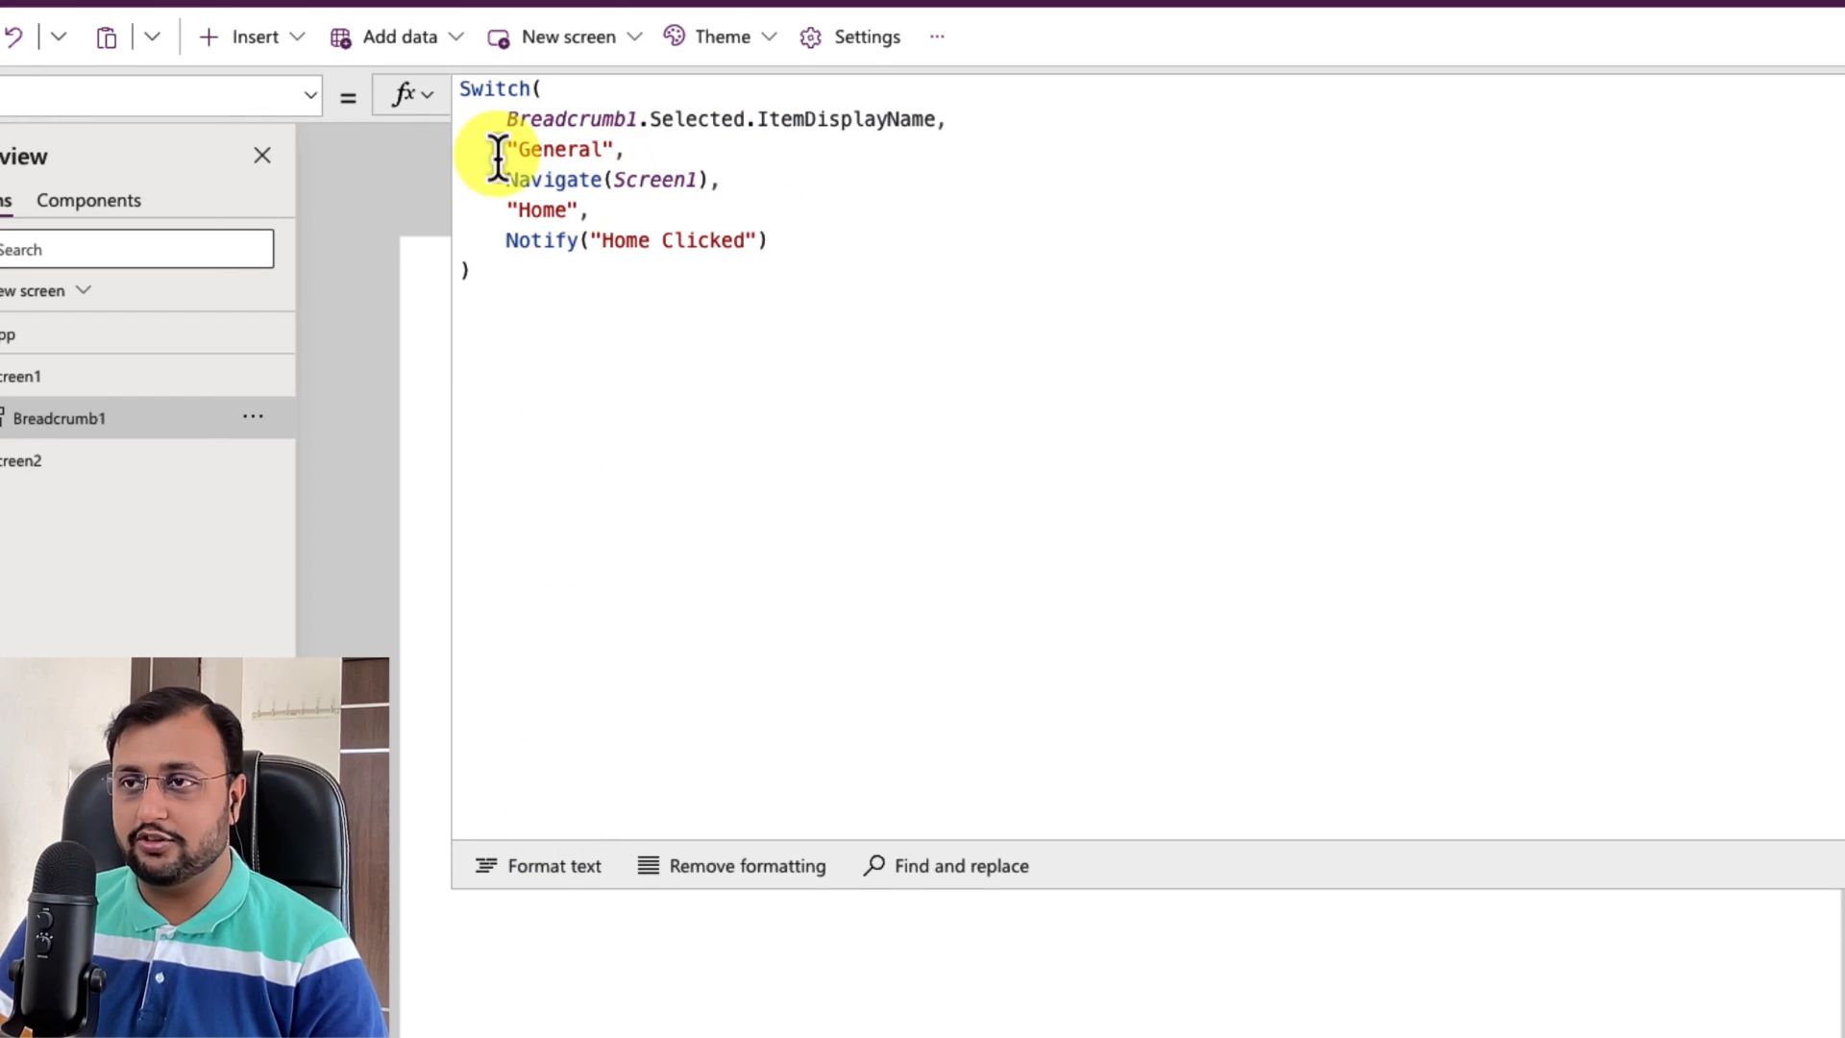
mouse_move(635, 241)
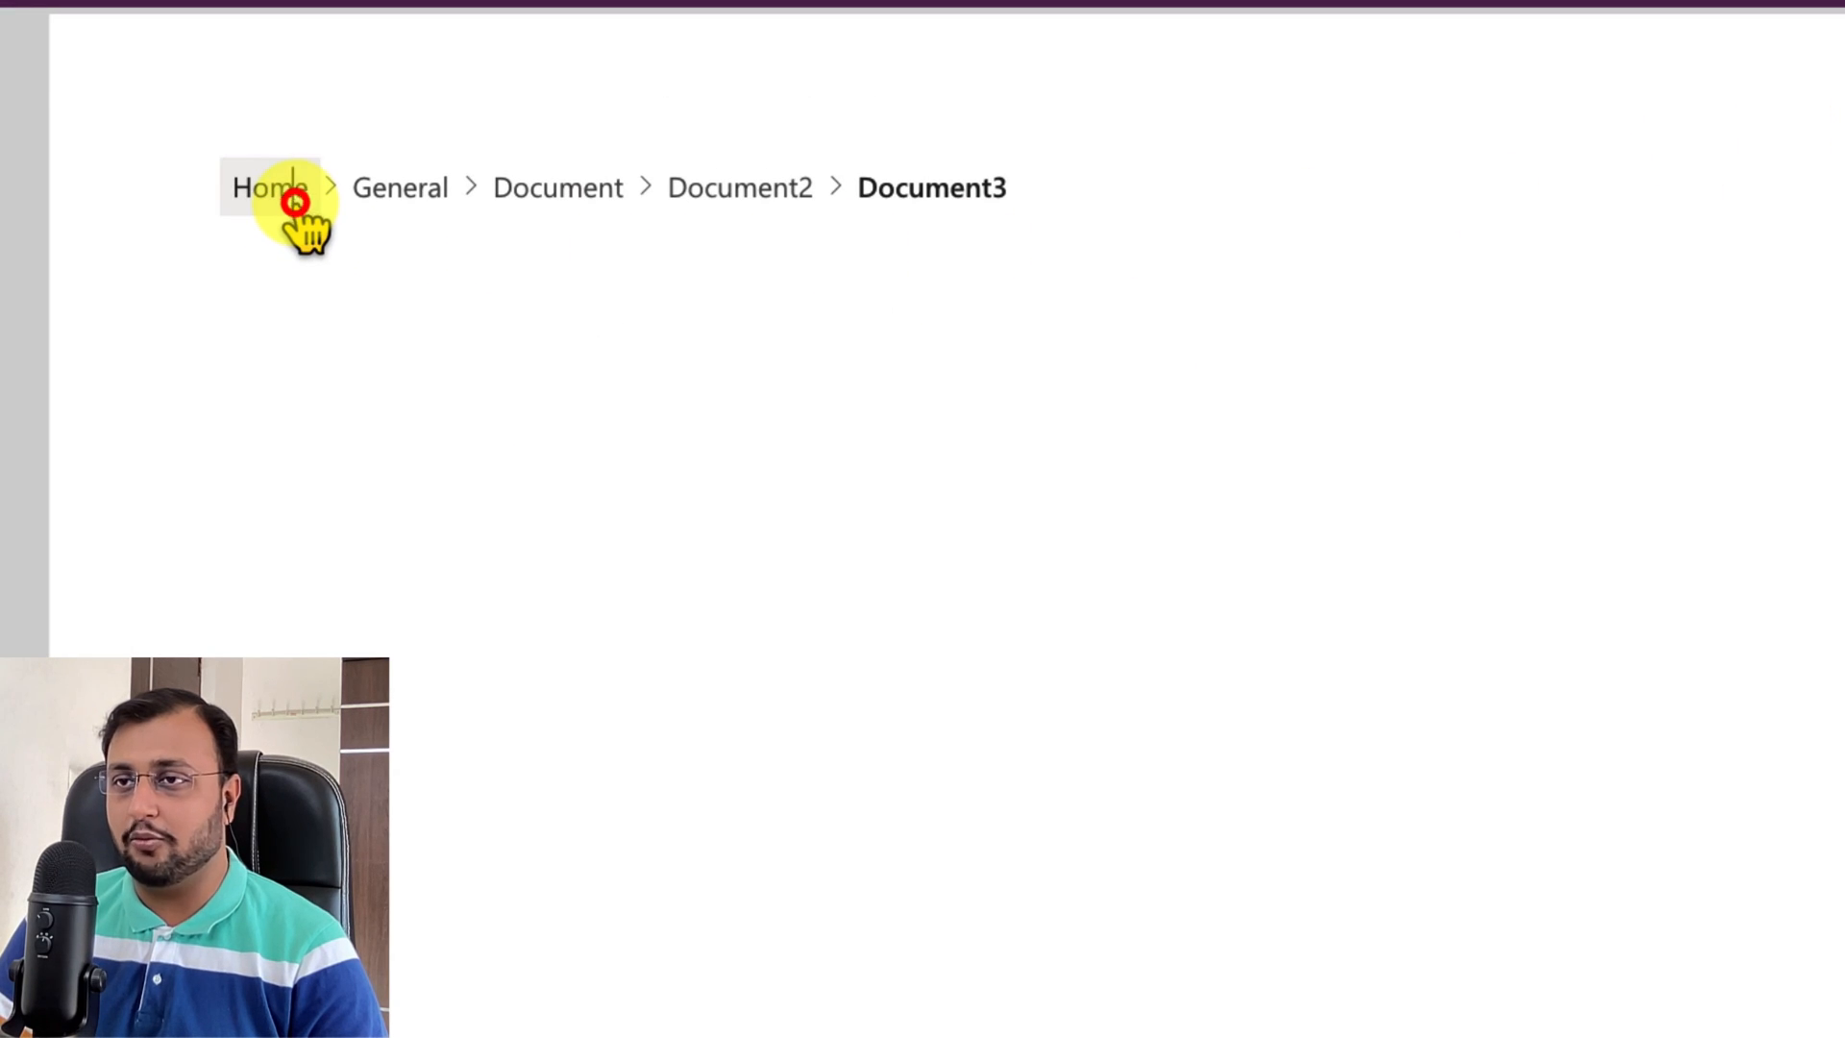
Step: Preview the app and try the Home and General breadcrumb items
click(268, 189)
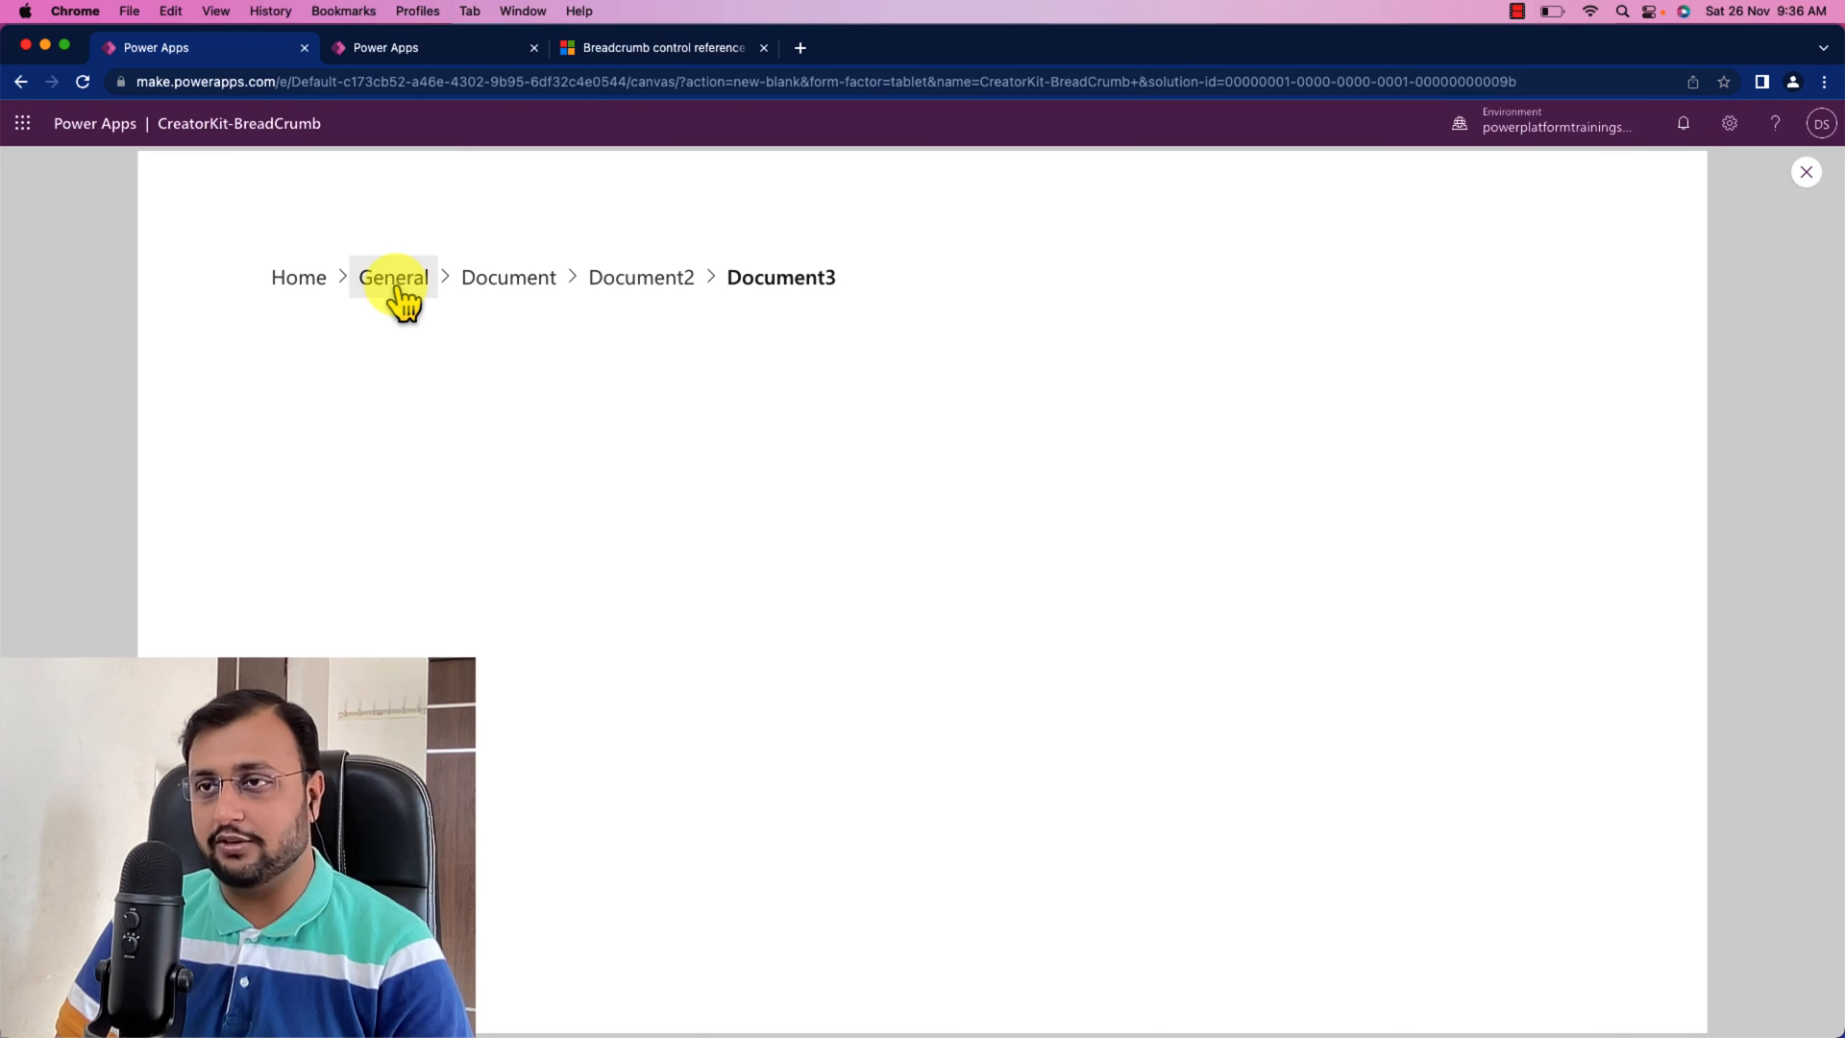
click(392, 277)
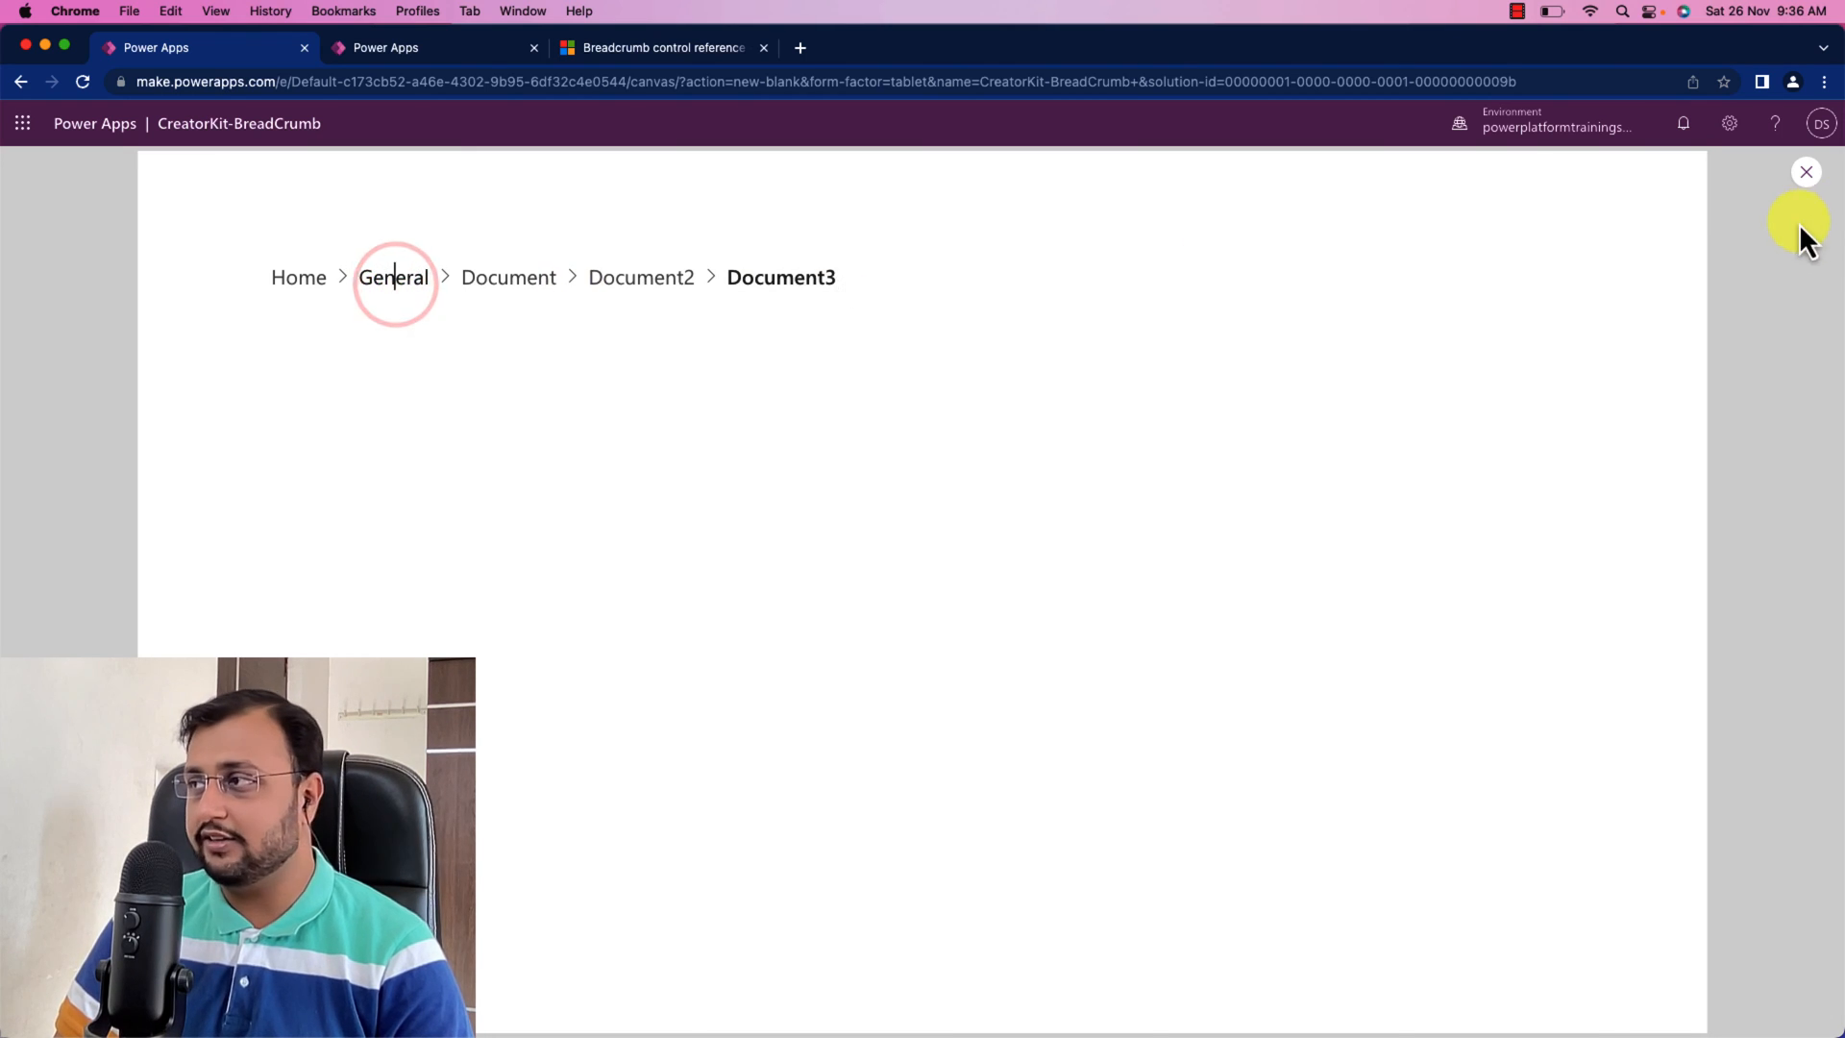
Step: Exit preview and review the breadcrumb's Switch OnSelect formula in the expanded formula bar
click(1806, 172)
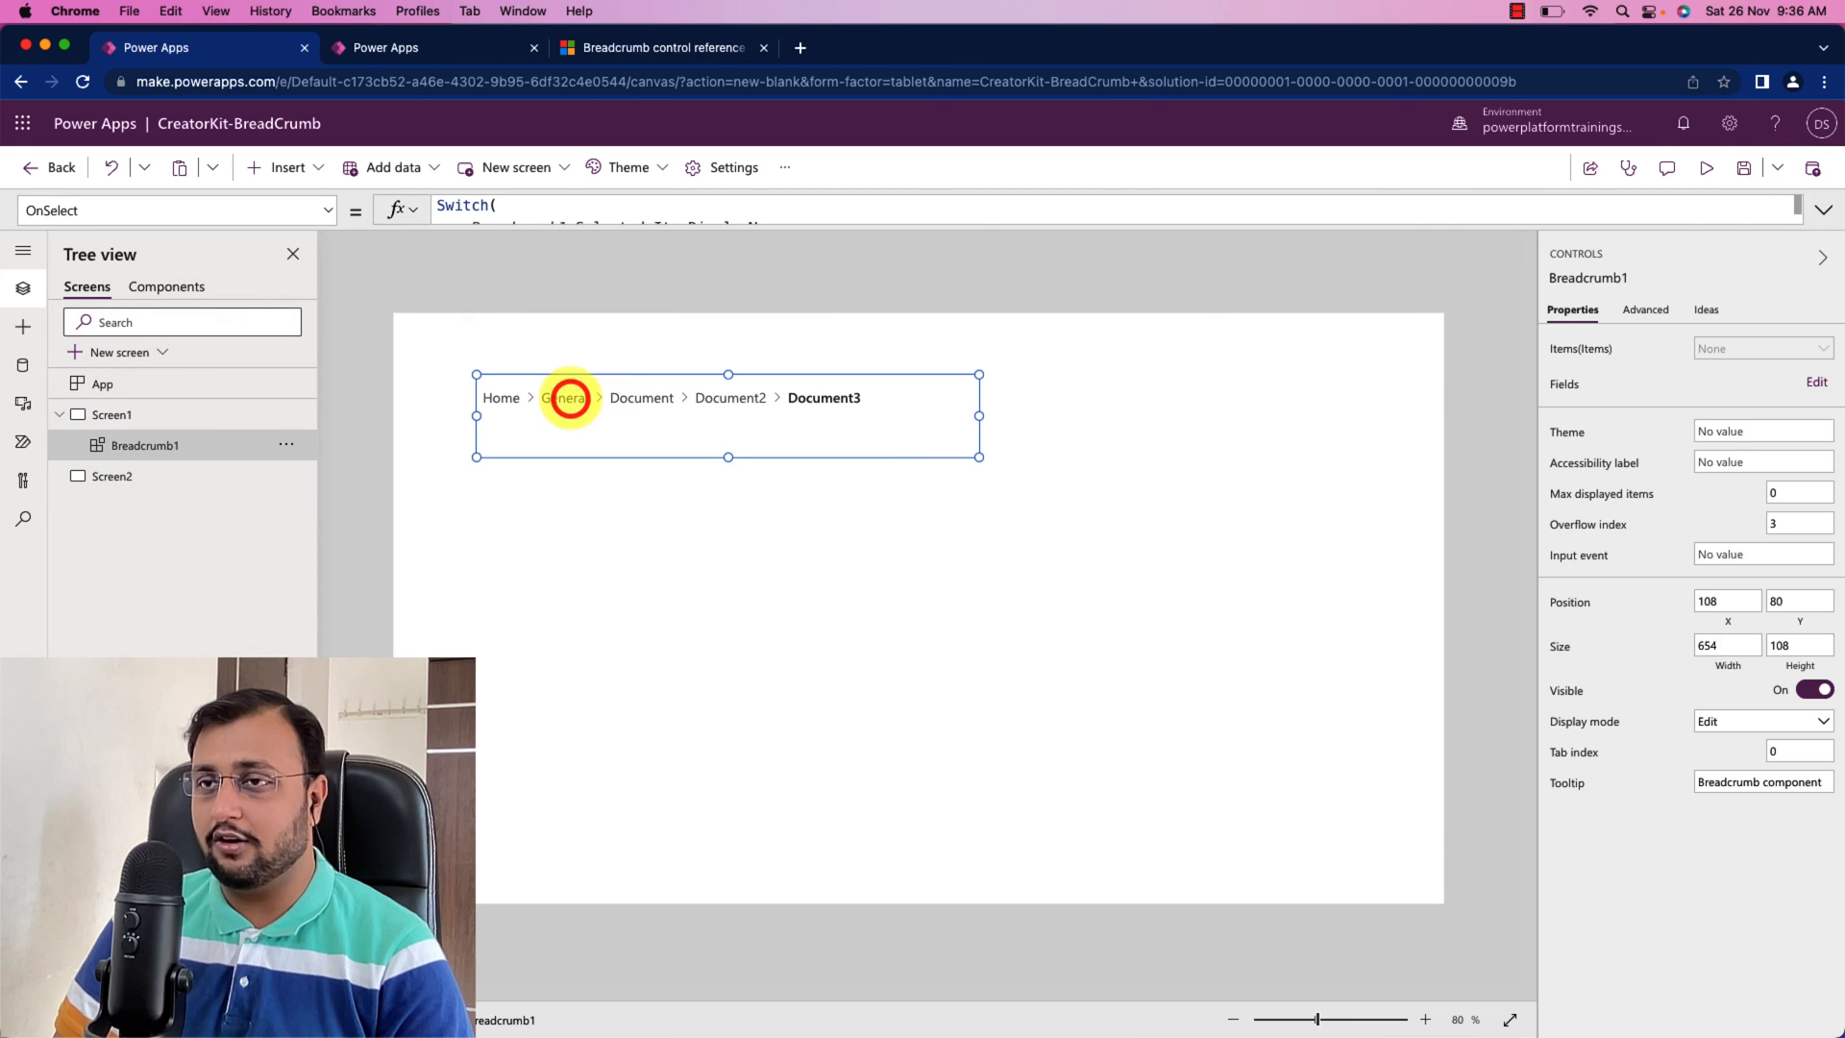
click(1822, 209)
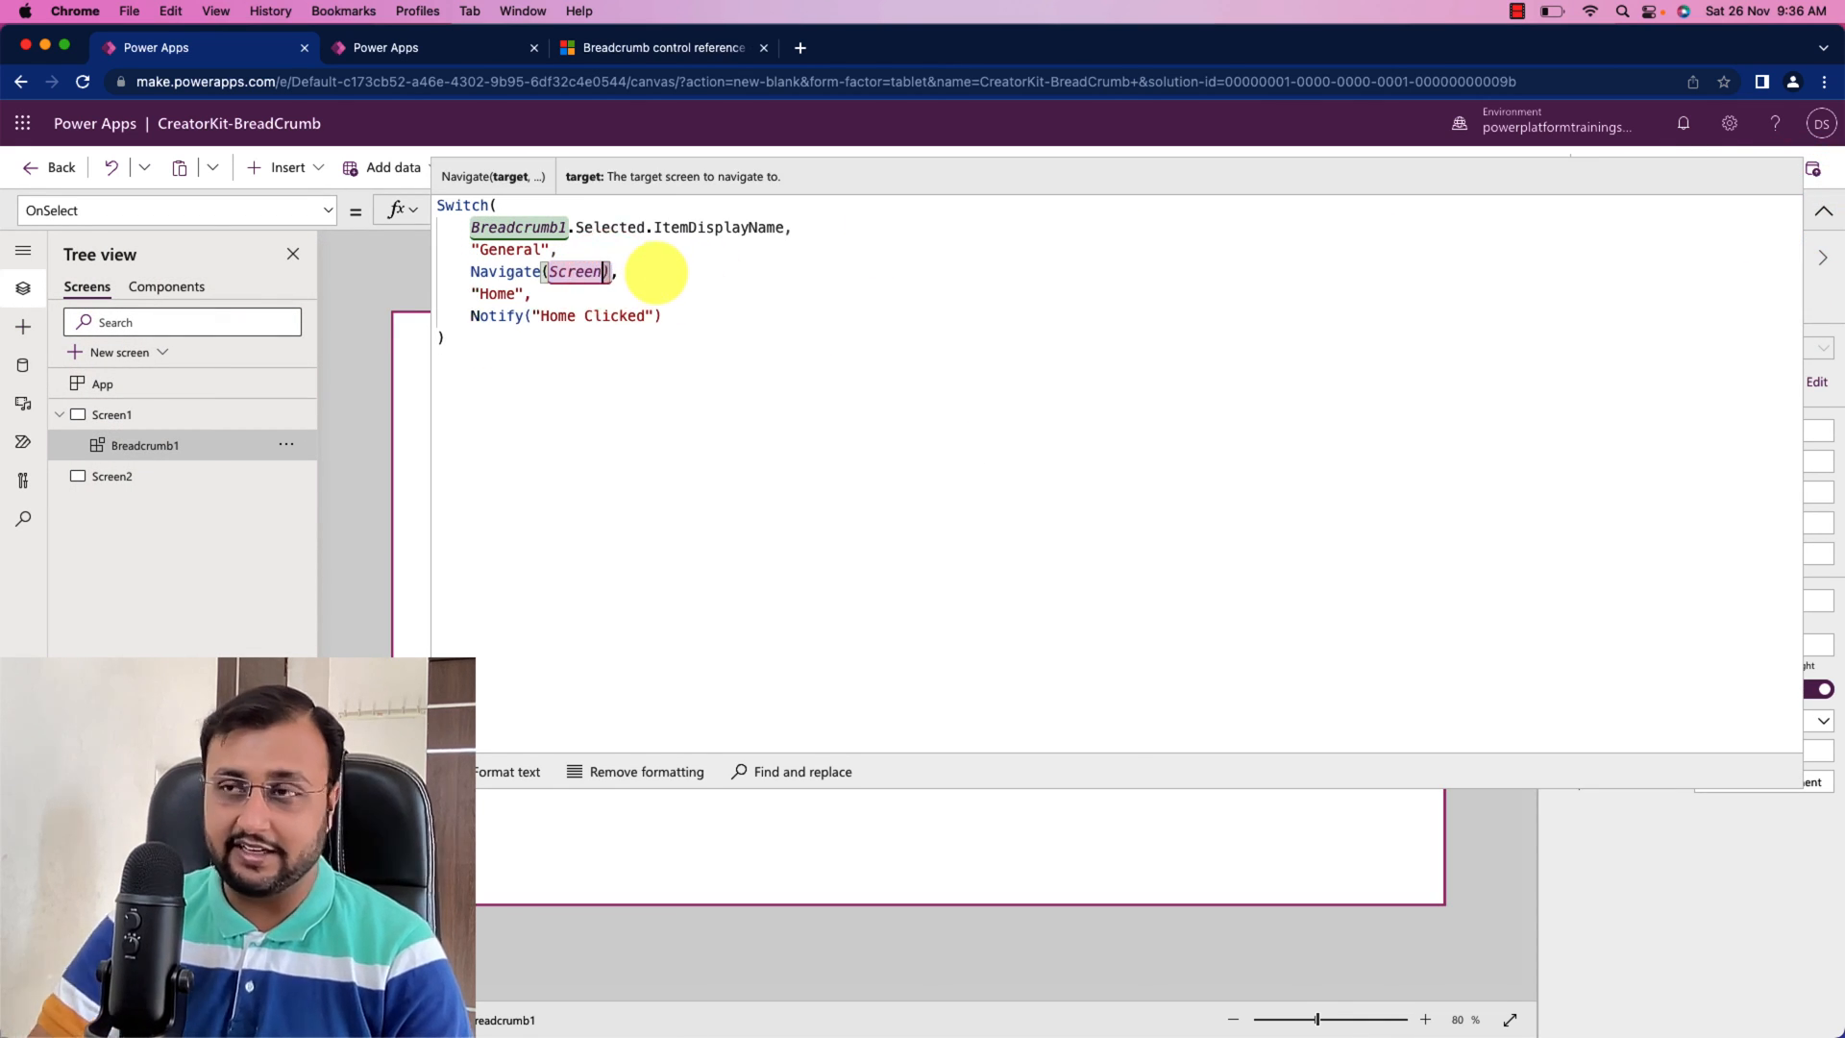
click(1830, 209)
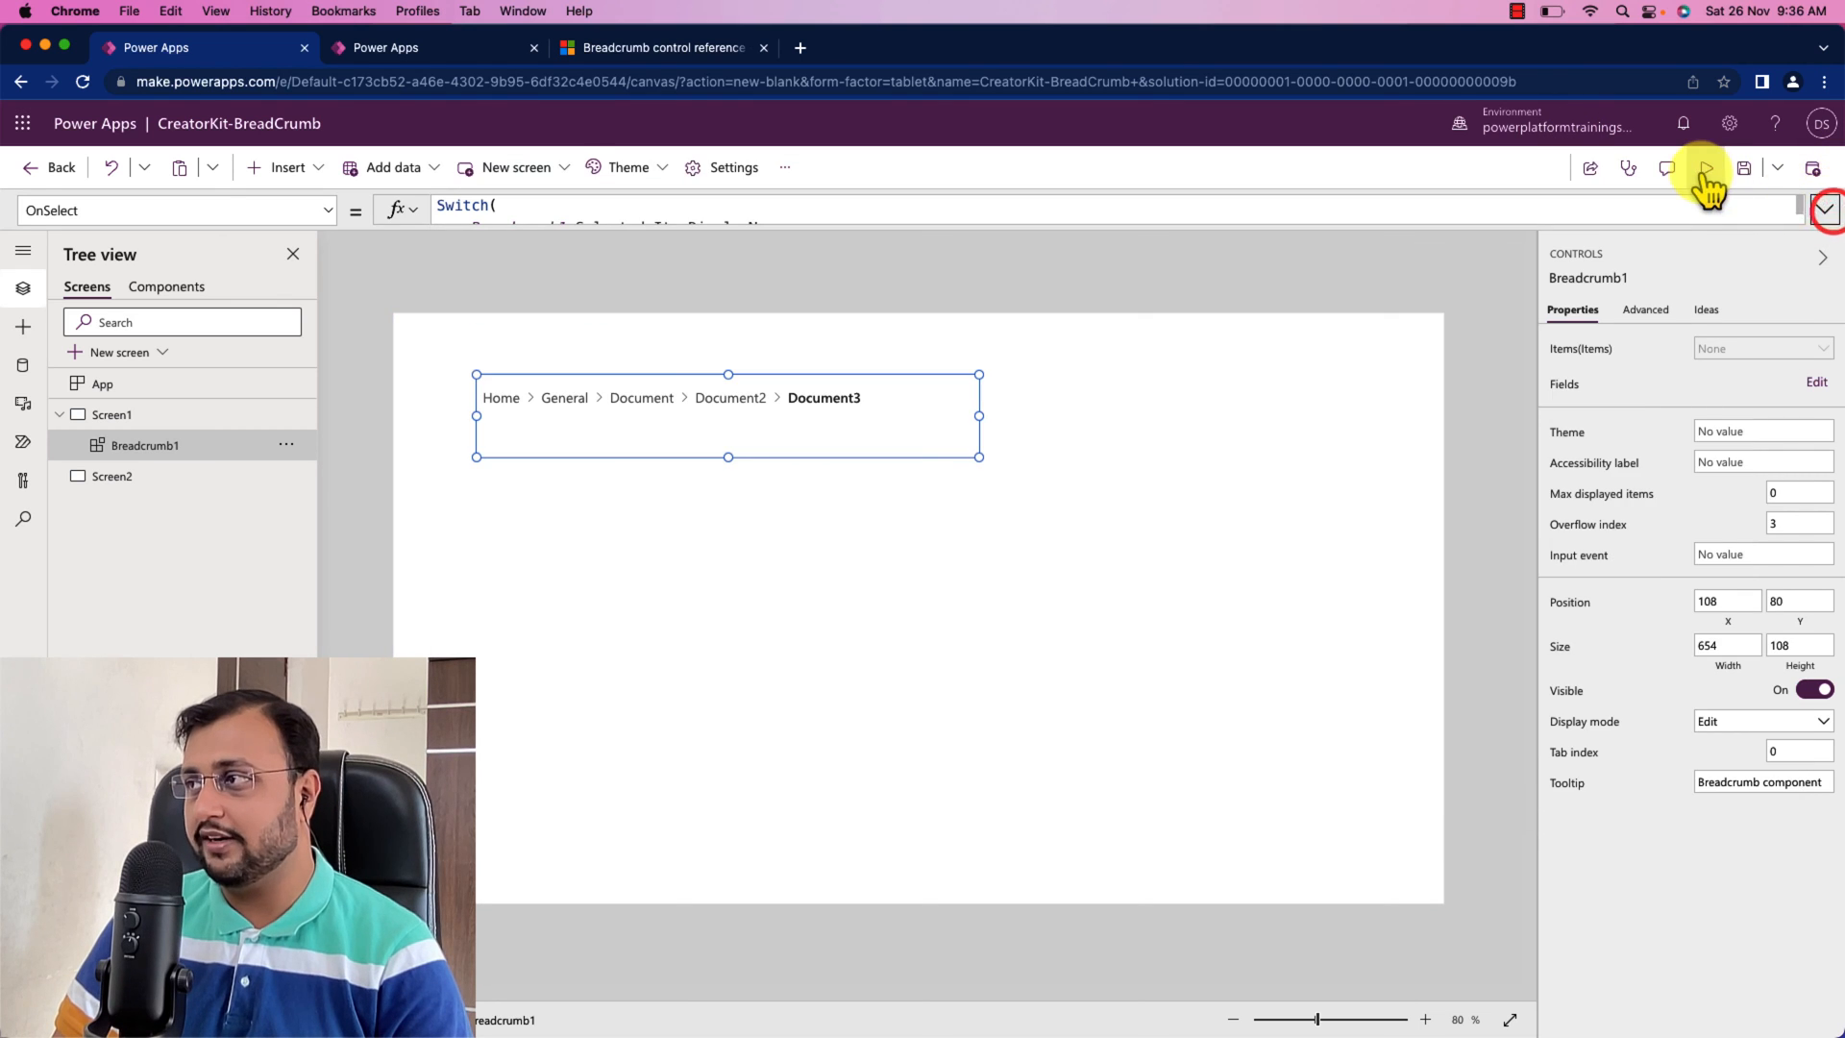
Step: Preview the app again to check General opens the blank Screen2
click(1704, 167)
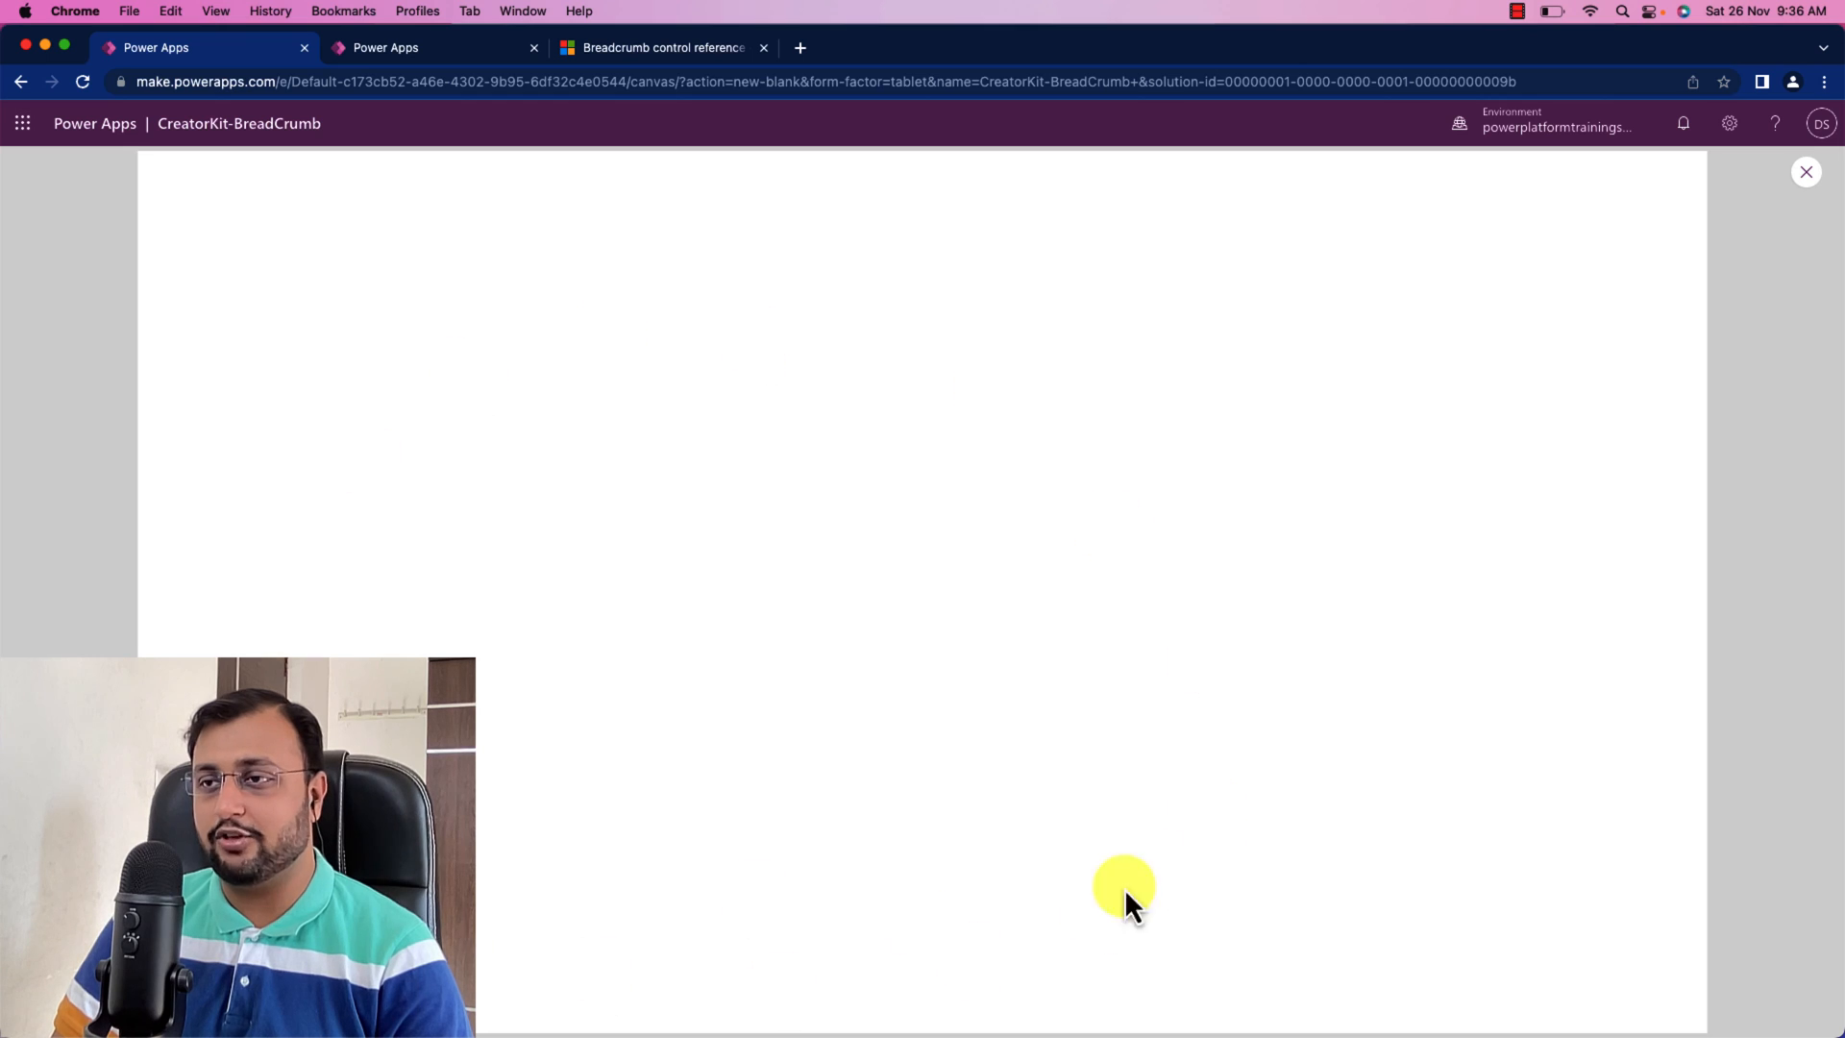
mouse_move(1812, 241)
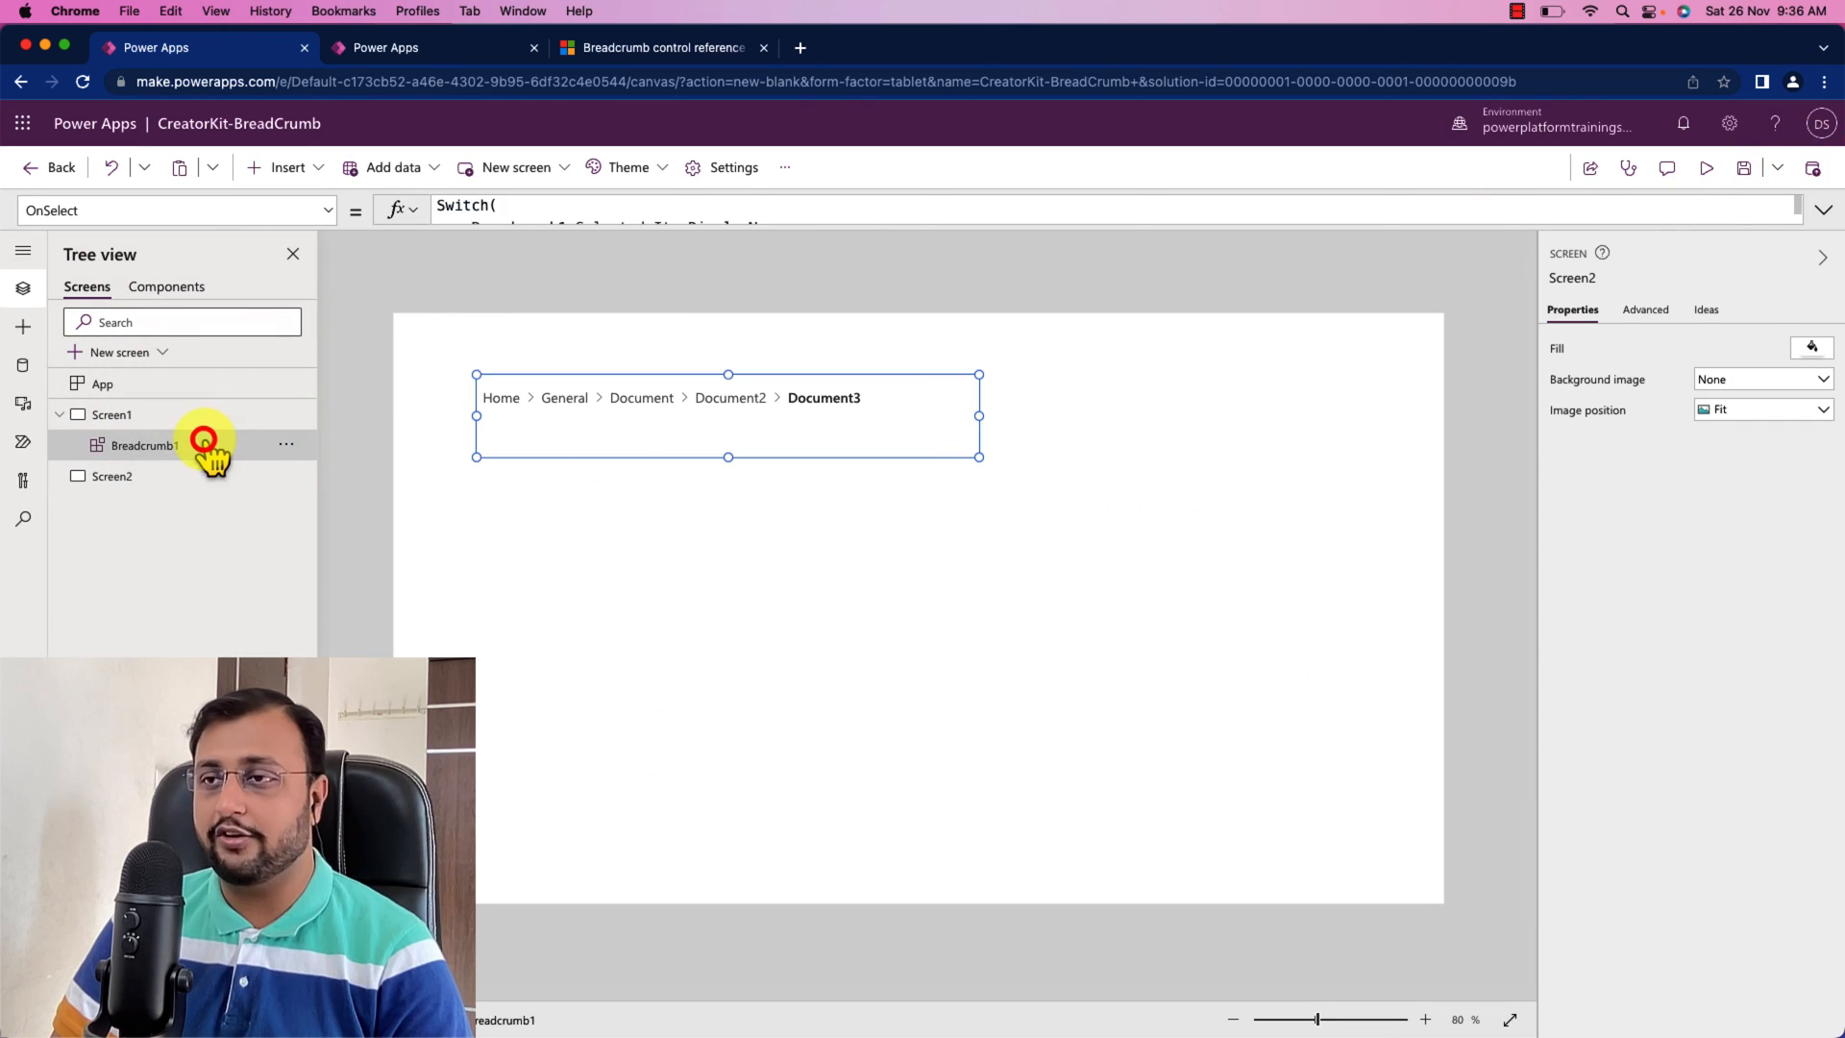
click(1705, 167)
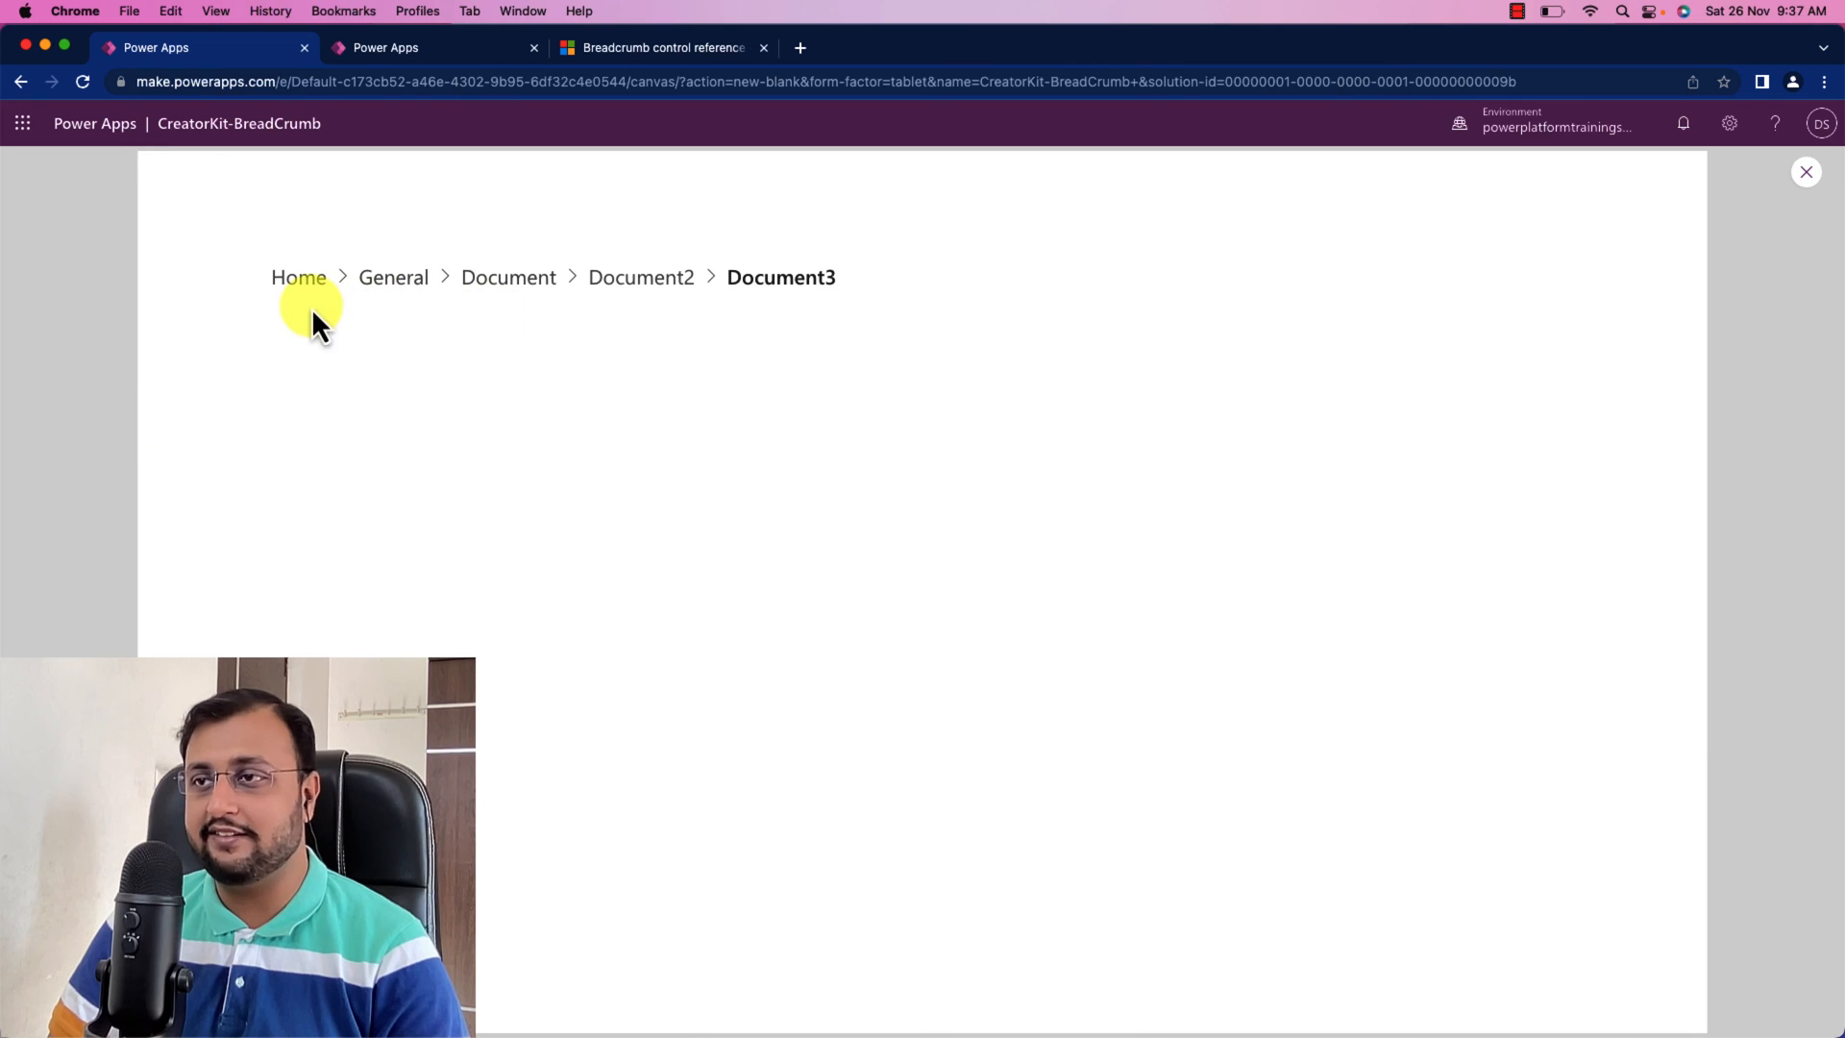
mouse_move(701, 318)
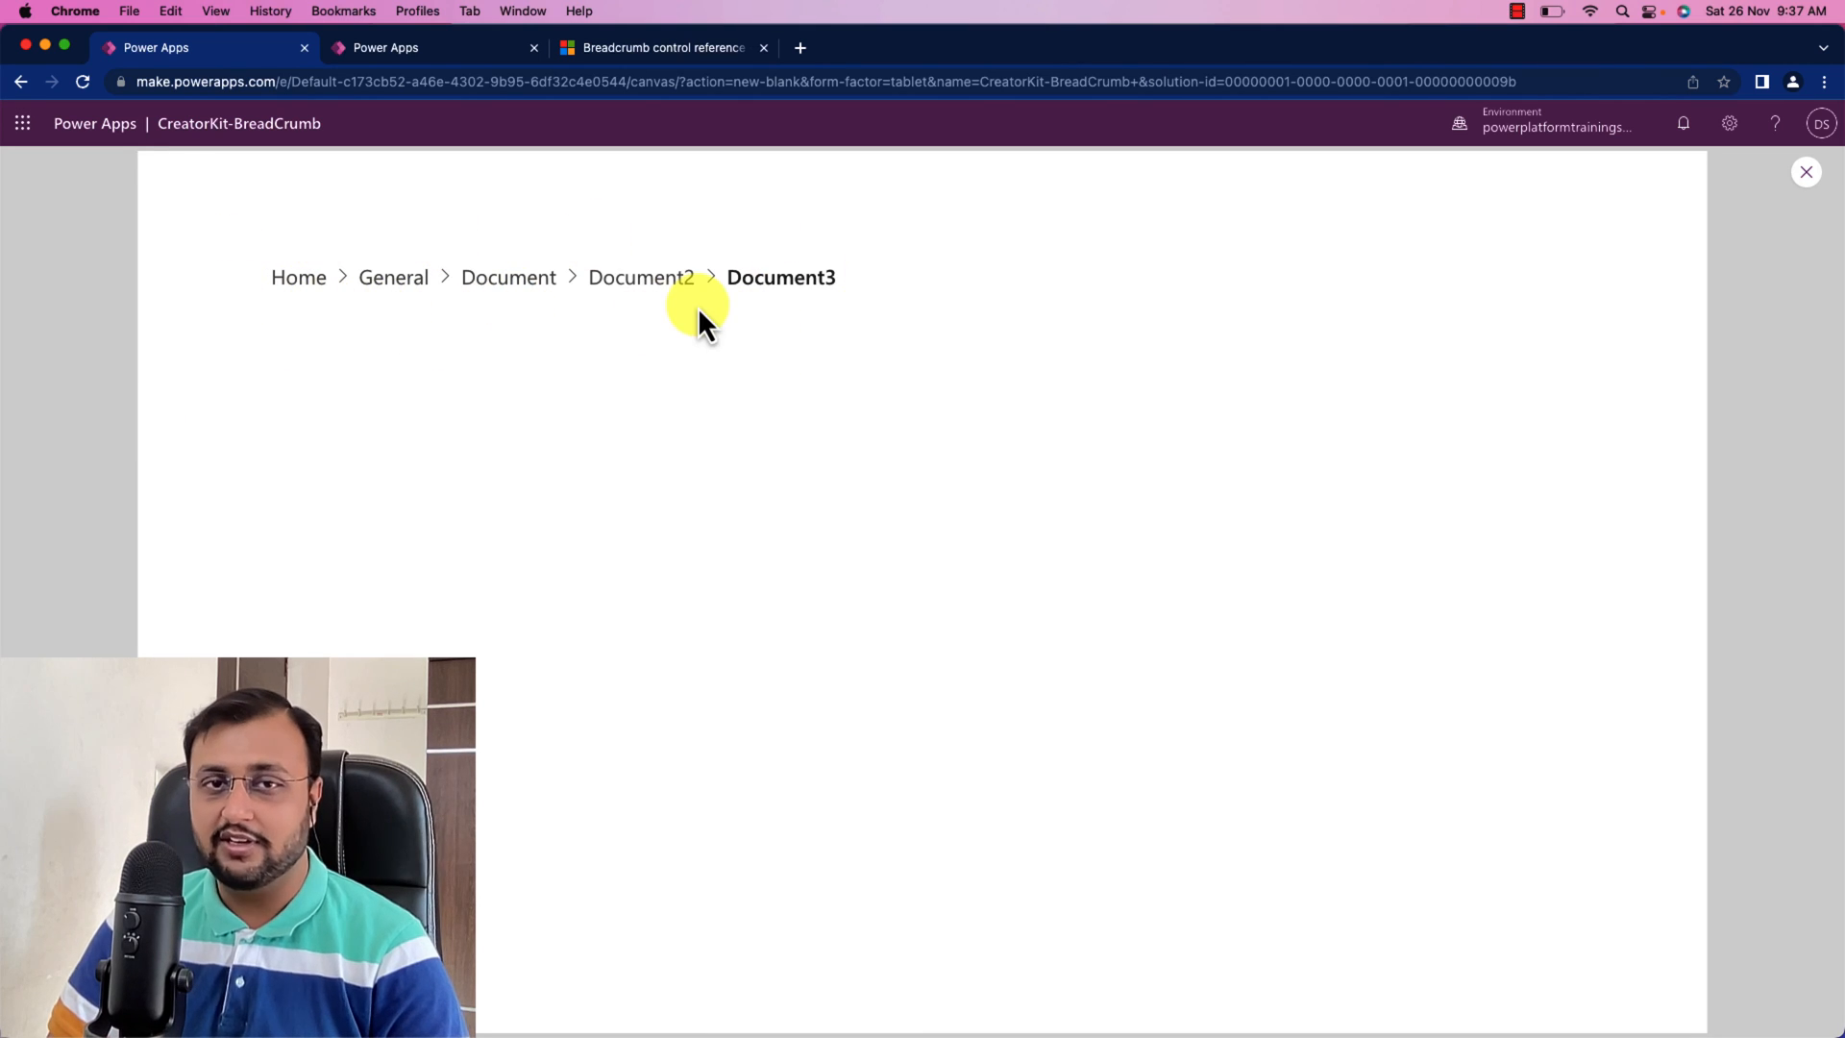
mouse_move(1829, 206)
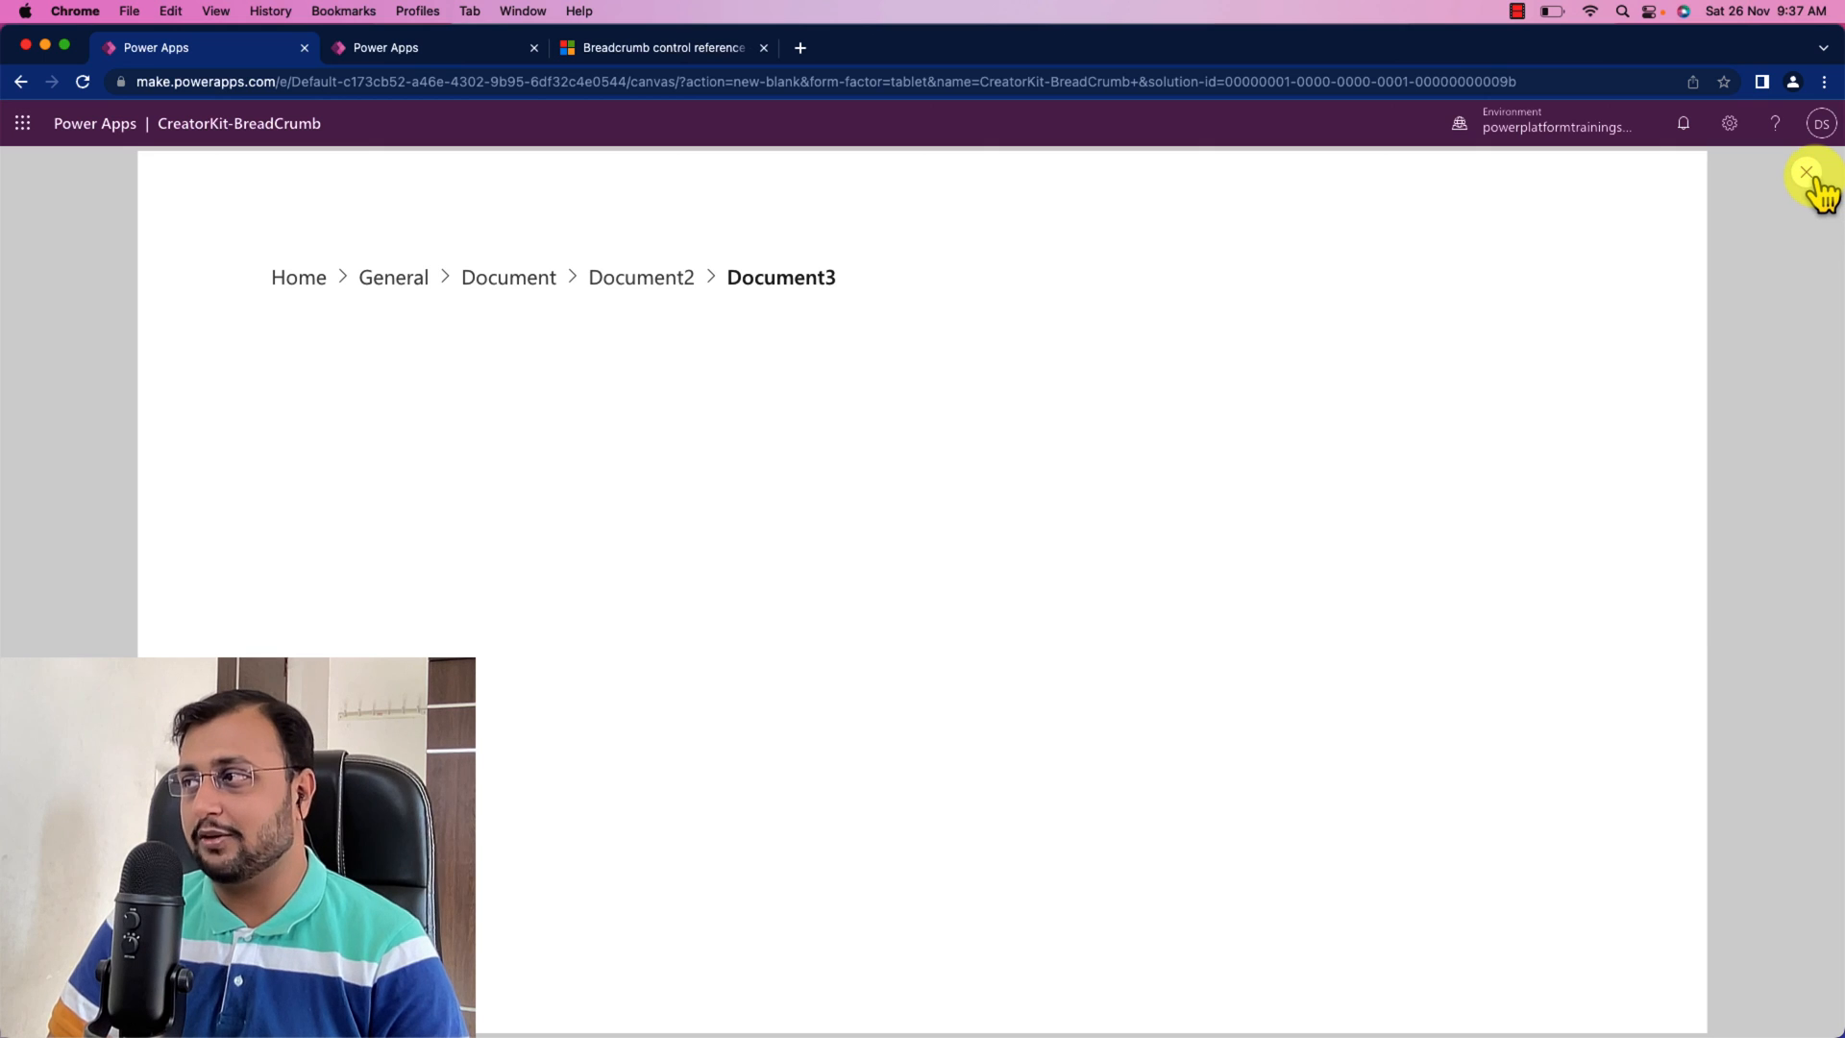
mouse_move(1809, 177)
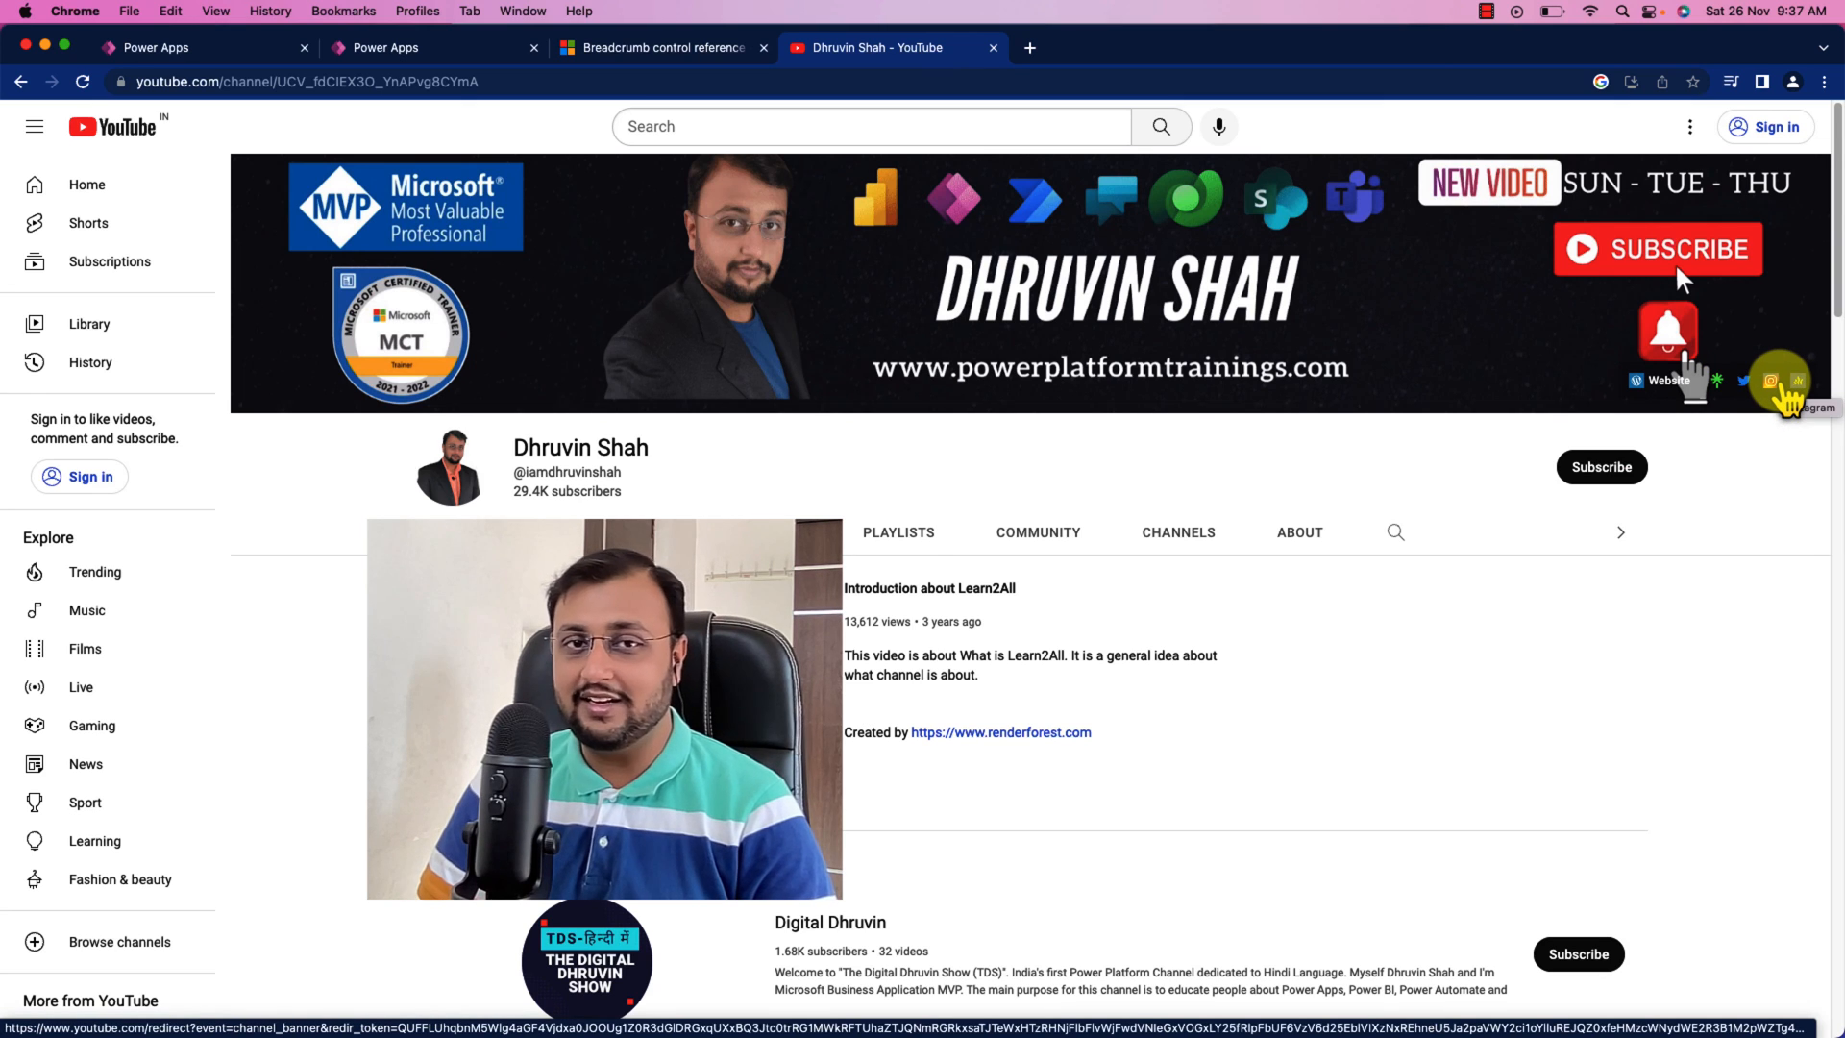
mouse_move(1553, 357)
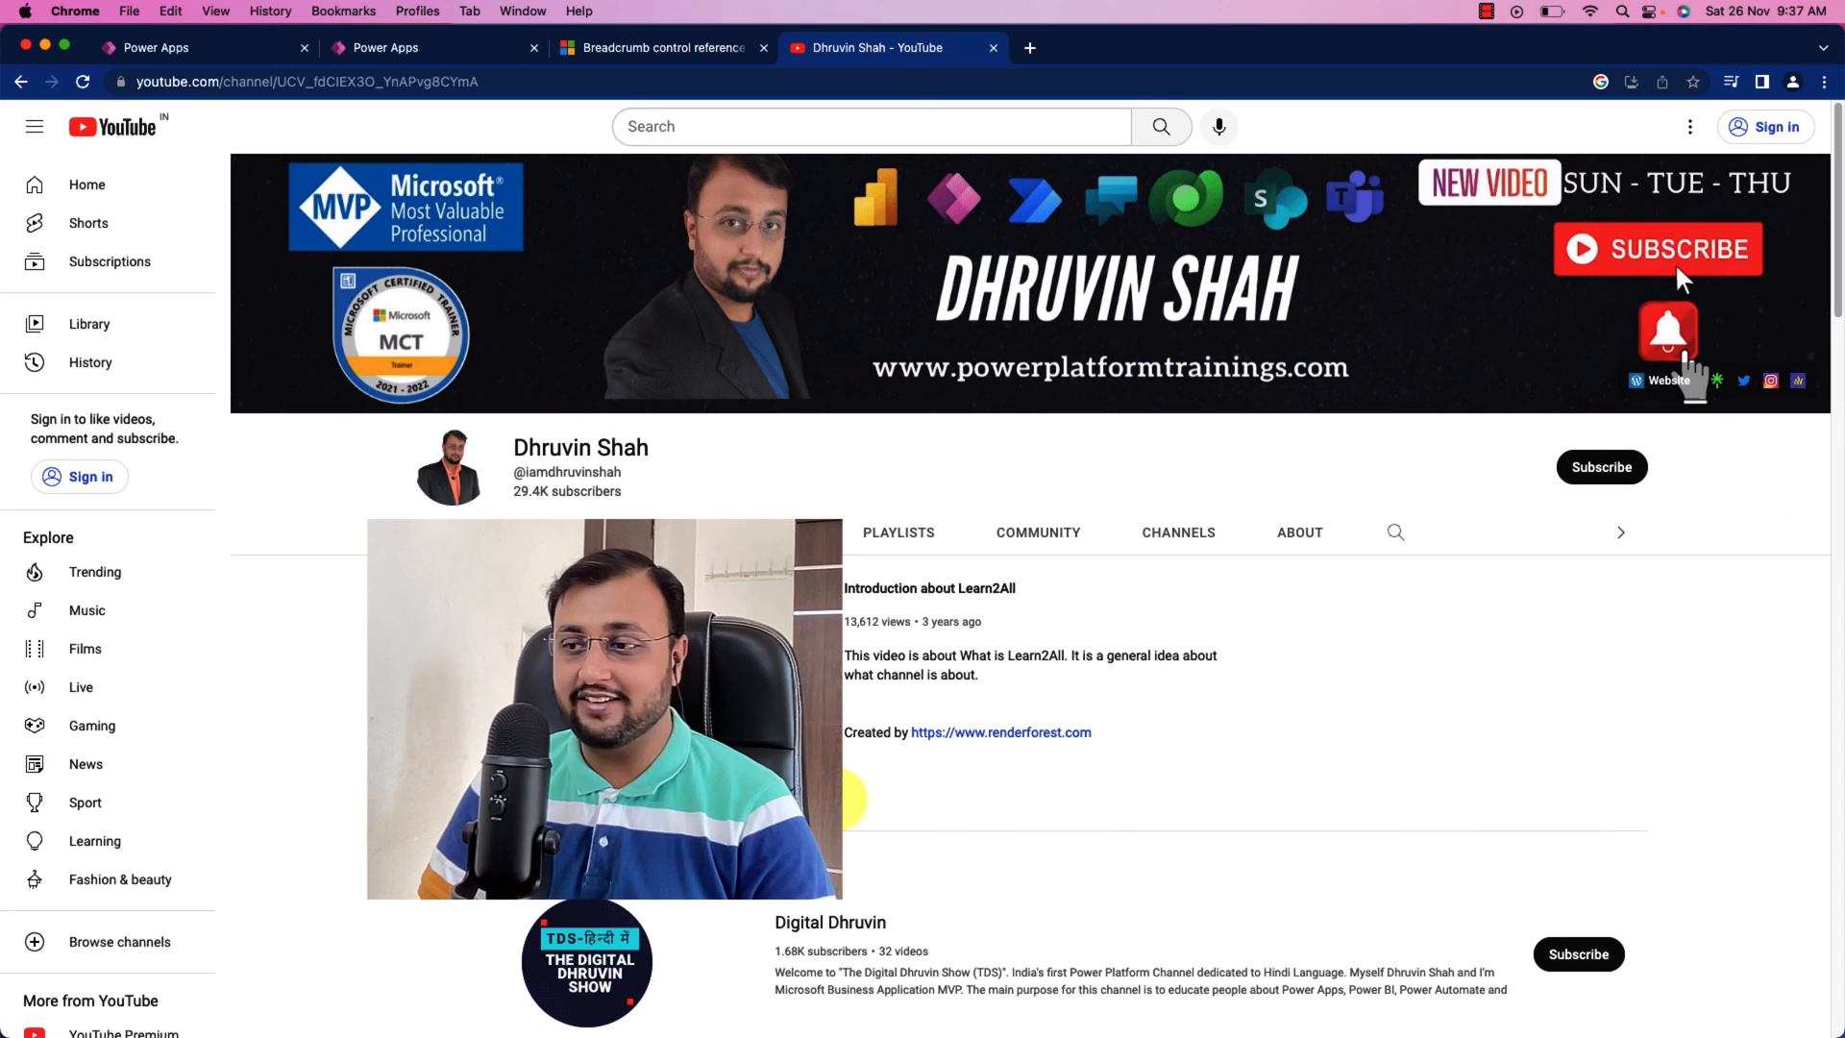
mouse_move(844, 929)
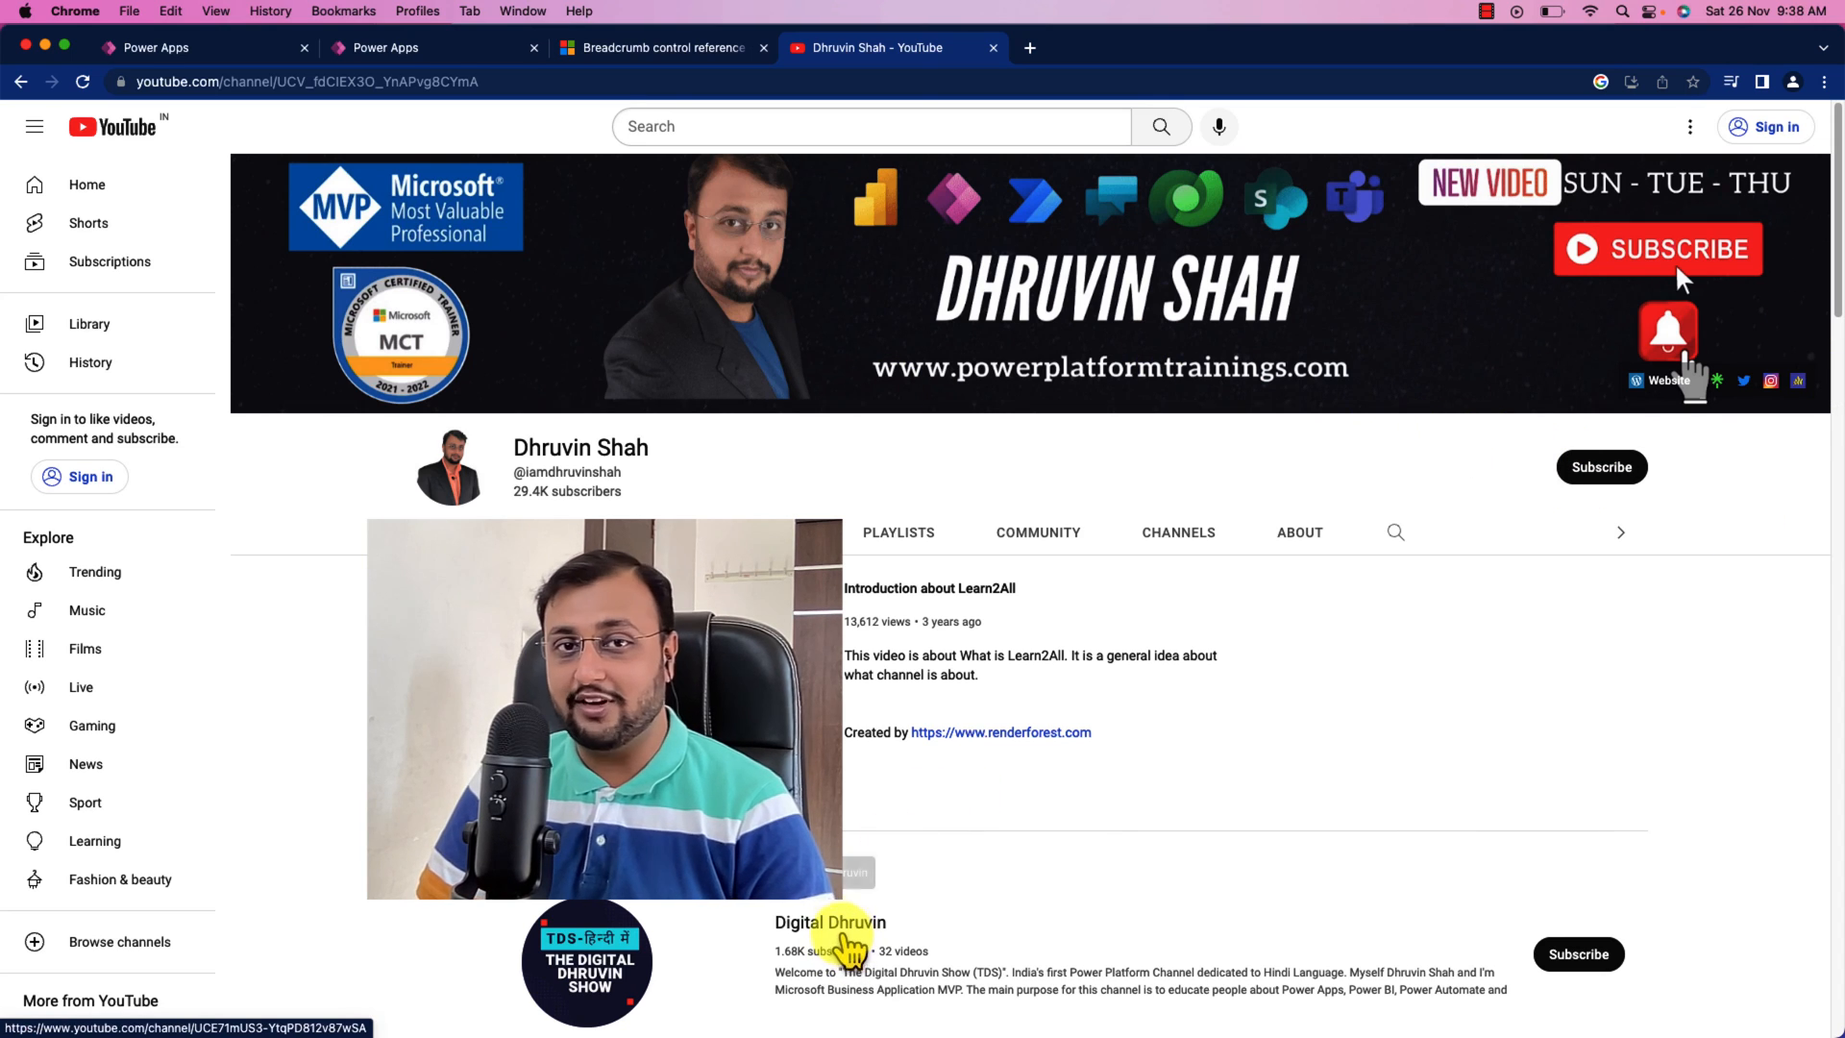